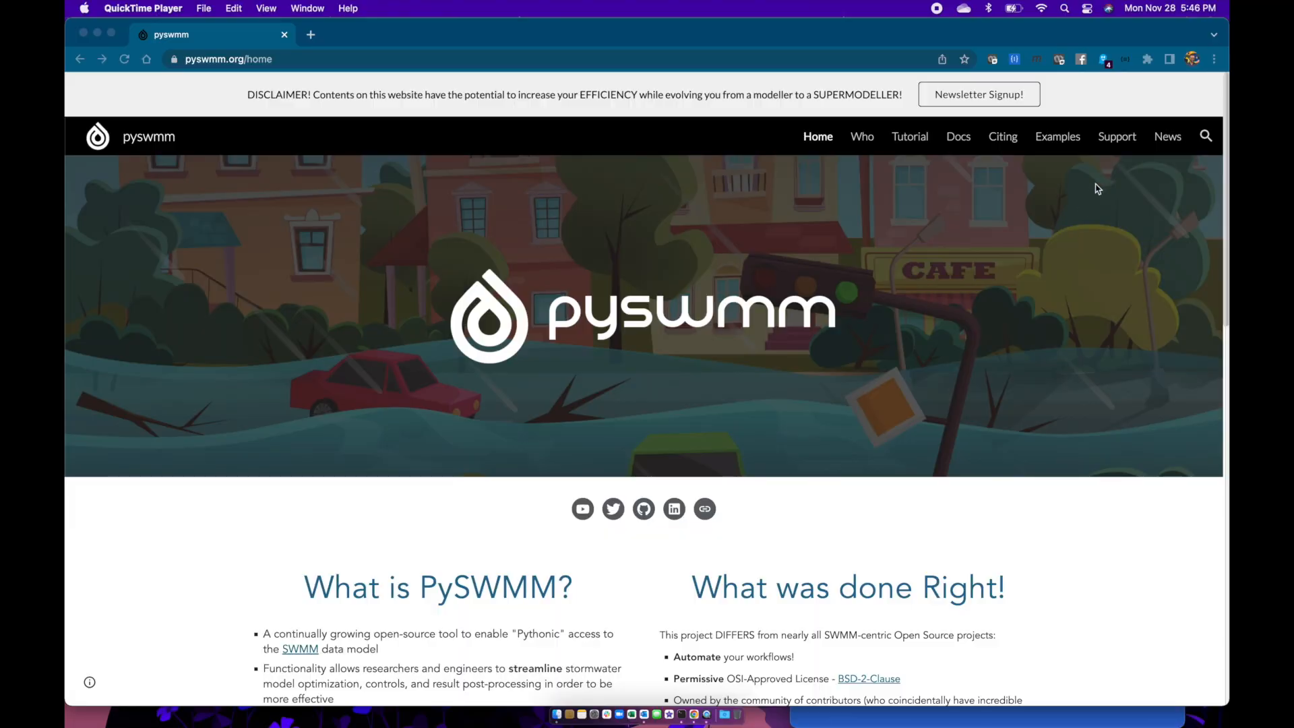
pyautogui.moveTo(287, 126)
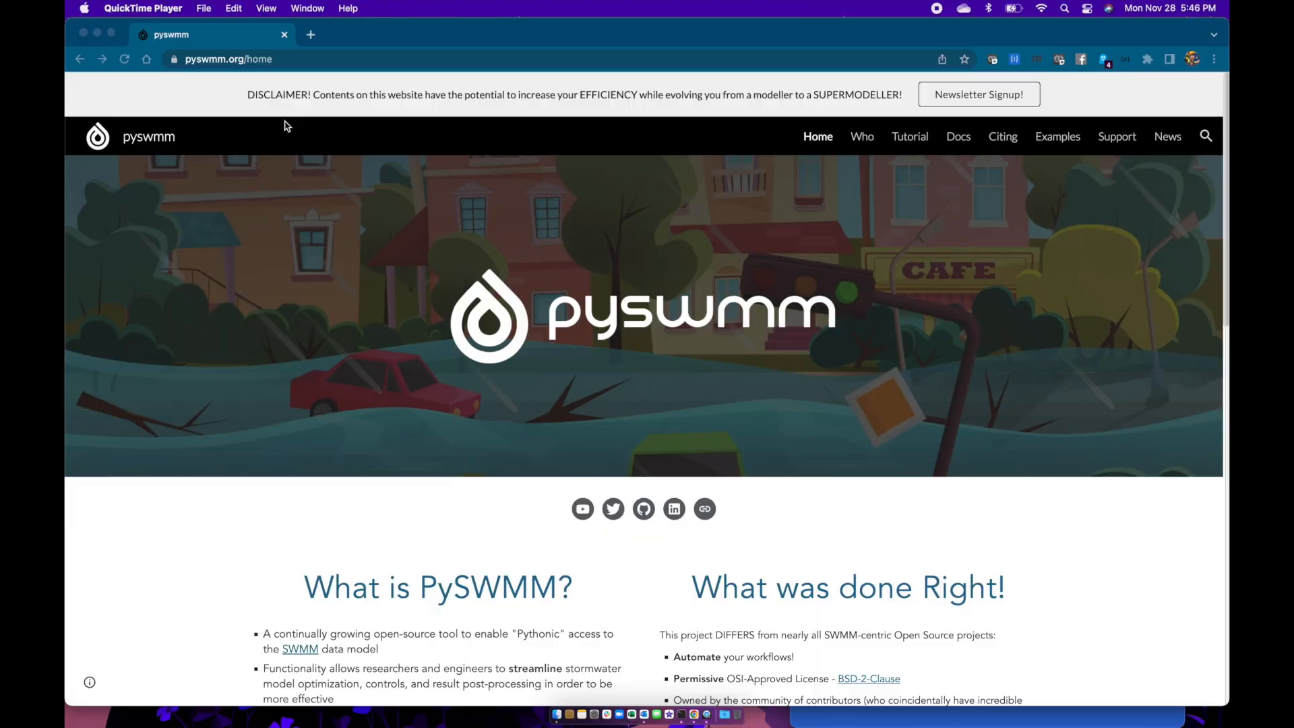
pyautogui.moveTo(947, 153)
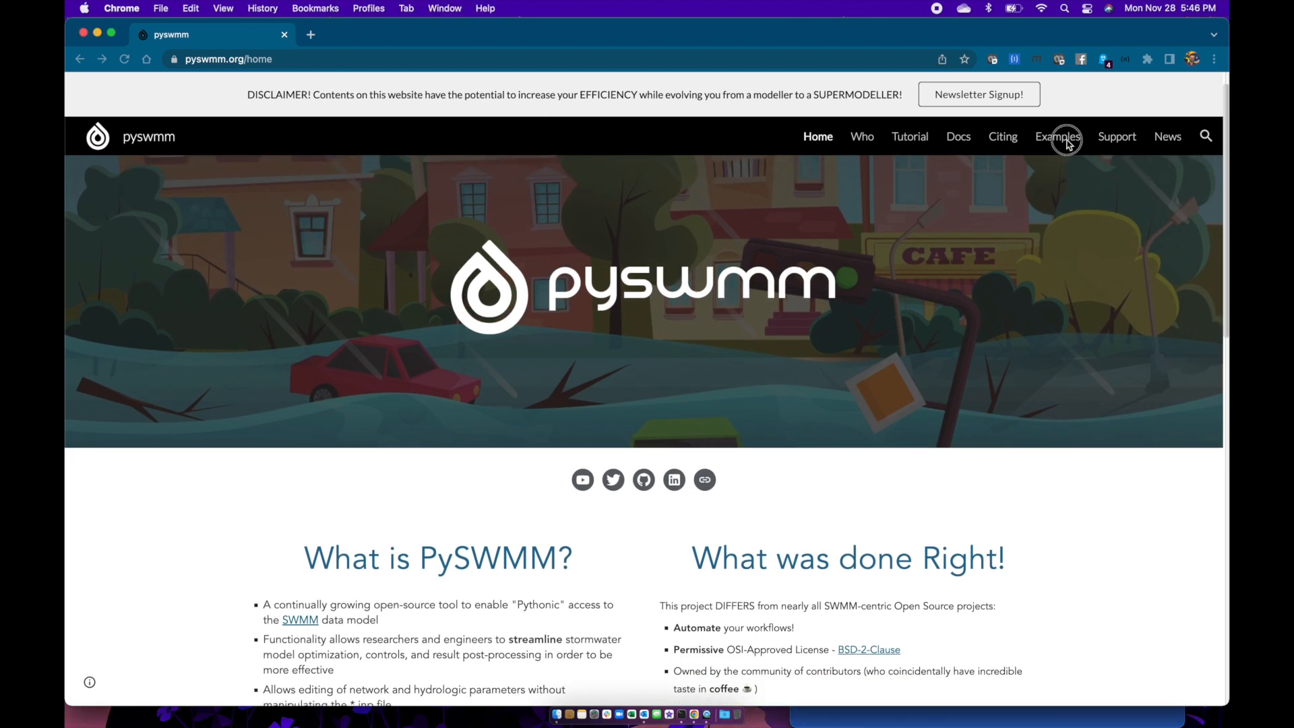
# - From the pySWMM Examples page, download the Latte Art Example Bundle zip
pyautogui.click(1057, 136)
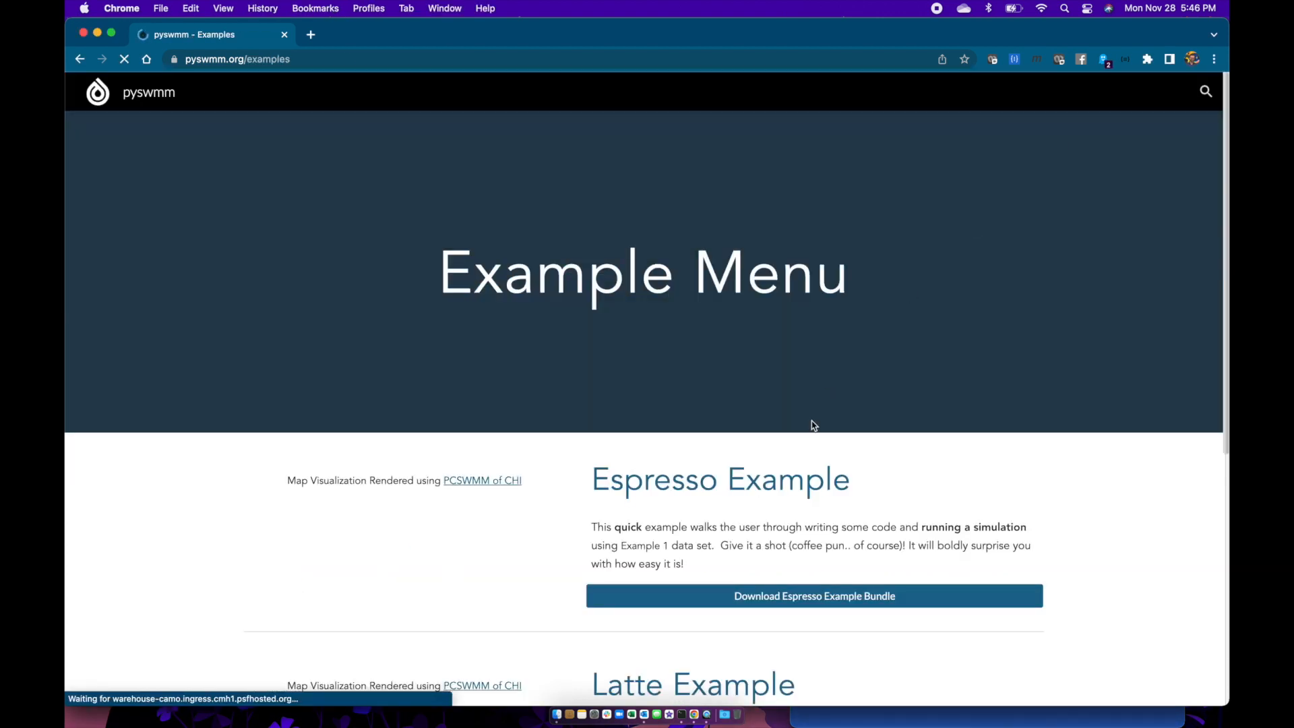
pyautogui.scroll(-3)
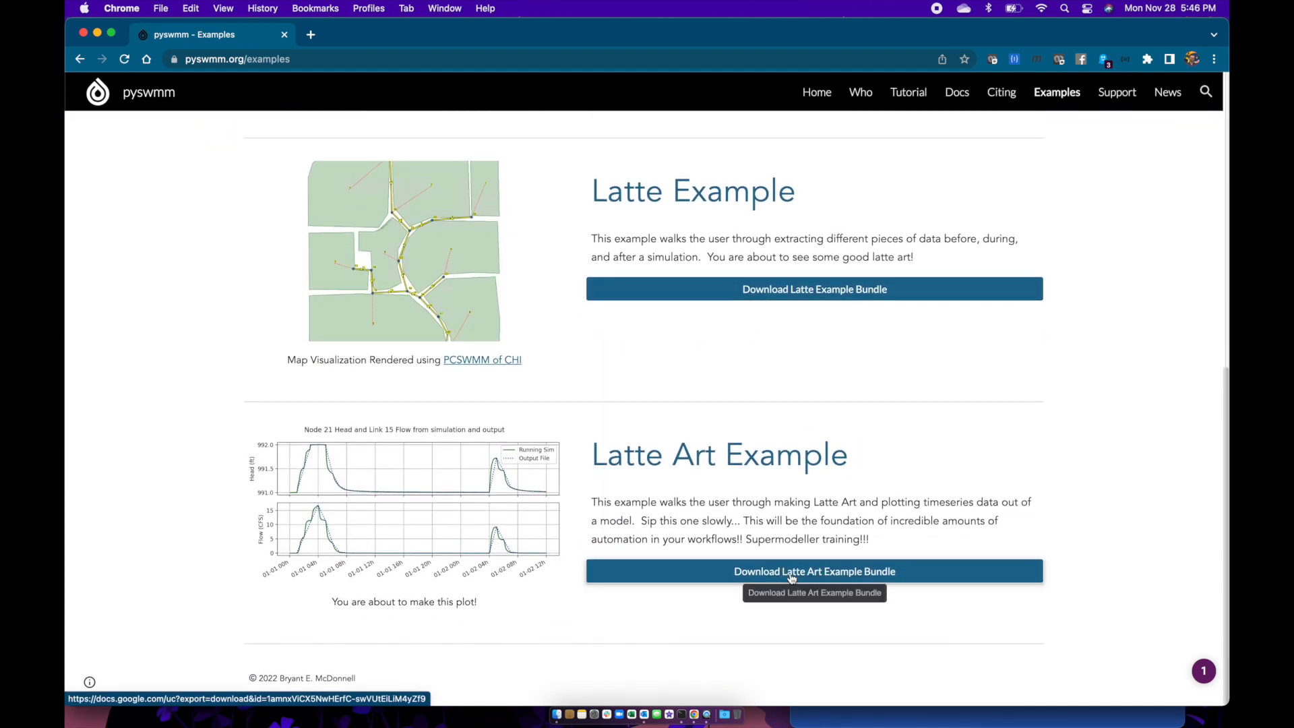
pyautogui.click(814, 571)
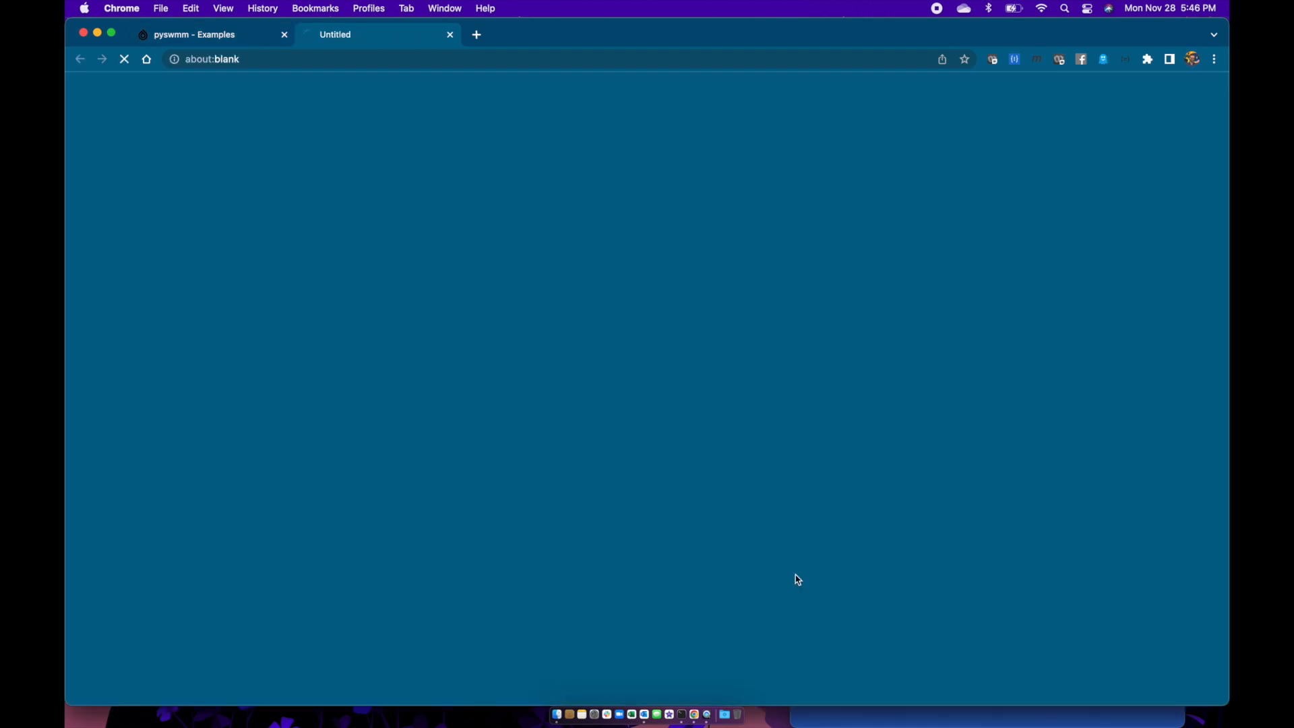
pyautogui.click(814, 571)
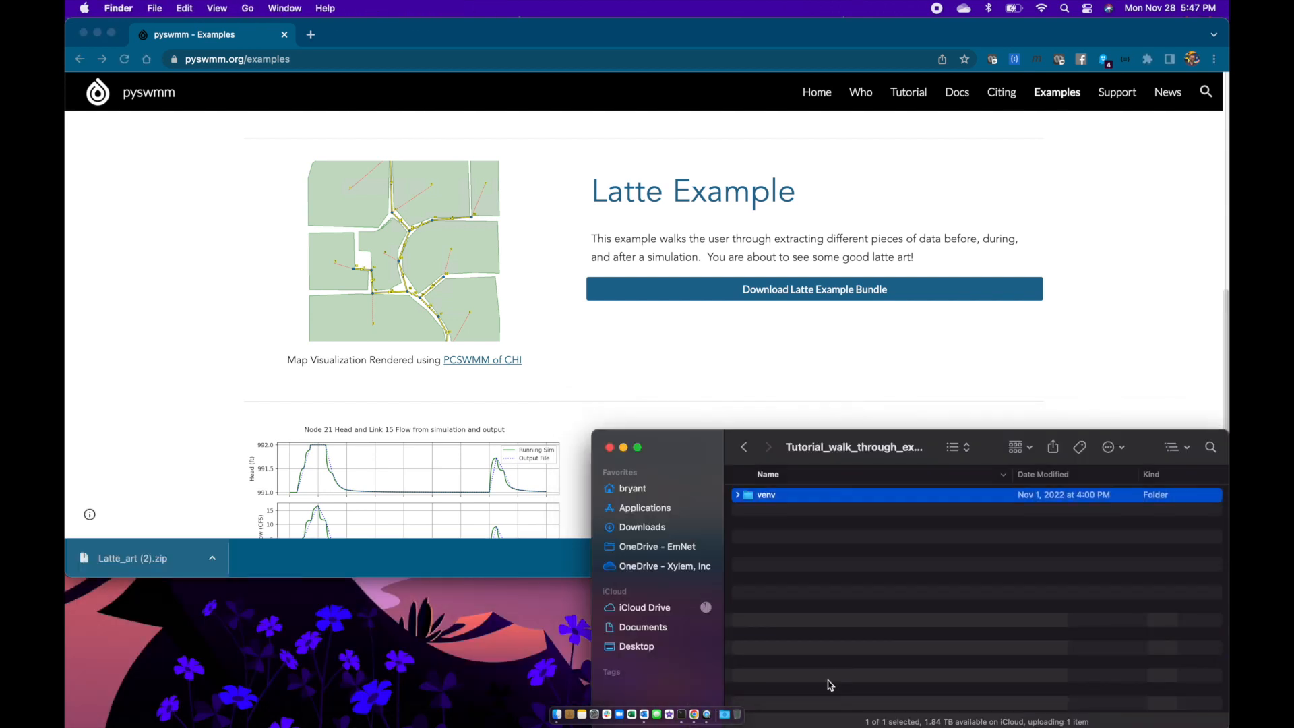
# - Extract the downloaded zip, delete the archive and rename the extracted folder Latte_art
pyautogui.click(784, 508)
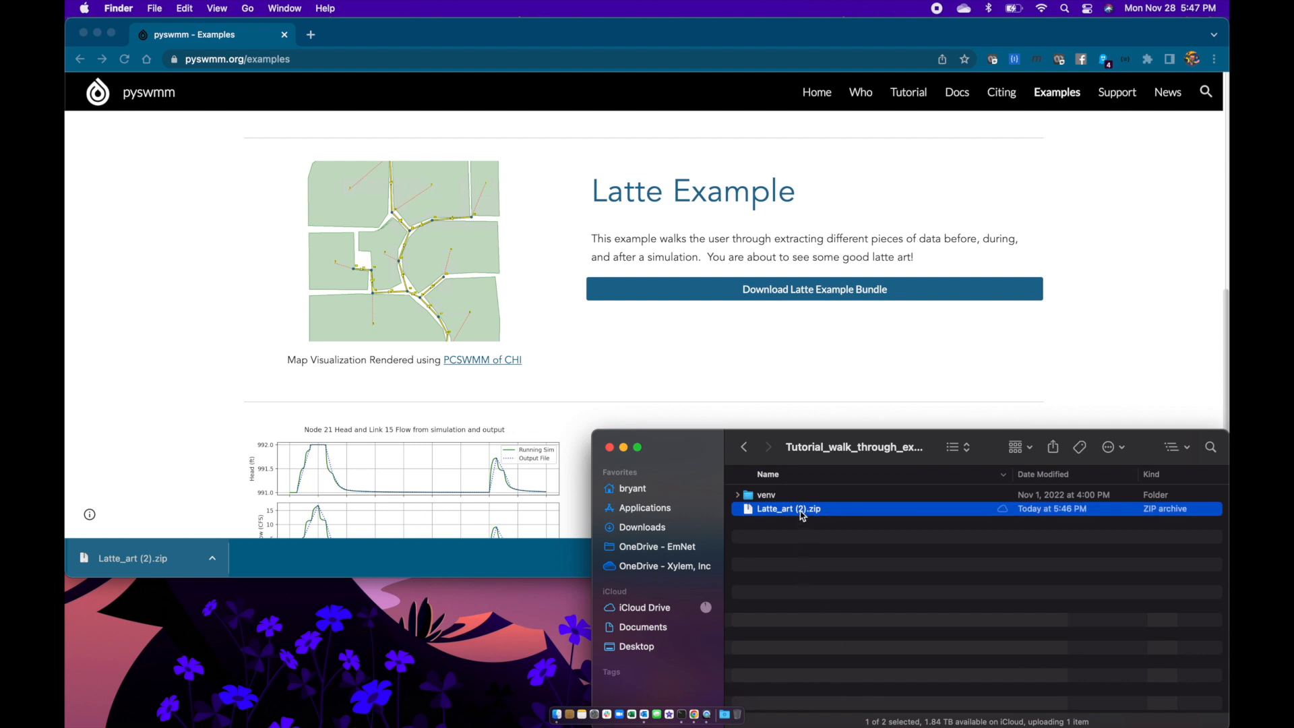
pyautogui.doubleClick(787, 508)
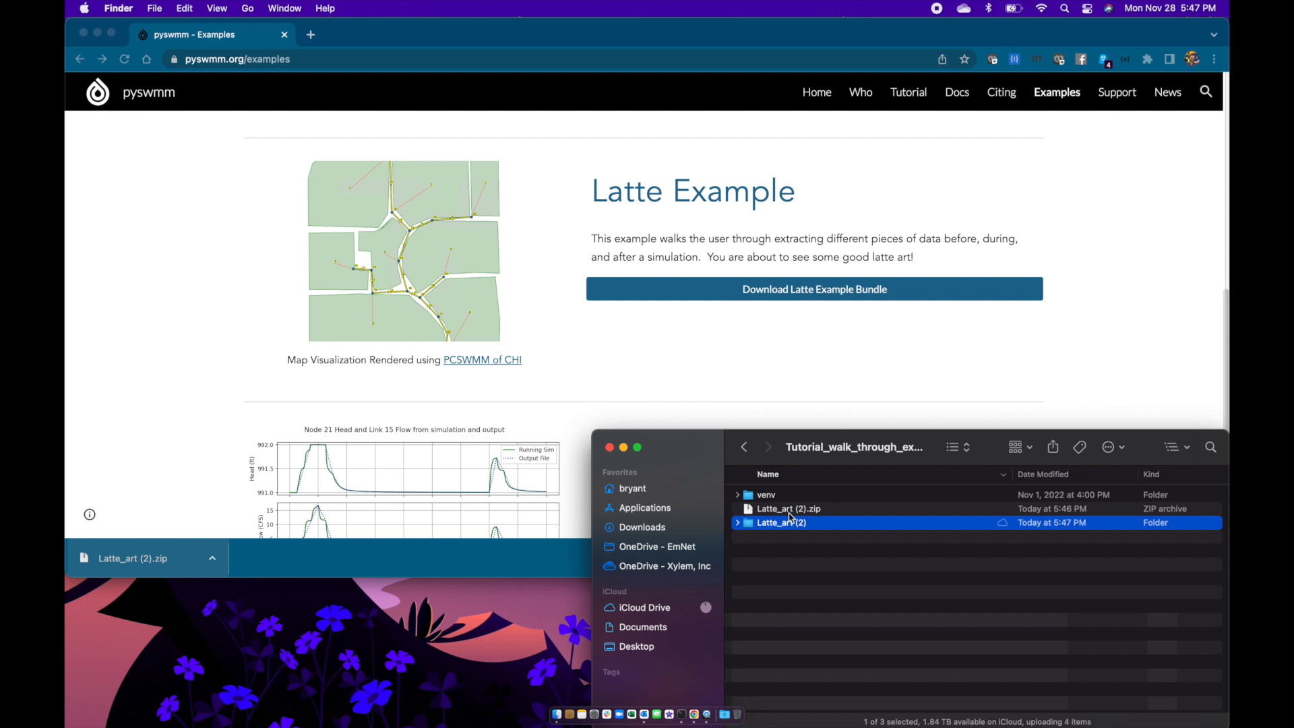
pyautogui.rightClick(785, 508)
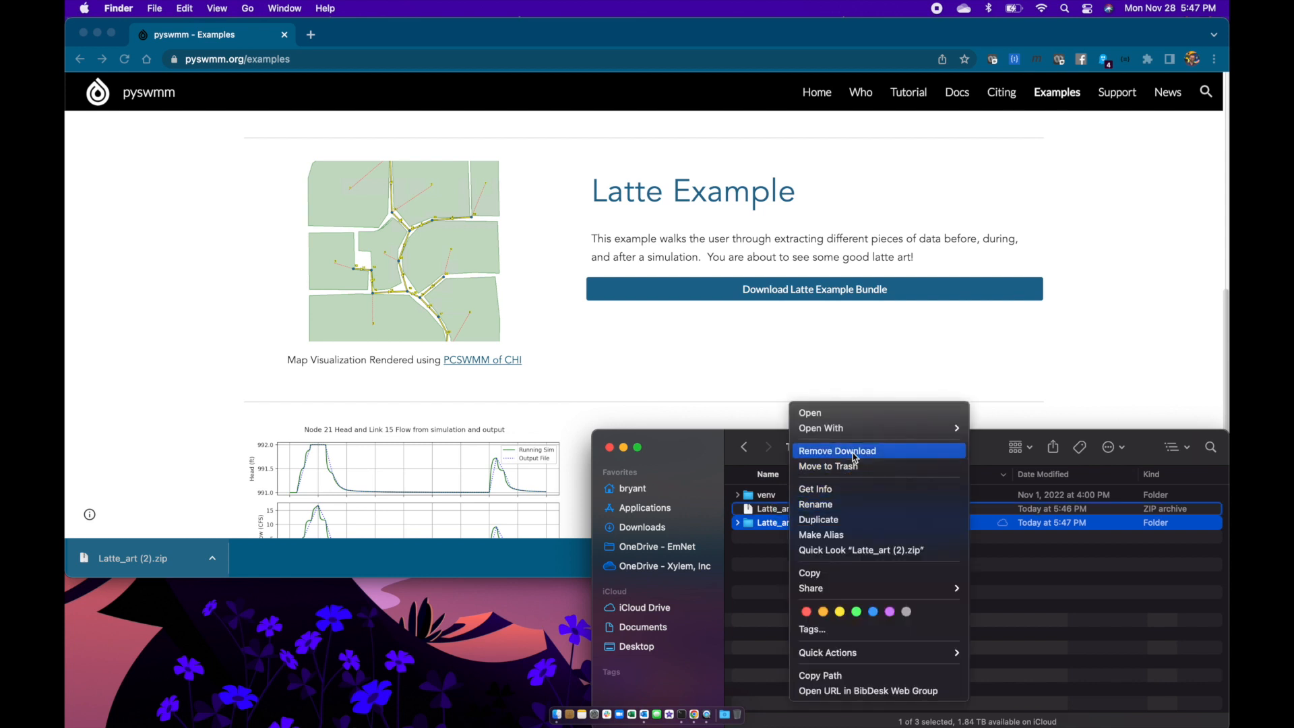
pyautogui.click(836, 450)
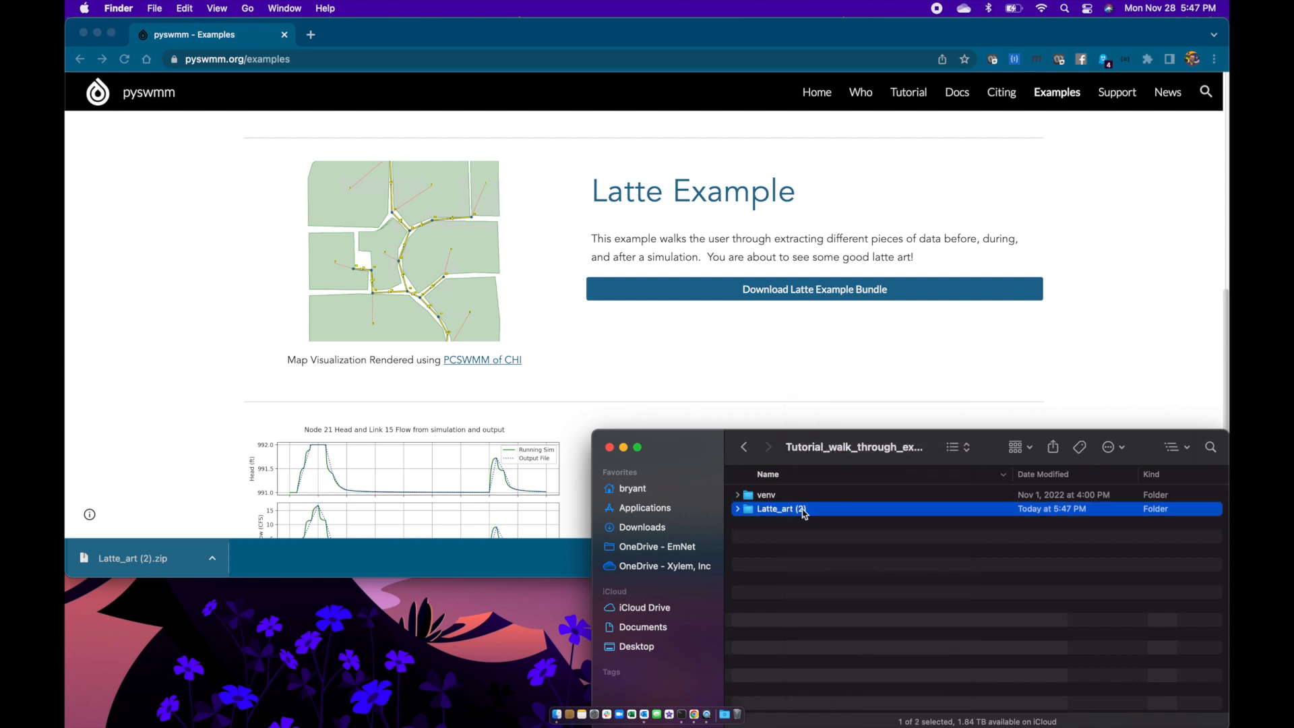
pyautogui.click(780, 508)
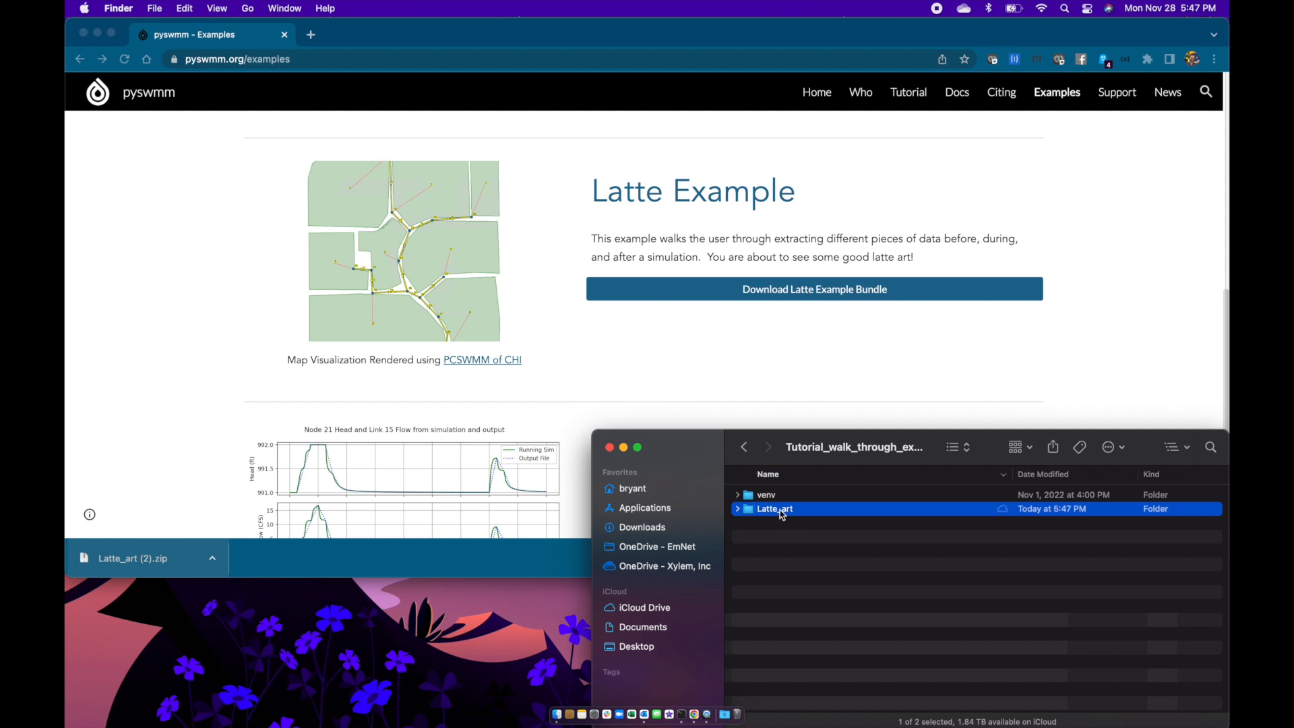
# - Open the Latte_art folder and Quick Look the Latte_art.pdf tutorial document
pyautogui.doubleClick(773, 508)
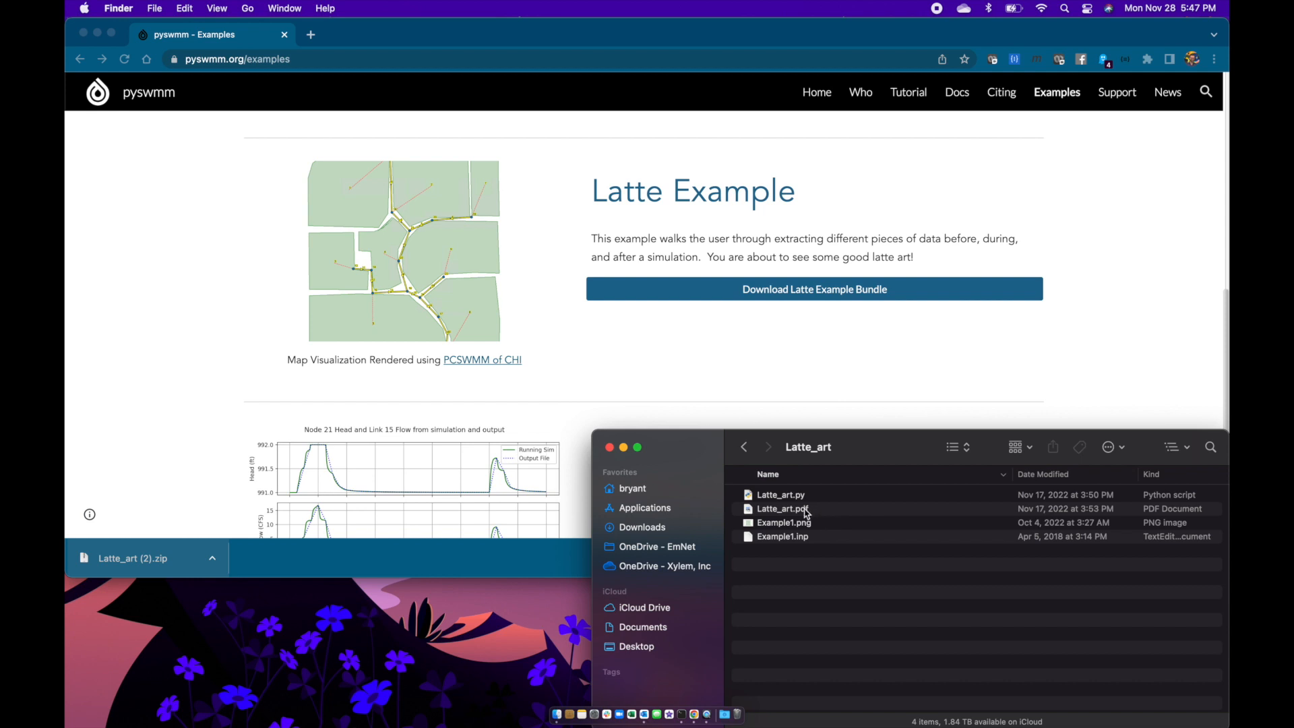
pyautogui.click(780, 508)
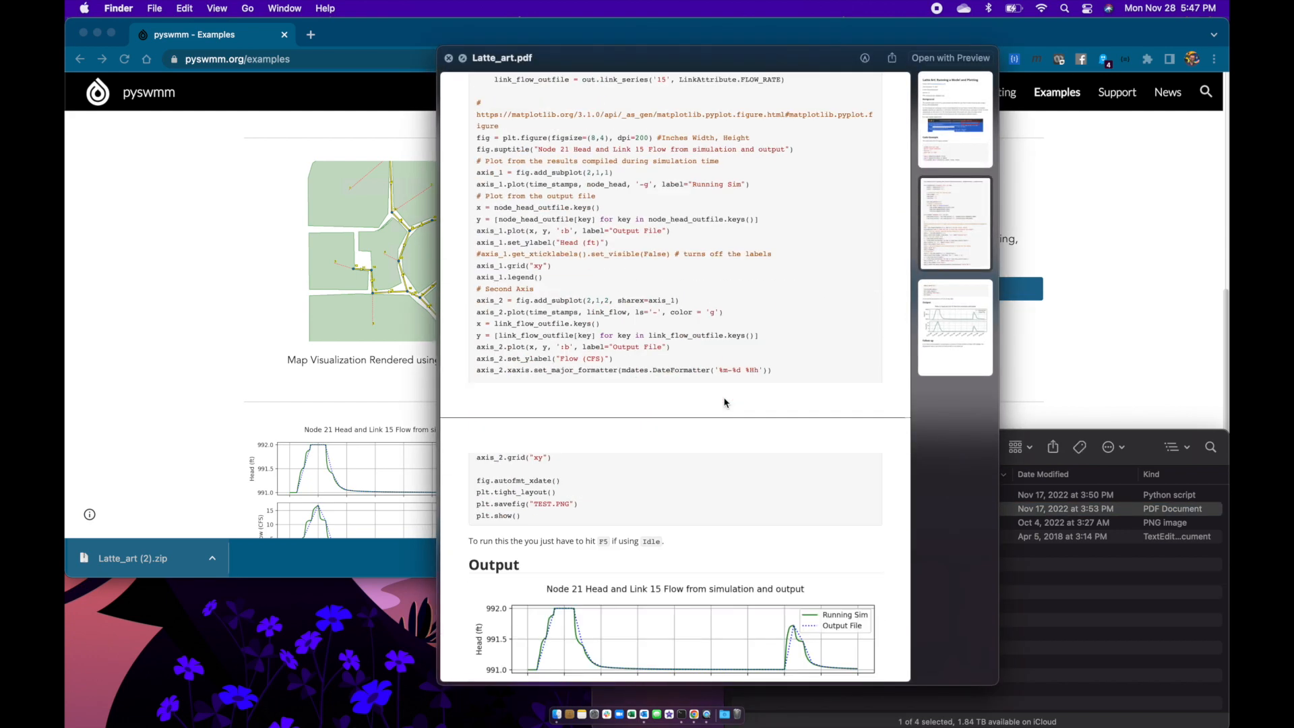
pyautogui.scroll(3)
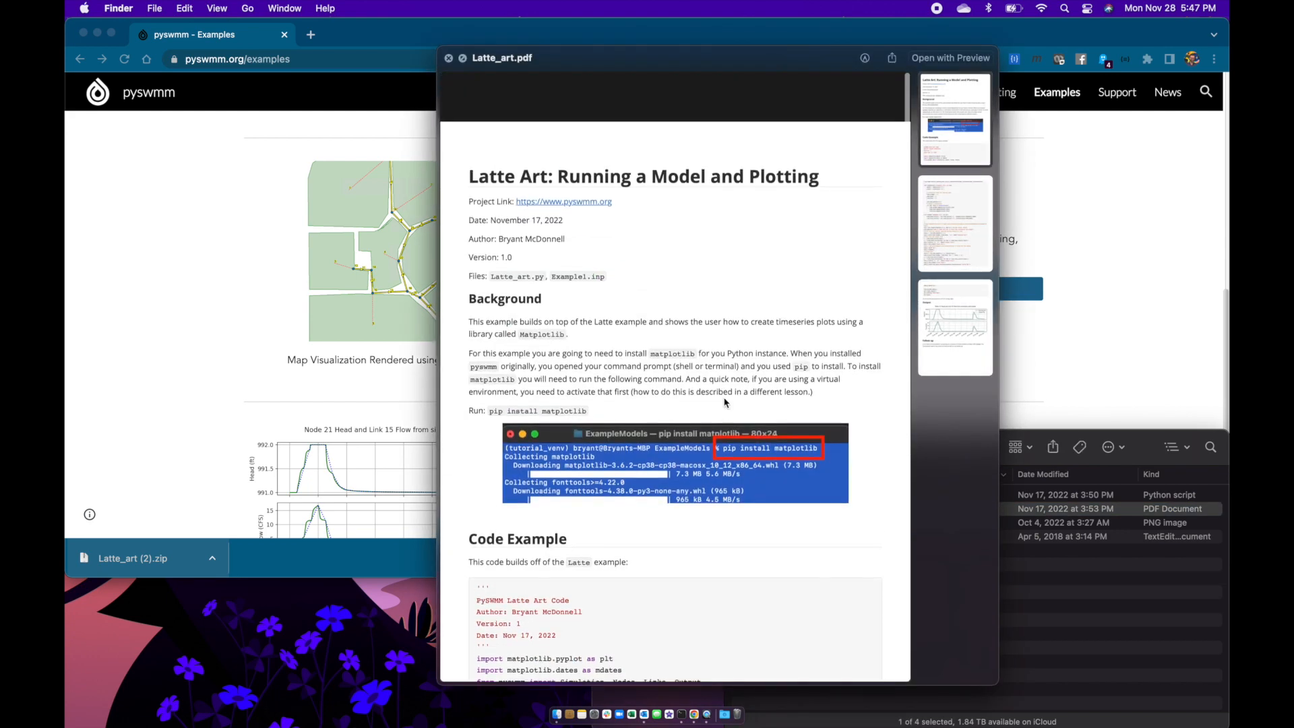
pyautogui.scroll(3)
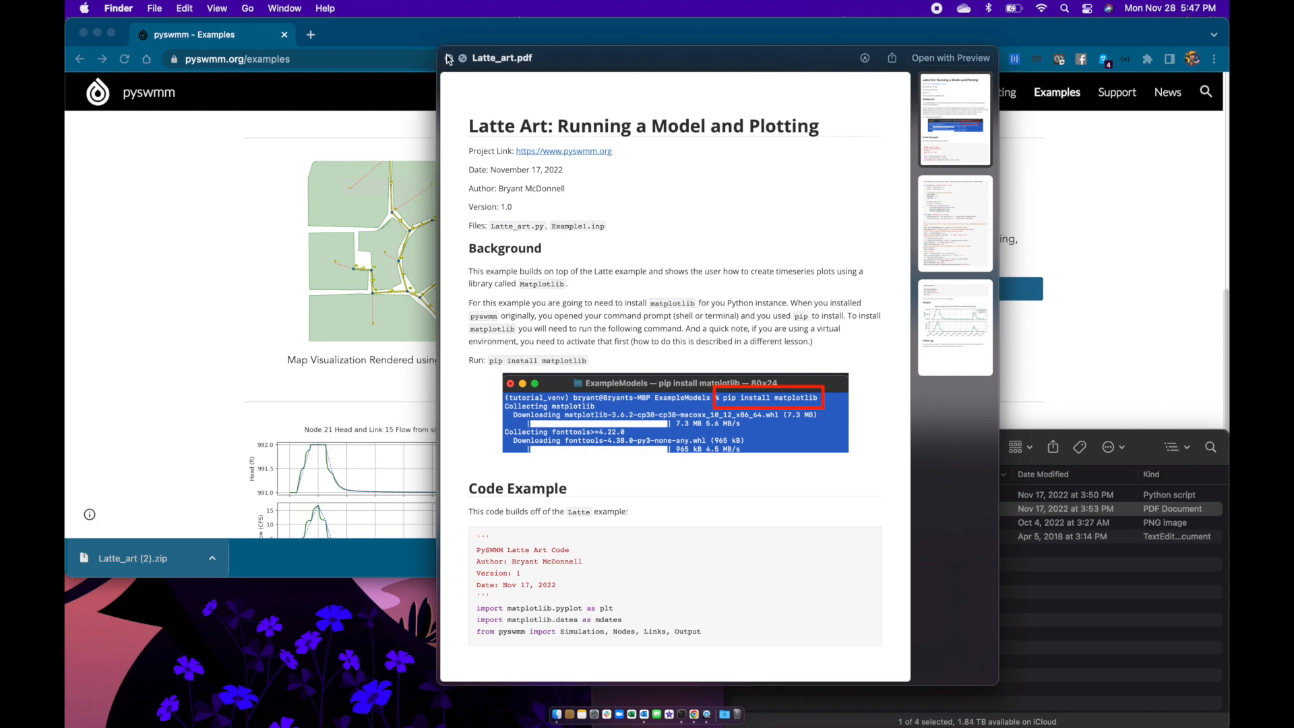
pyautogui.click(450, 58)
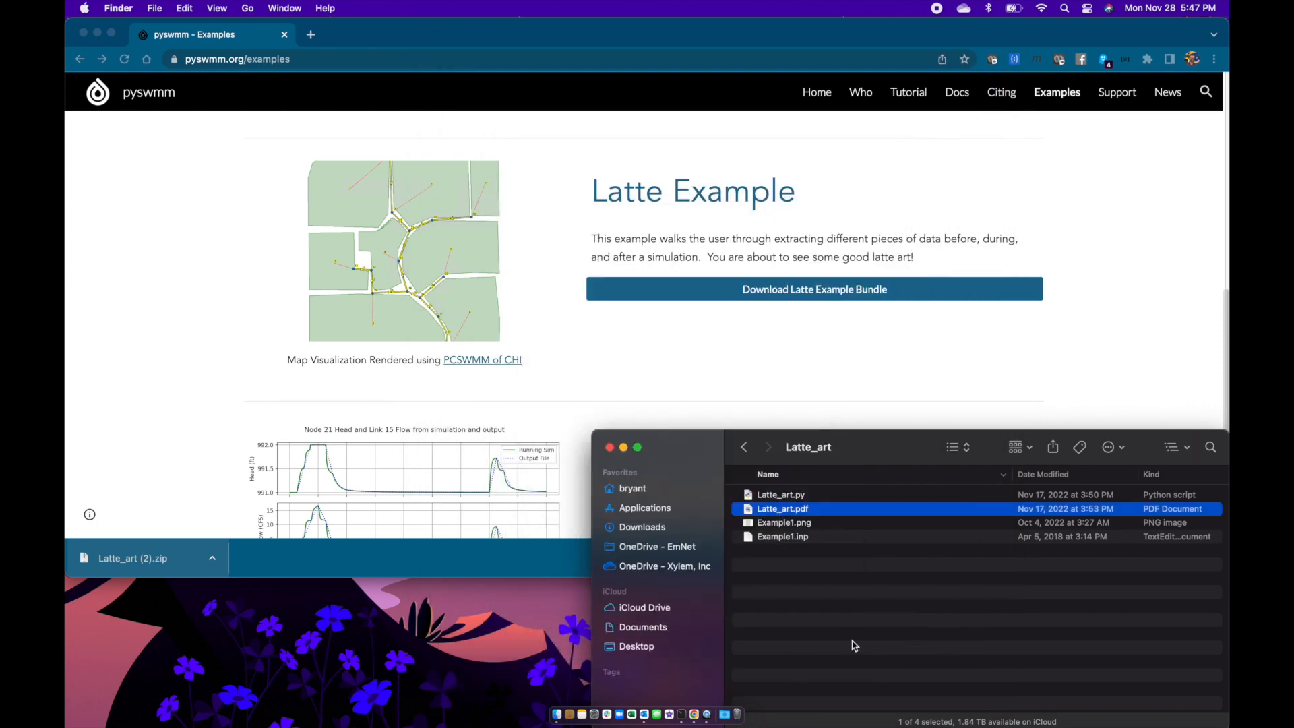
# - Activate venv/tutorial_venv in Terminal and list its packages with pip freeze
pyautogui.click(822, 591)
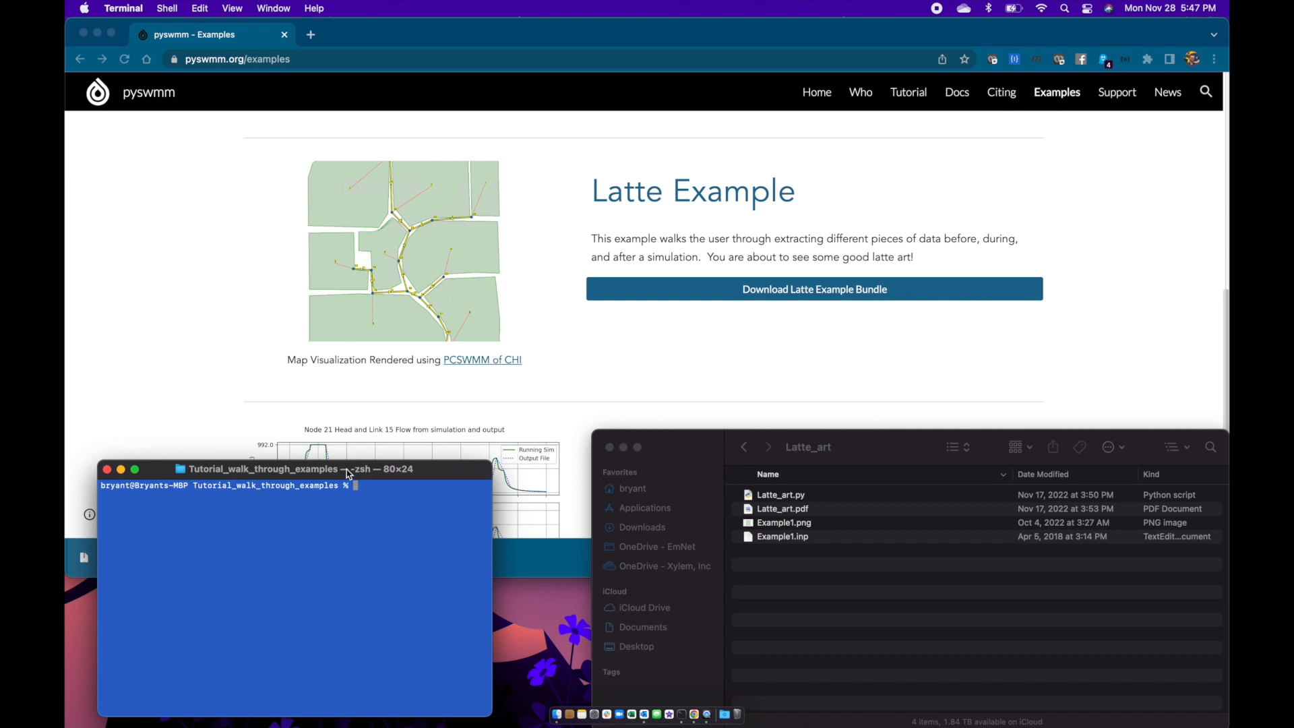
pyautogui.write('source venv/tutorial_venv/bin/activate')
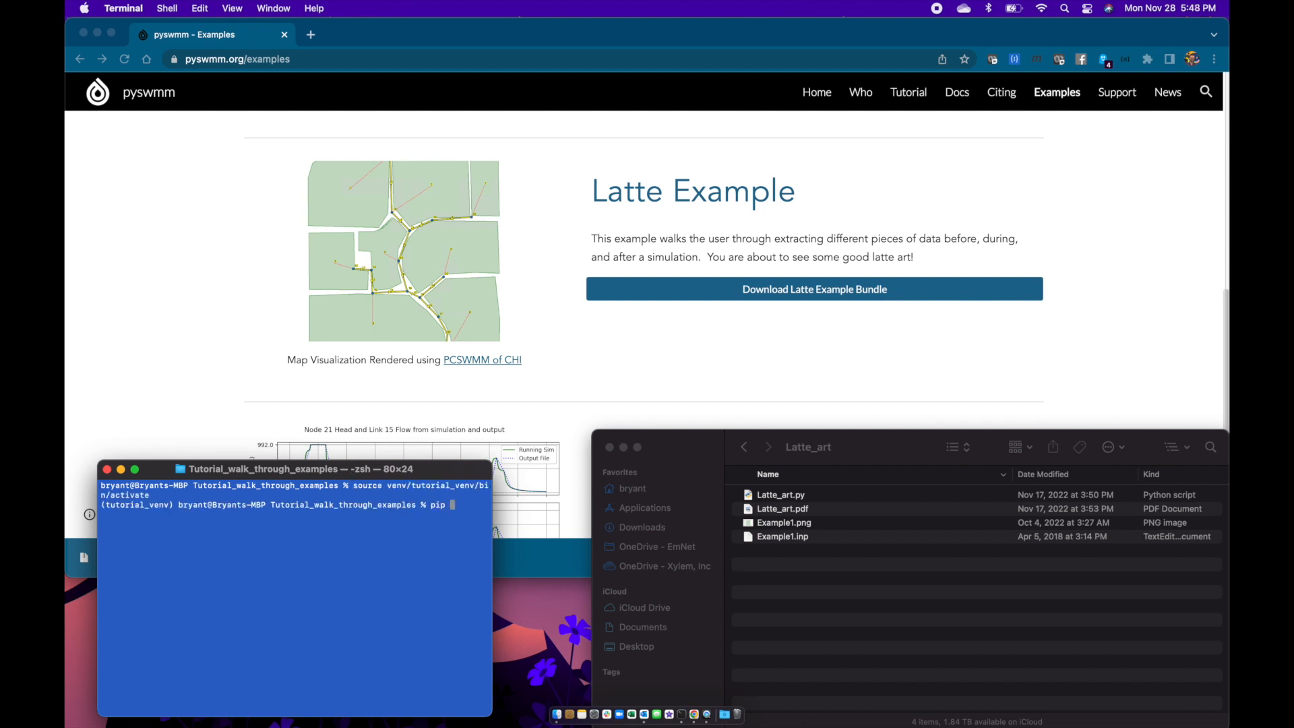
pyautogui.write('freeze')
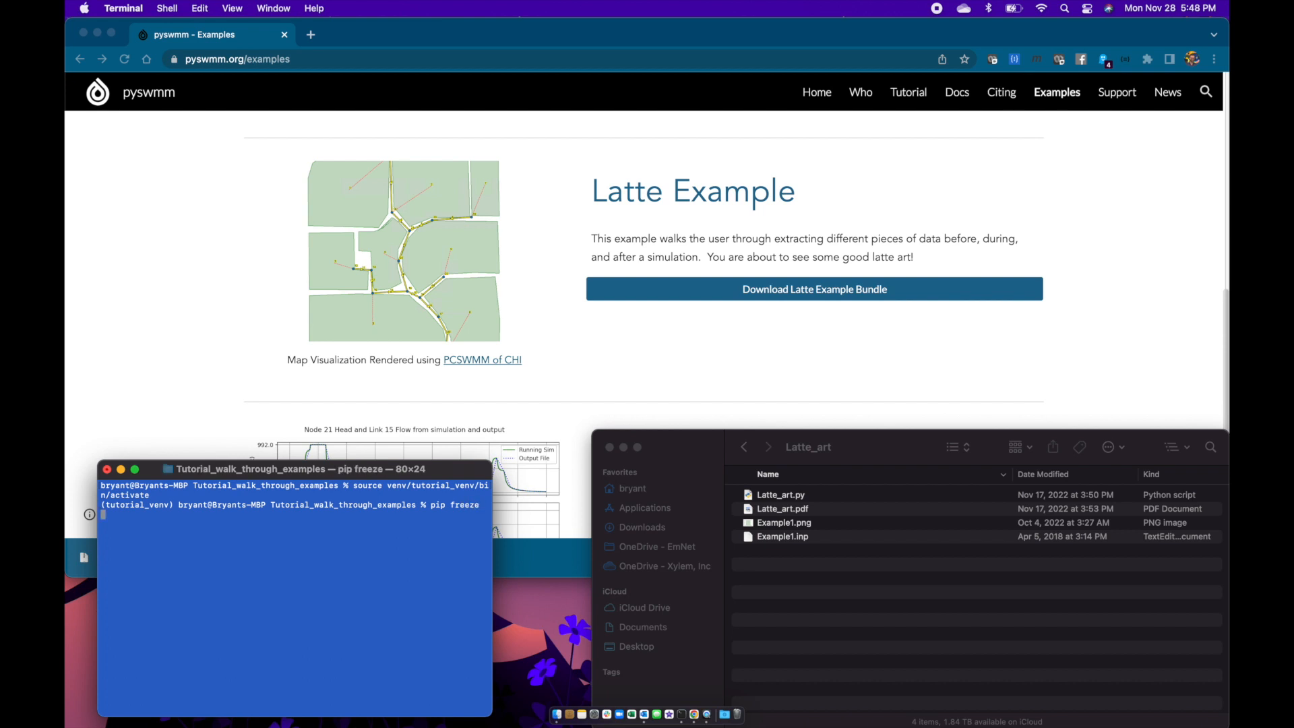
pyautogui.press('Return')
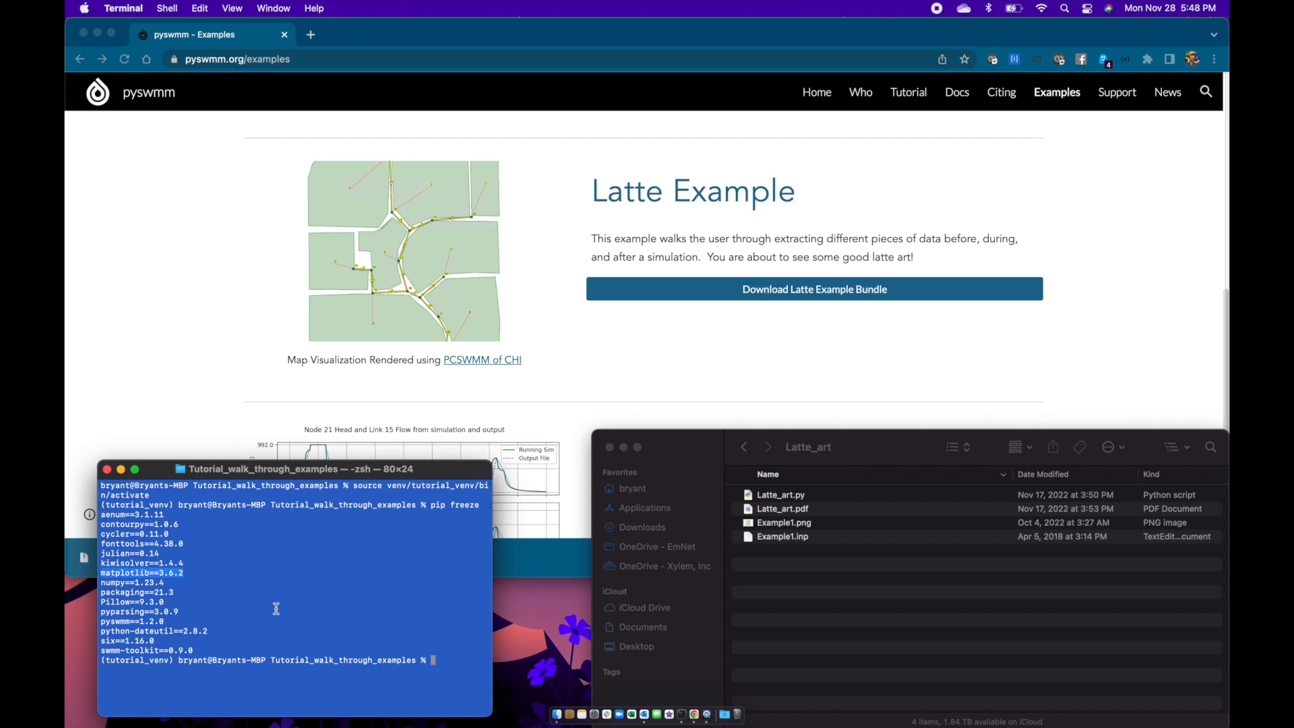
pyautogui.moveTo(460, 666)
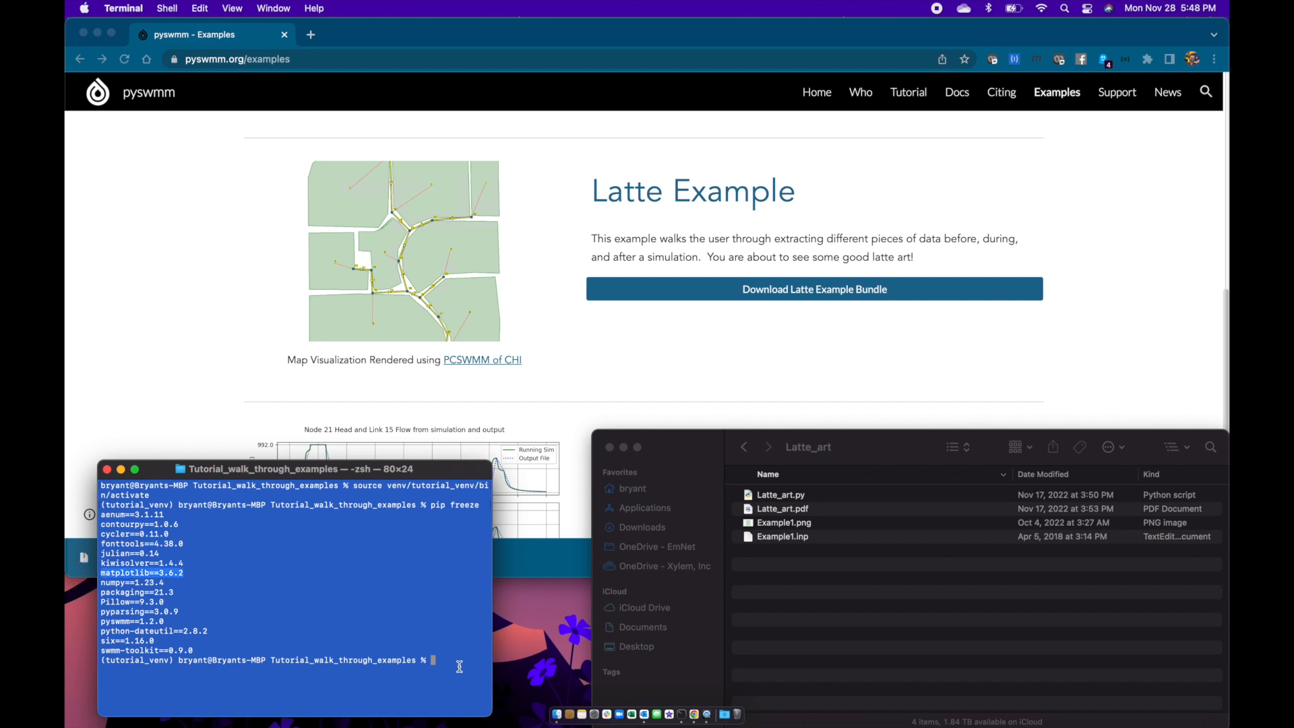
pyautogui.moveTo(488, 465)
pyautogui.write('pip')
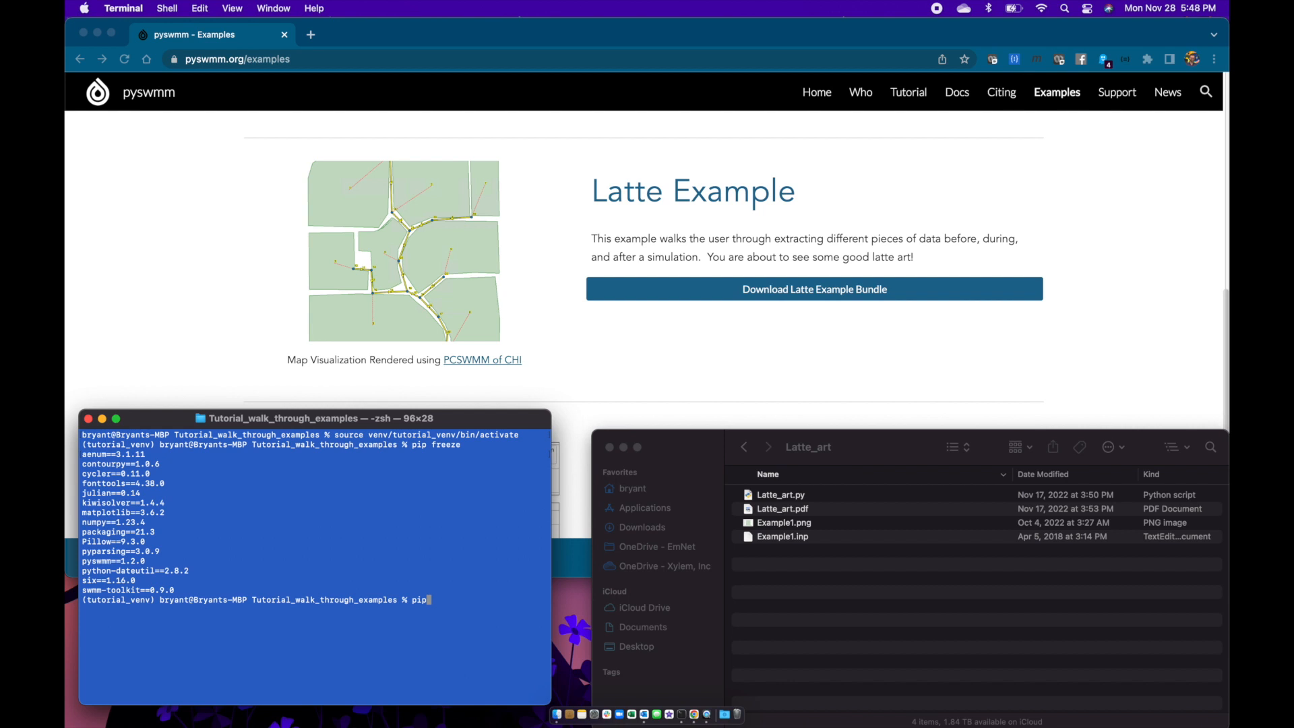
# - Run pip install matplotlib, confirming the requirement is already satisfied
pyautogui.write('ins')
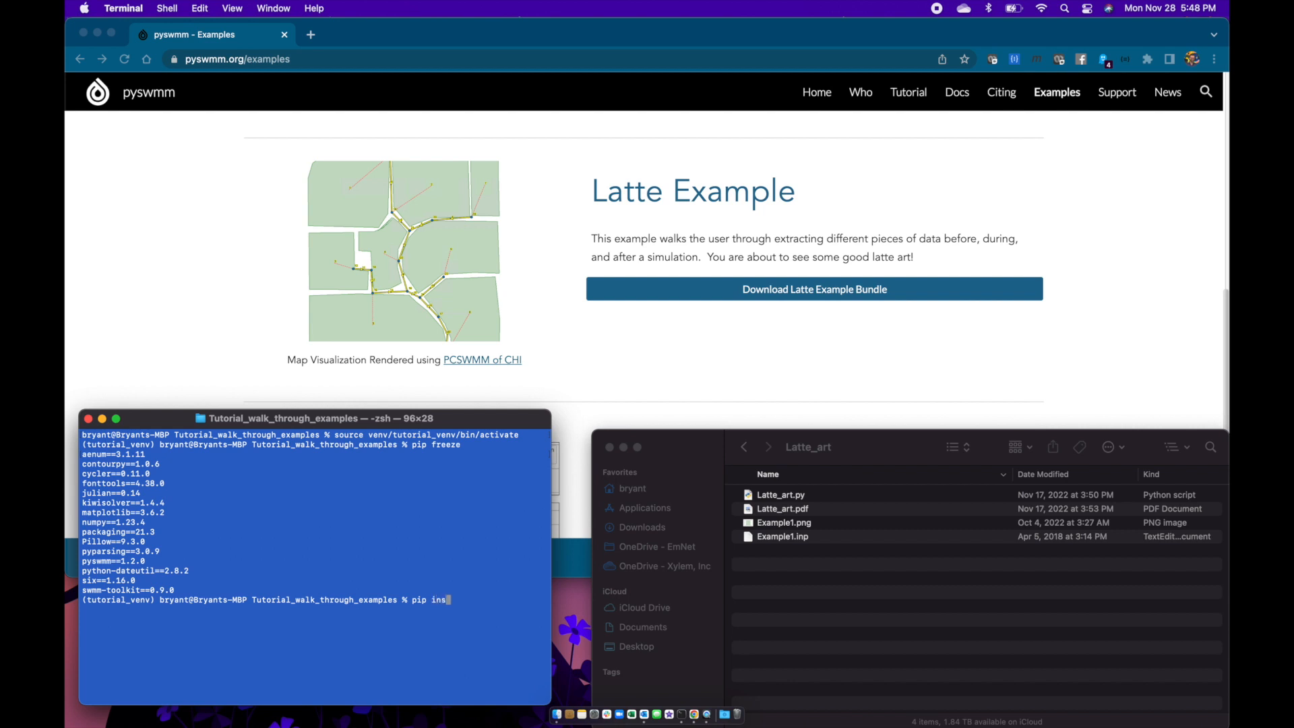
pyautogui.write('tall matplot')
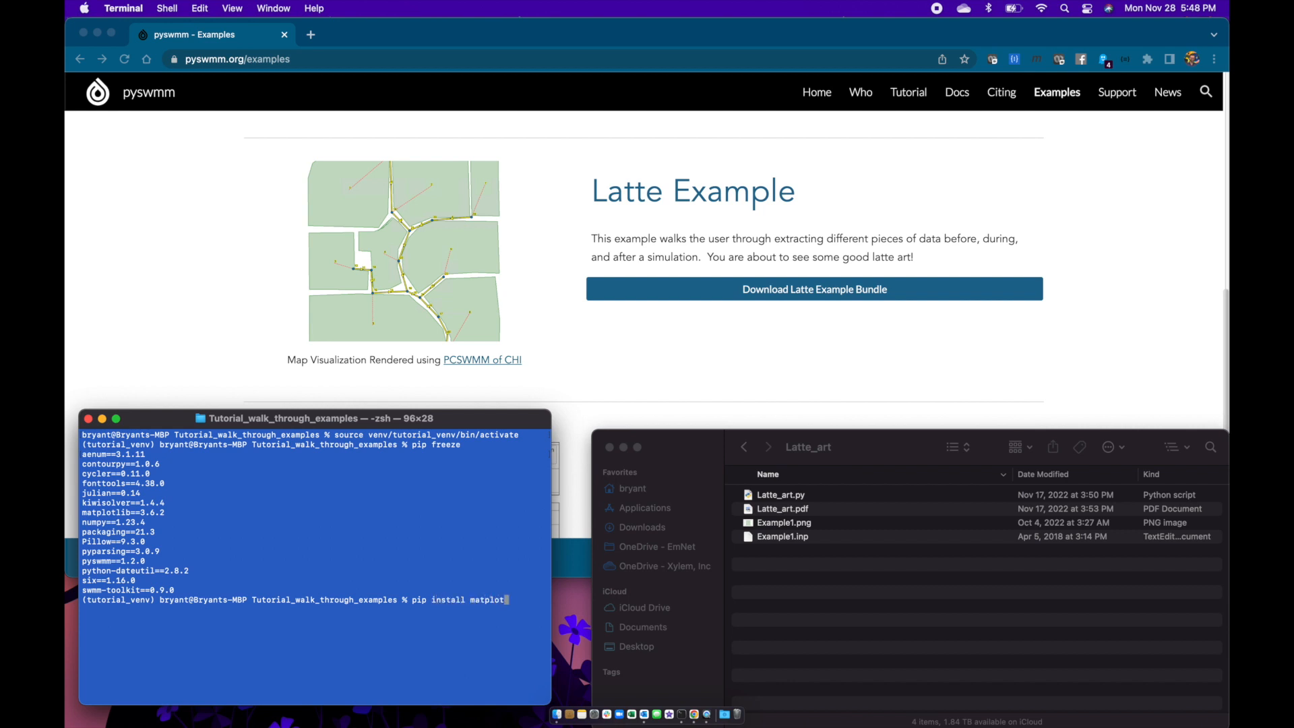
pyautogui.press('Return')
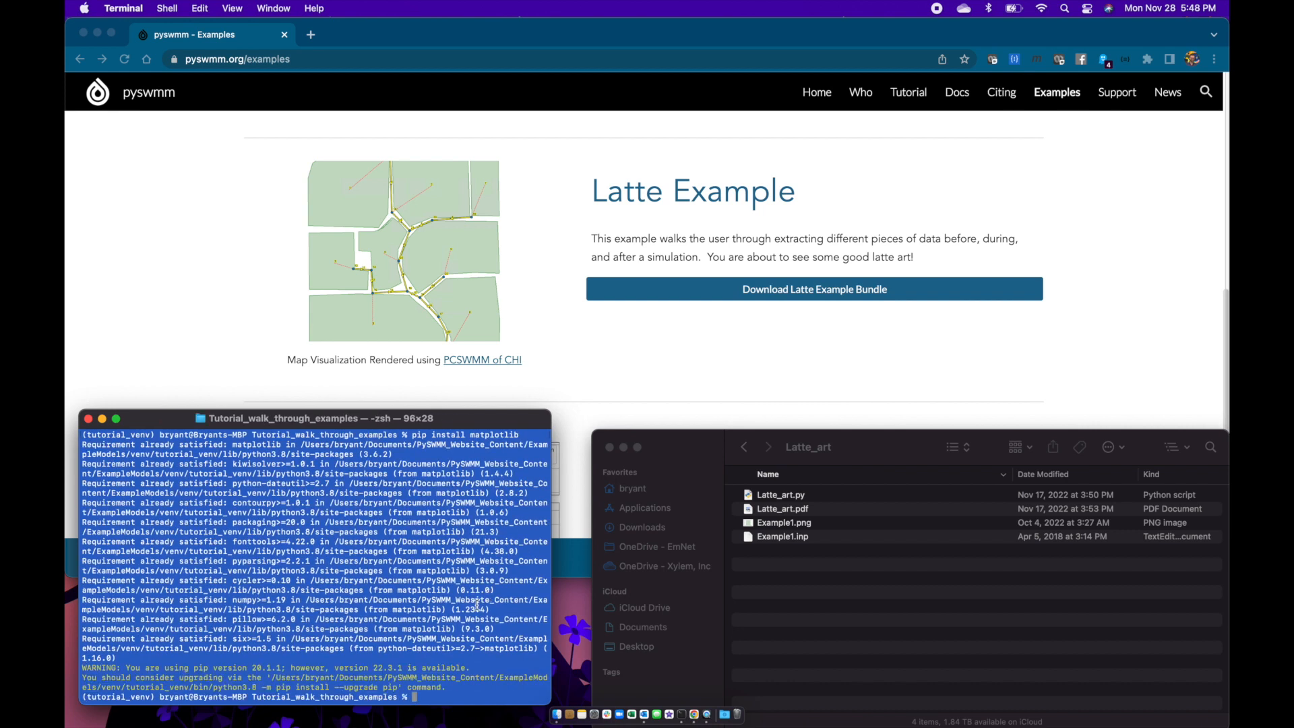
pyautogui.moveTo(700, 437)
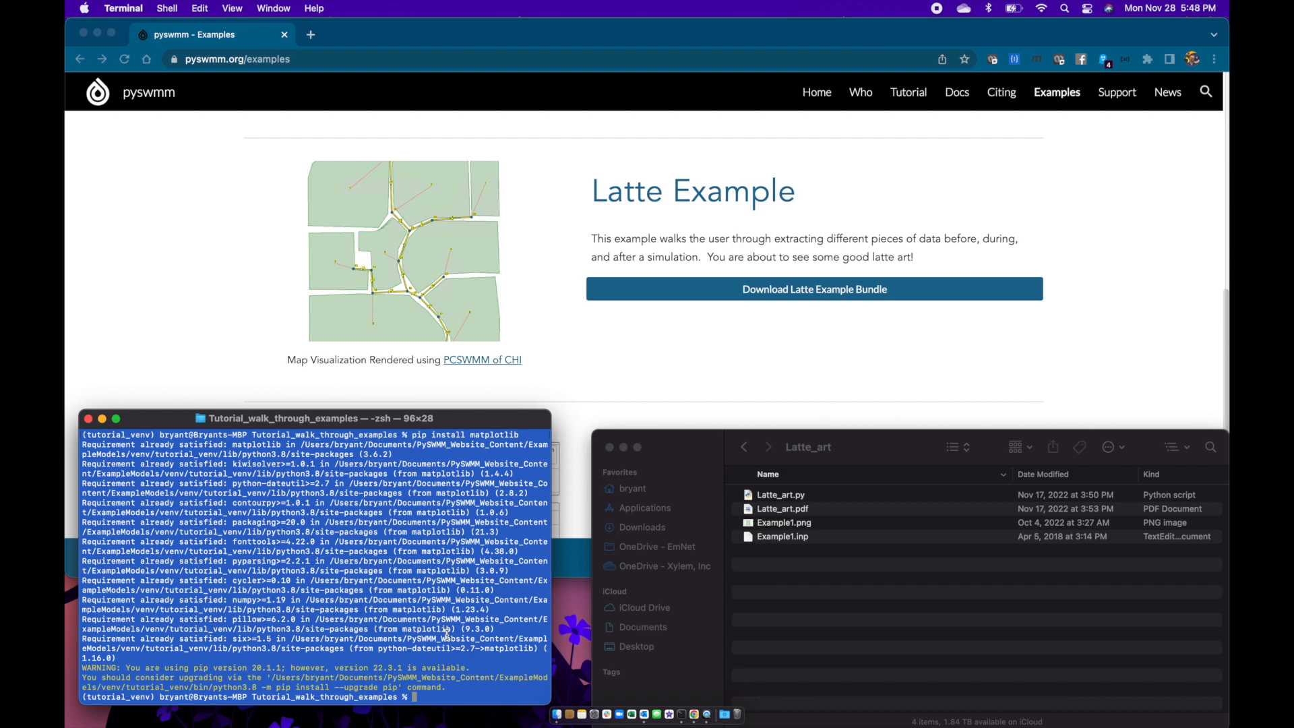
# - cd into Latte_art, create latte_art_tut.py with touch, and open it in Atom
pyautogui.write('cd Latte_art/')
pyautogui.write('touch')
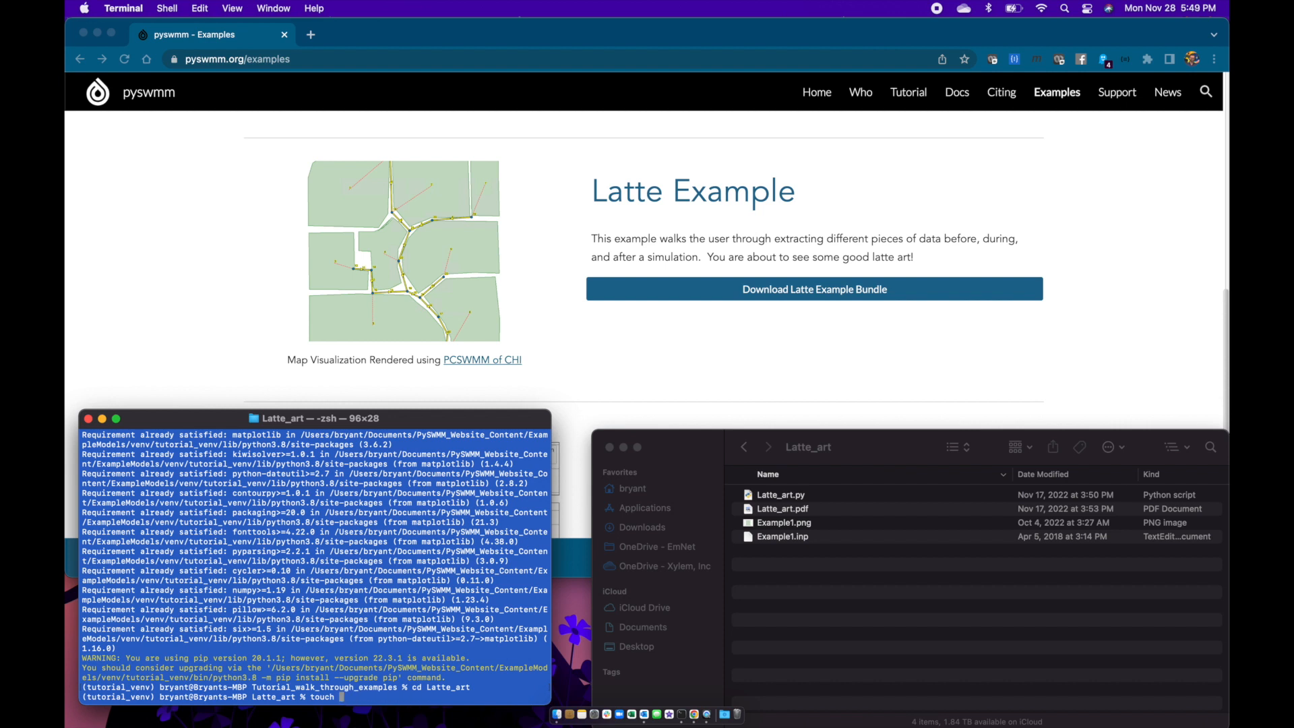
pyautogui.write('l')
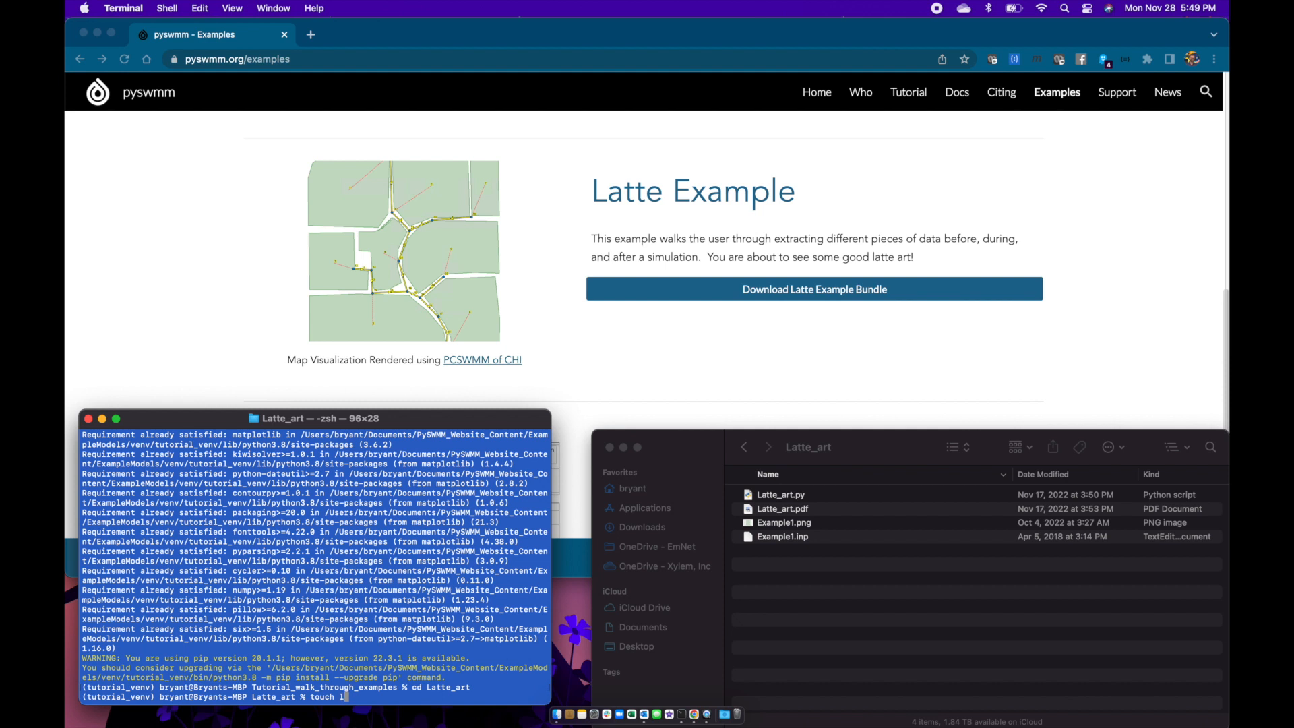
pyautogui.write('atte_art_tut.p')
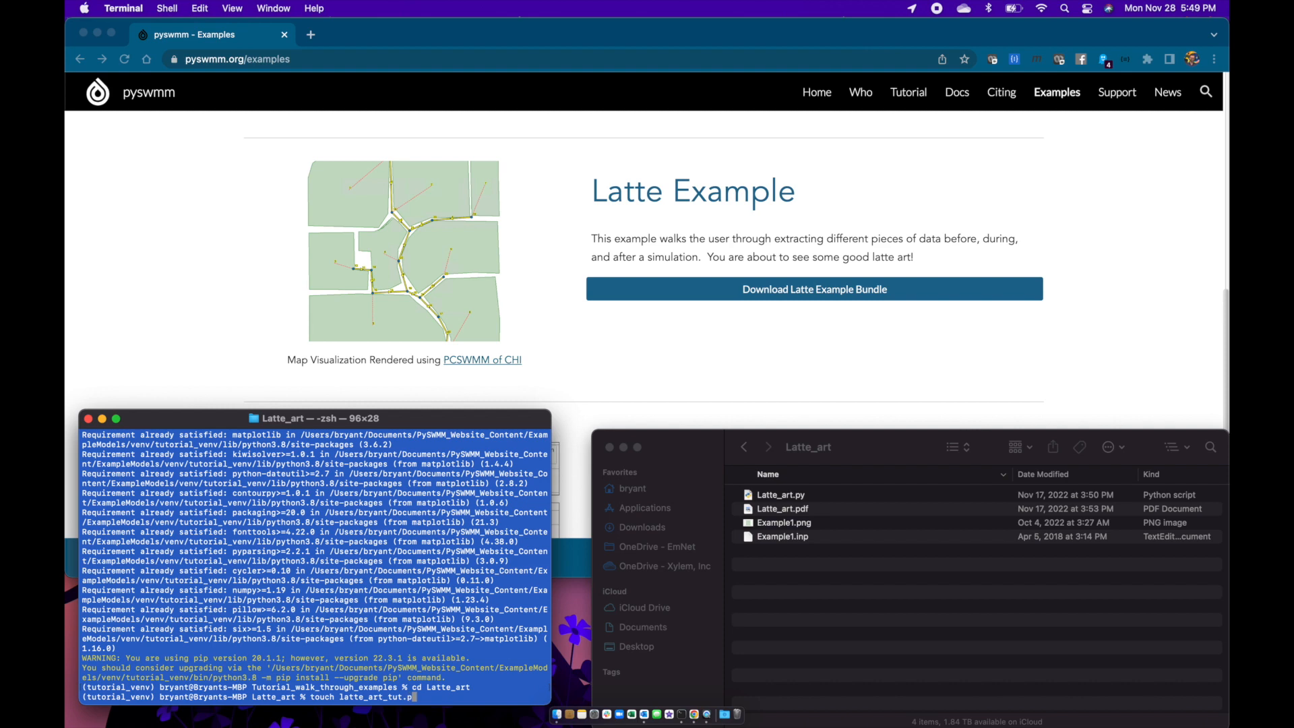
pyautogui.press('Return')
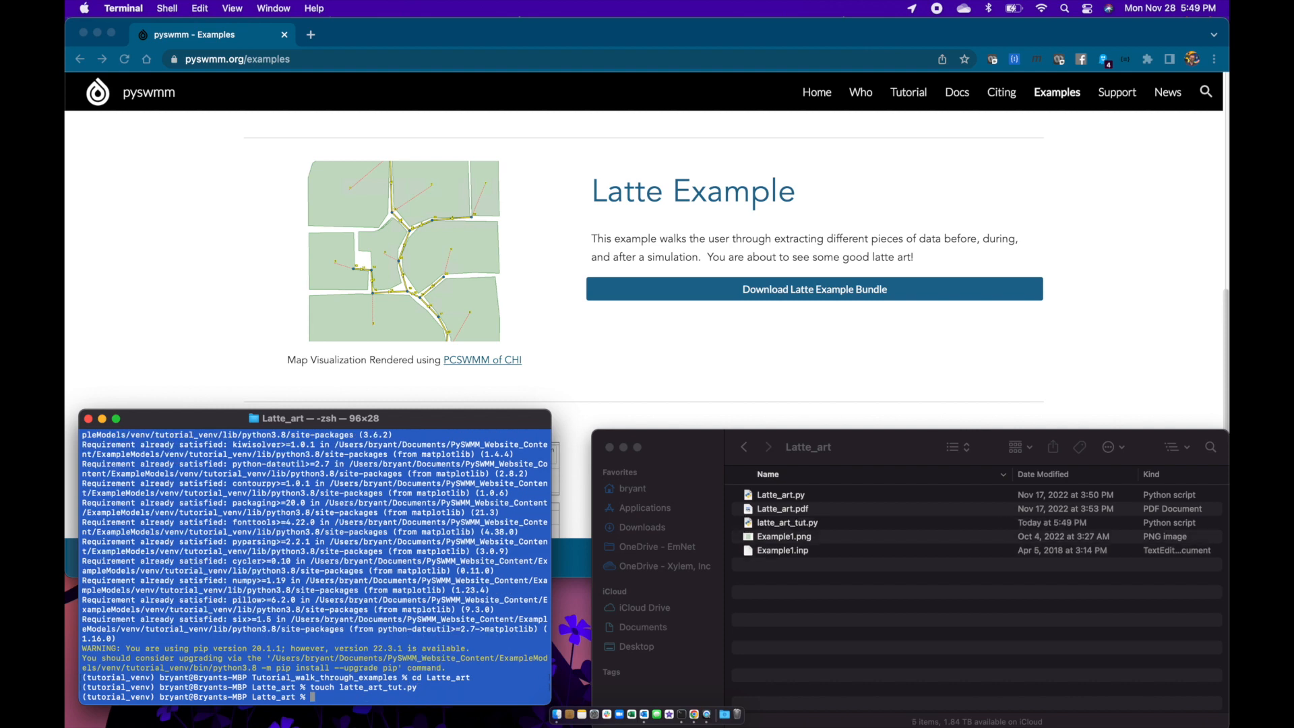
pyautogui.click(785, 523)
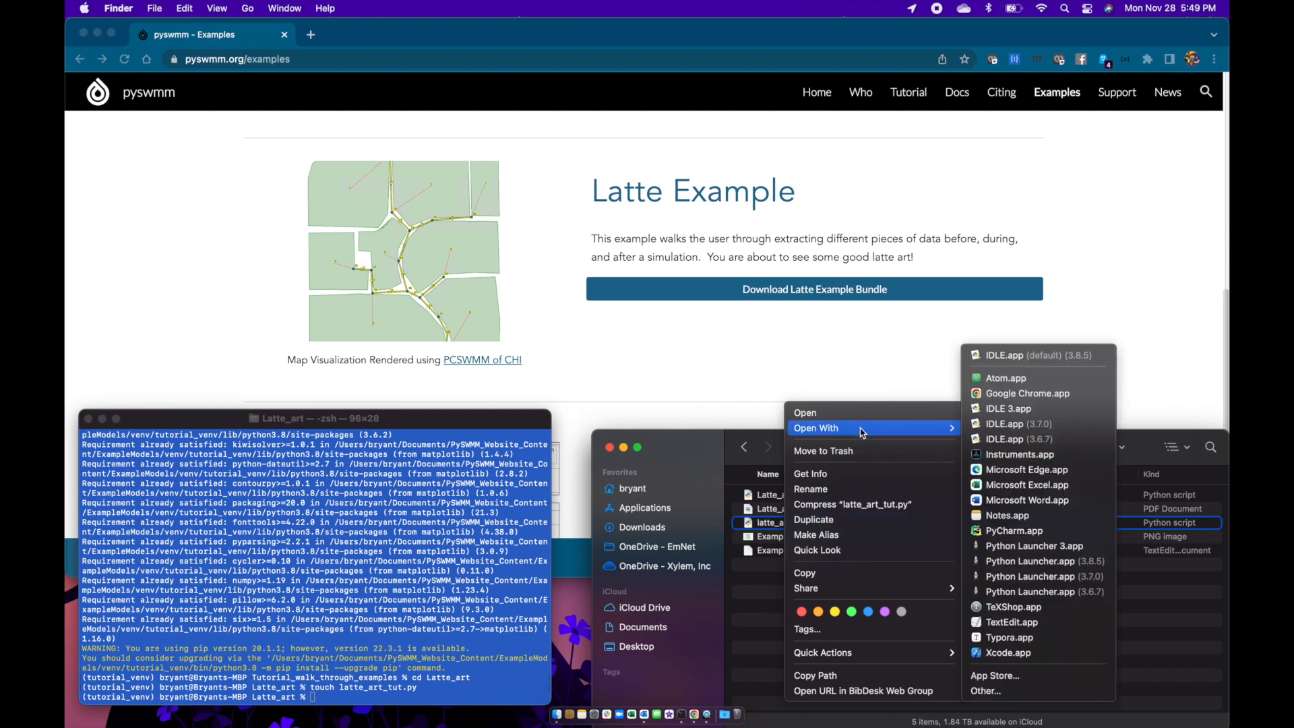
pyautogui.moveTo(1027, 408)
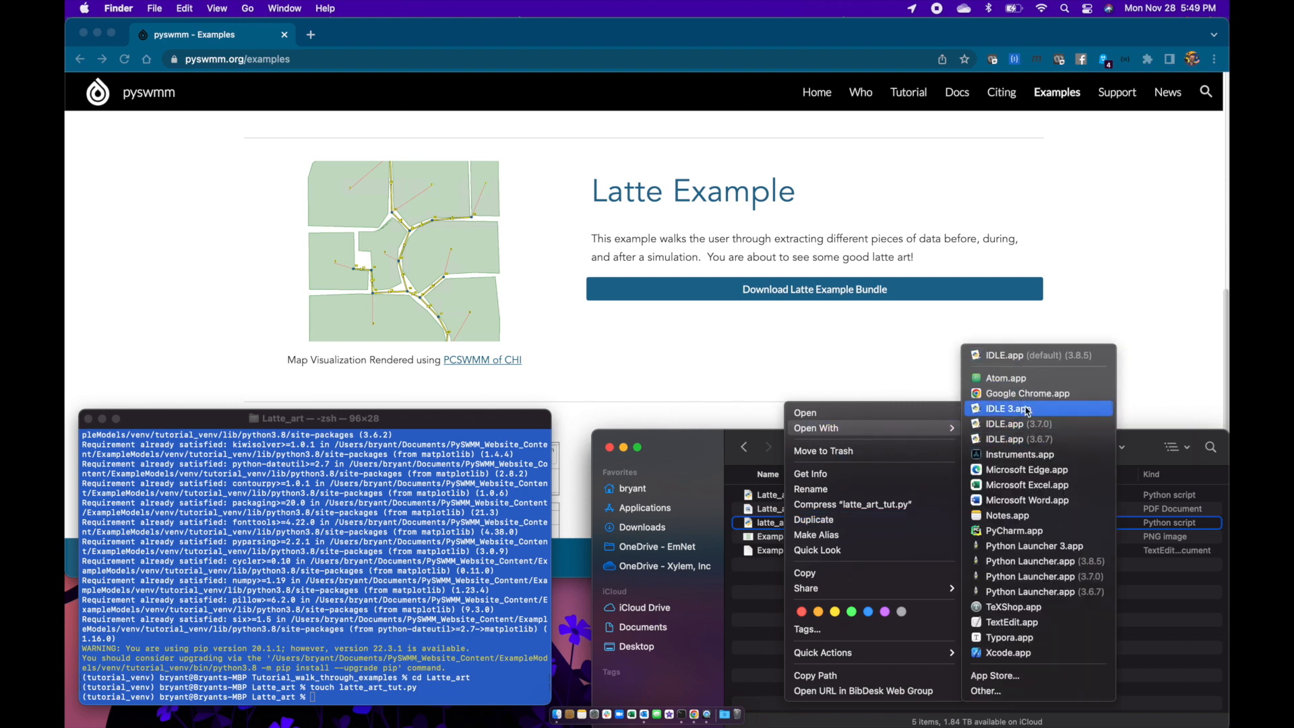
pyautogui.moveTo(1027, 393)
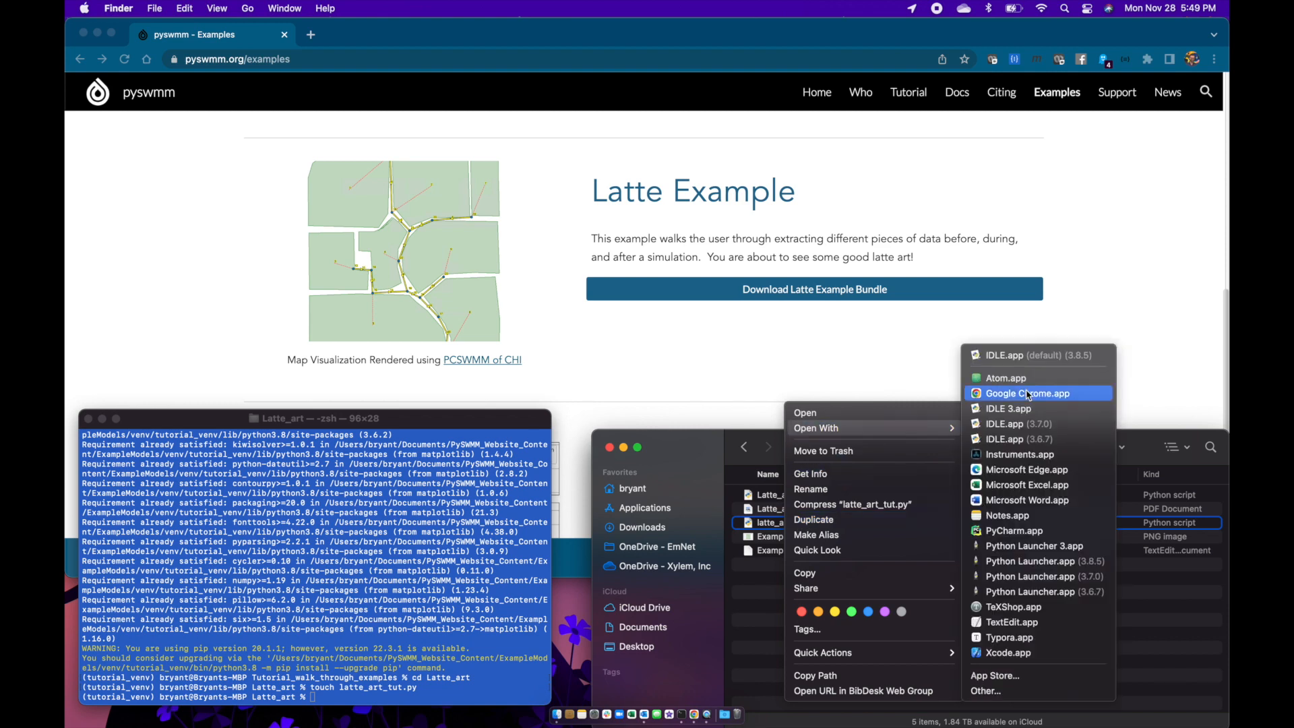
pyautogui.click(1005, 377)
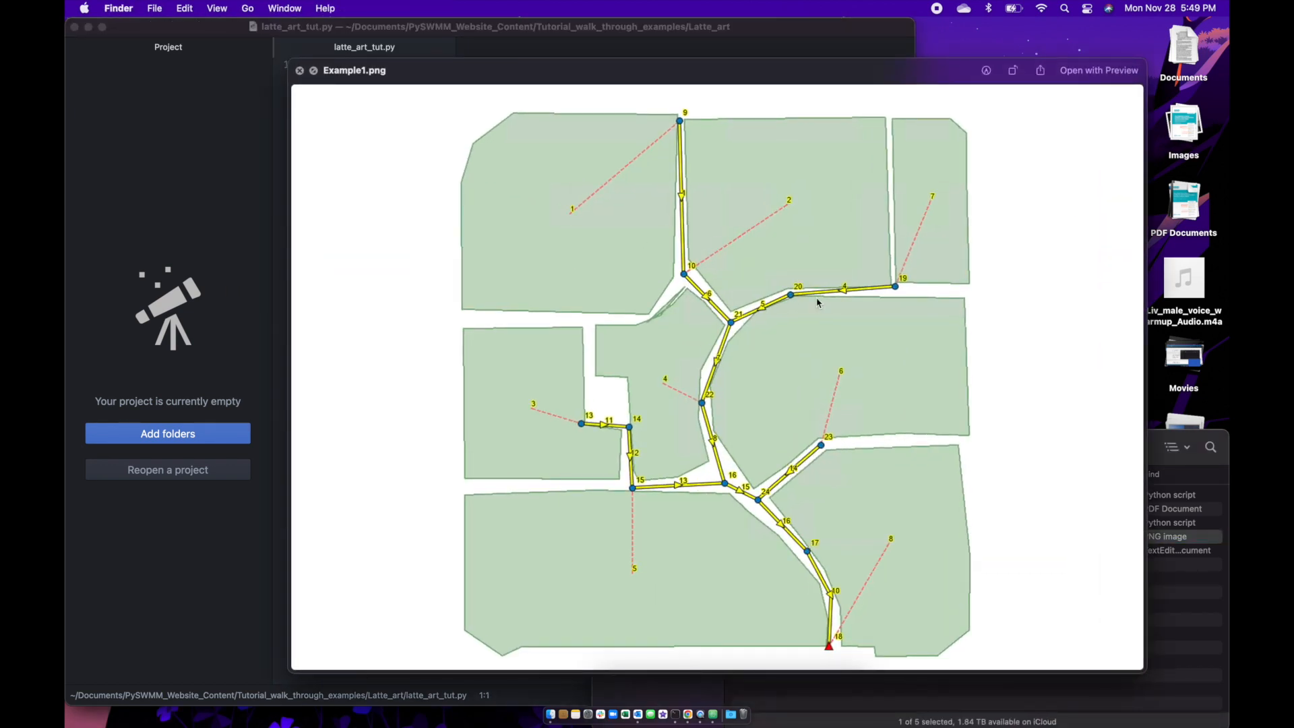
pyautogui.moveTo(727, 318)
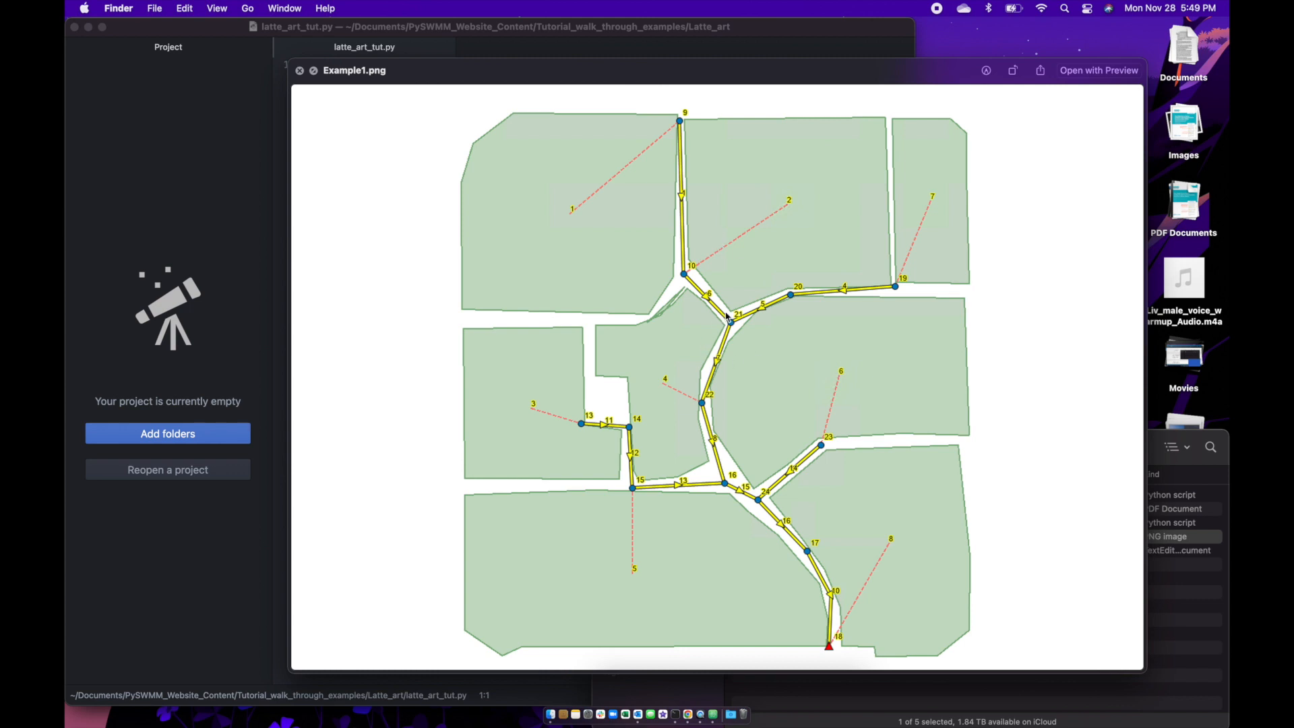
pyautogui.moveTo(550, 18)
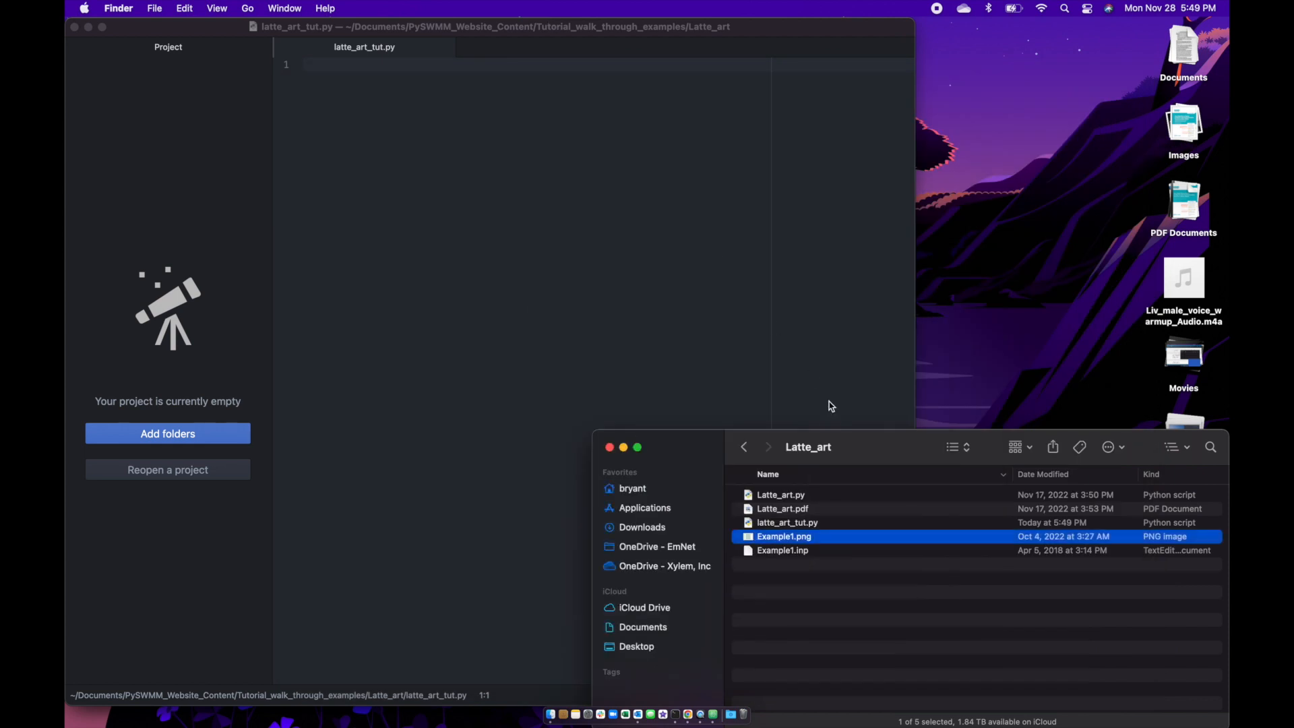
# - Bring up the Finder context menu for Latte_art.py to choose Open With
pyautogui.rightClick(780, 494)
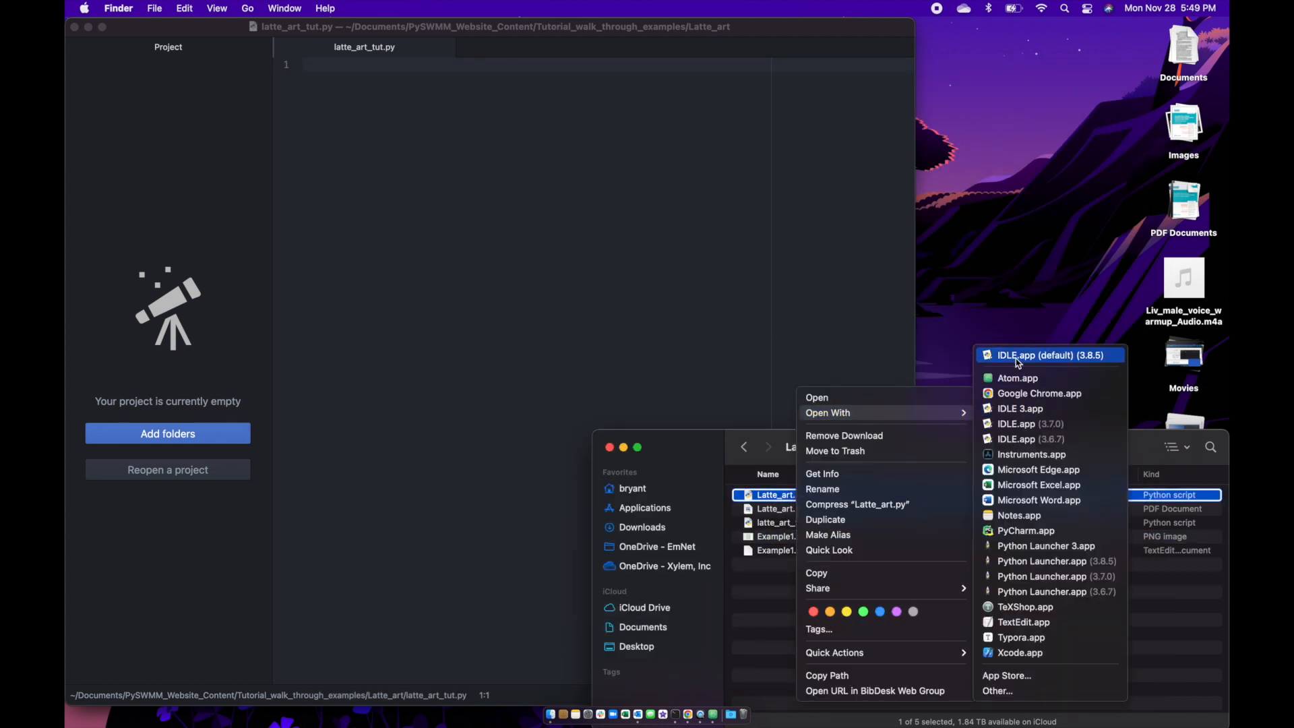
# - Open Latte_art.py in Atom beside latte_art_tut.py and place the cursor in the empty file
pyautogui.click(1019, 377)
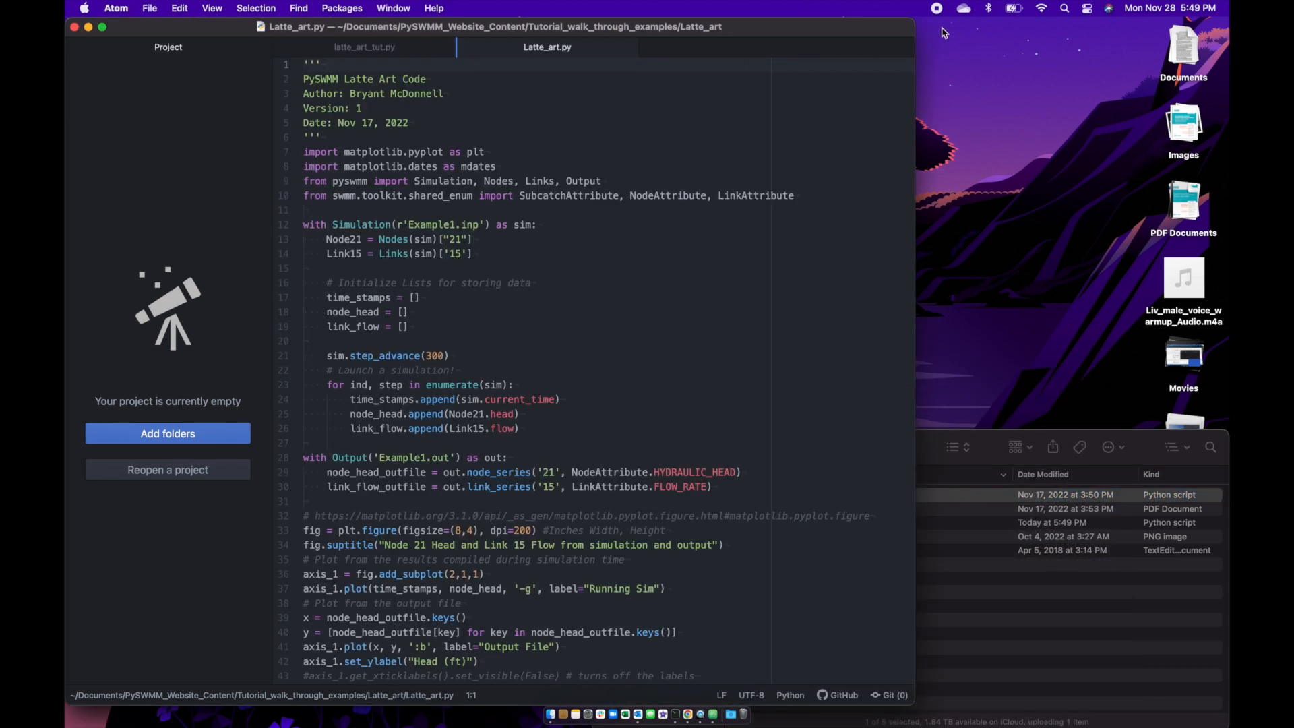
pyautogui.click(444, 118)
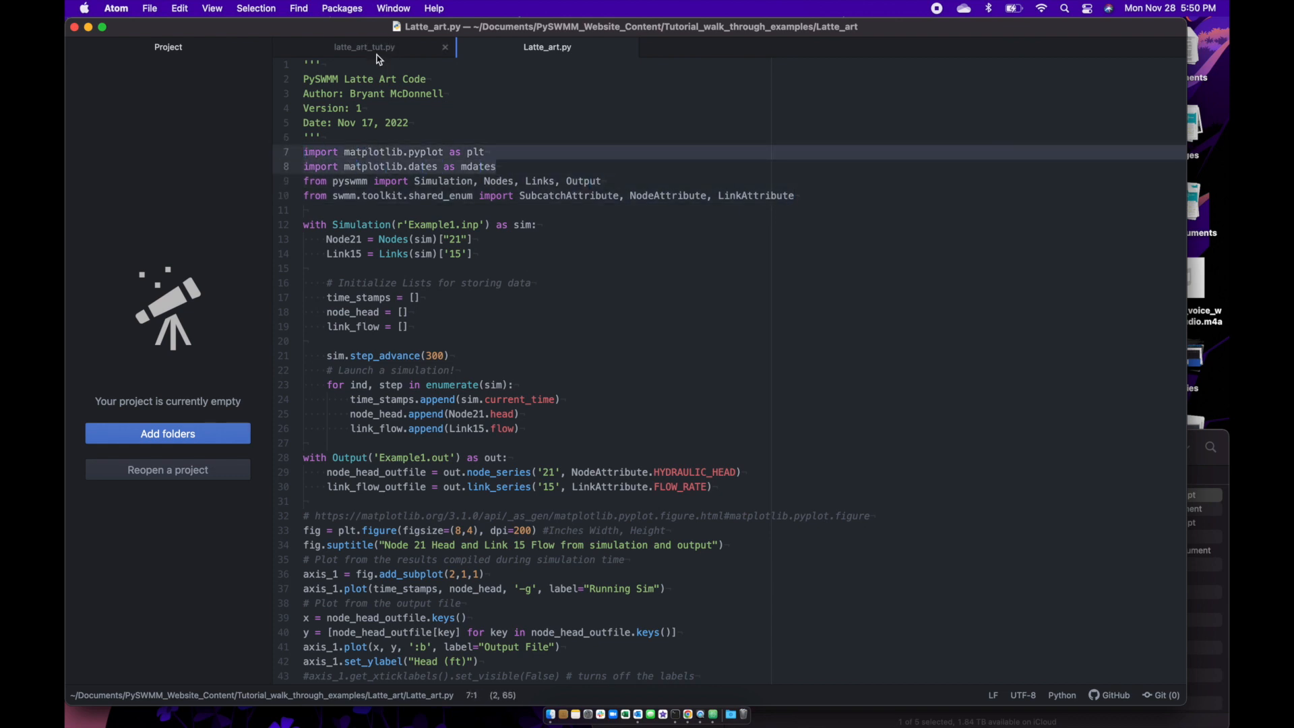
pyautogui.click(363, 47)
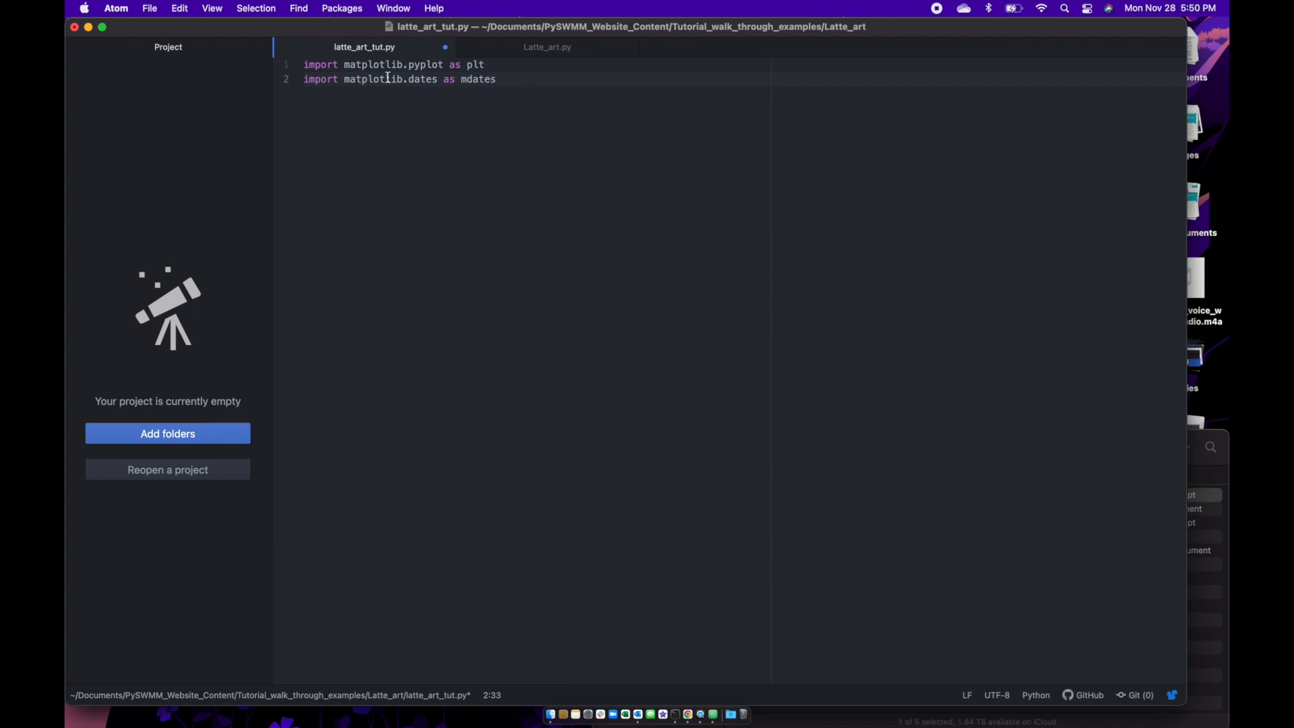
pyautogui.click(303, 78)
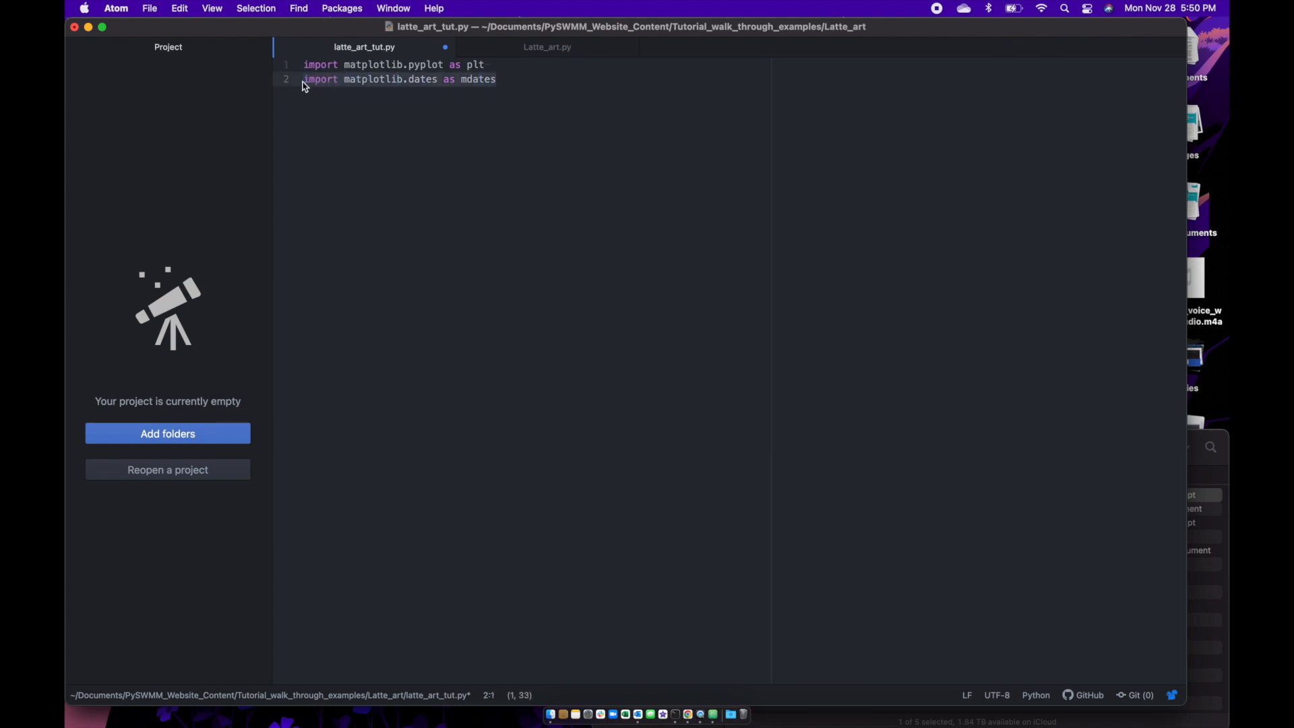
pyautogui.moveTo(547, 47)
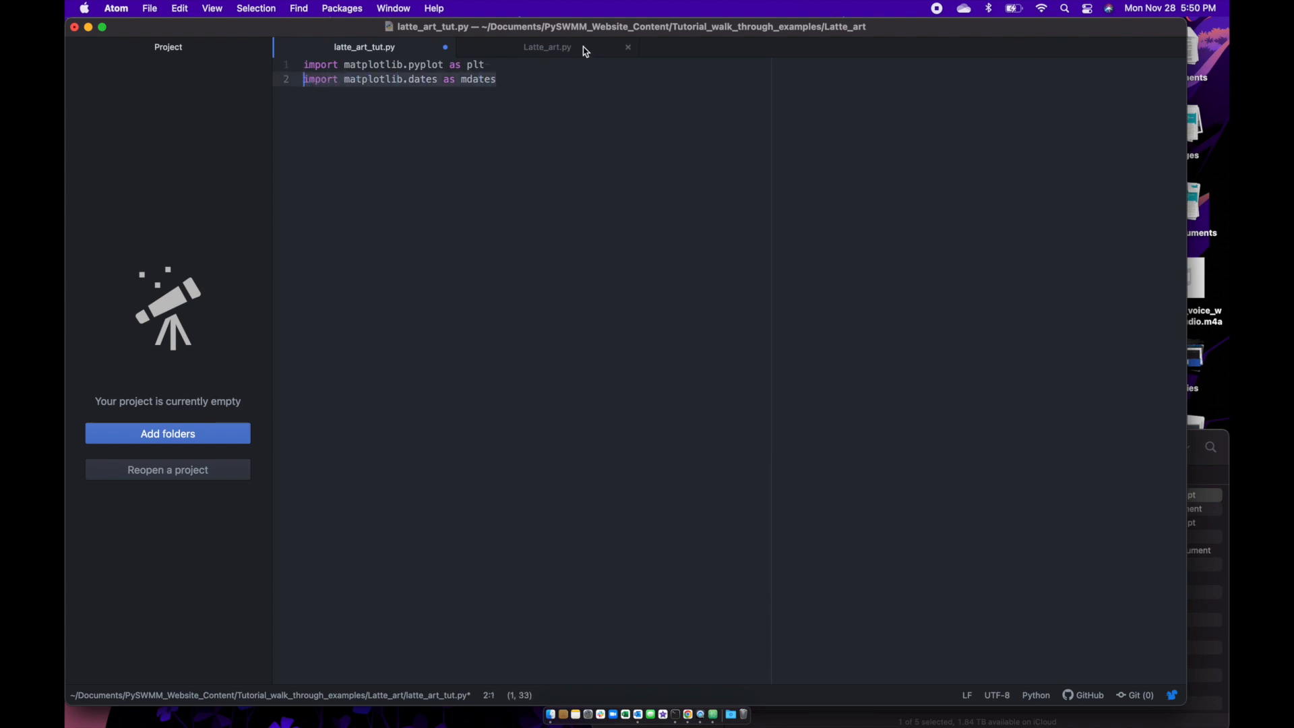
# - Copy the matplotlib and pyswmm import lines from Latte_art.py into latte_art_tut.py
pyautogui.click(547, 47)
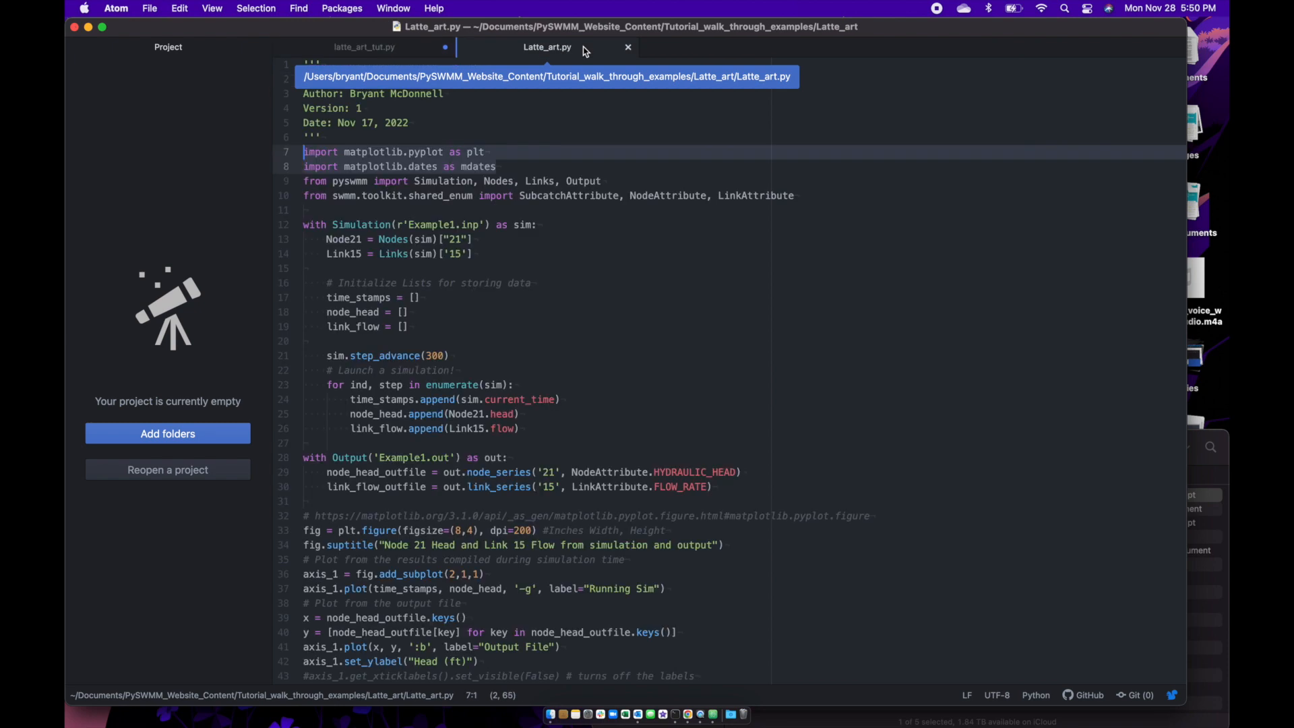
pyautogui.click(620, 179)
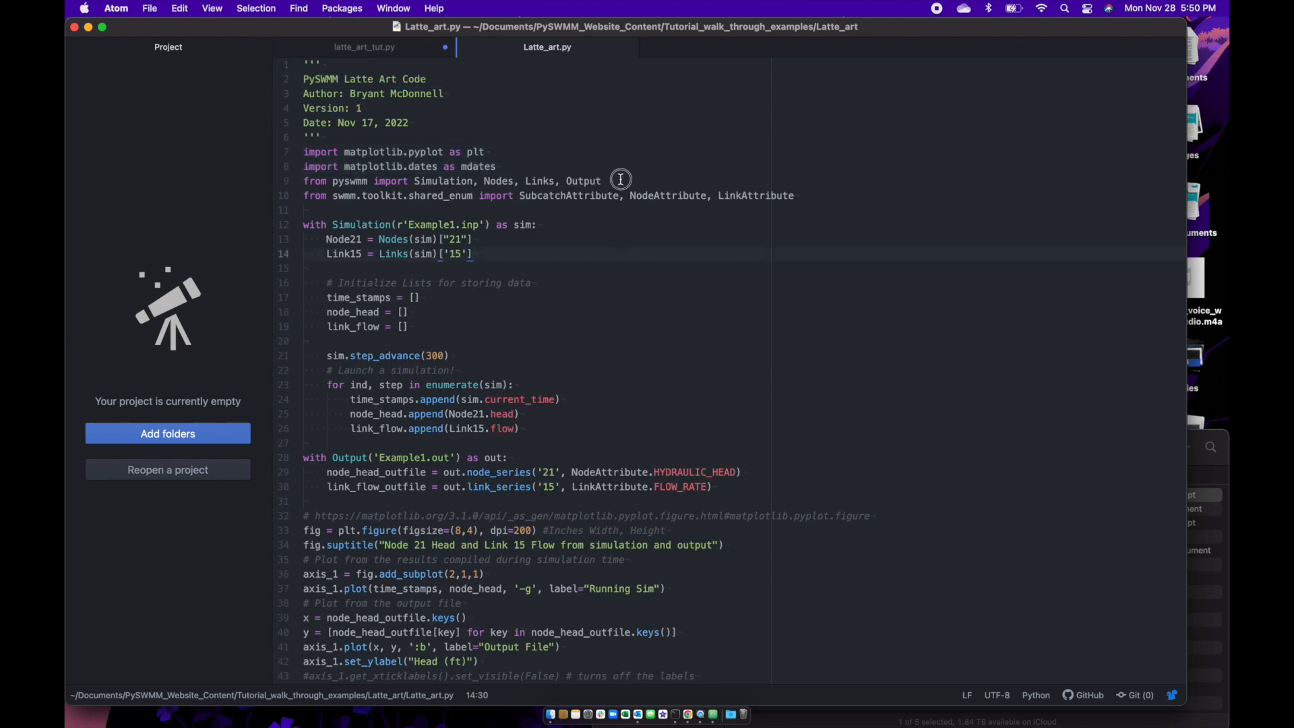
pyautogui.click(496, 165)
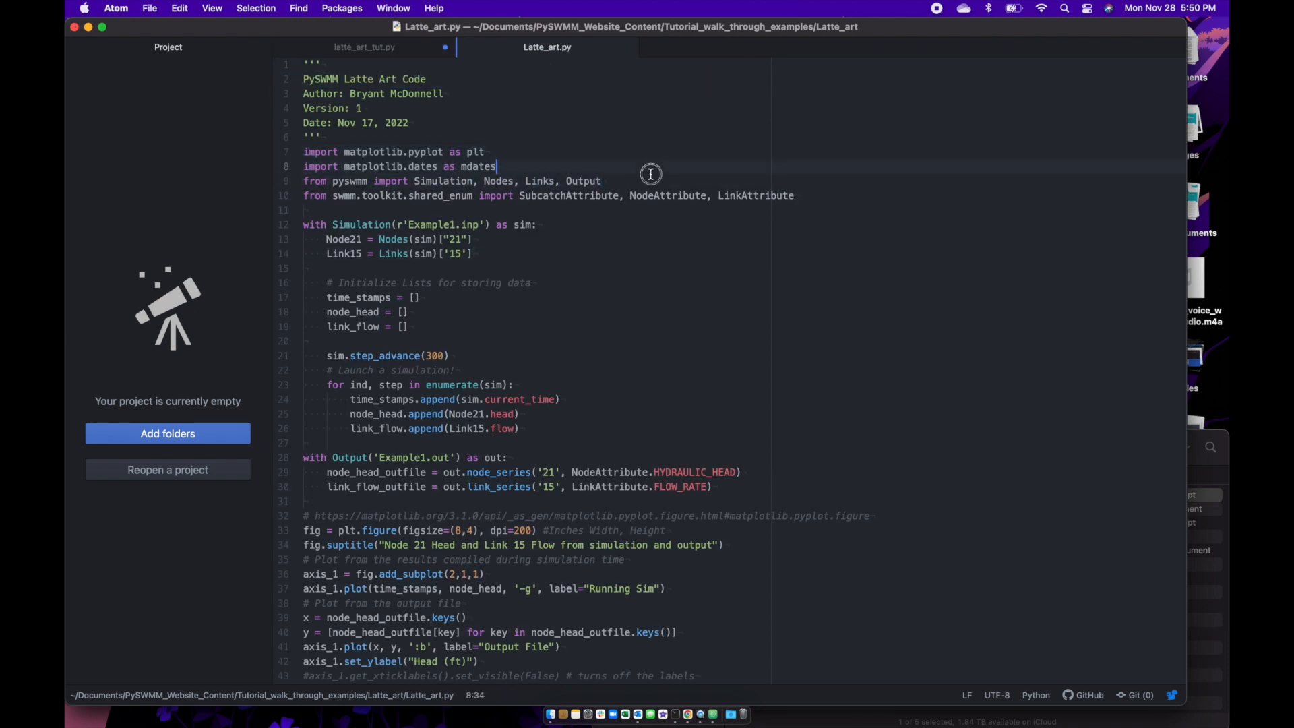
pyautogui.click(302, 181)
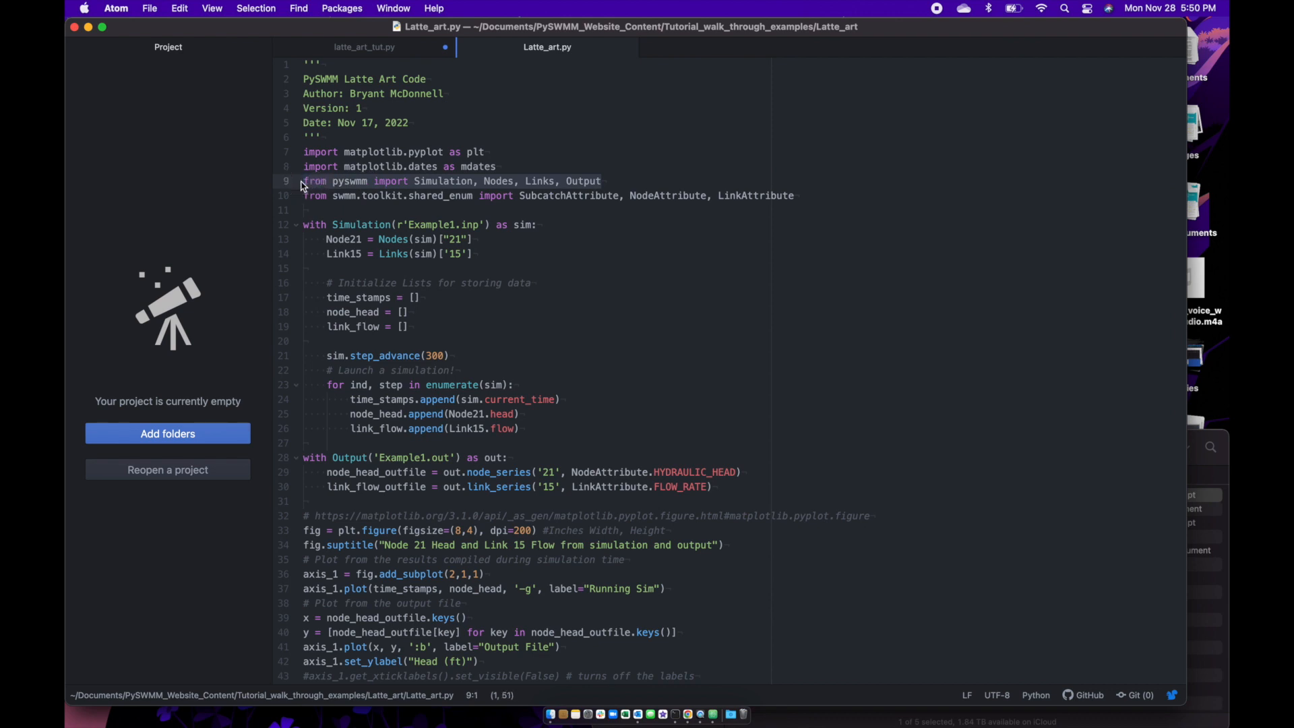
pyautogui.click(363, 45)
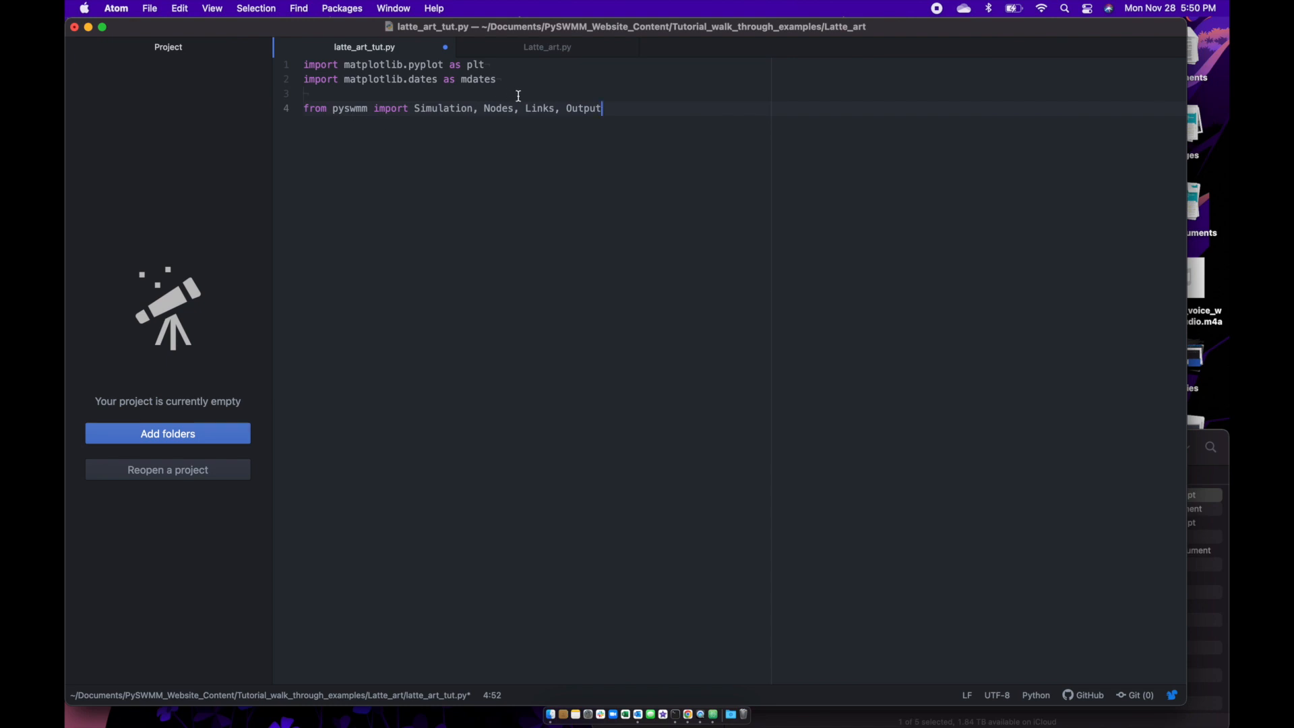
# - Copy the with Simulation block defining Node21 and Link15 into latte_art_tut.py
pyautogui.click(547, 47)
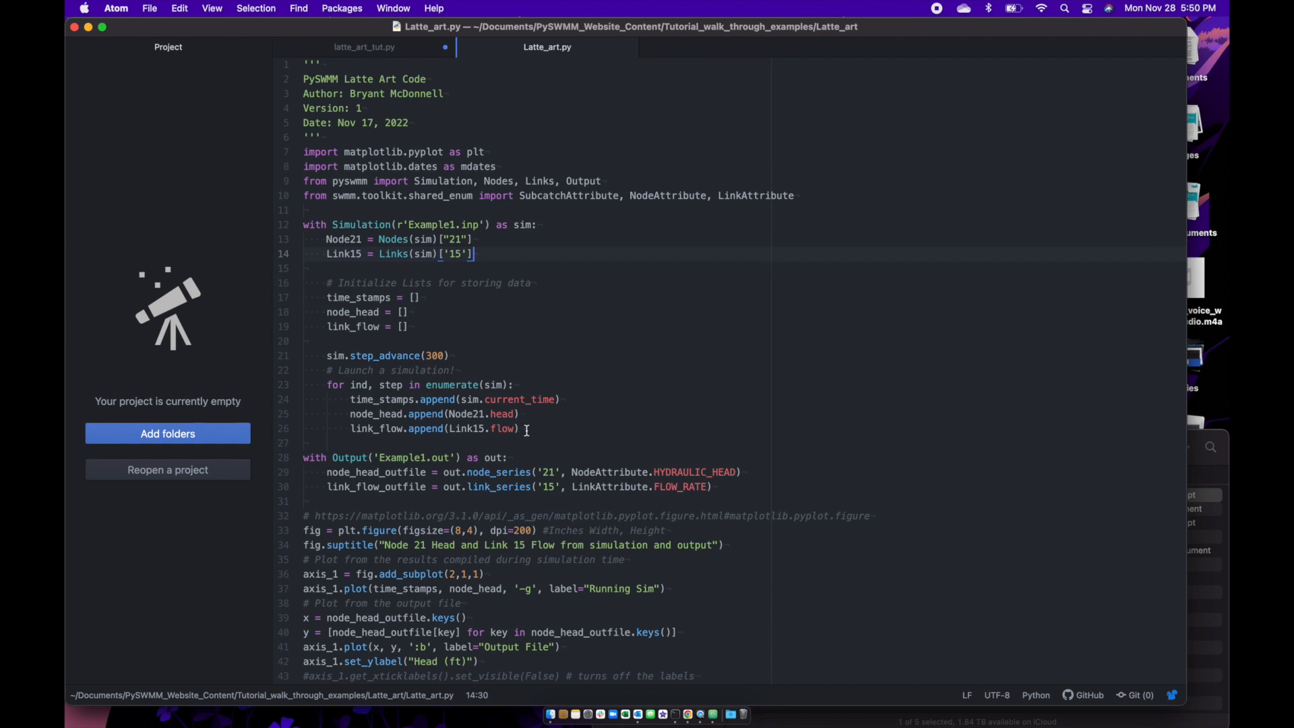
pyautogui.click(306, 224)
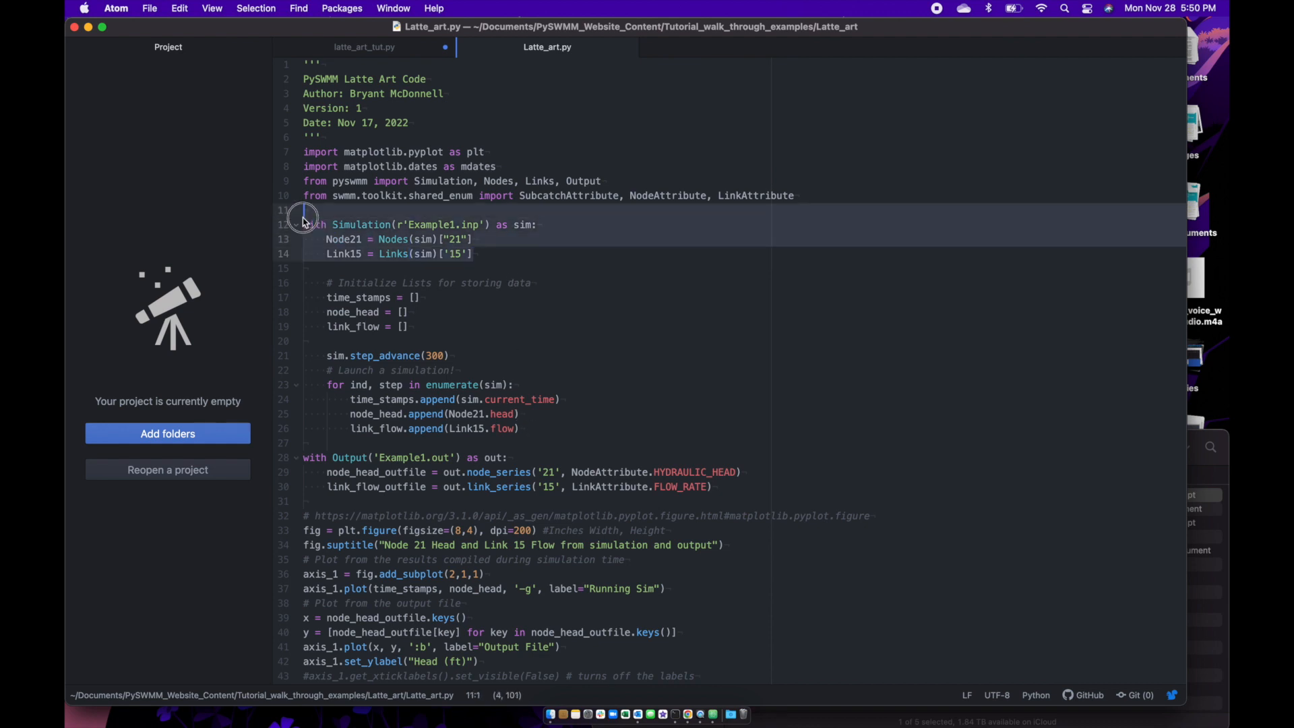
pyautogui.click(362, 47)
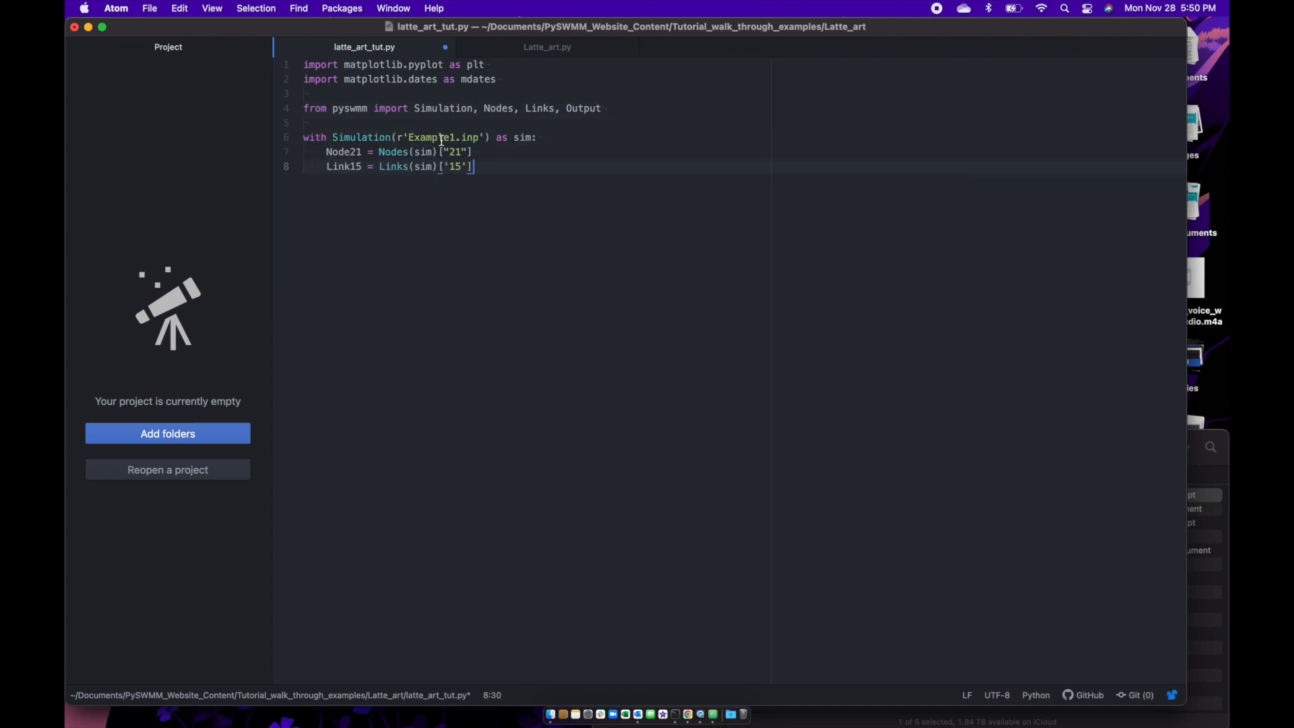
pyautogui.click(523, 137)
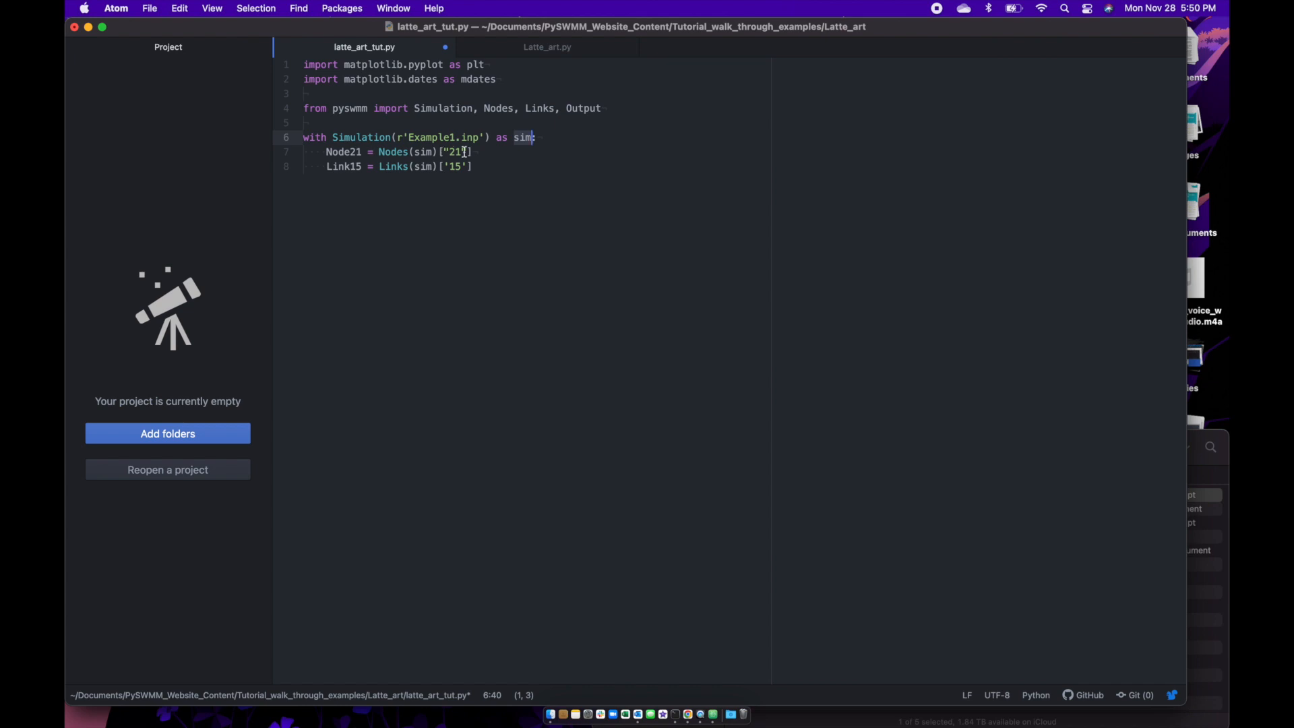
pyautogui.click(547, 48)
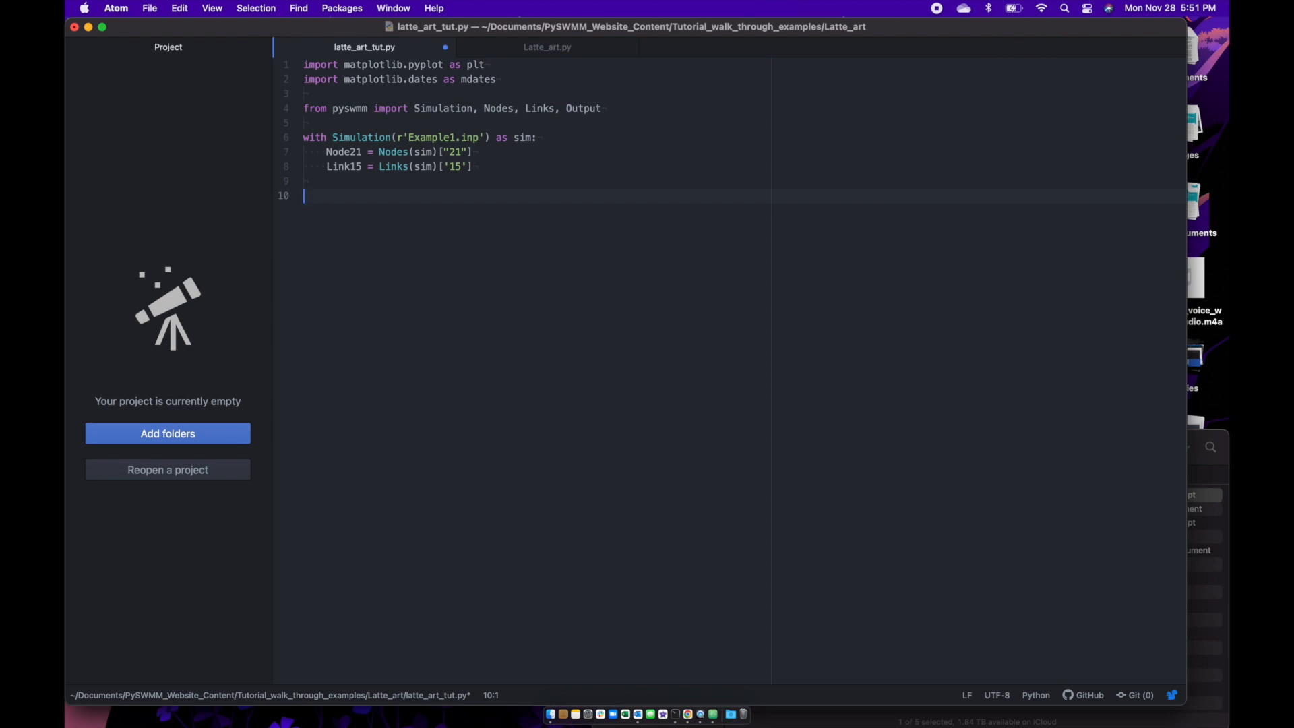
pyautogui.moveTo(590, 53)
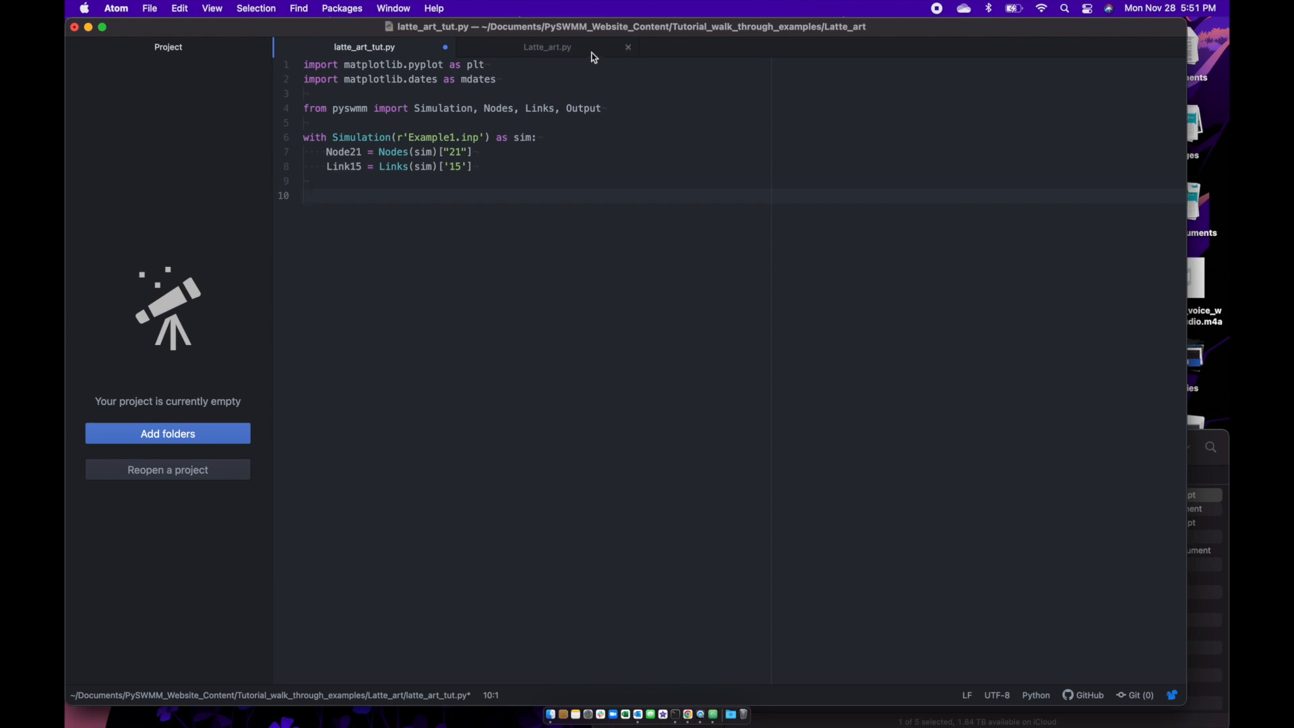
# - Copy the time_stamps, node_head and link_flow list initialisations into latte_art_tut.py
pyautogui.click(546, 46)
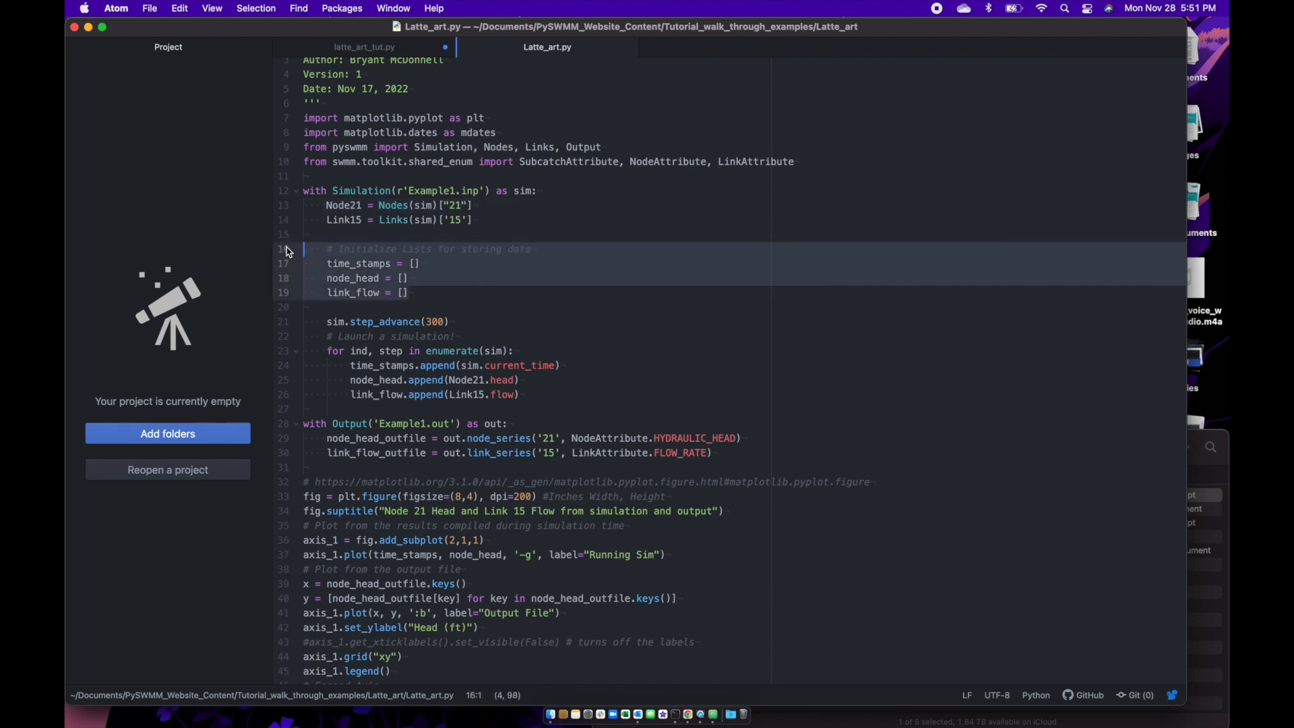
pyautogui.click(363, 47)
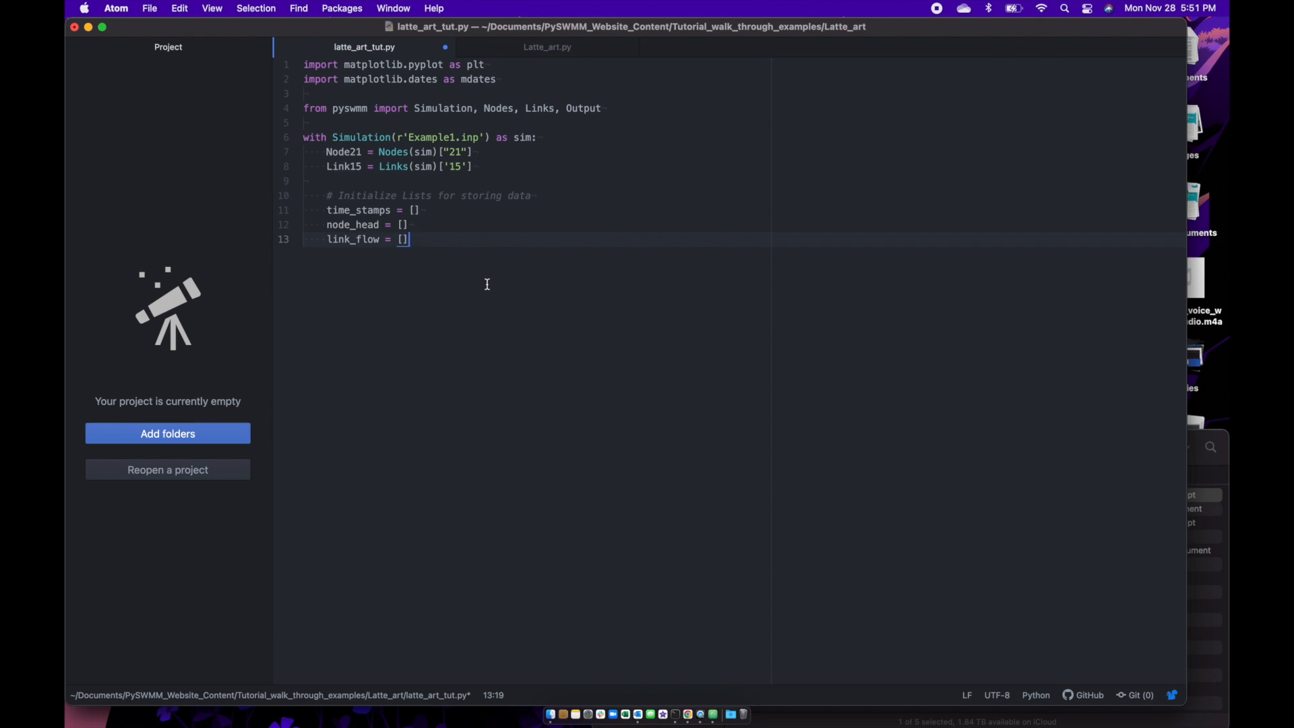
pyautogui.moveTo(582, 46)
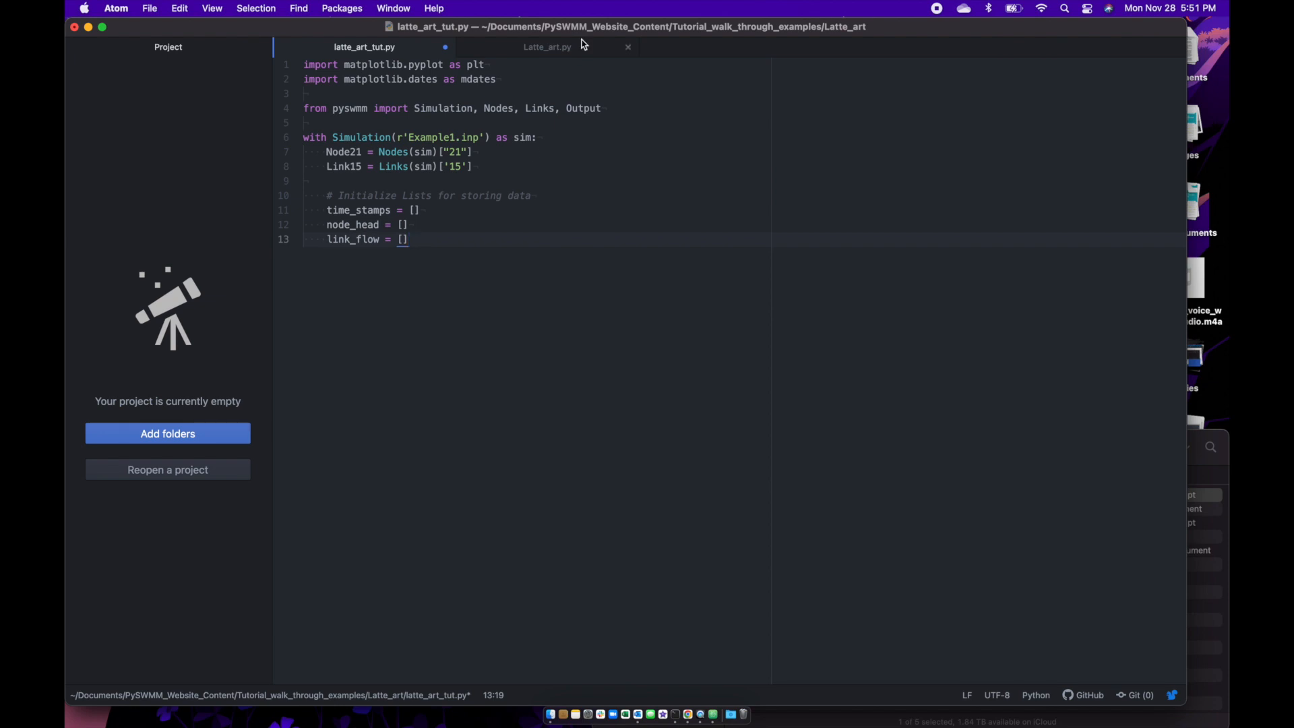
pyautogui.click(547, 46)
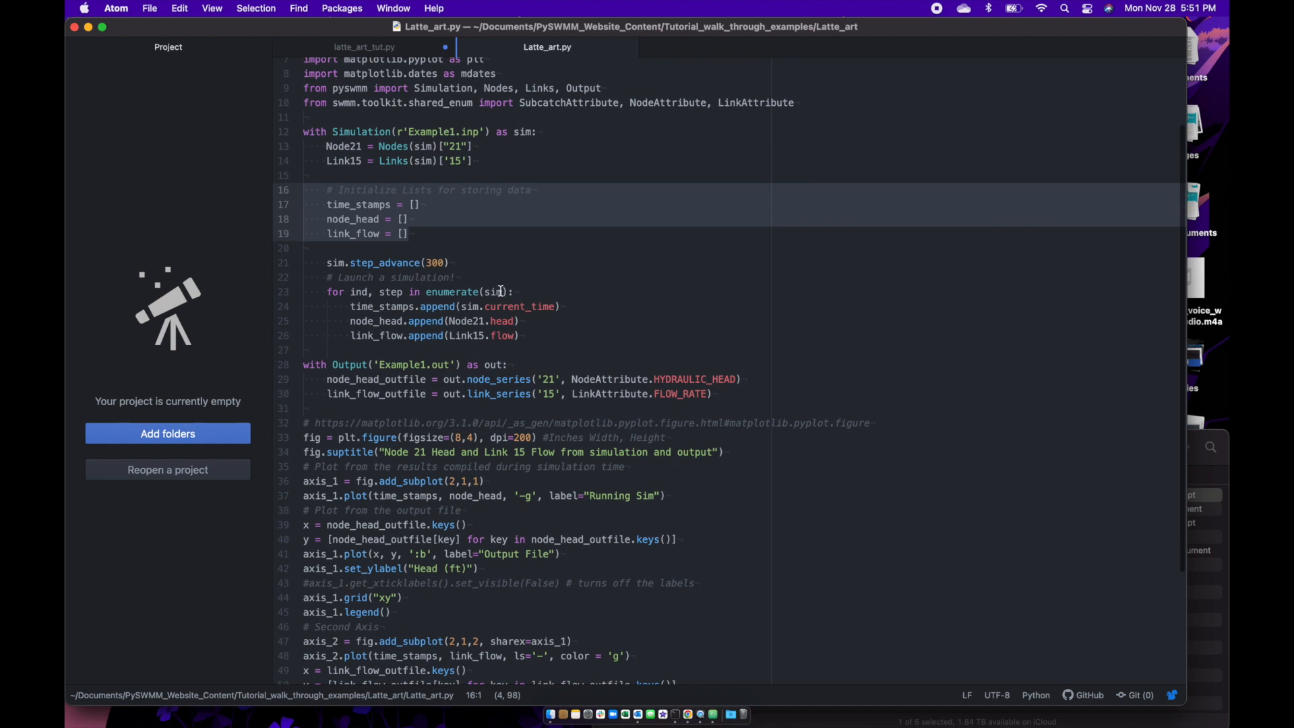
# - Review the step_advance(300) loop appending current_time, Node21.head and Link15.flow
pyautogui.click(326, 291)
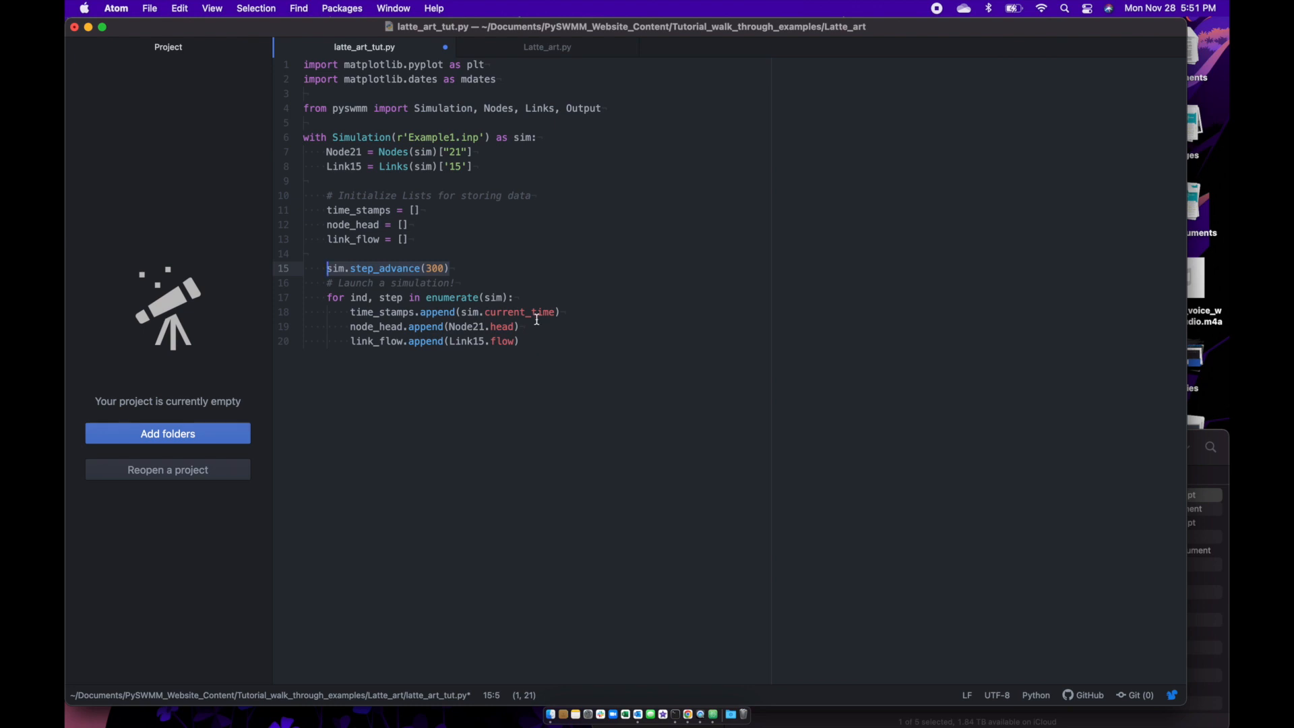
pyautogui.click(369, 210)
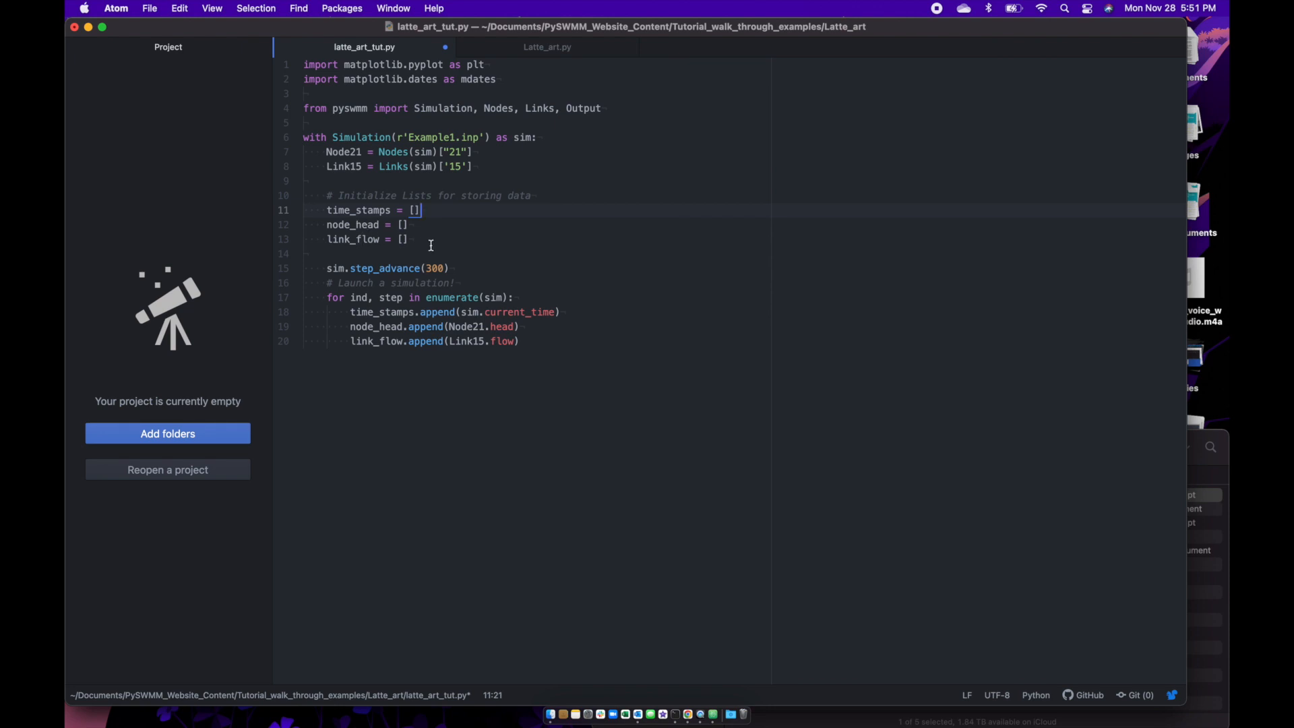
pyautogui.click(435, 311)
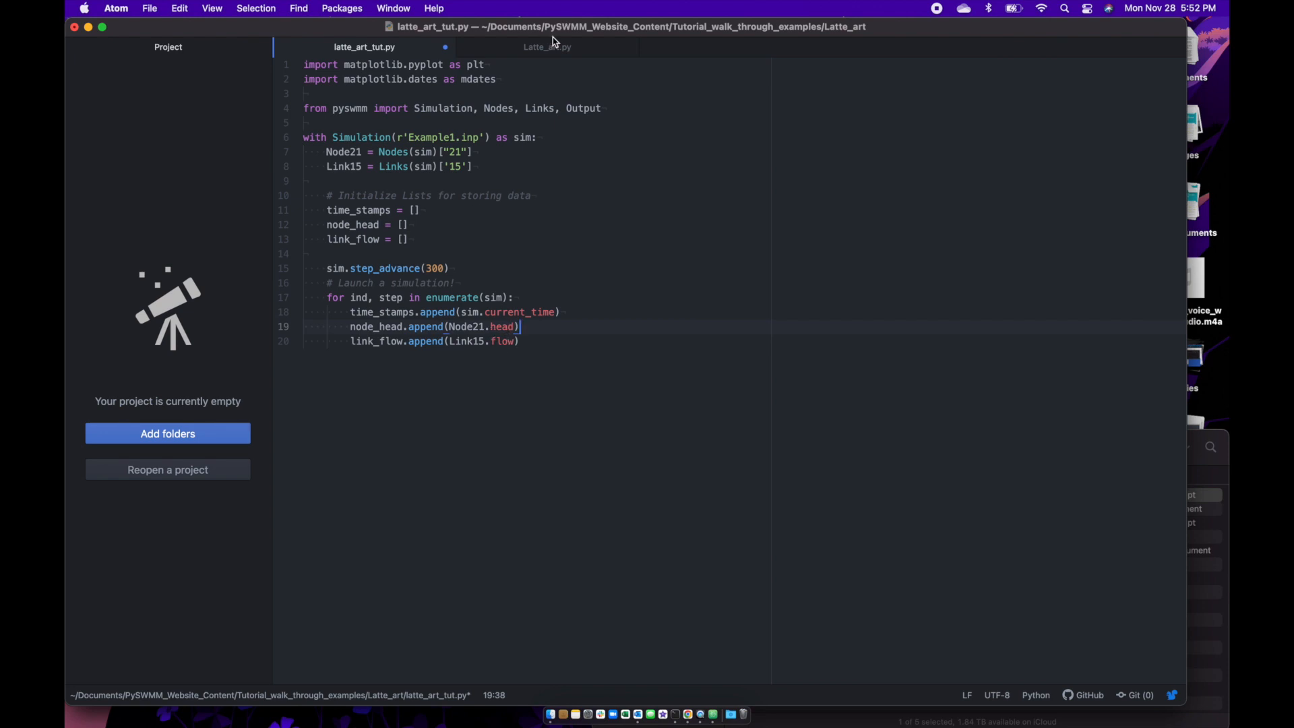
pyautogui.moveTo(363, 45)
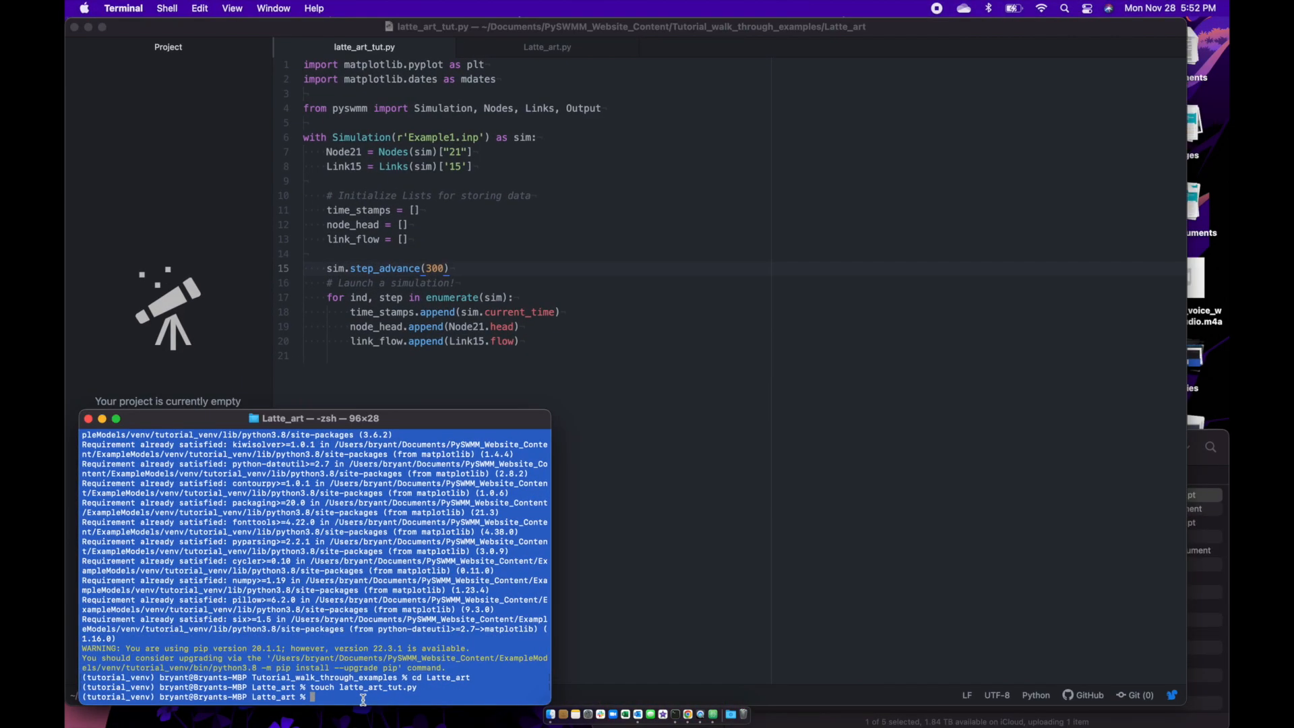
# - Run python ./latte_art_tut.py from the Latte_art folder in Terminal
pyautogui.write('python')
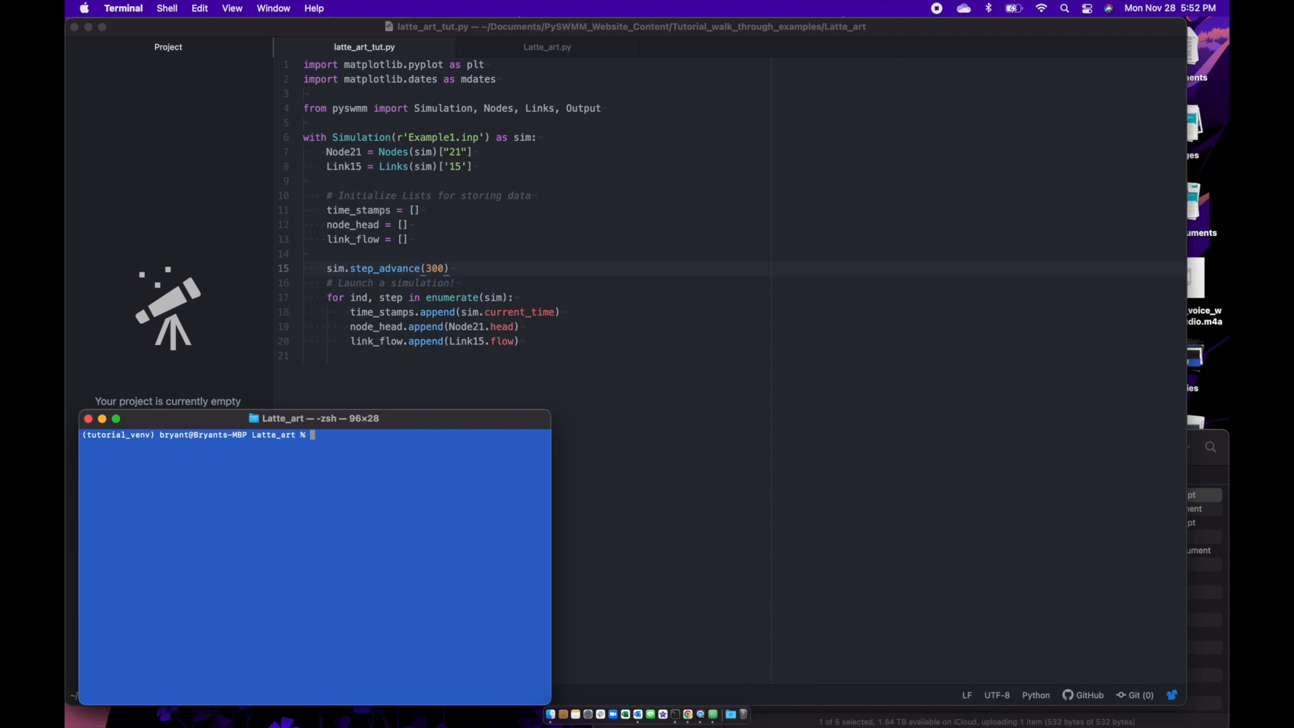
pyautogui.write('pyth')
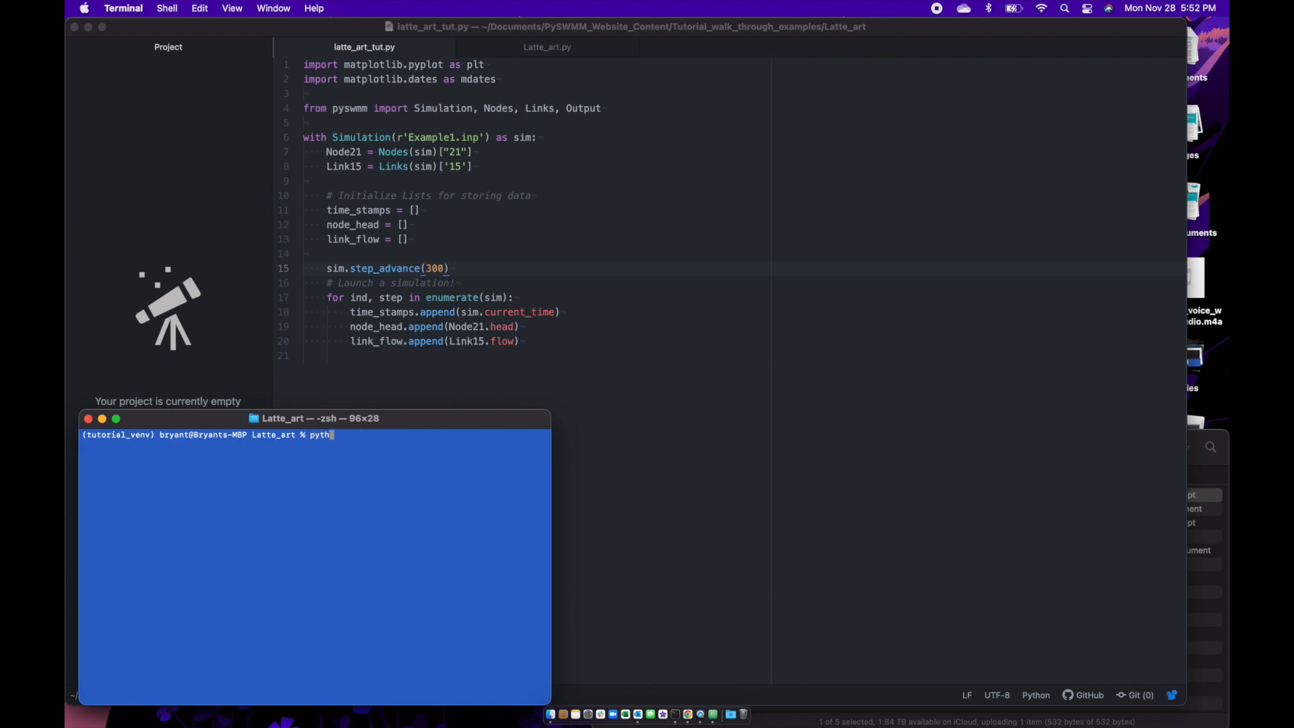
pyautogui.write('on .')
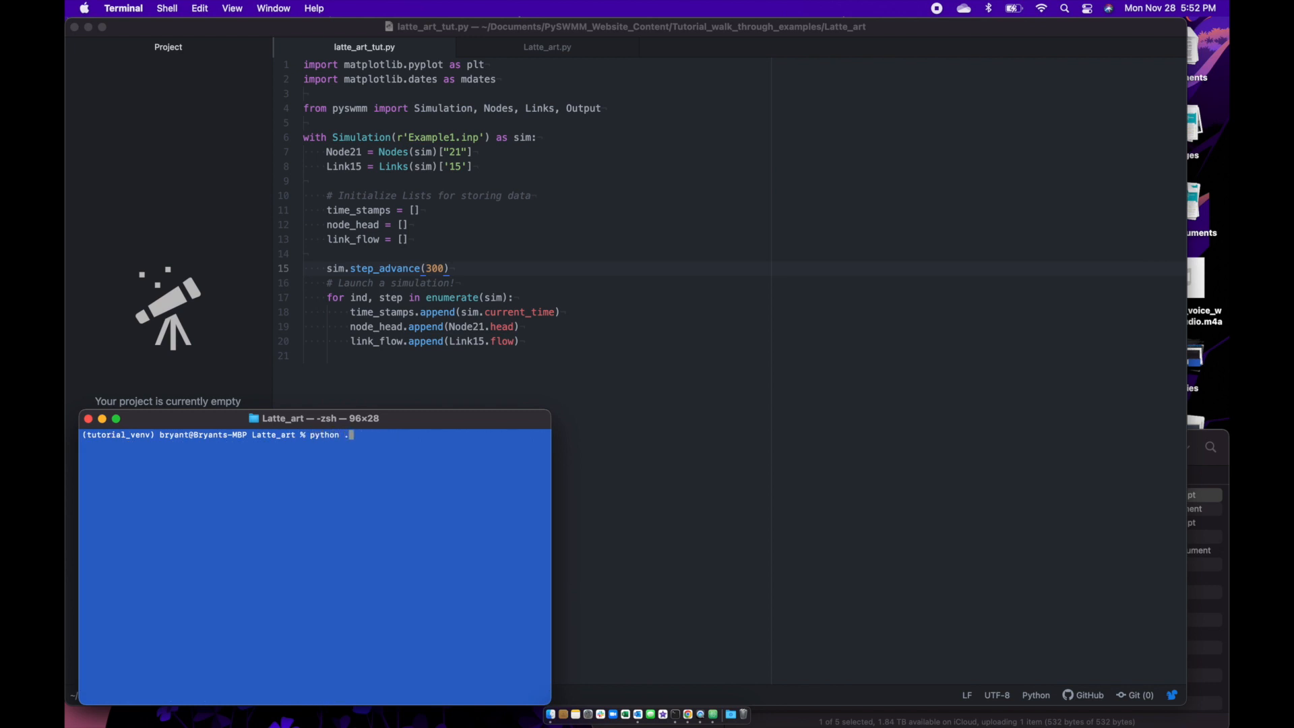
pyautogui.write('/latte_art_tut.py')
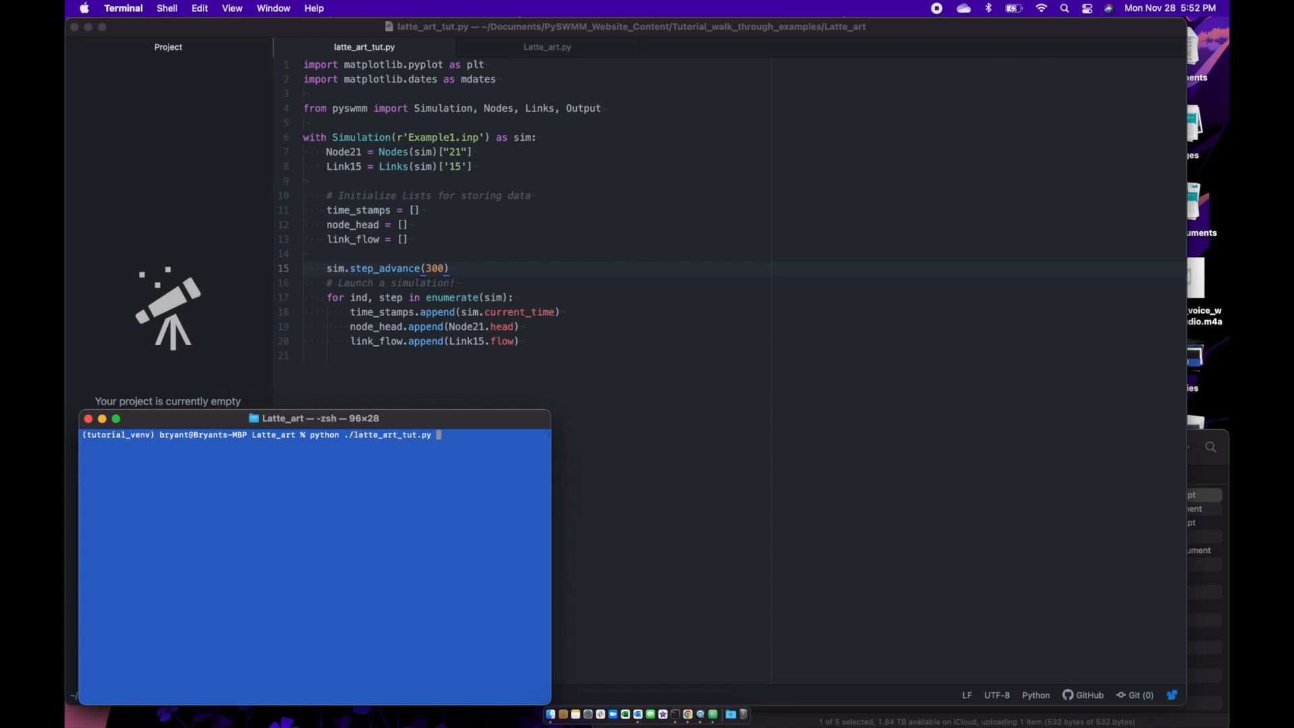
pyautogui.press('Return')
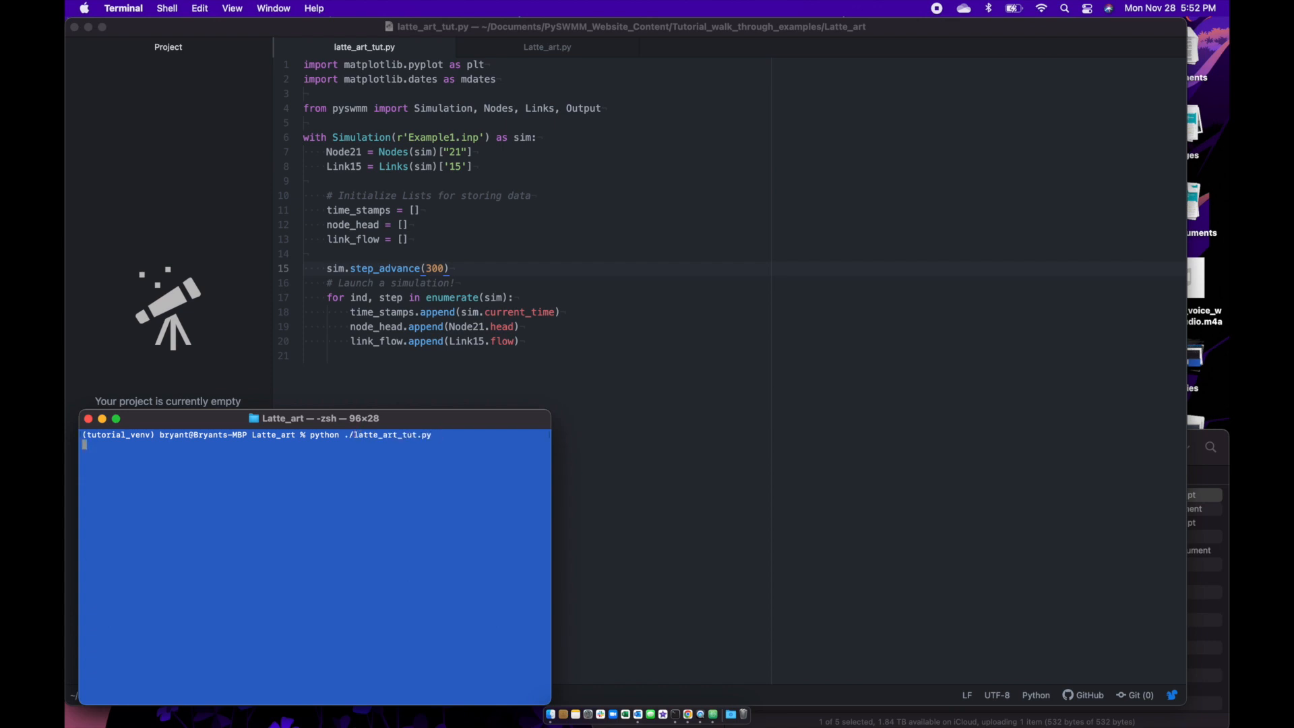
pyautogui.press('Return')
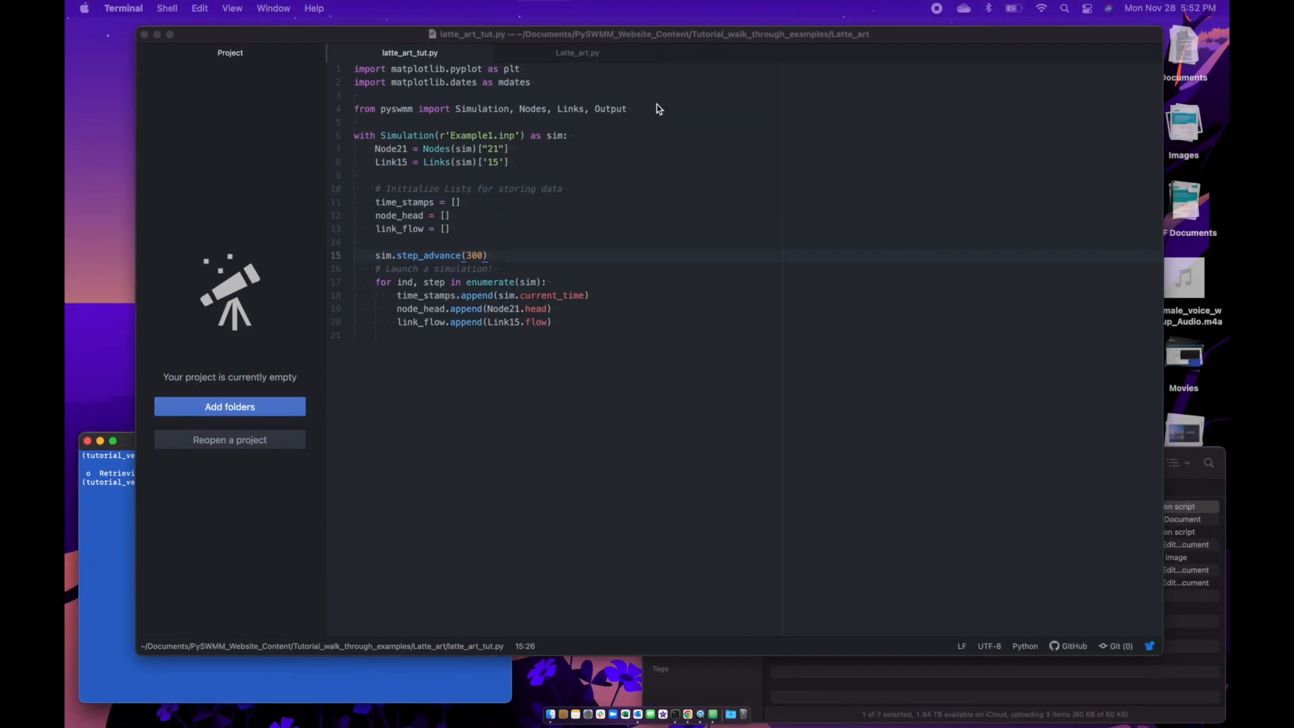
# - Copy the 8x4, 200-dpi plt.figure and 'Node 21 Head and Link 15 Flow' suptitle lines into latte_art_tut.py
pyautogui.click(577, 53)
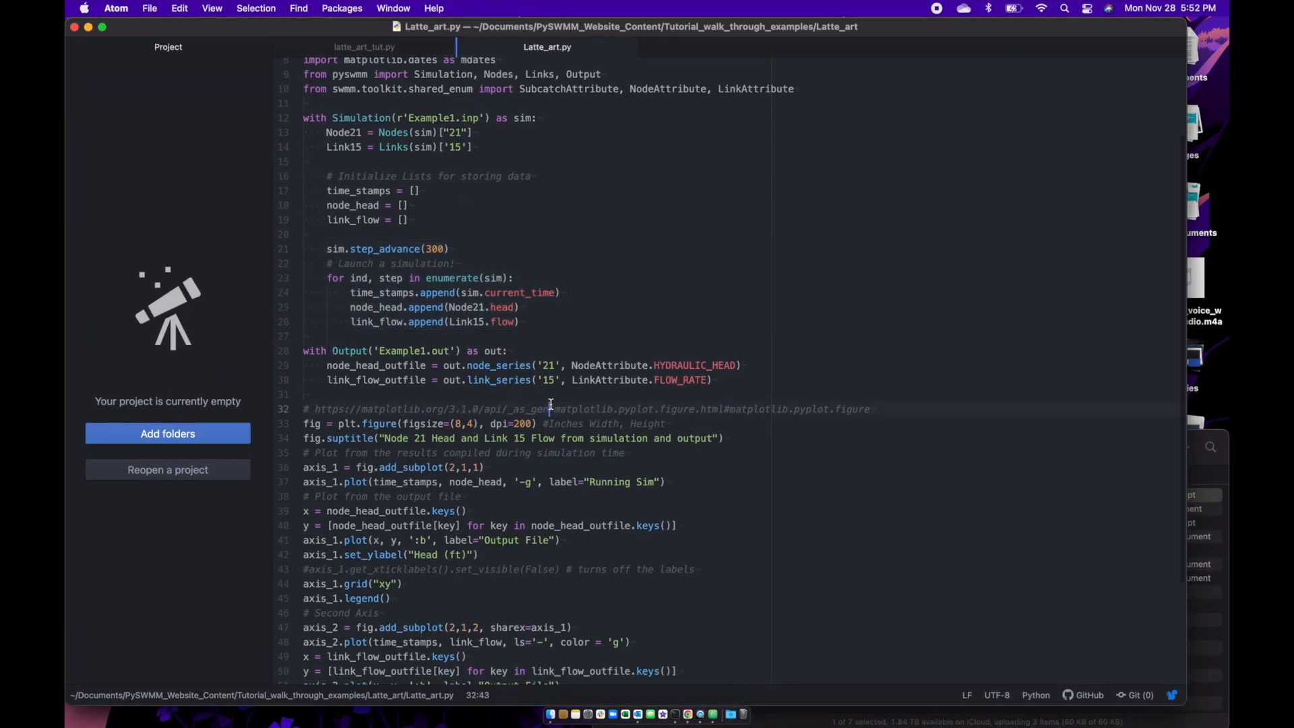
pyautogui.scroll(-3)
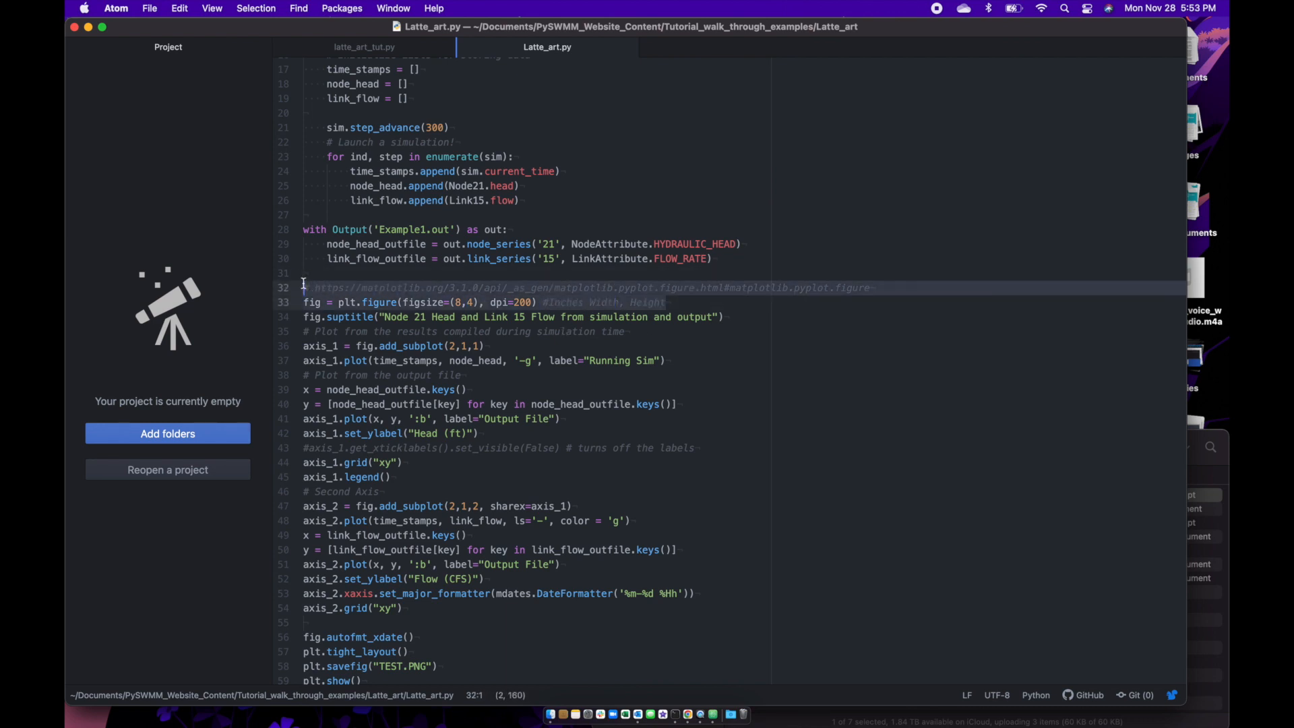
pyautogui.click(362, 47)
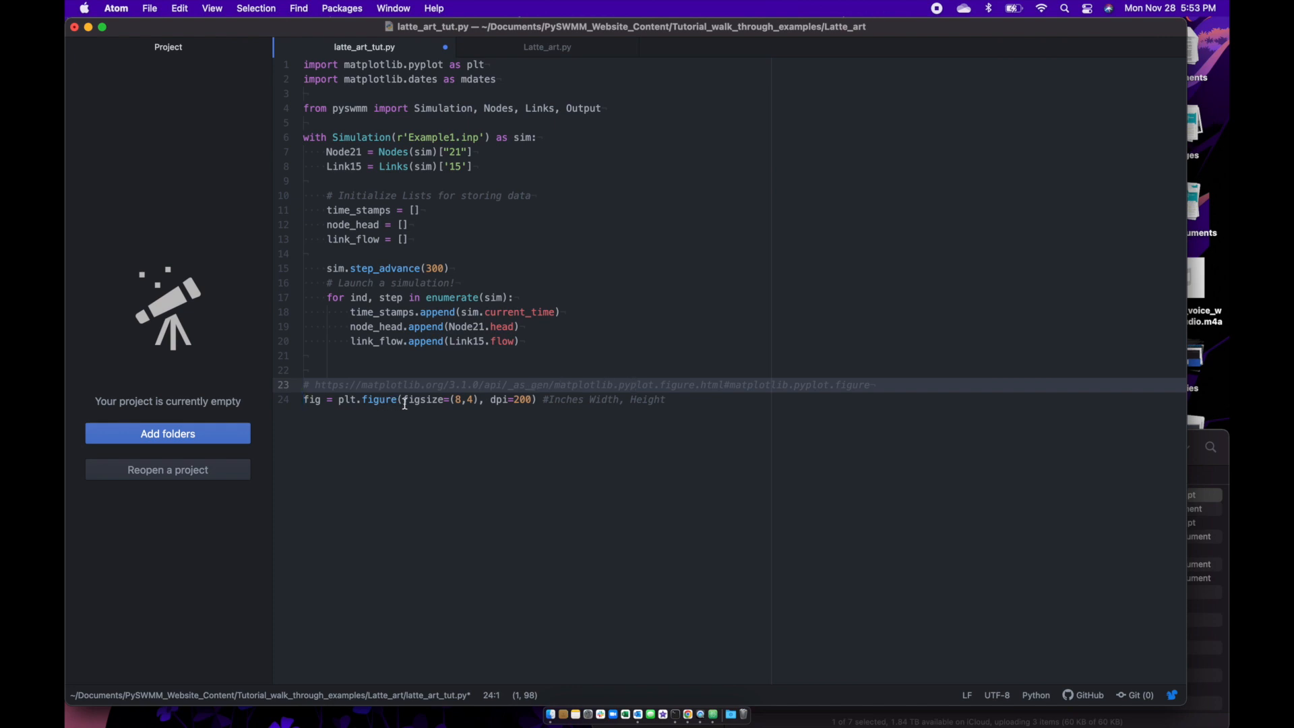
pyautogui.click(545, 46)
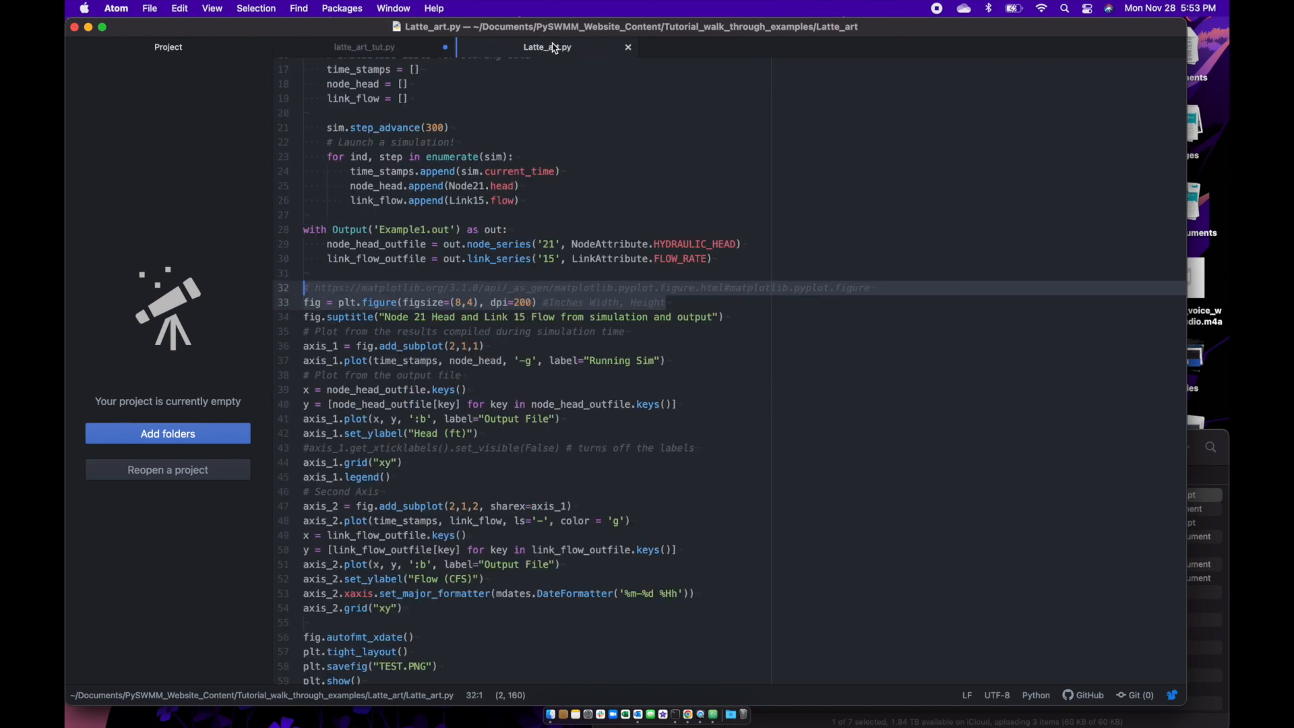
pyautogui.click(726, 298)
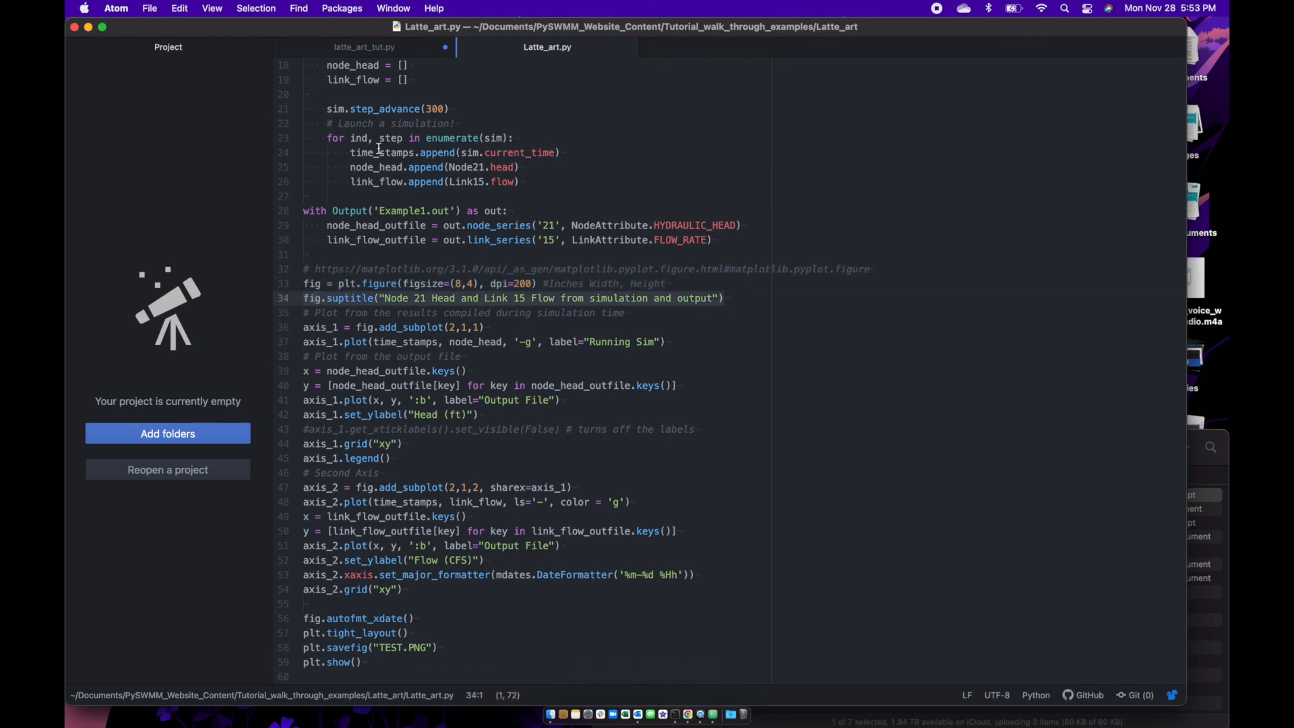
pyautogui.click(362, 46)
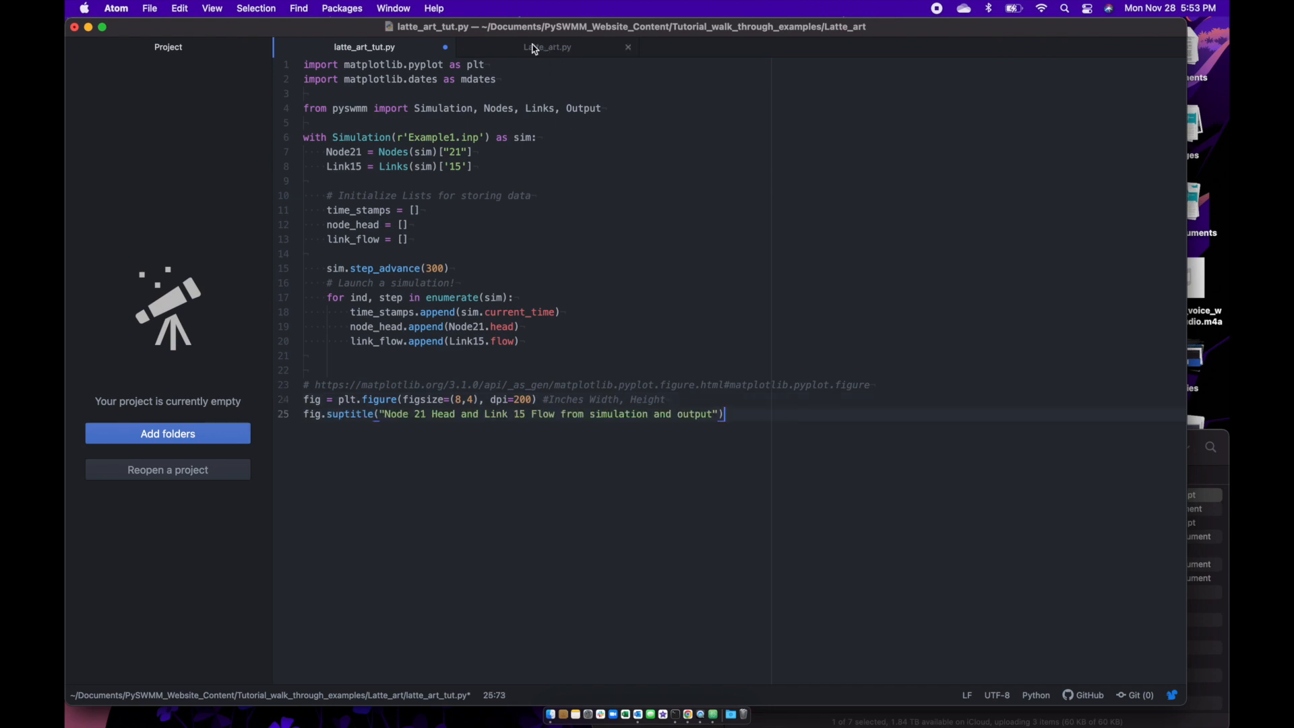
pyautogui.click(323, 414)
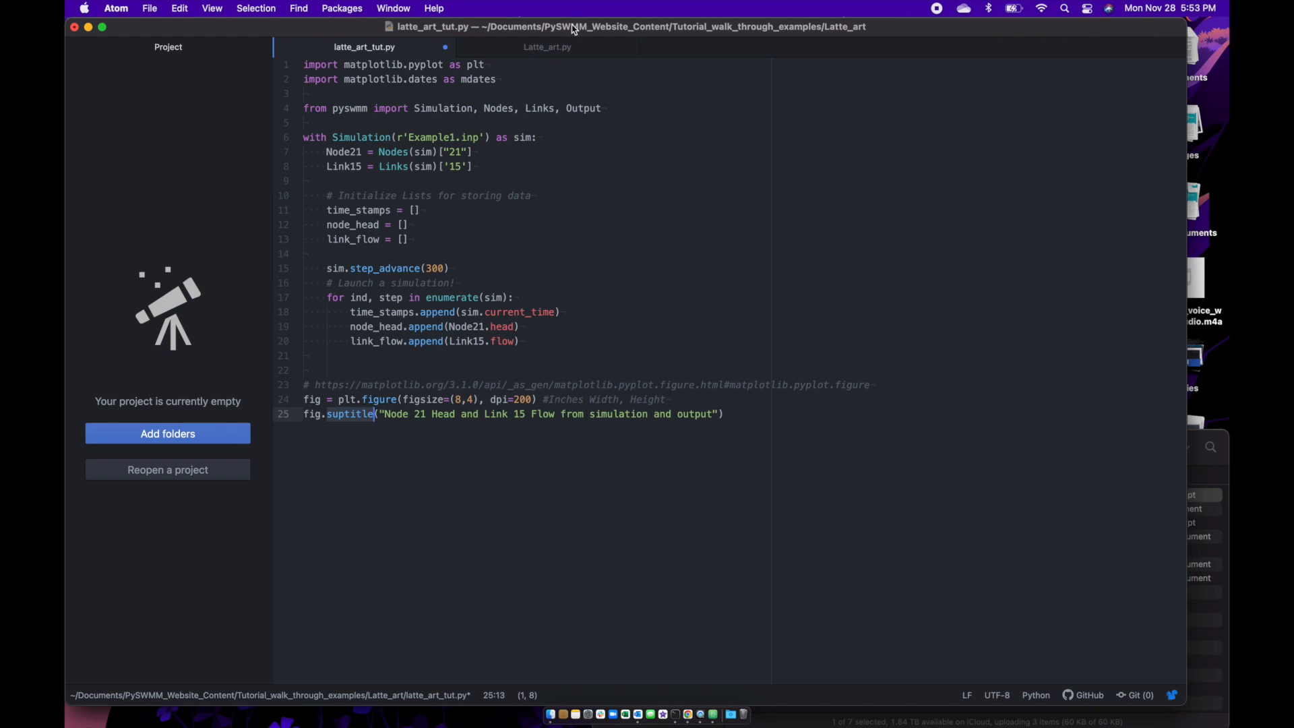
# - Copy the plot comment and fig.add_subplot(2,1,1) axis_1 lines into latte_art_tut.py
pyautogui.click(545, 47)
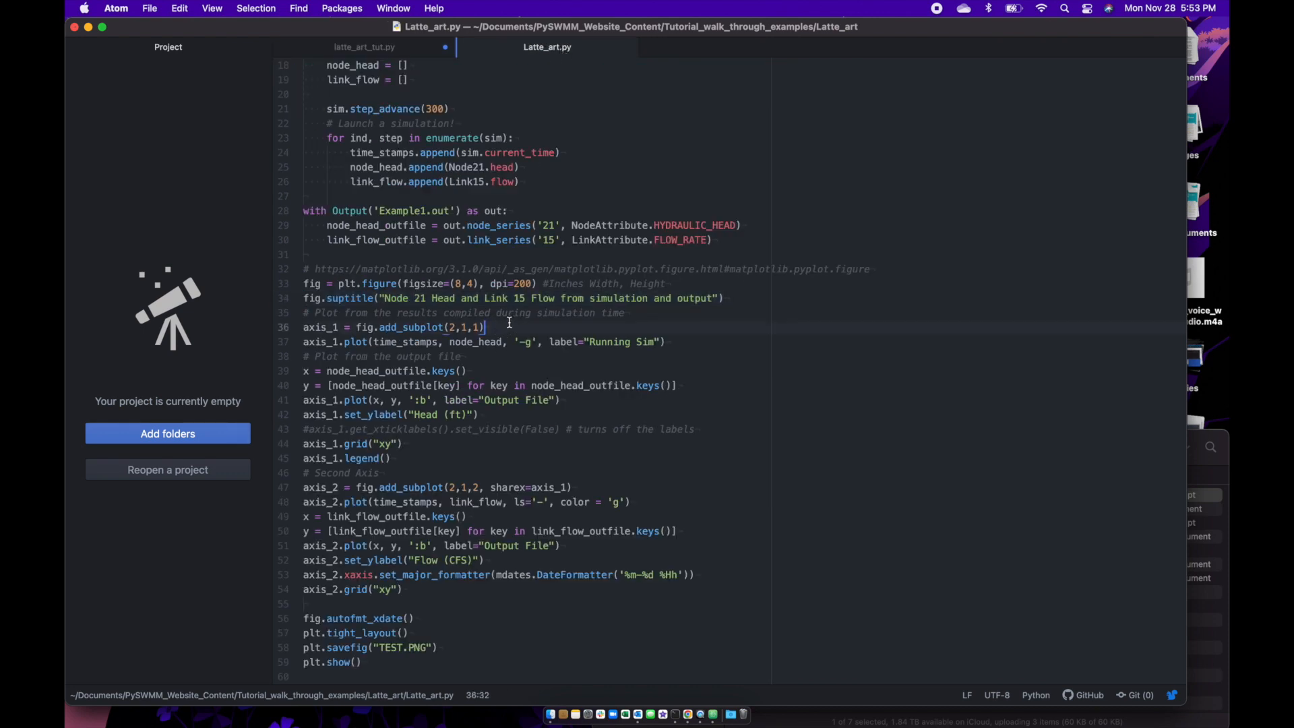
pyautogui.click(307, 311)
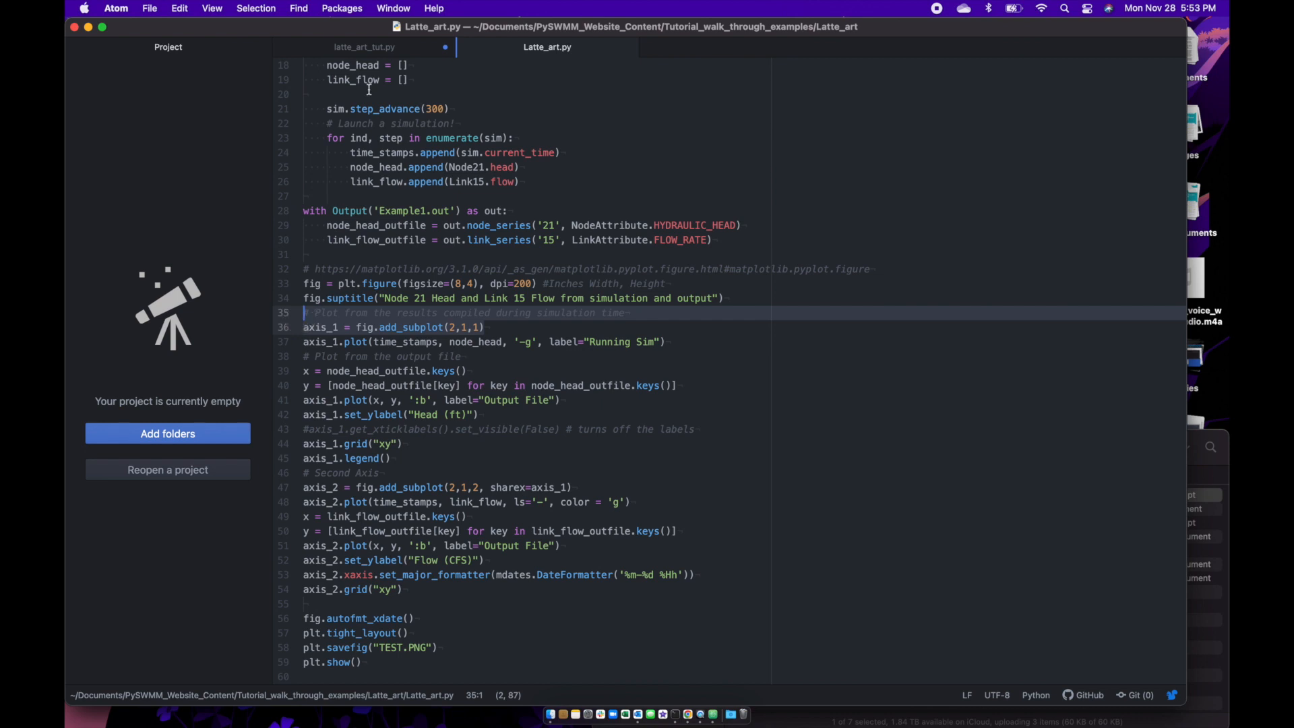
pyautogui.click(363, 47)
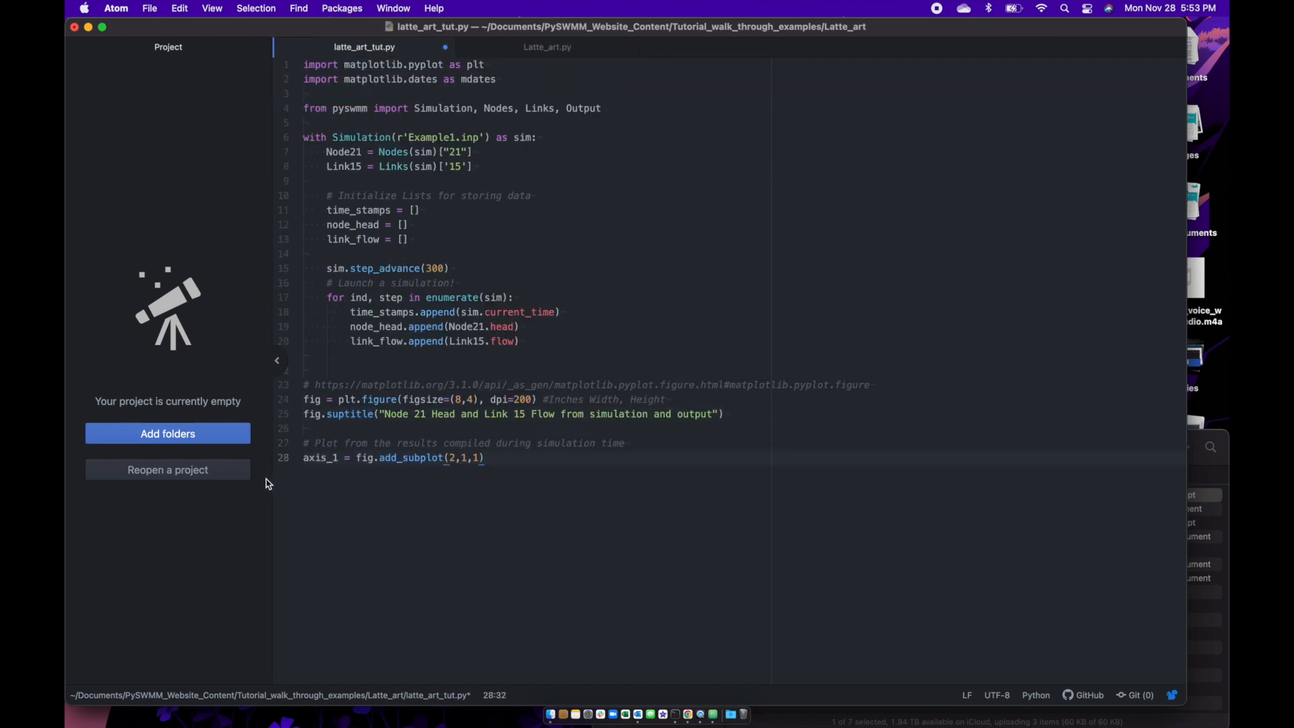
# - Point out the add_subplot(2,1,1) grid arguments and the axis_1 variable name
pyautogui.click(401, 458)
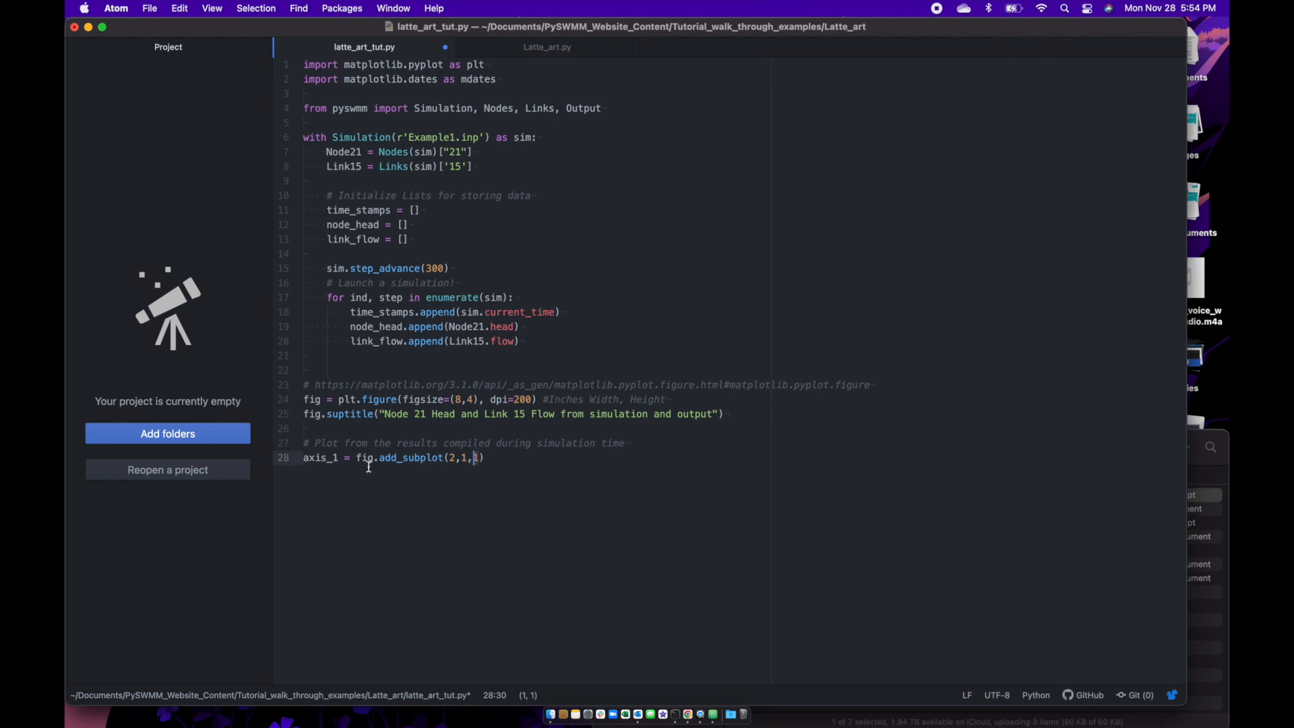
pyautogui.write('1')
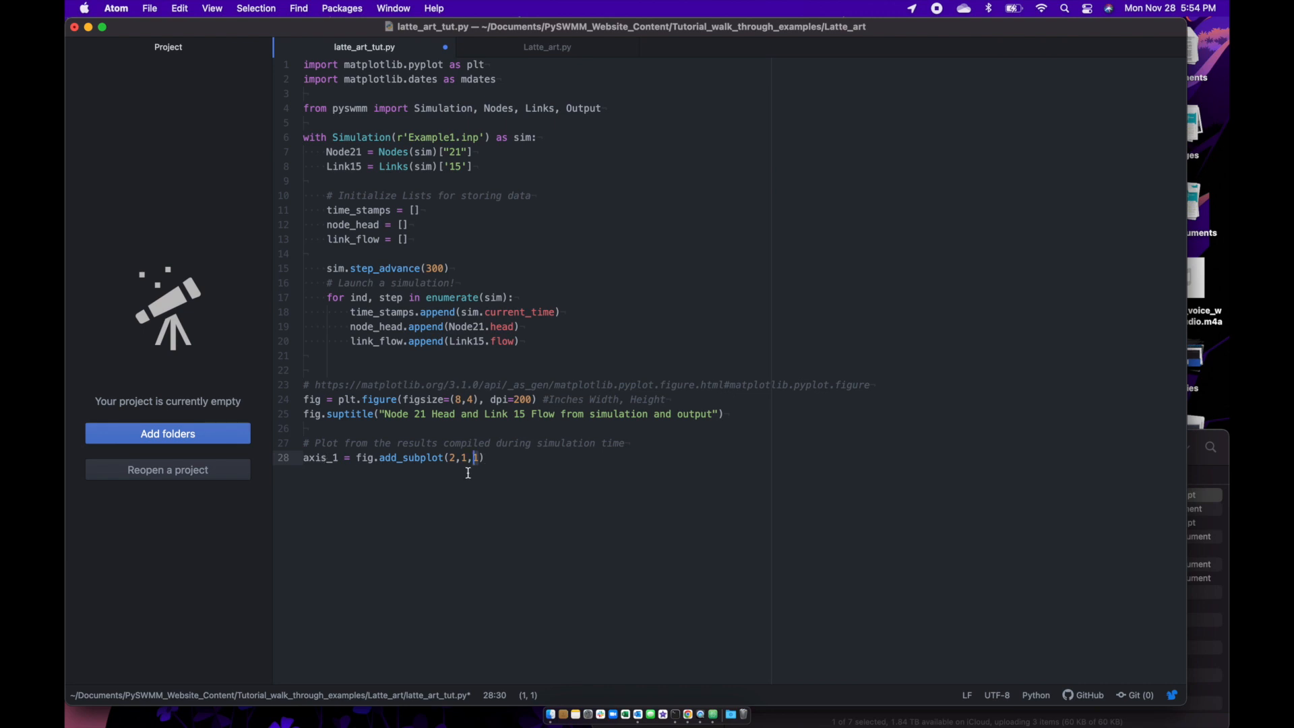
pyautogui.moveTo(424, 462)
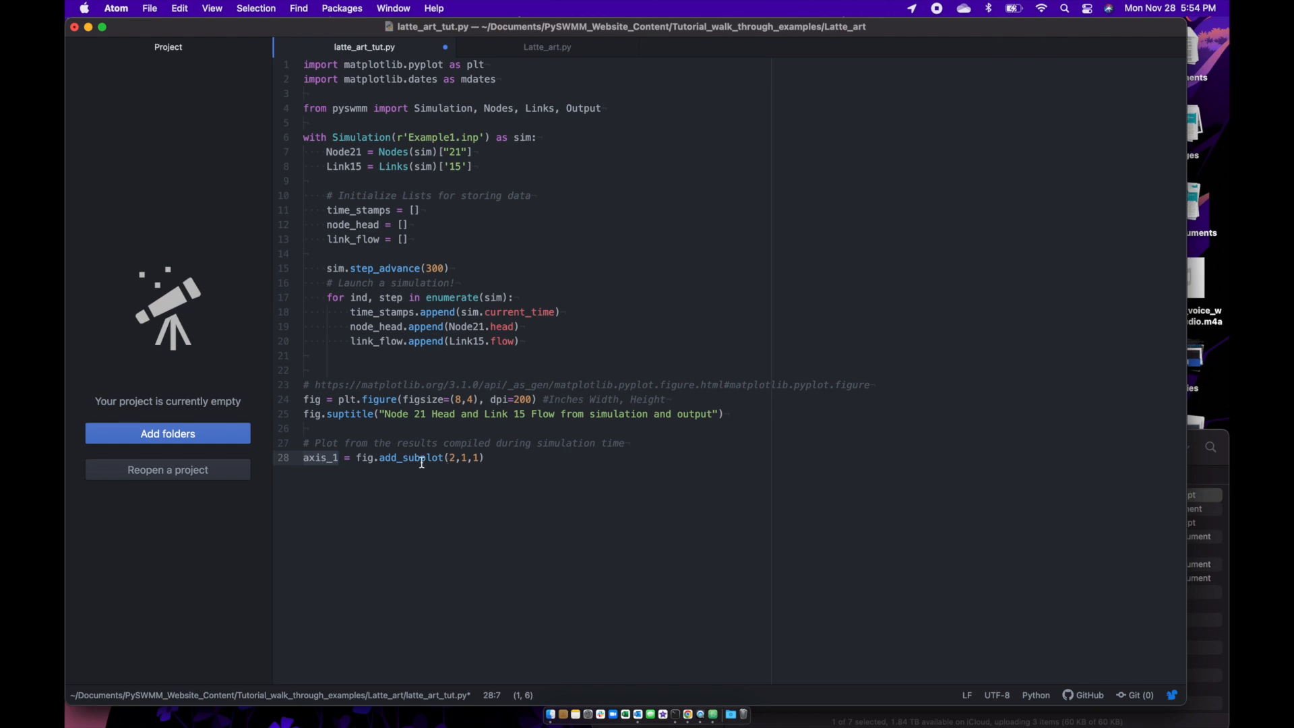
pyautogui.click(470, 457)
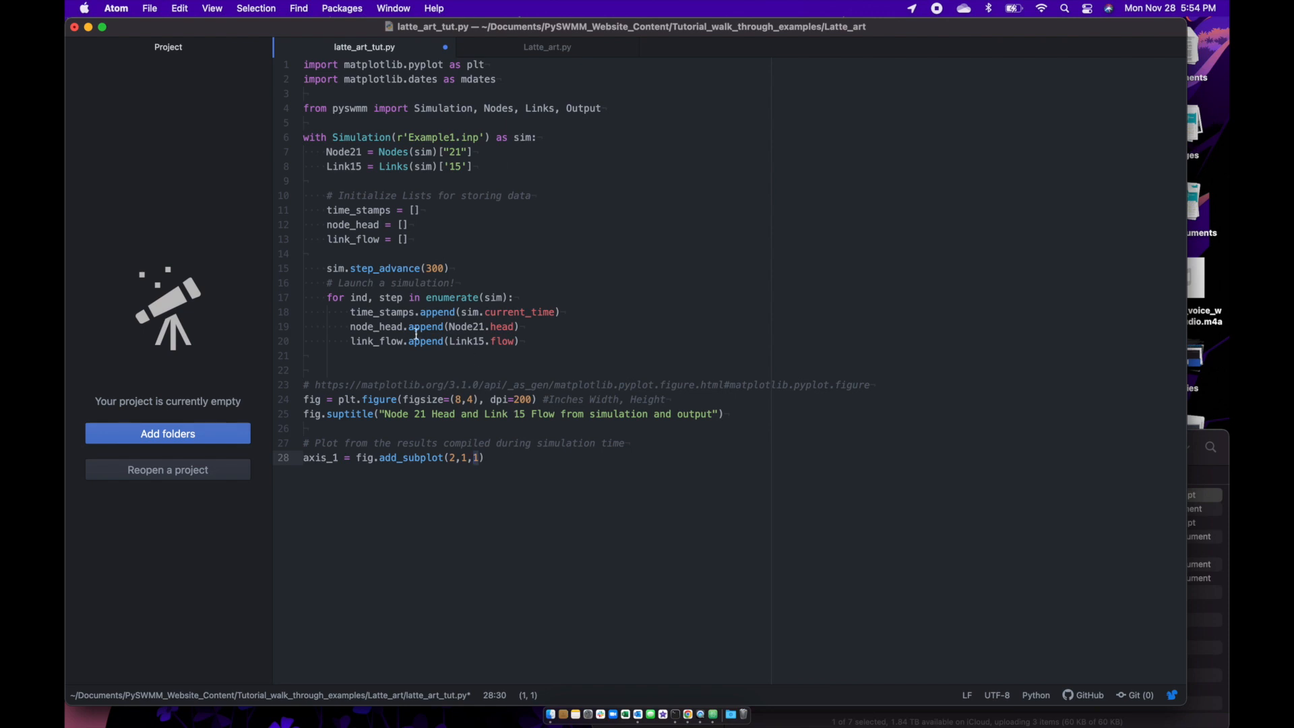
# - Highlight the closing plt.savefig and plt.show lines in the reference Latte_art.py
pyautogui.click(545, 47)
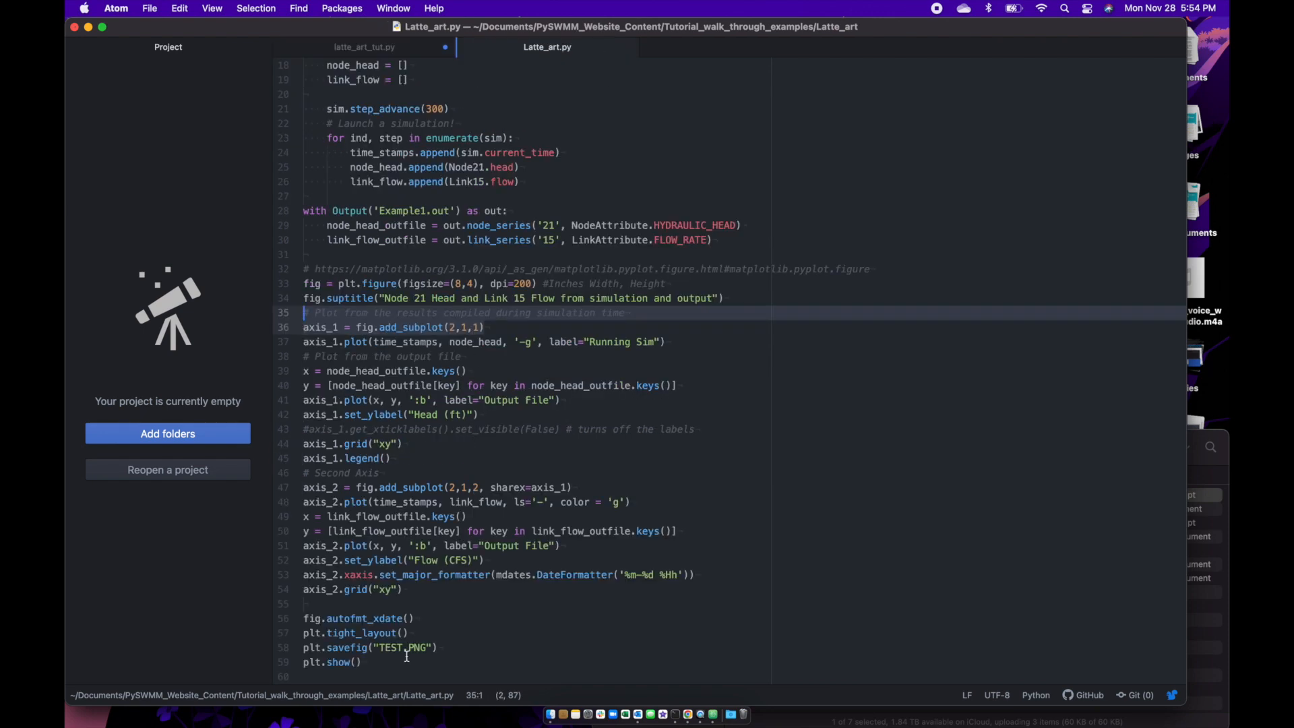
pyautogui.click(311, 662)
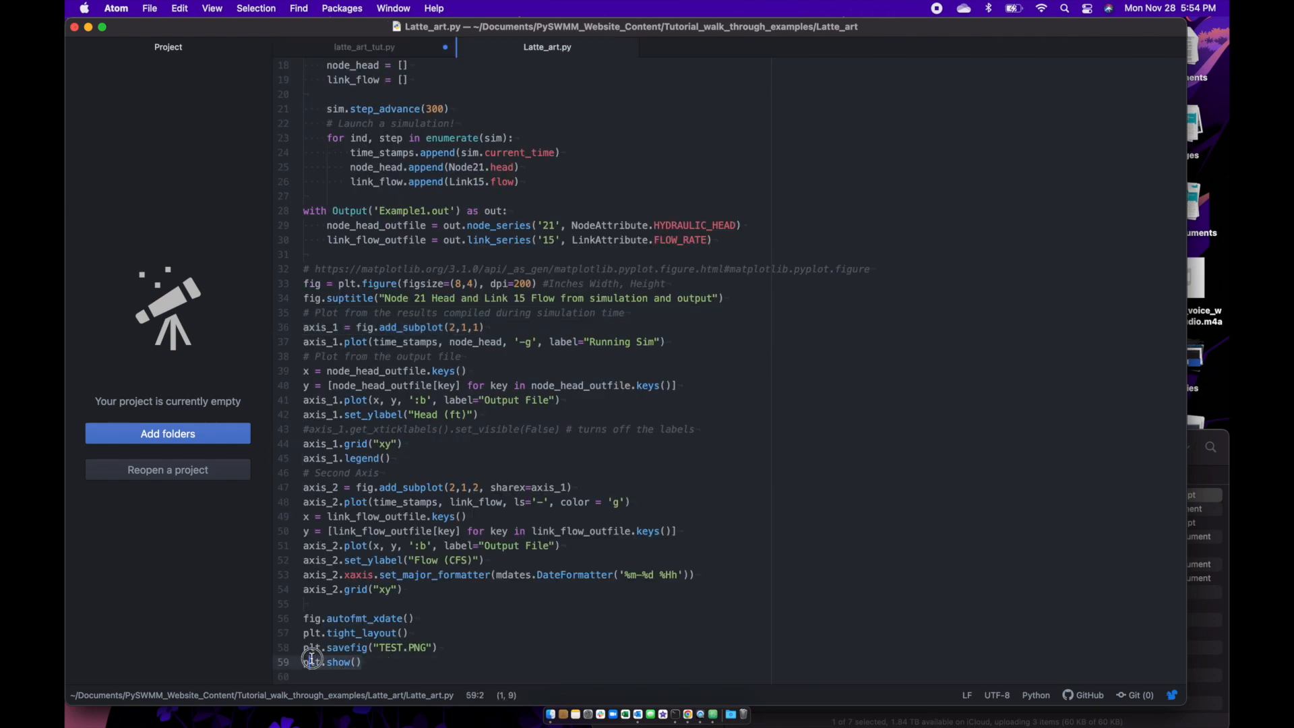
pyautogui.click(314, 647)
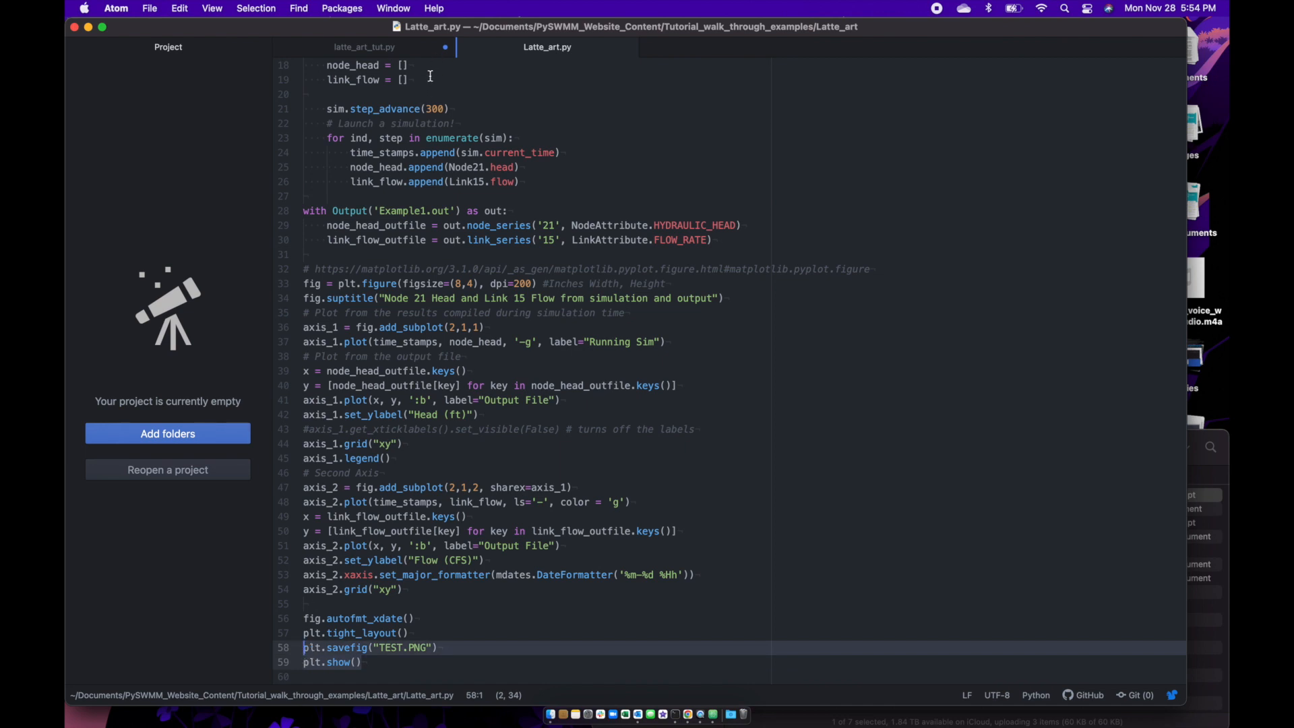
pyautogui.click(362, 47)
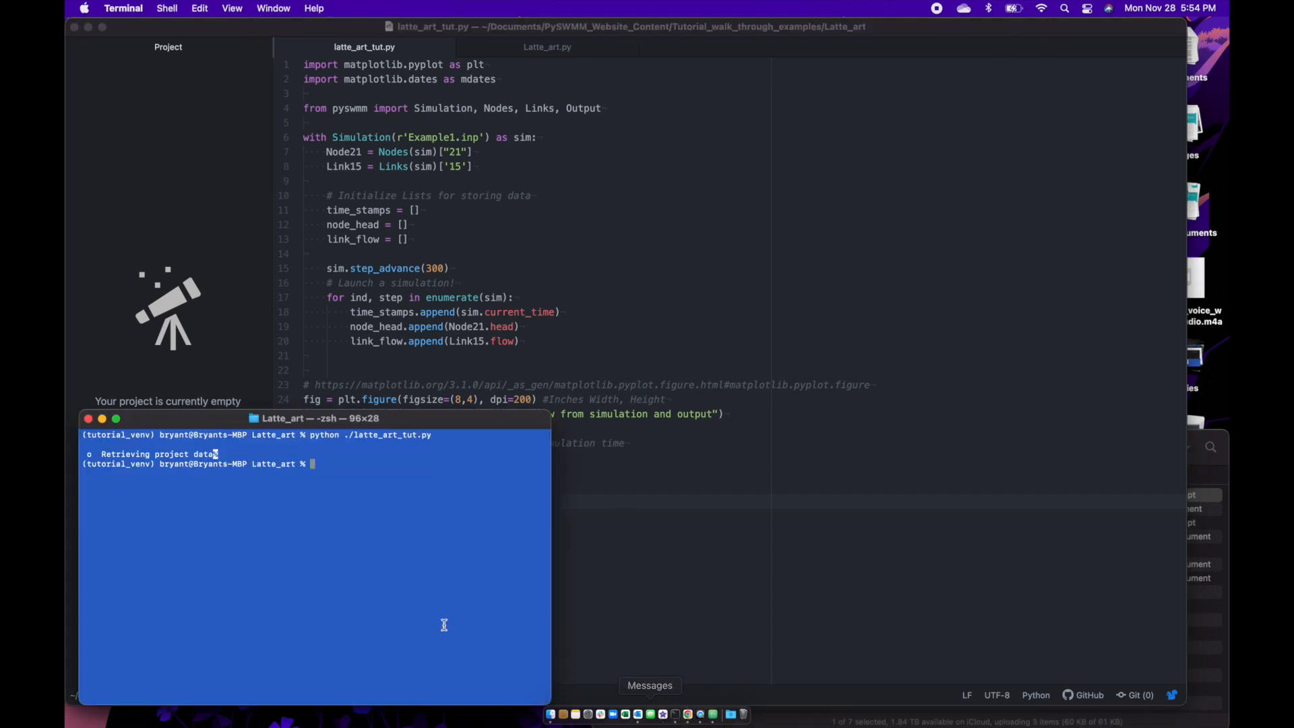
# - Rerun python ./latte_art_tut.py in Terminal
pyautogui.press('Return')
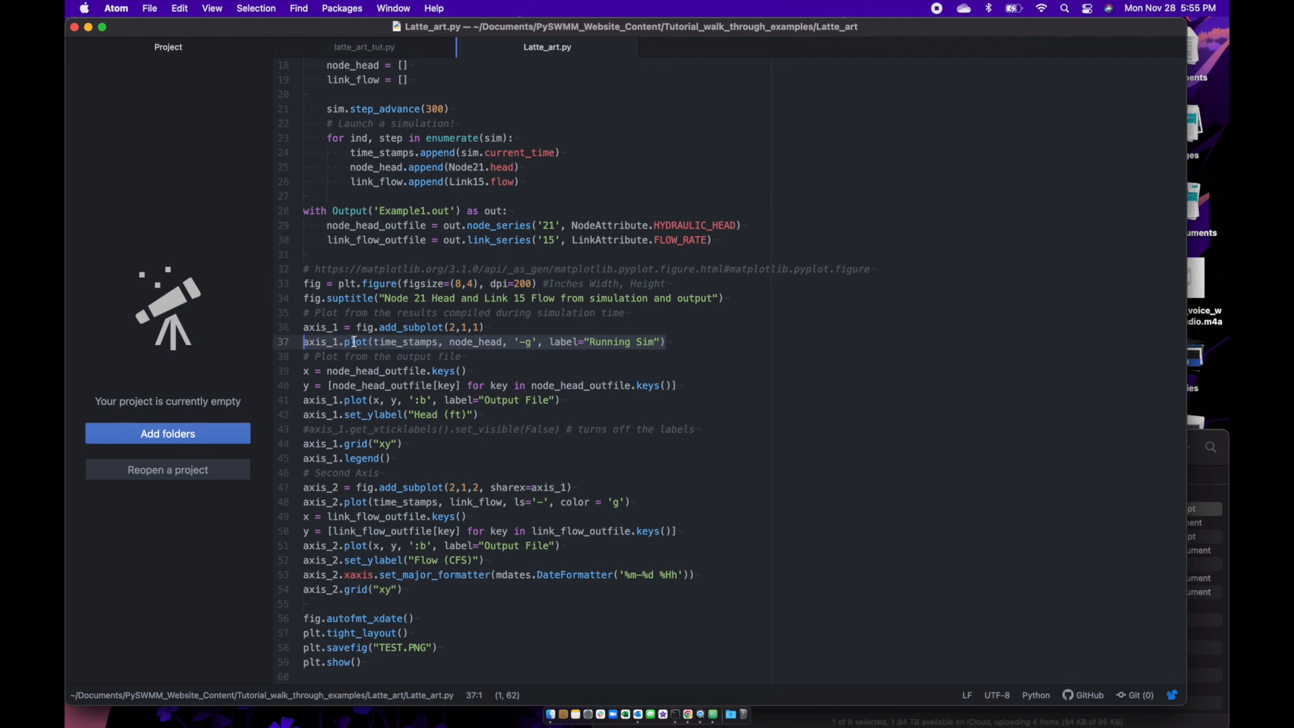
# - Add axis_1.plot(time_stamps, node_head, '-g', label="Running Sim") on line 29 of latte_art_tut.py
pyautogui.click(392, 341)
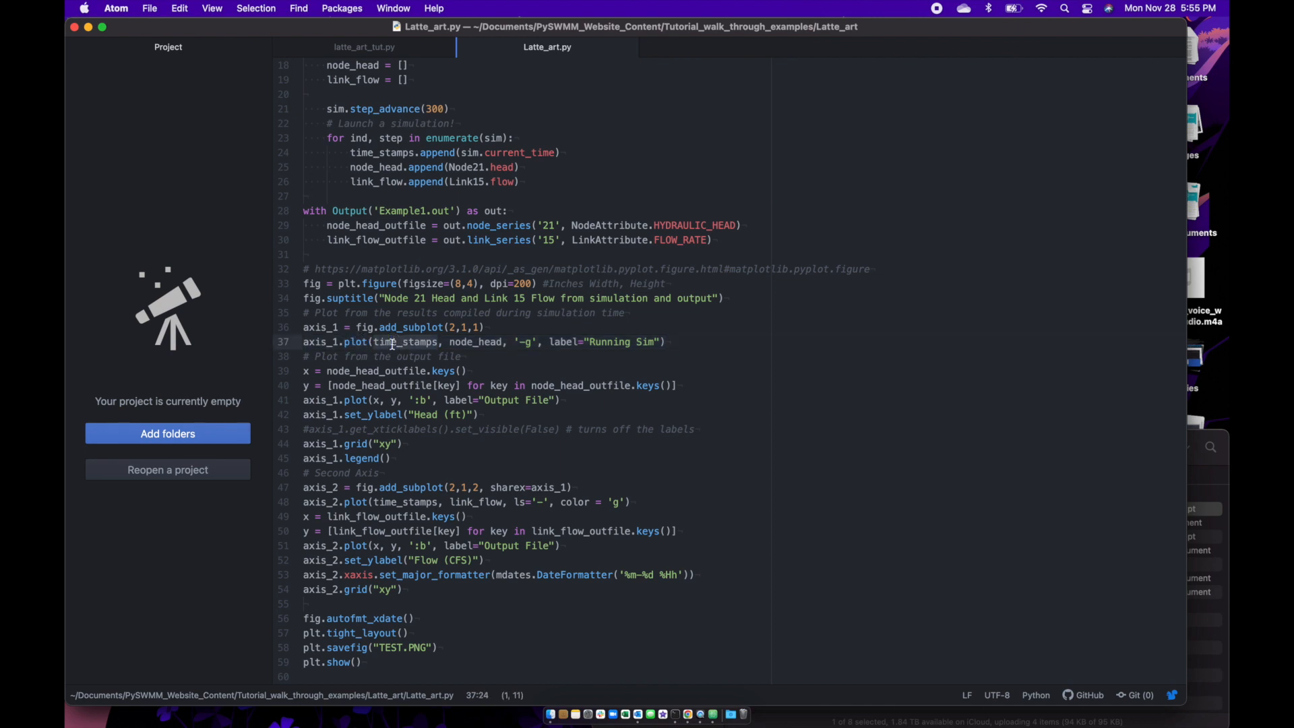
pyautogui.scroll(3)
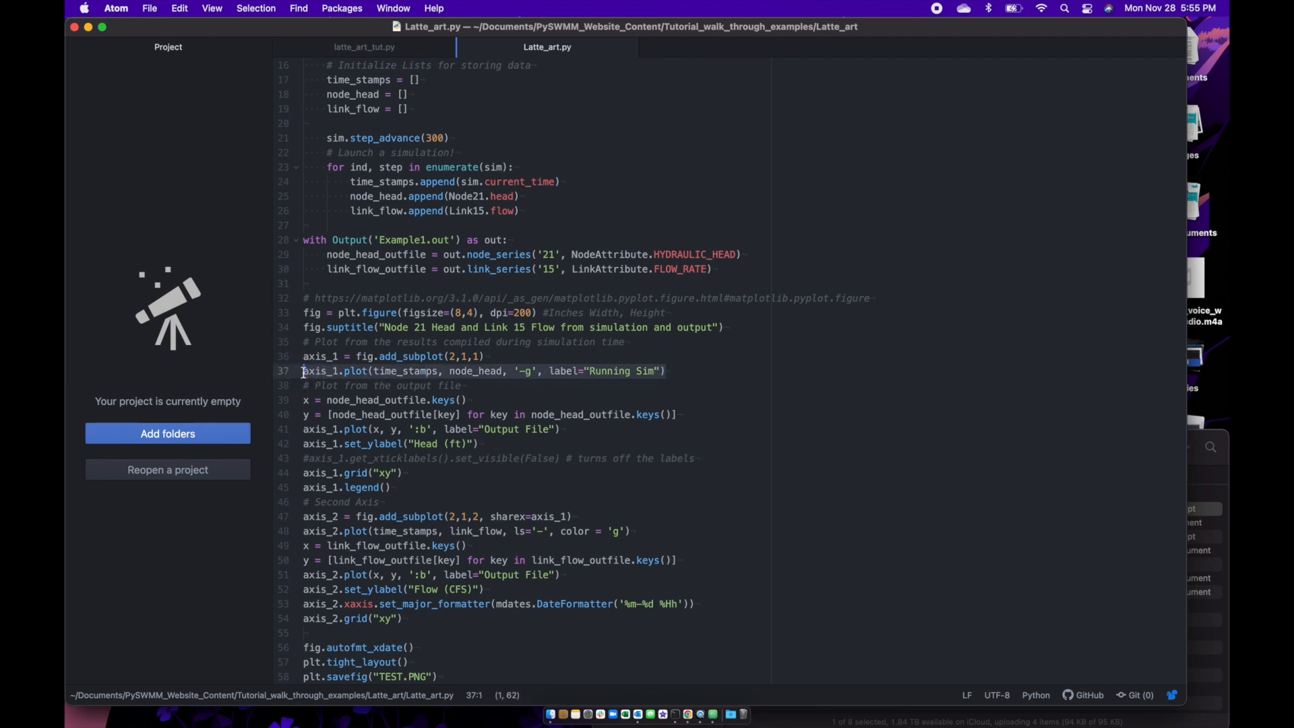
pyautogui.click(362, 47)
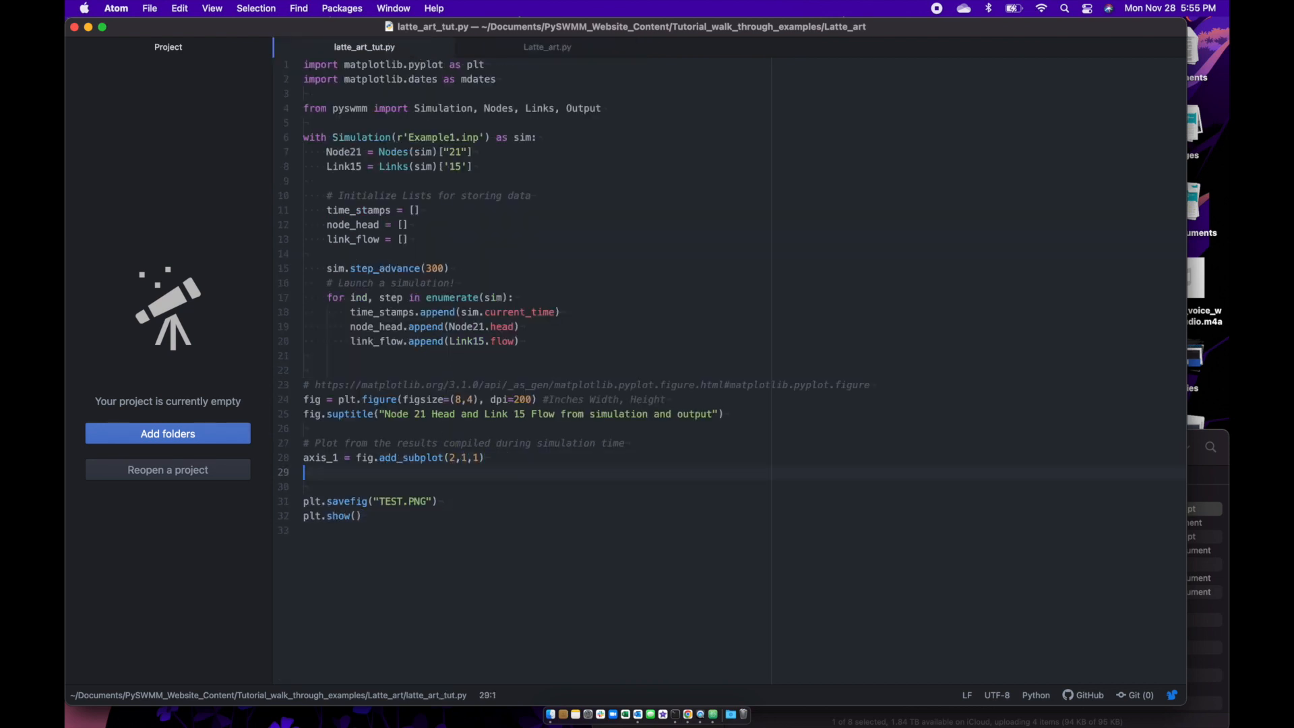
pyautogui.write('axis_1.plot(time_stamps, node_head, \'-g\', label="Running Sim")')
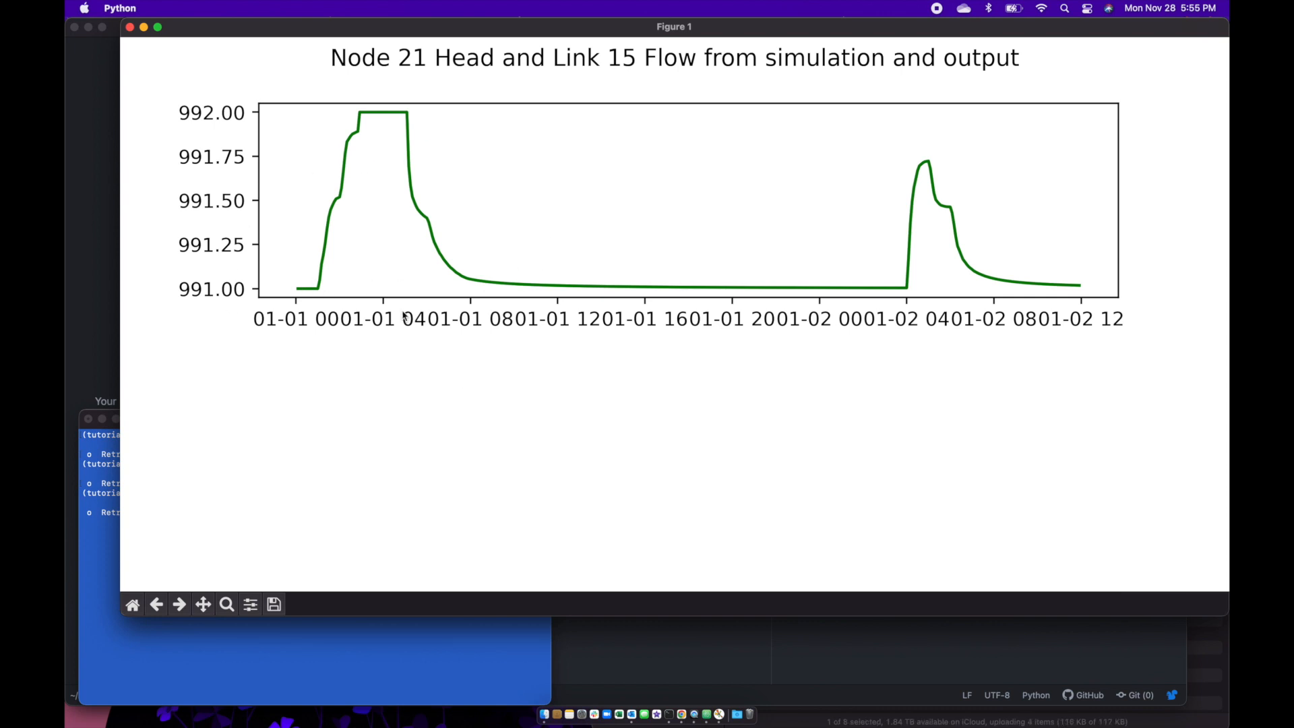
pyautogui.moveTo(413, 341)
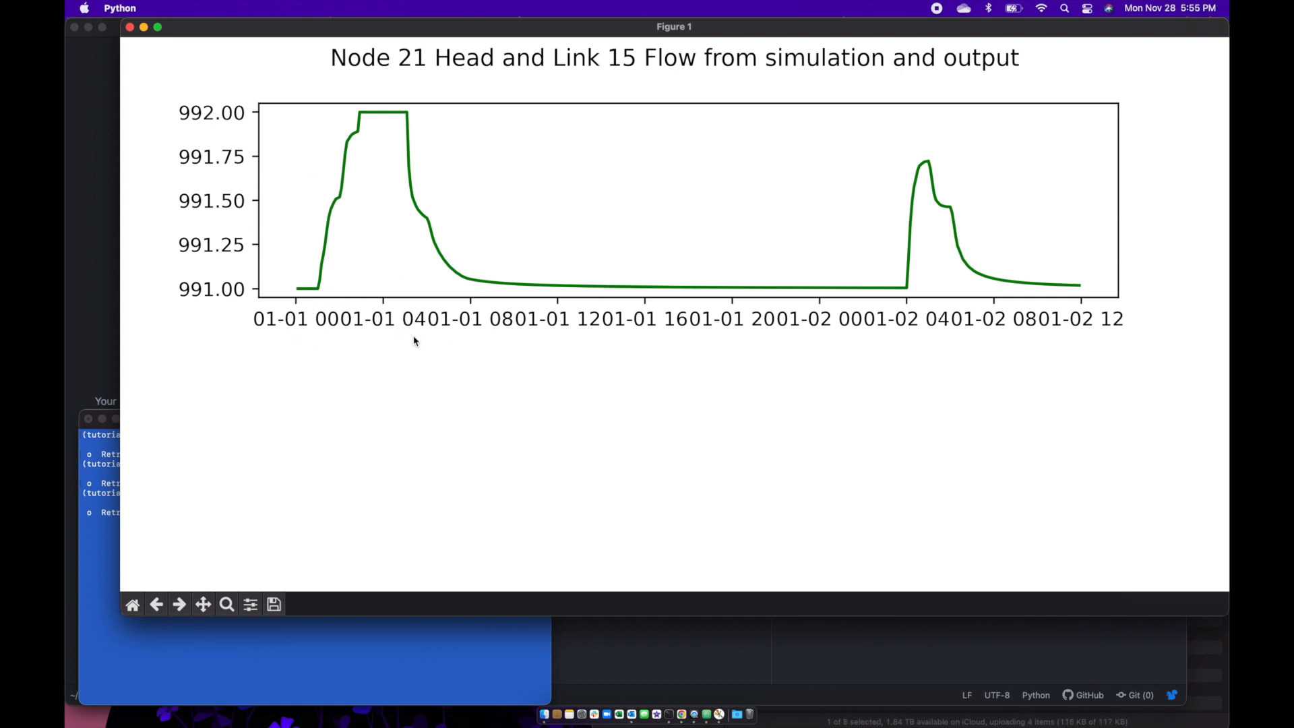
pyautogui.moveTo(347, 341)
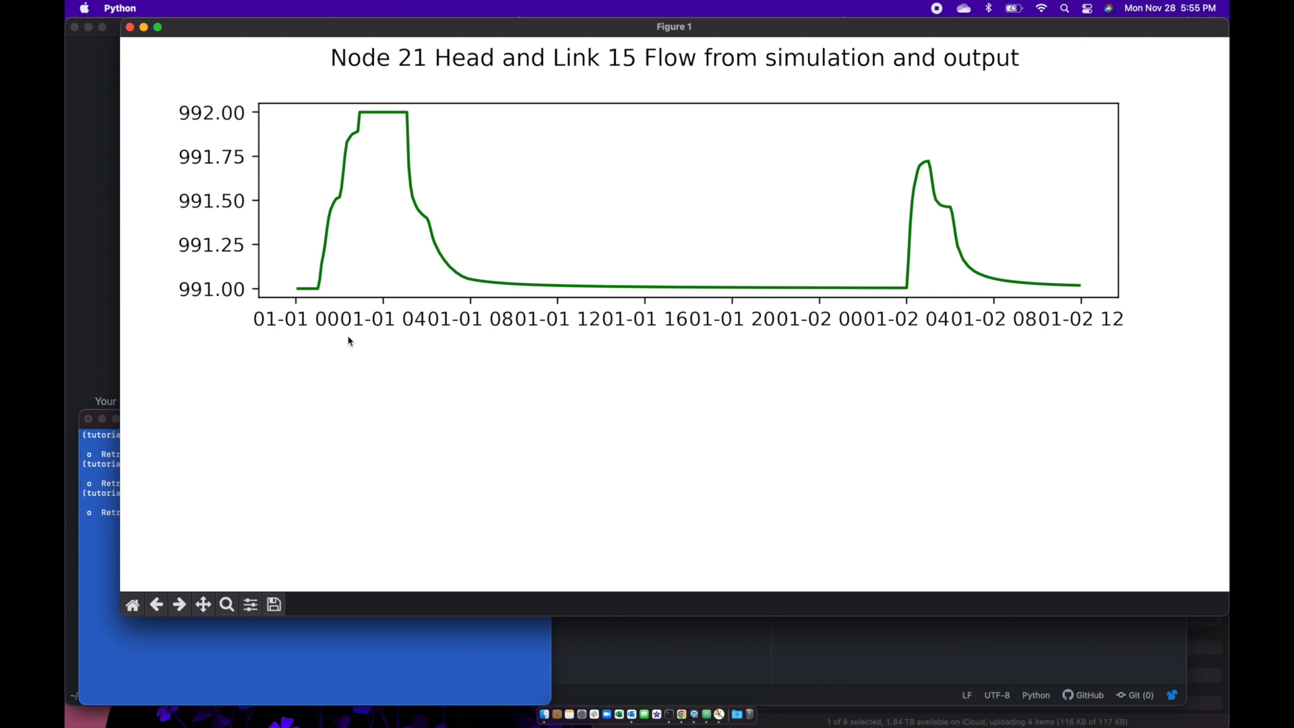
pyautogui.moveTo(920, 132)
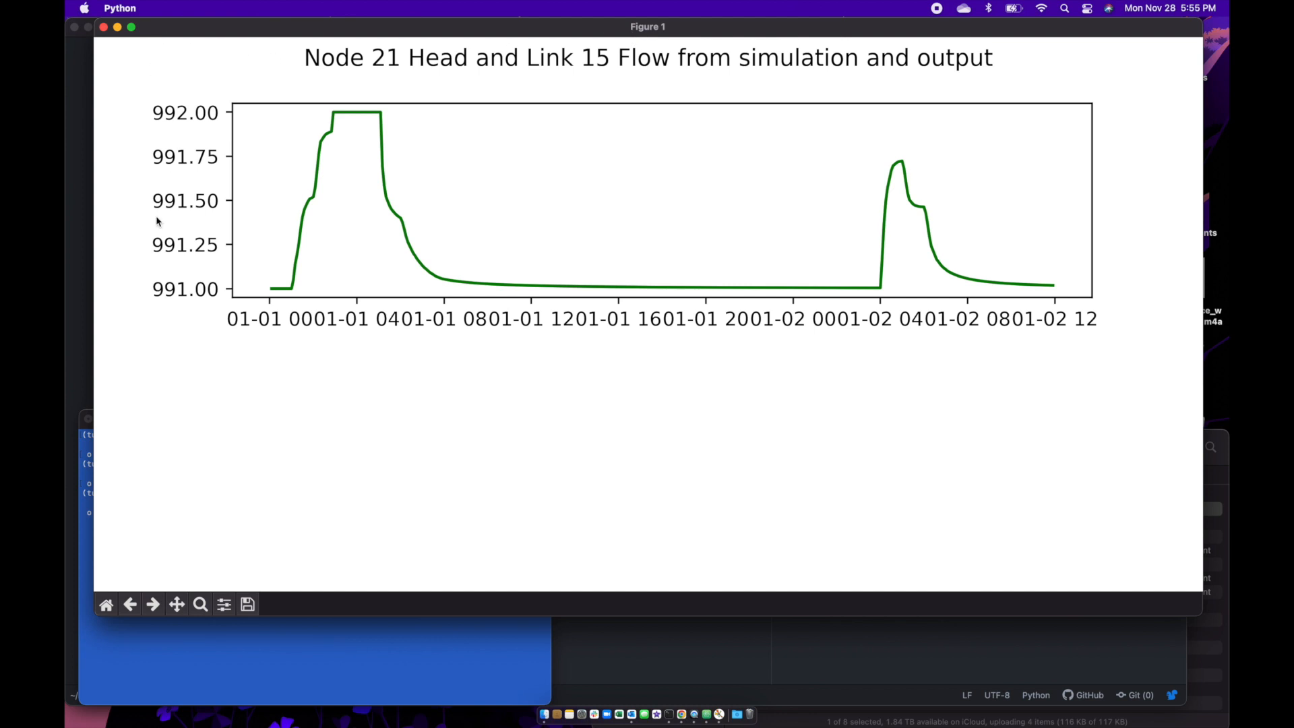
pyautogui.moveTo(175, 159)
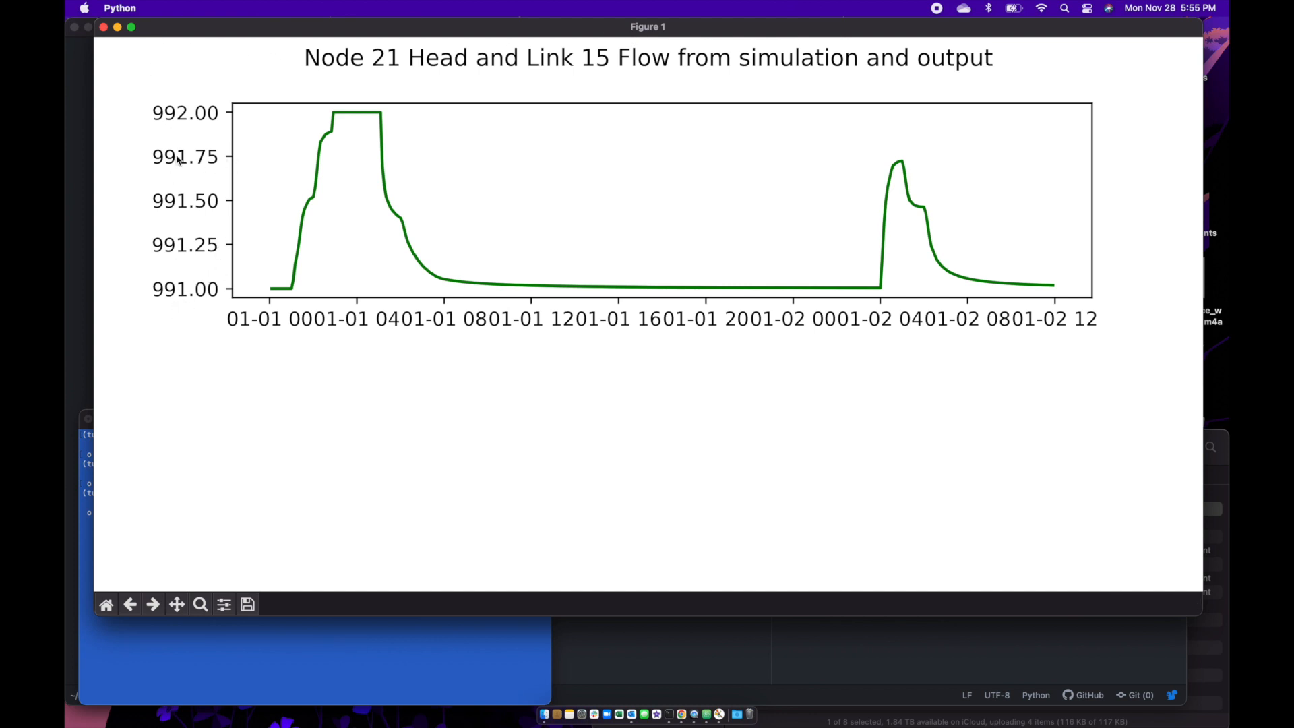
pyautogui.moveTo(141, 43)
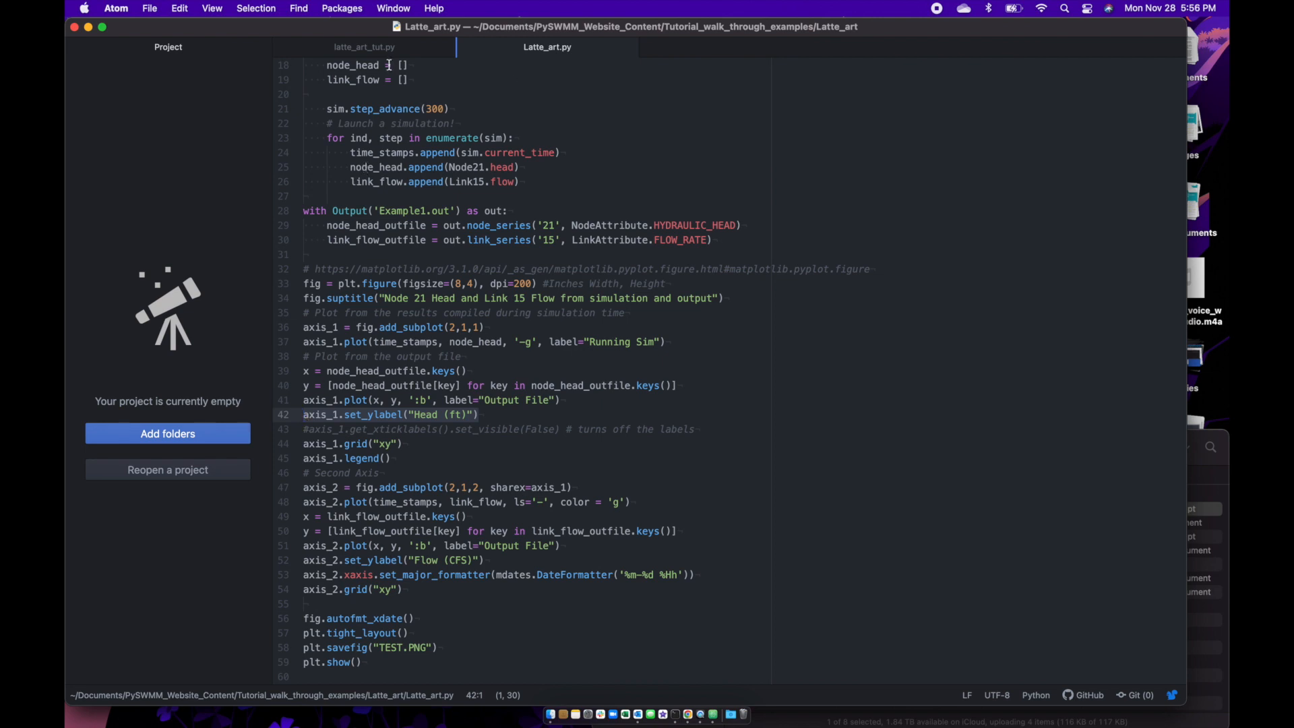
# - Add axis_1.set_ylabel("Head (ft)") to latte_art_tut.py and rerun it to check the labelled figure
pyautogui.click(362, 47)
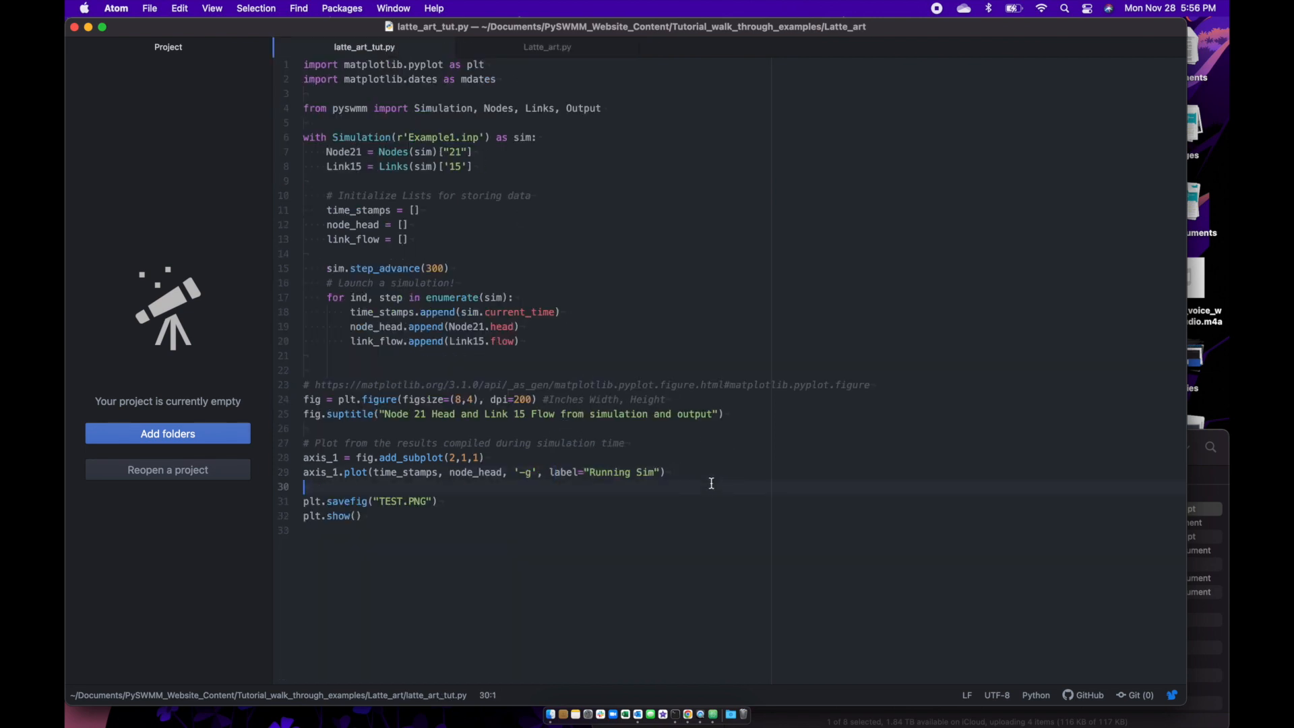
pyautogui.write('axis_1.set_ylabel("Head (ft)")')
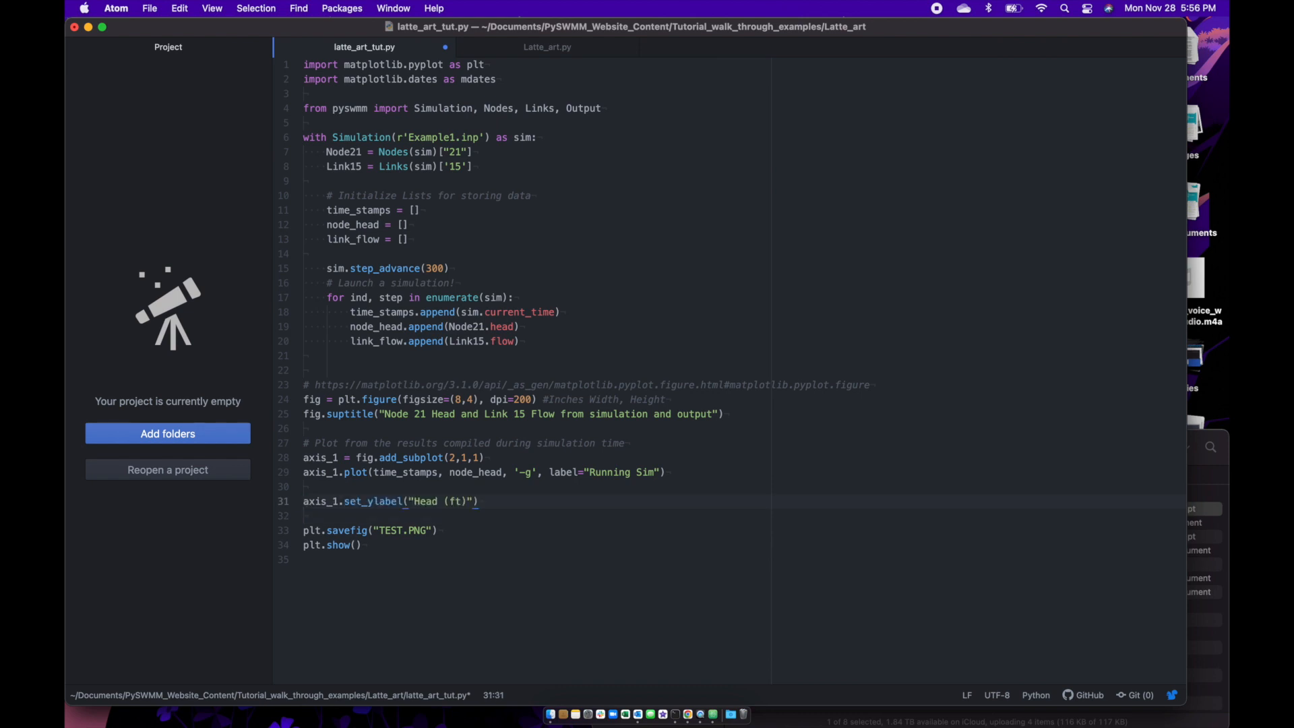
pyautogui.click(315, 501)
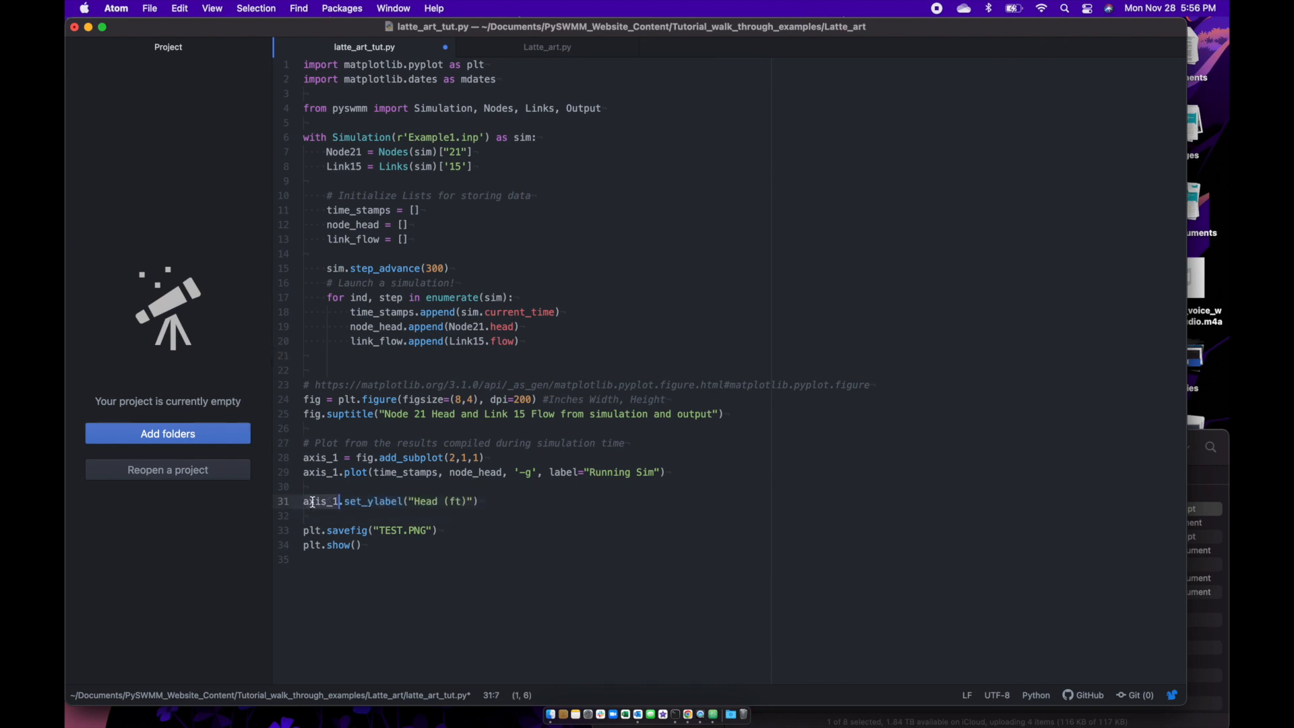
pyautogui.click(485, 501)
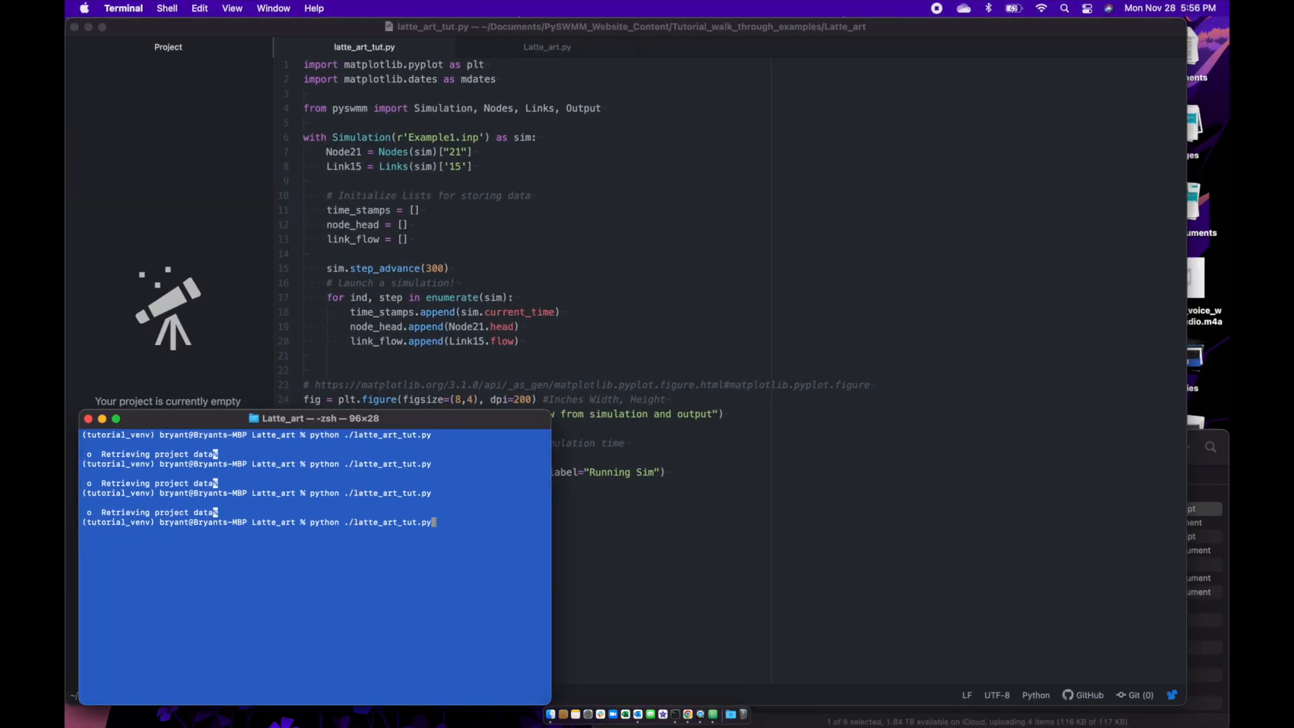
pyautogui.press('Return')
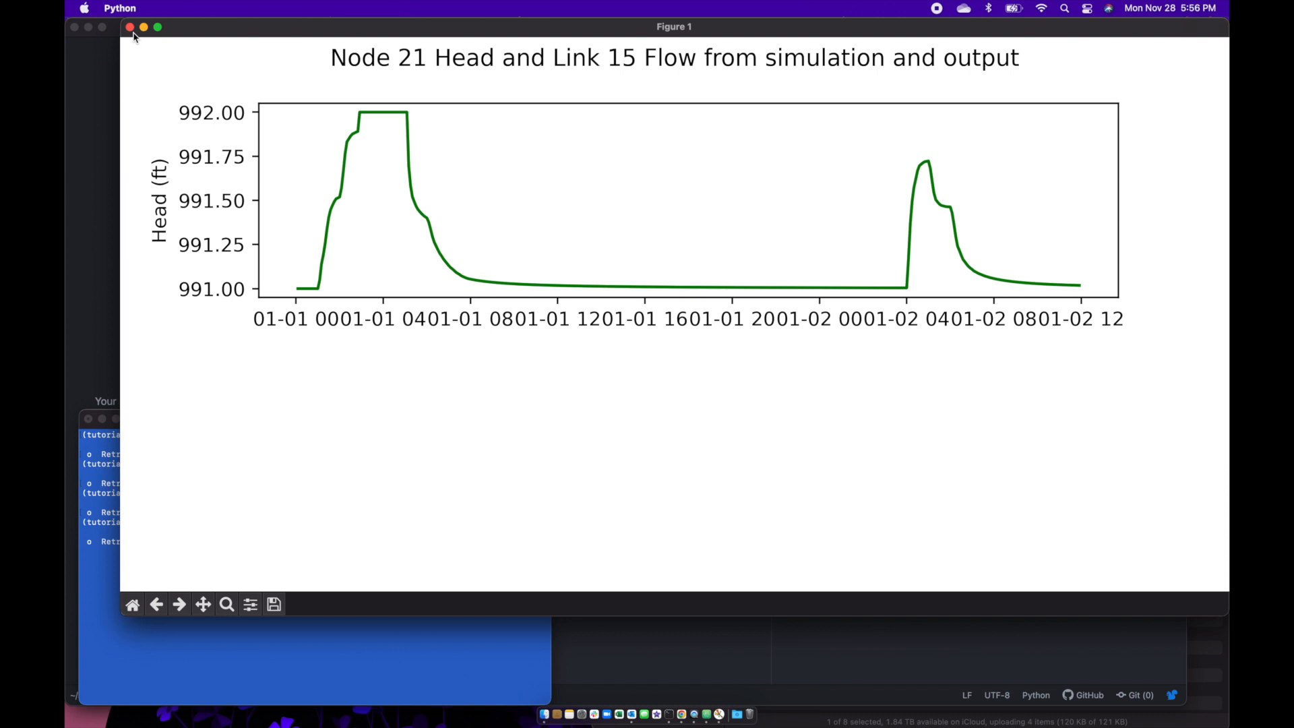
pyautogui.click(131, 27)
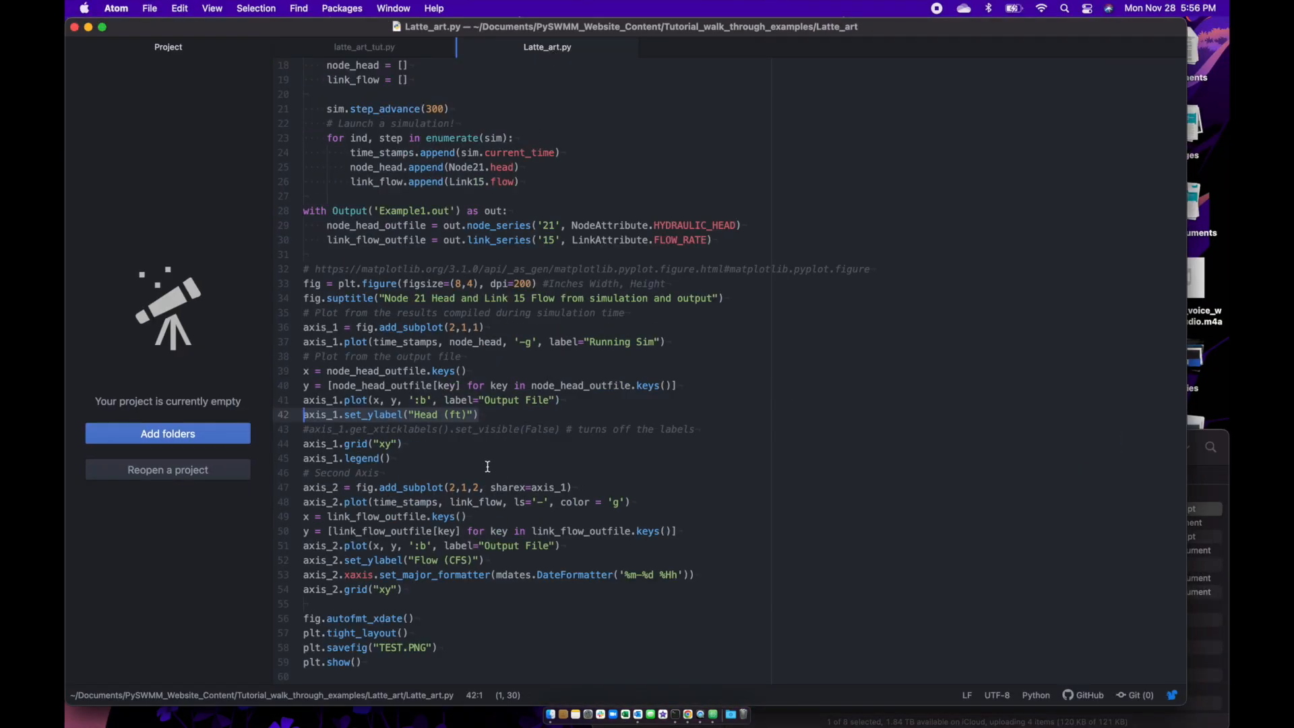
# - Copy the axis_1.grid("xy") and axis_1.legend() lines from Latte_art.py into latte_art_tut.py
pyautogui.click(301, 443)
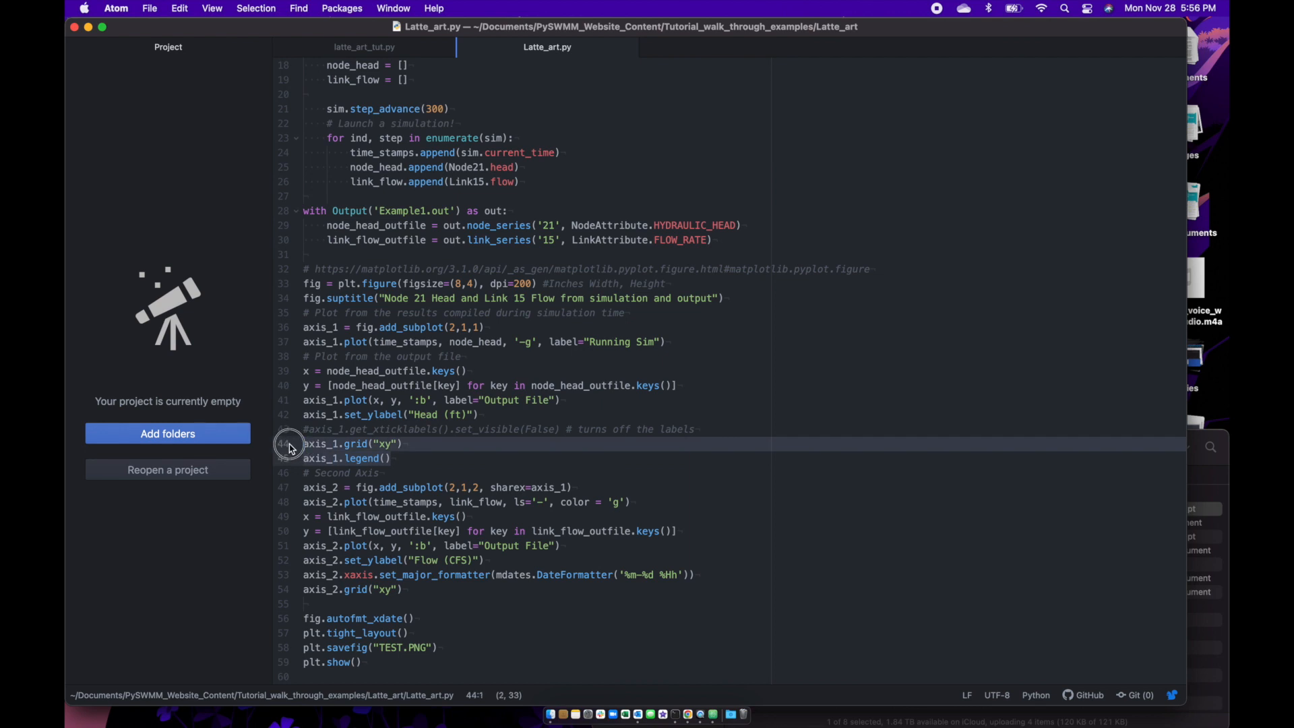
pyautogui.click(416, 429)
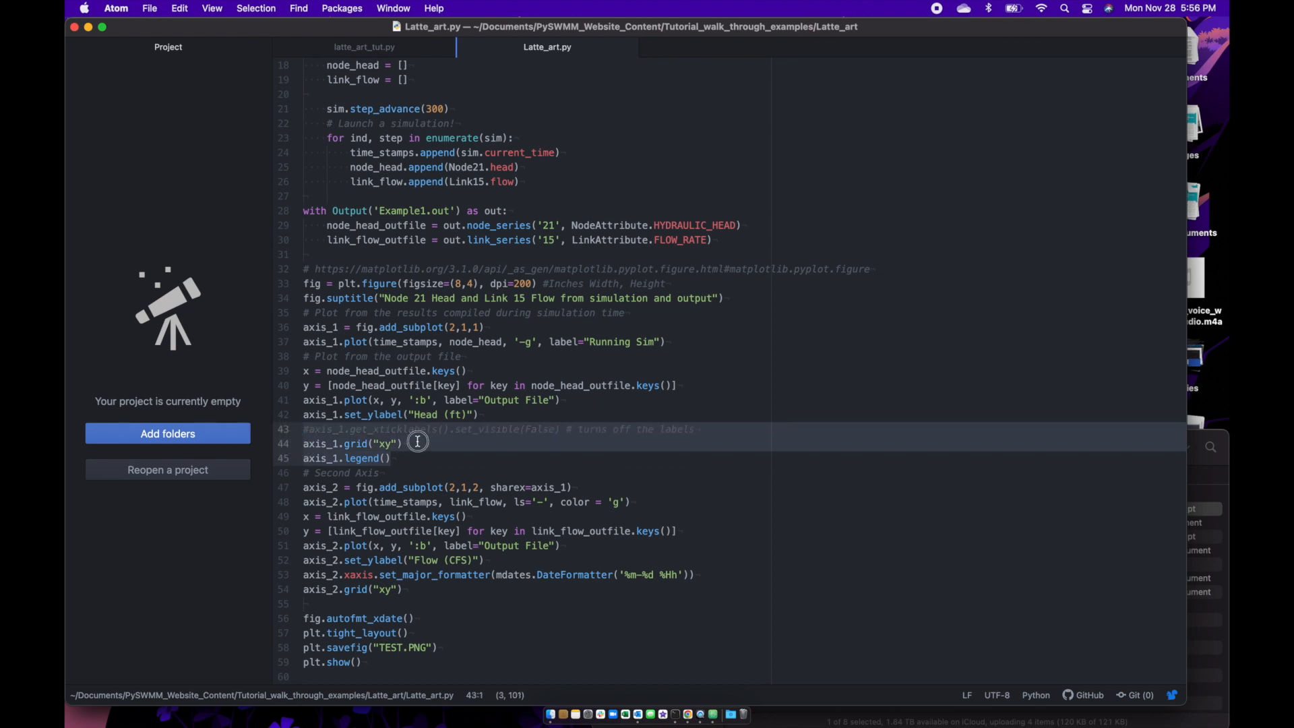
pyautogui.click(306, 443)
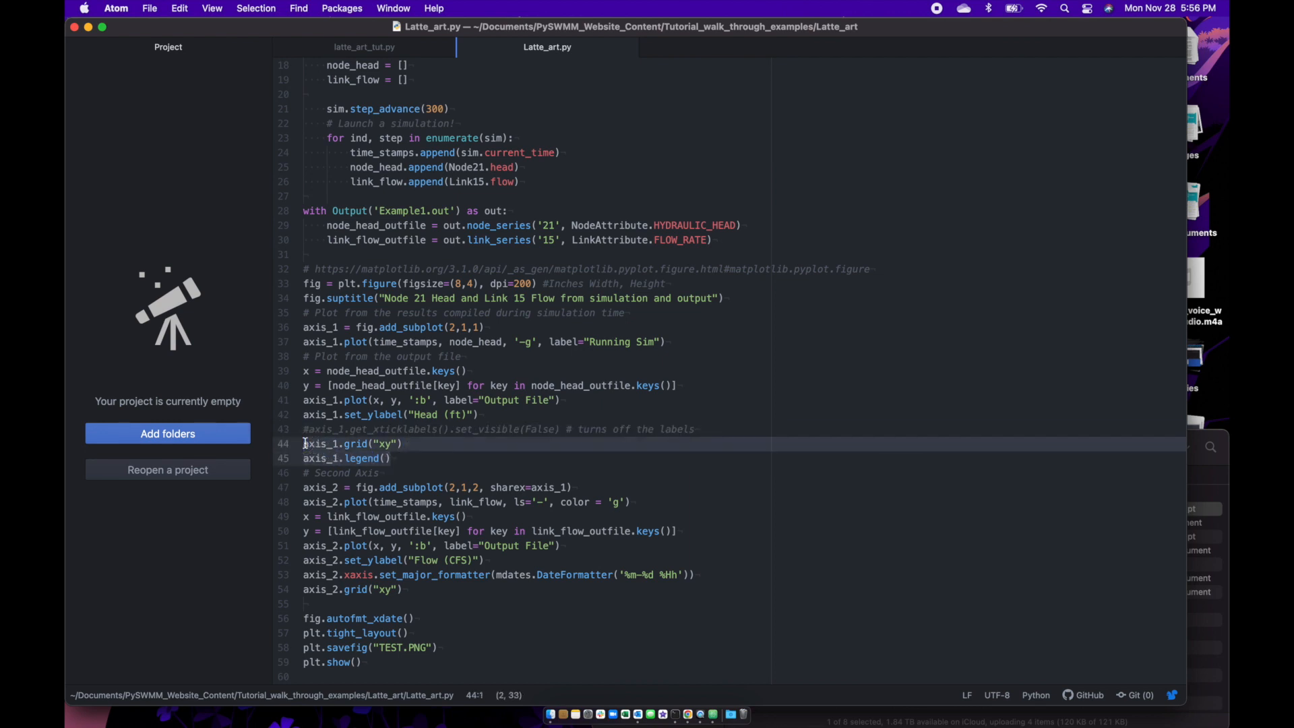
pyautogui.click(362, 47)
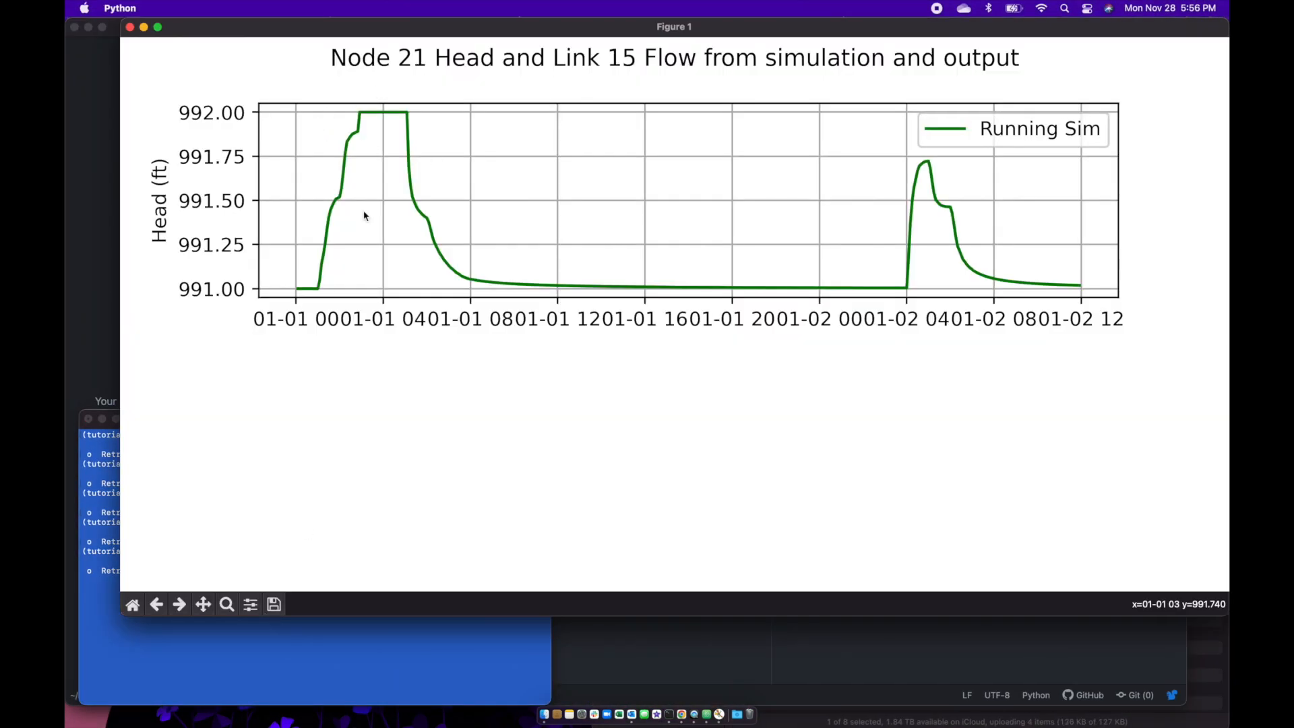
pyautogui.moveTo(1061, 334)
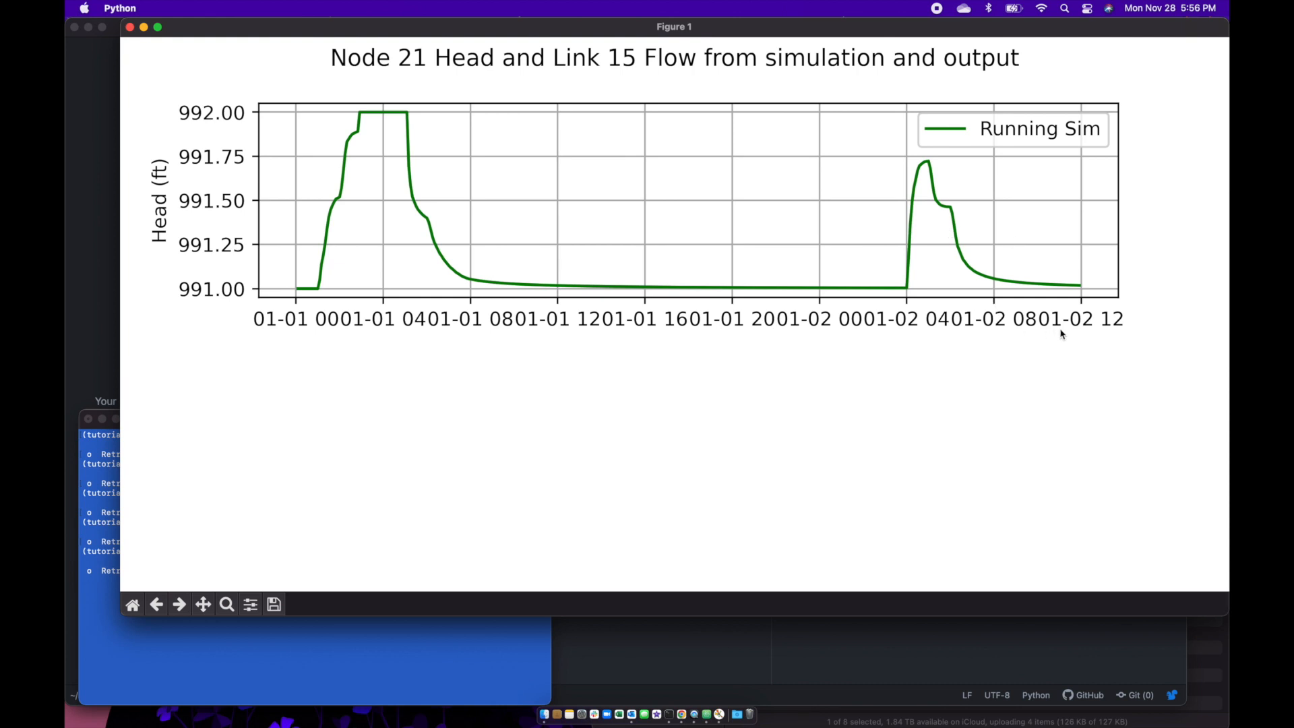
pyautogui.moveTo(980, 299)
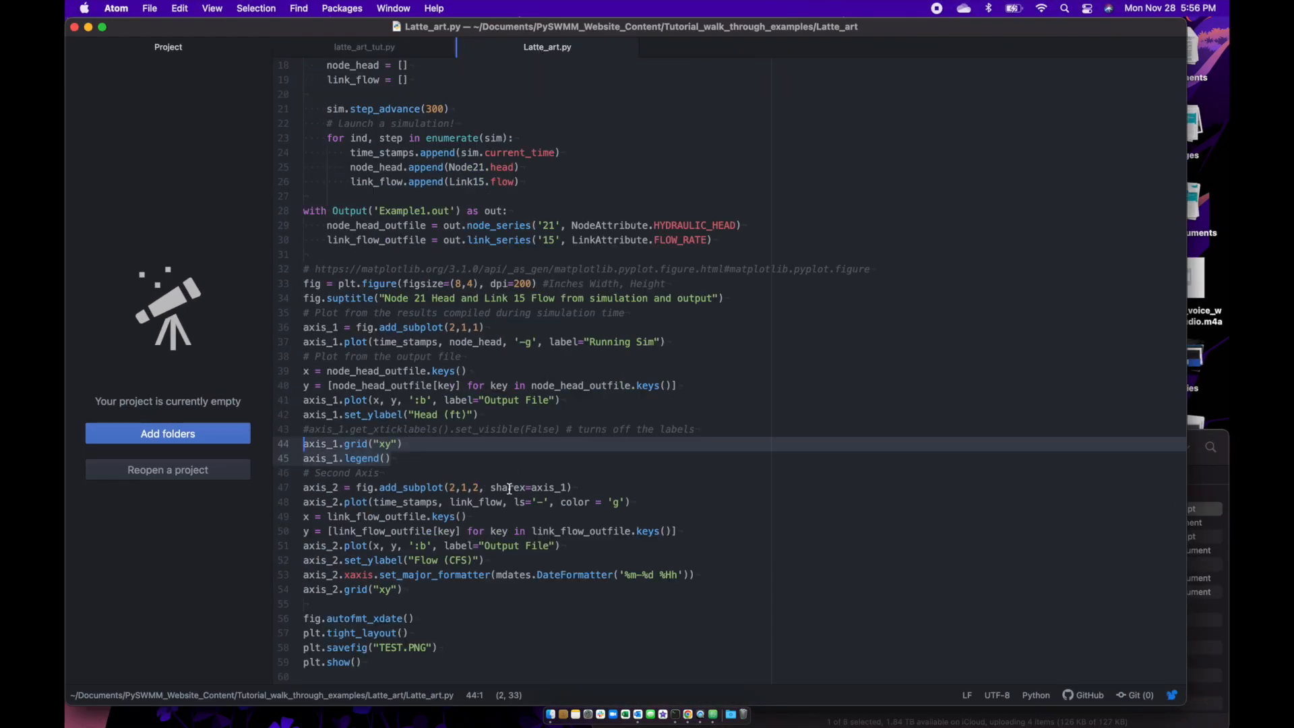
# - Copy the '# Second Axis' add_subplot(2,1,2, sharex=axis_1) and axis_2 Link 15 flow plot lines into latte_art_tut.py
pyautogui.click(382, 473)
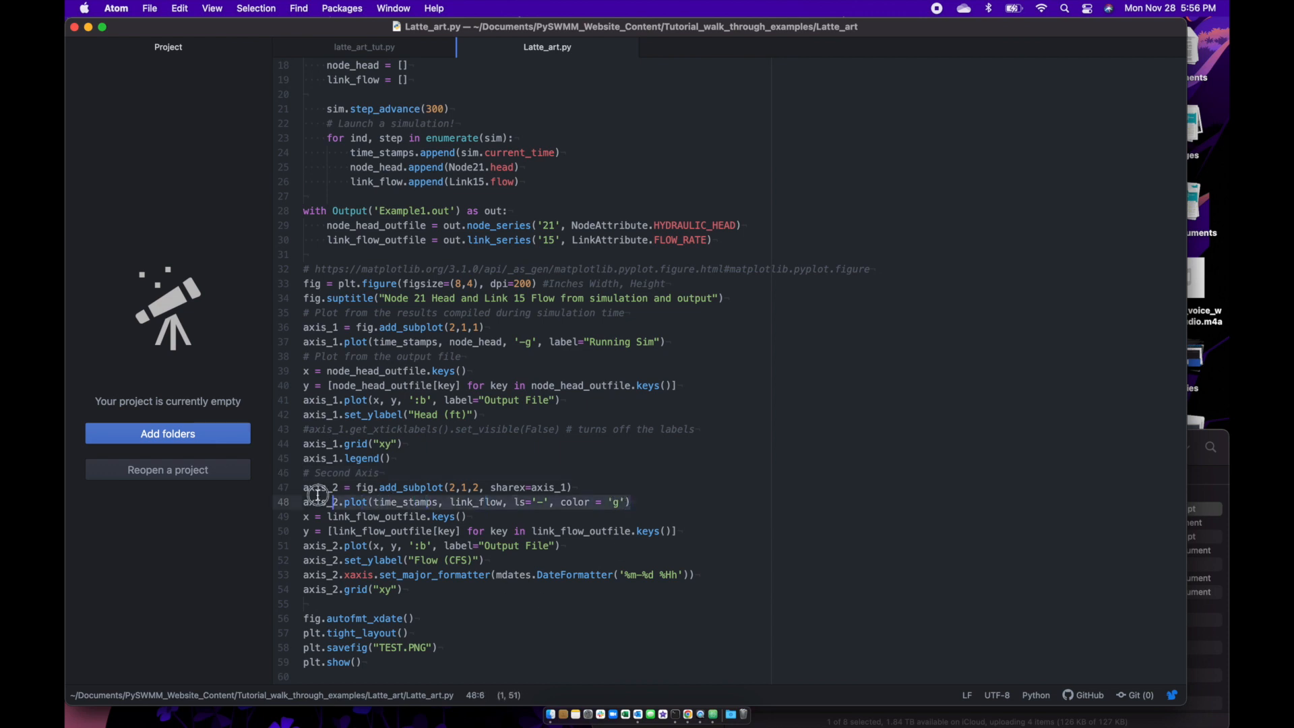
pyautogui.click(330, 487)
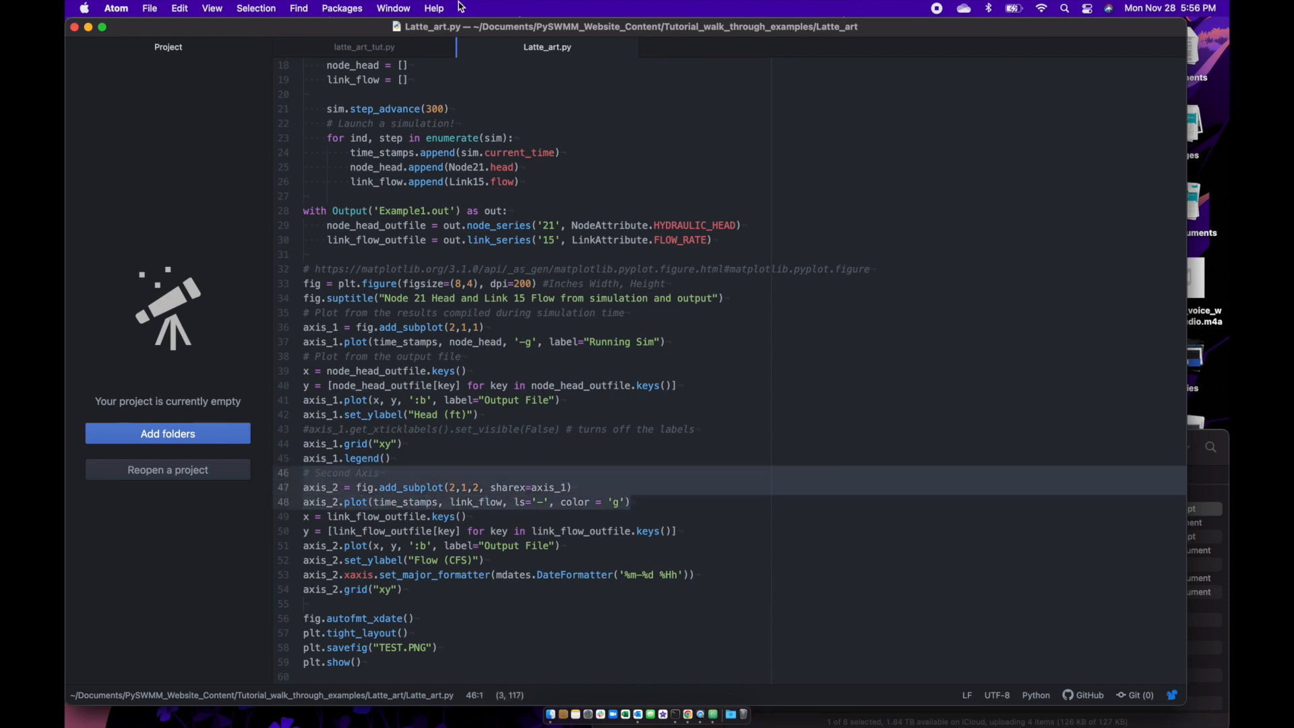
pyautogui.click(363, 48)
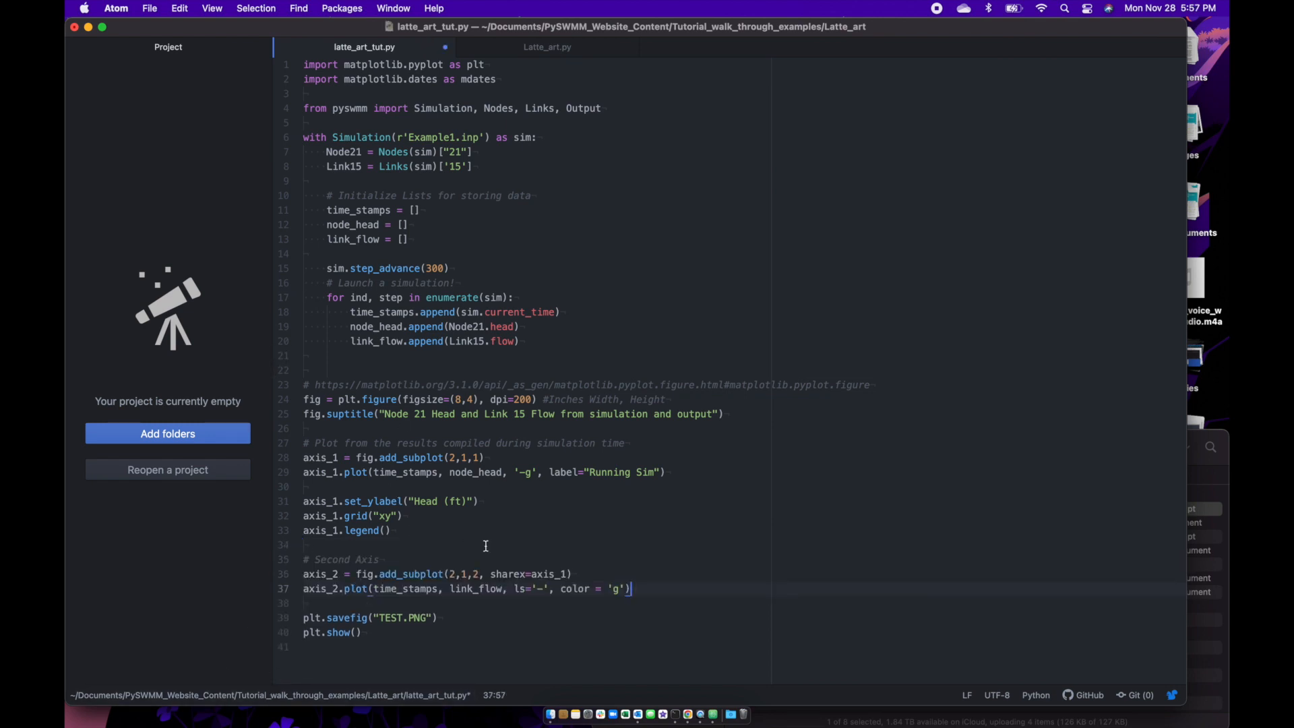
pyautogui.click(492, 574)
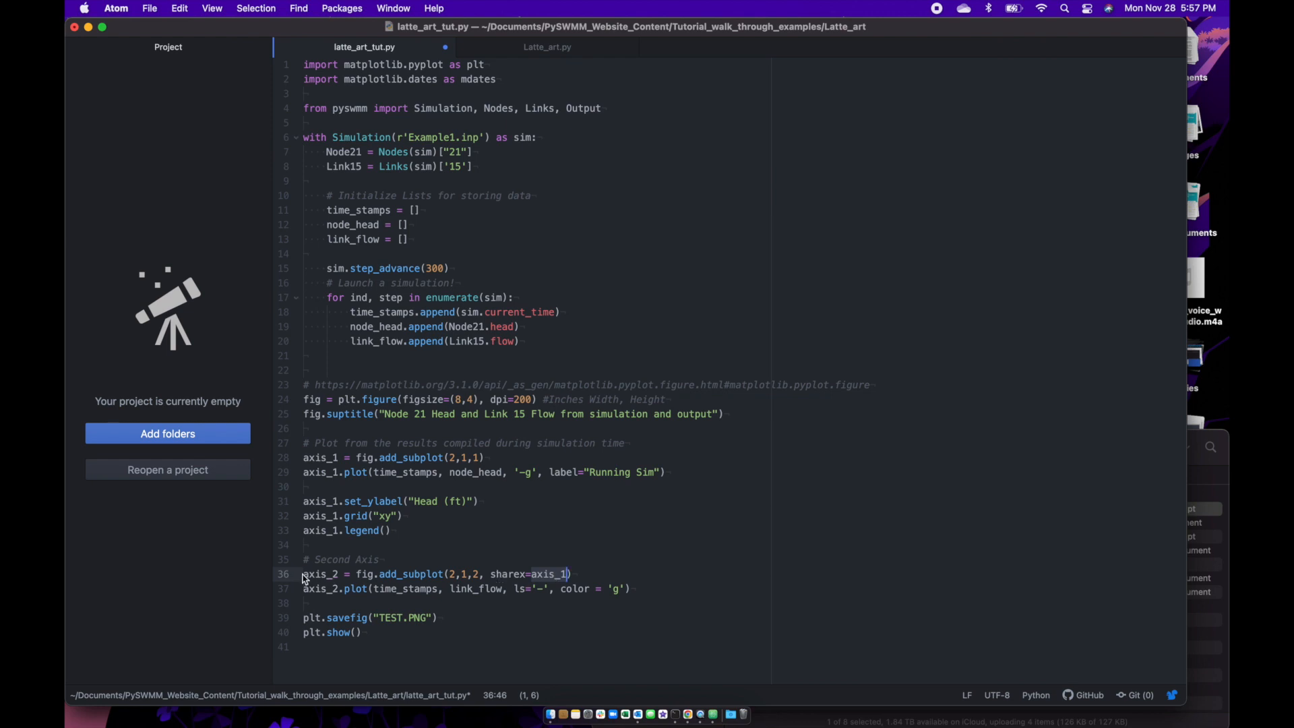
pyautogui.click(547, 47)
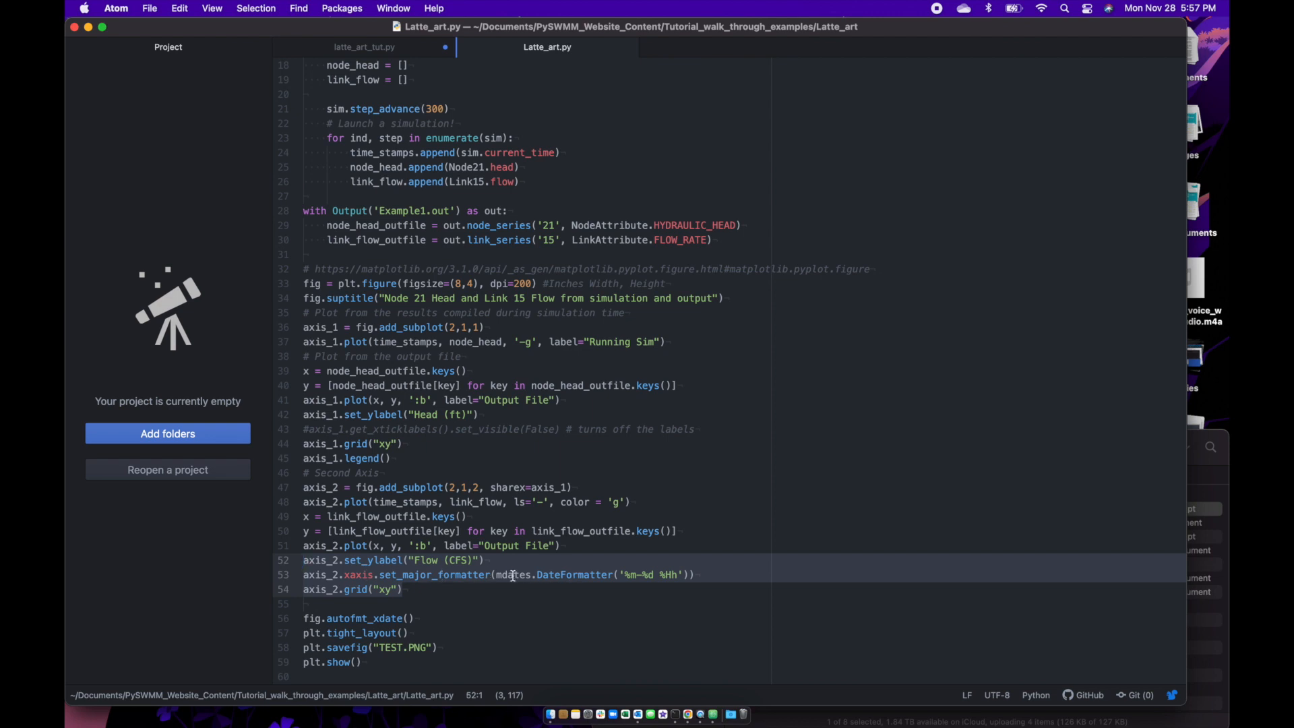
pyautogui.click(363, 47)
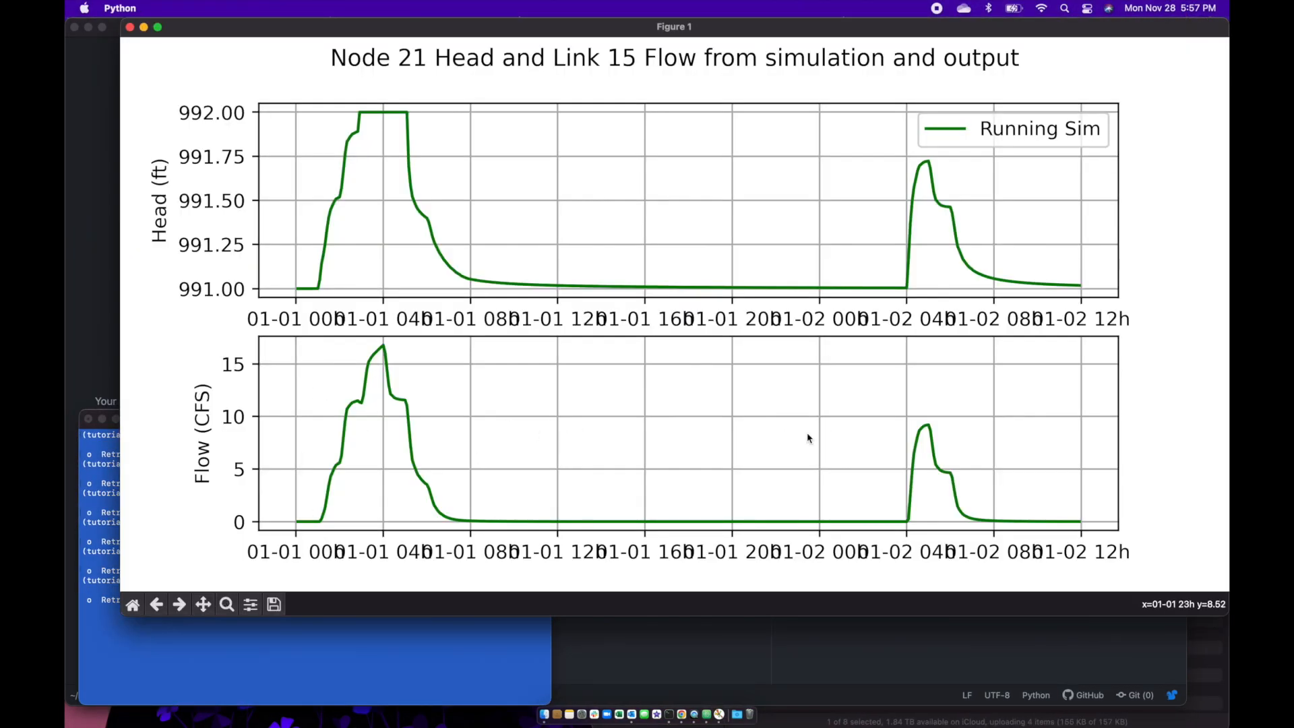
pyautogui.moveTo(311, 345)
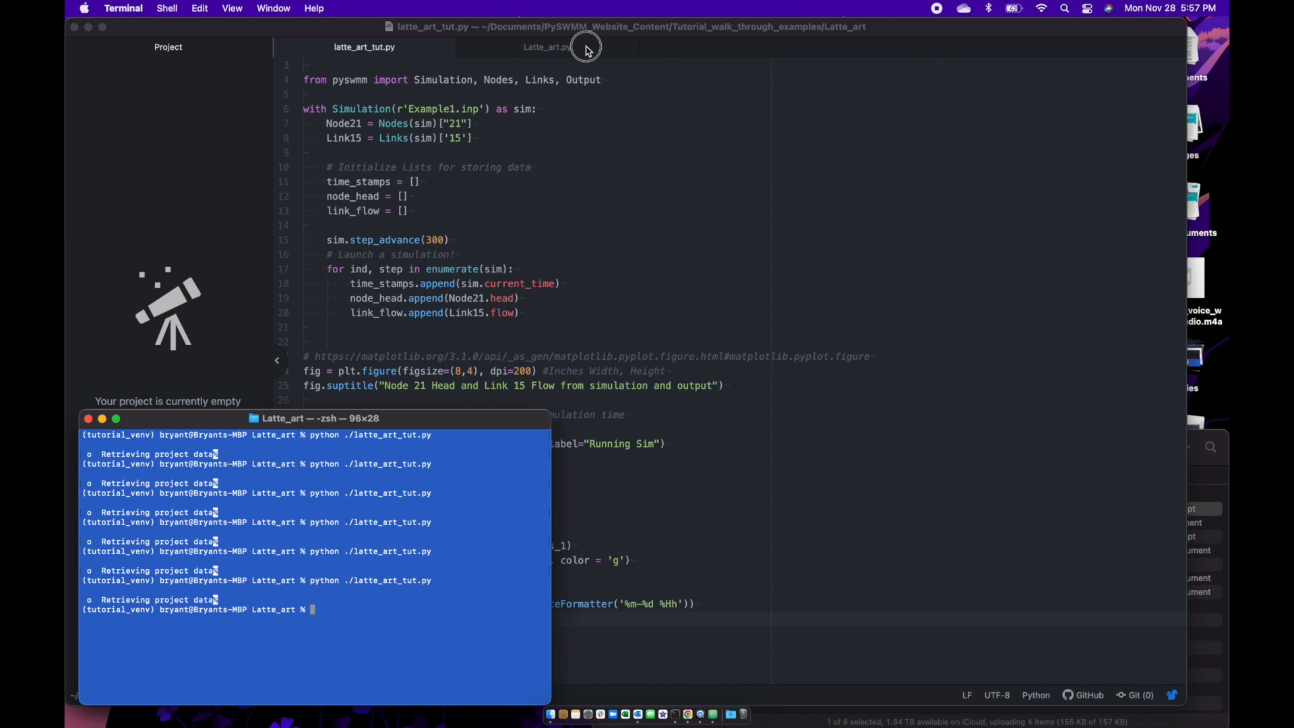
# - Add fig.autofmt_xdate() after axis_2.grid in latte_art_tut.py so date labels slant
pyautogui.click(547, 47)
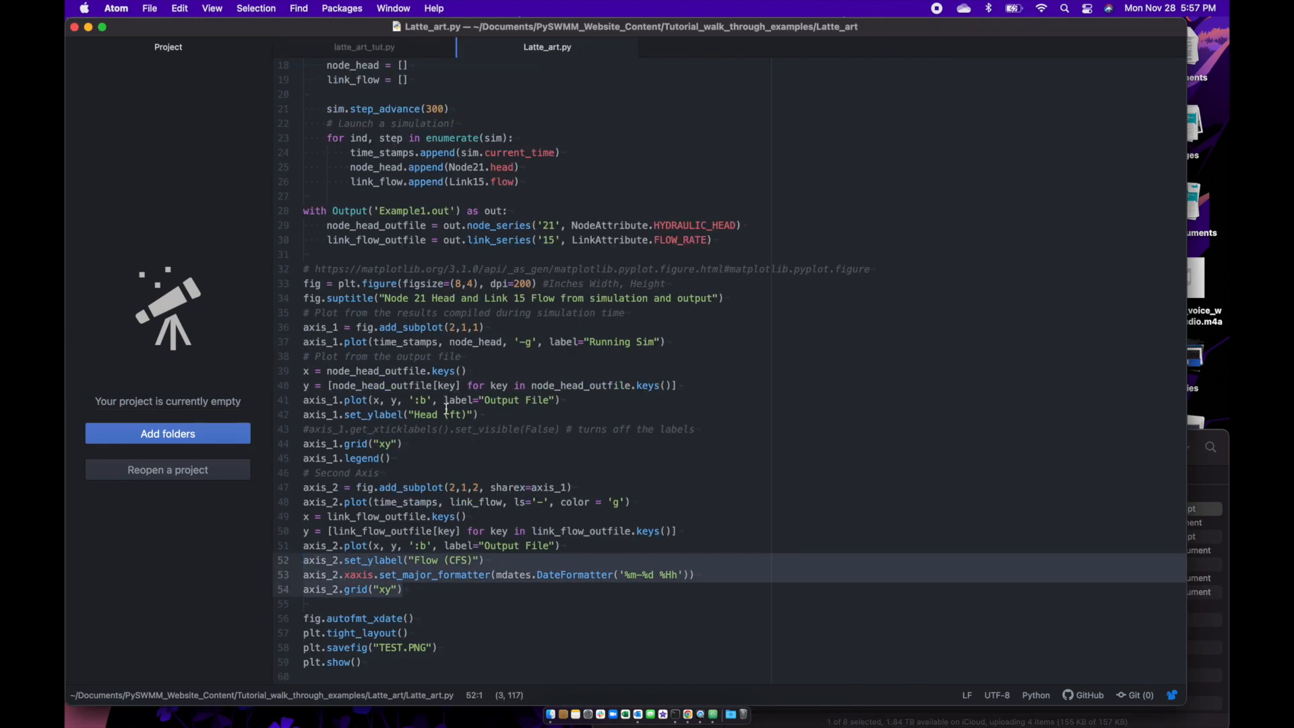
pyautogui.click(372, 617)
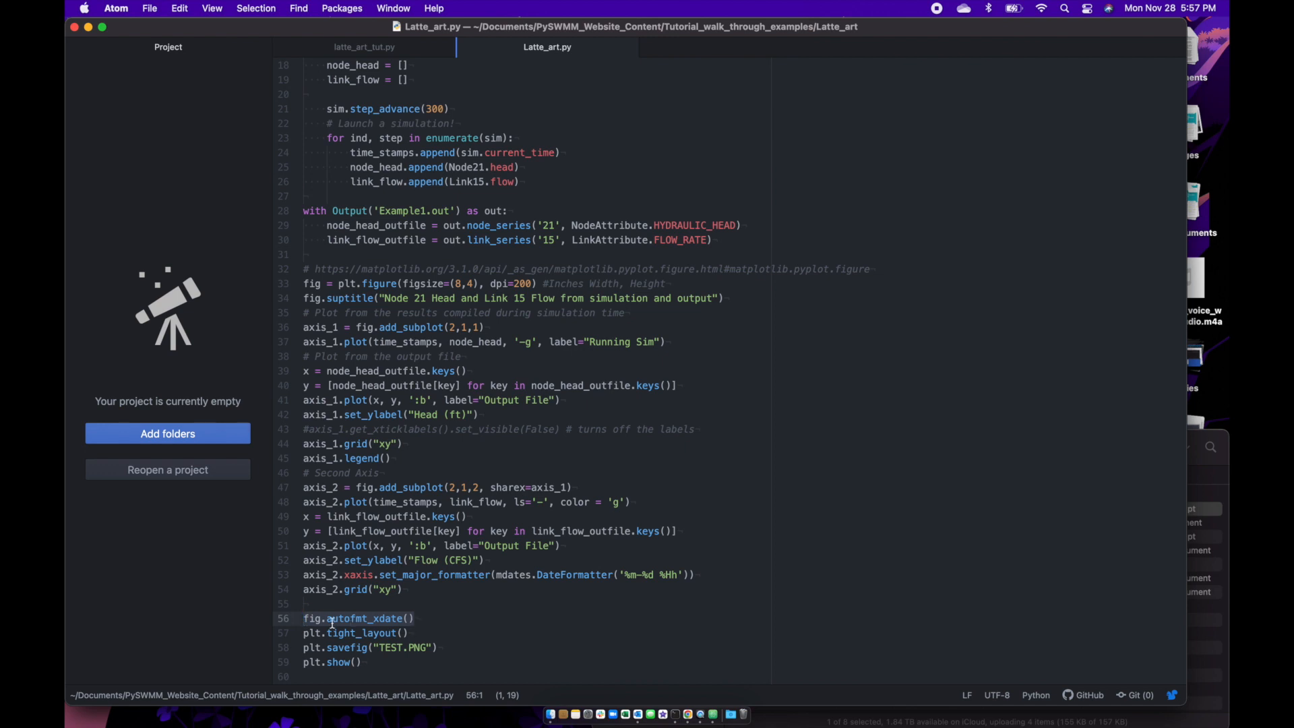
pyautogui.click(363, 45)
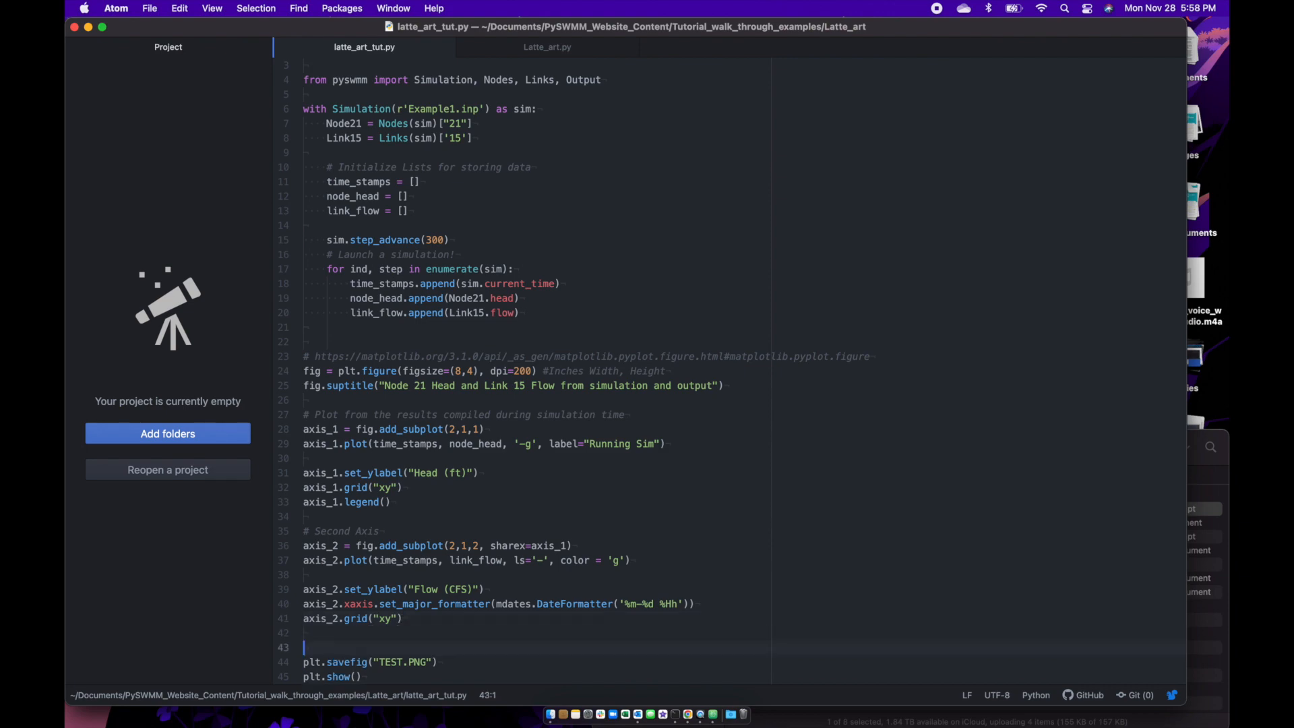
pyautogui.write('fig.autofmt_xdate()')
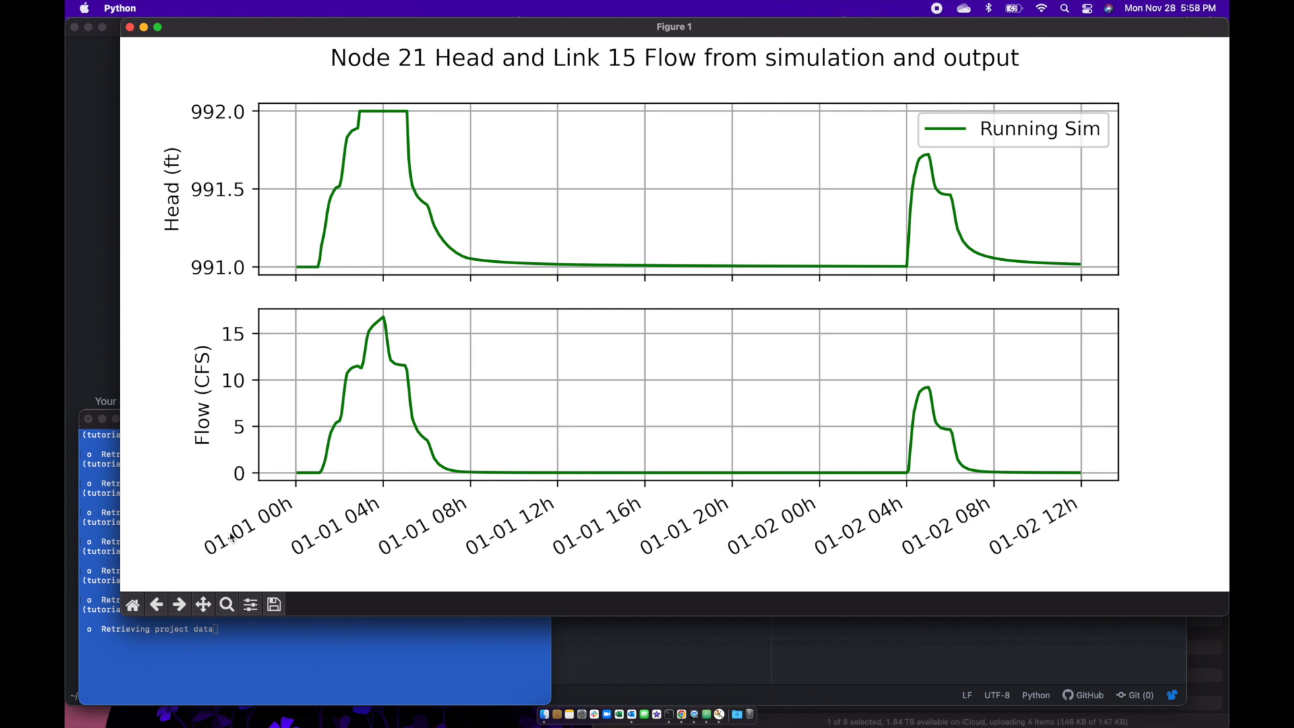
pyautogui.moveTo(288, 514)
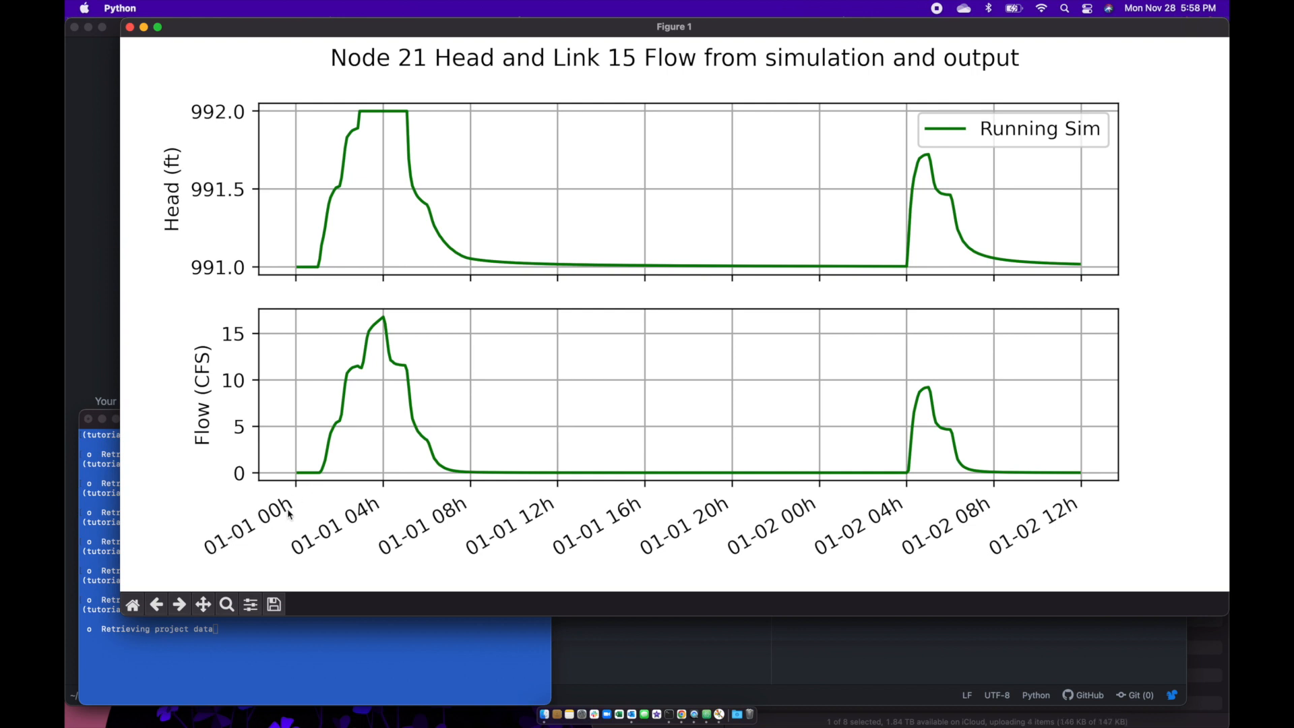
pyautogui.moveTo(322, 502)
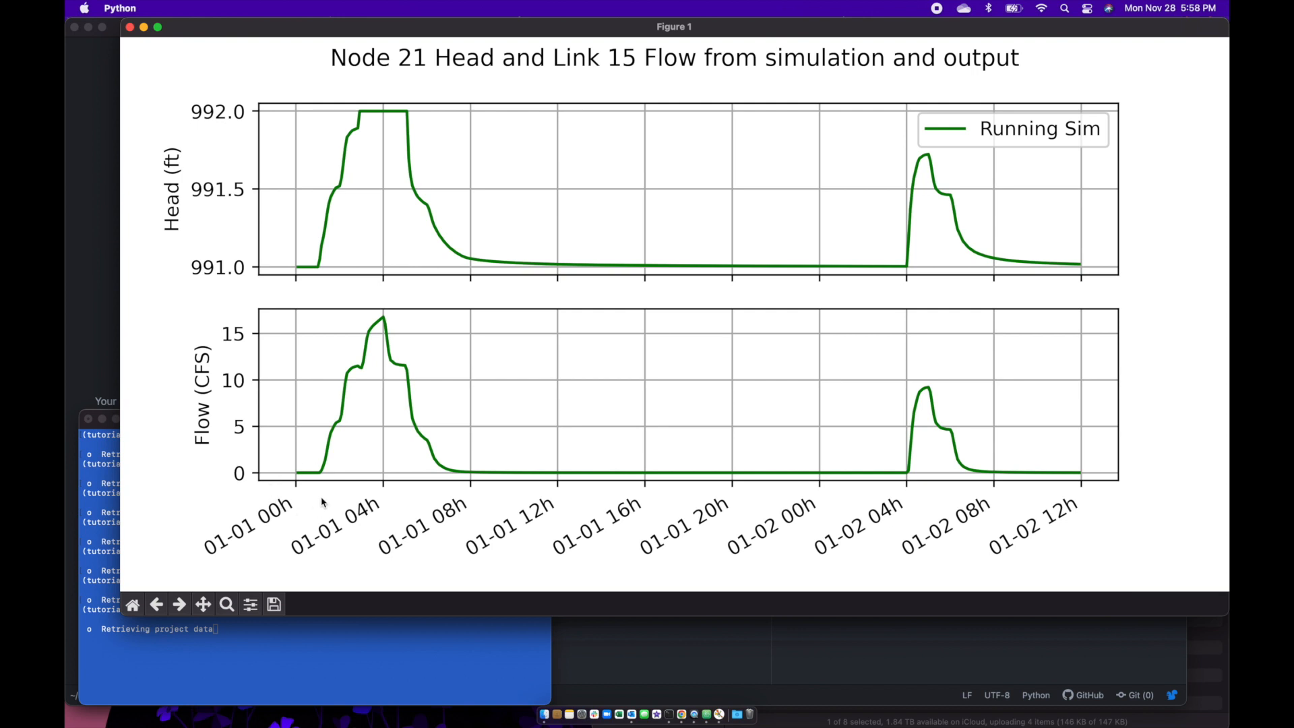
pyautogui.moveTo(295, 529)
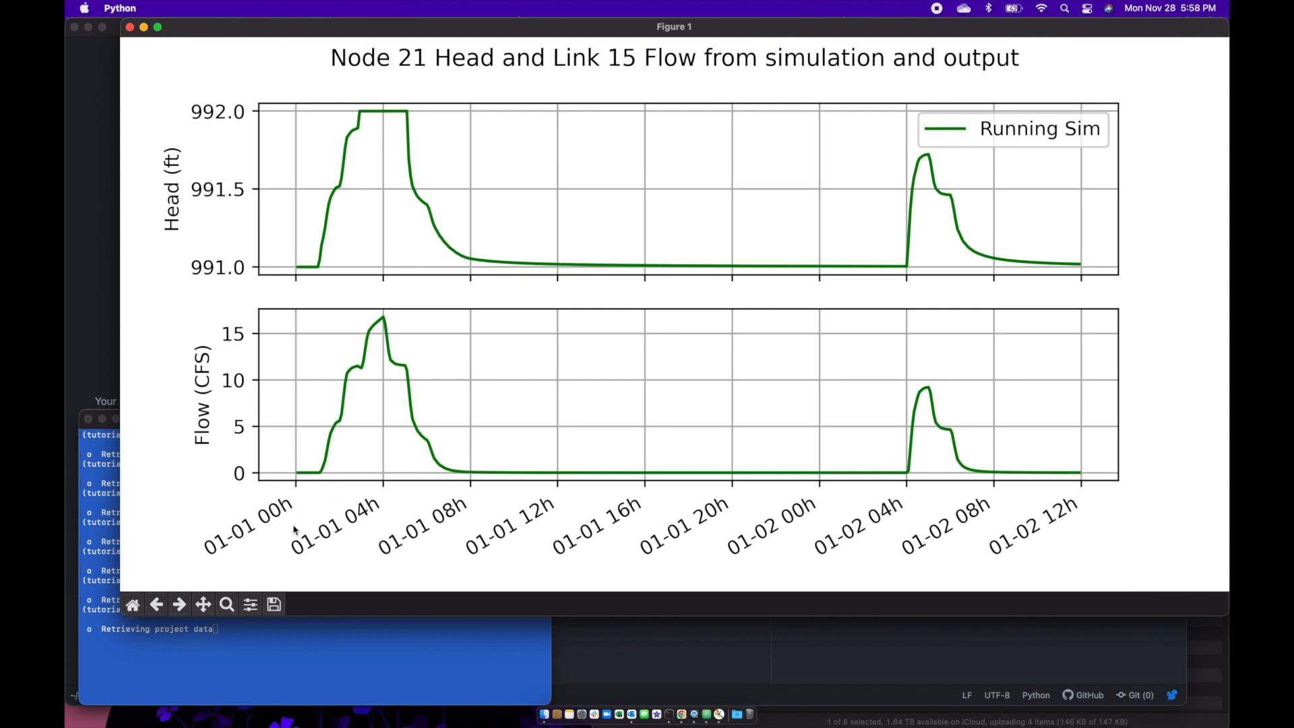
pyautogui.moveTo(371, 487)
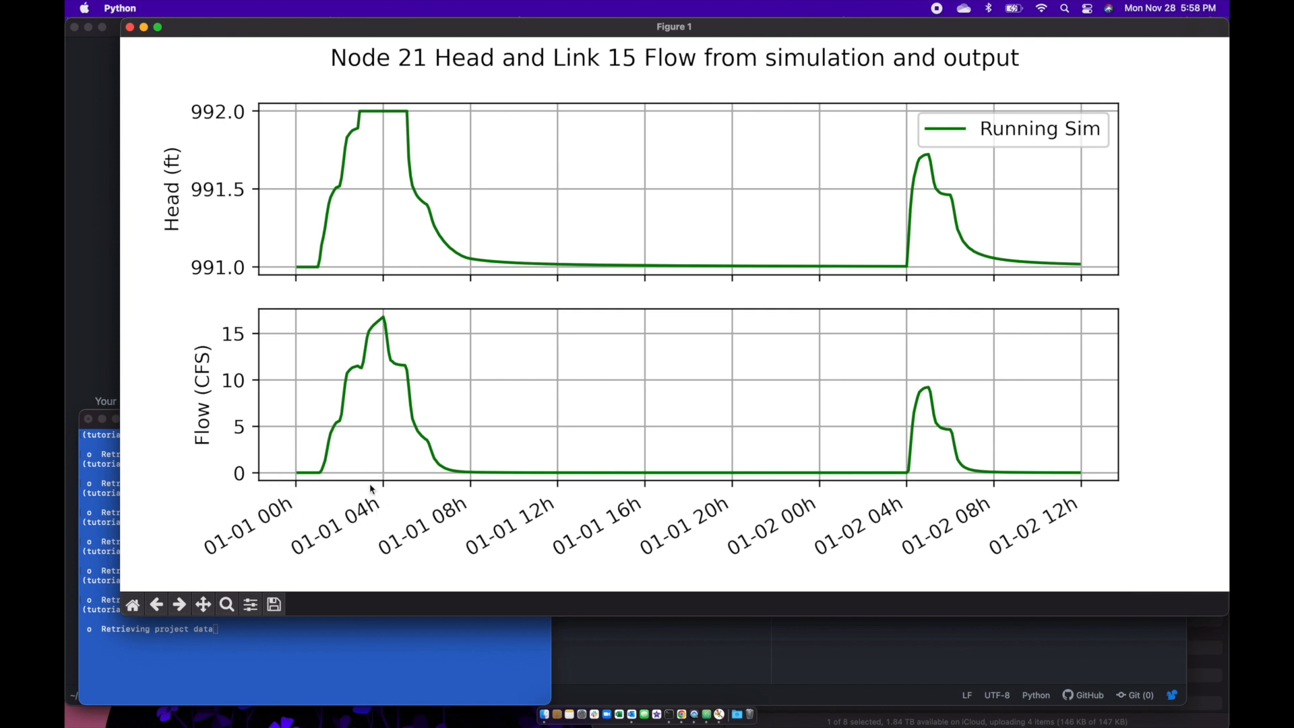
pyautogui.moveTo(355, 174)
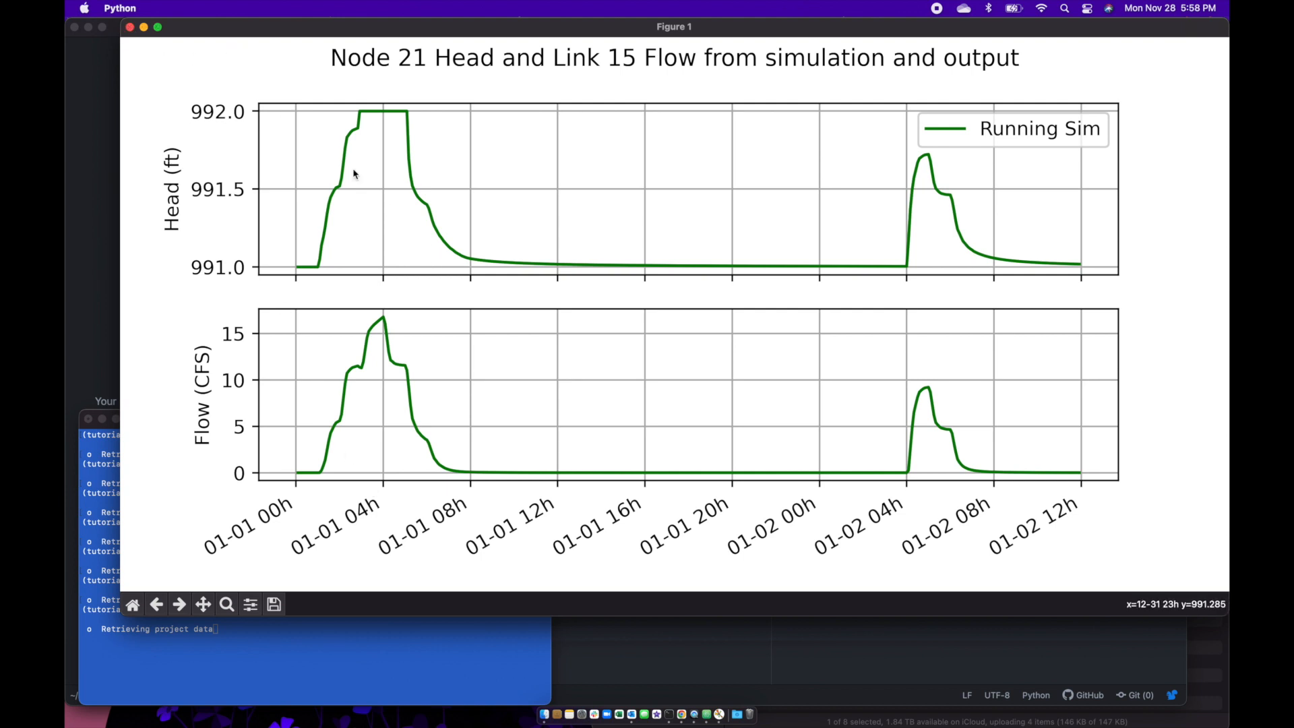
pyautogui.moveTo(216, 291)
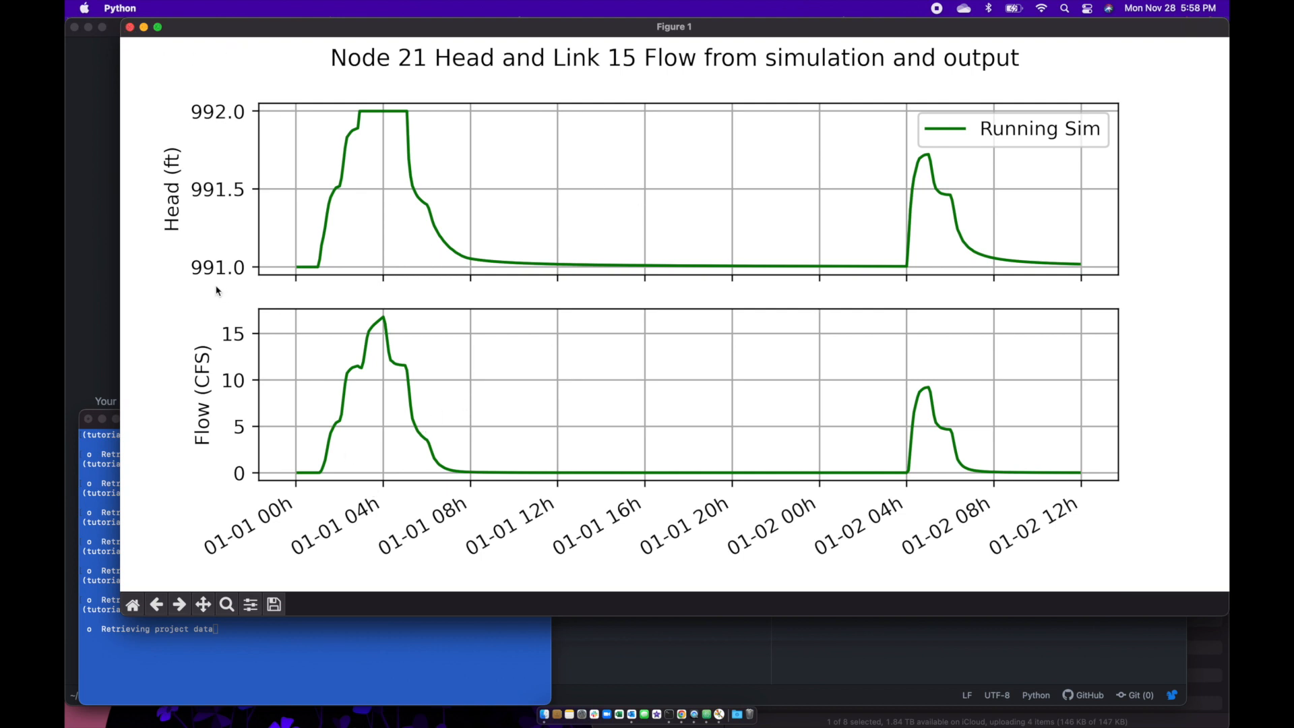
pyautogui.moveTo(259, 170)
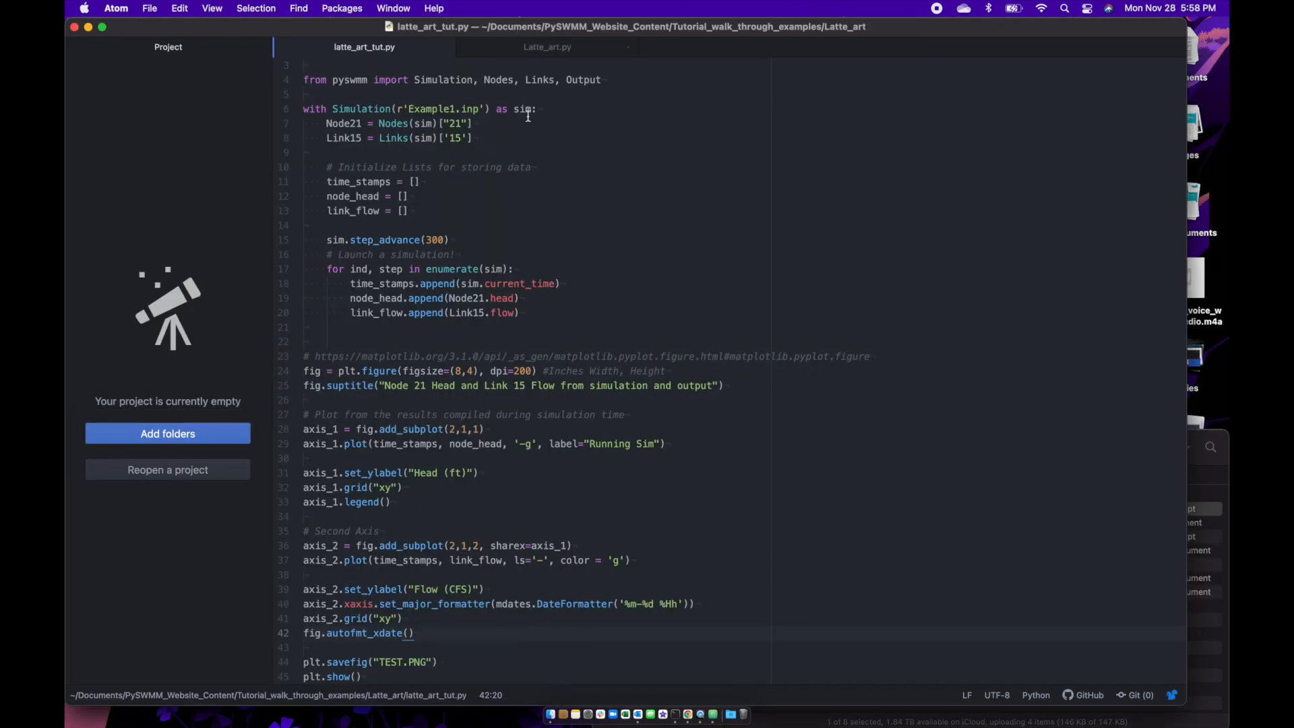
# - Rerun the tutorial script and return to the completed Latte_art.py tab
pyautogui.click(547, 47)
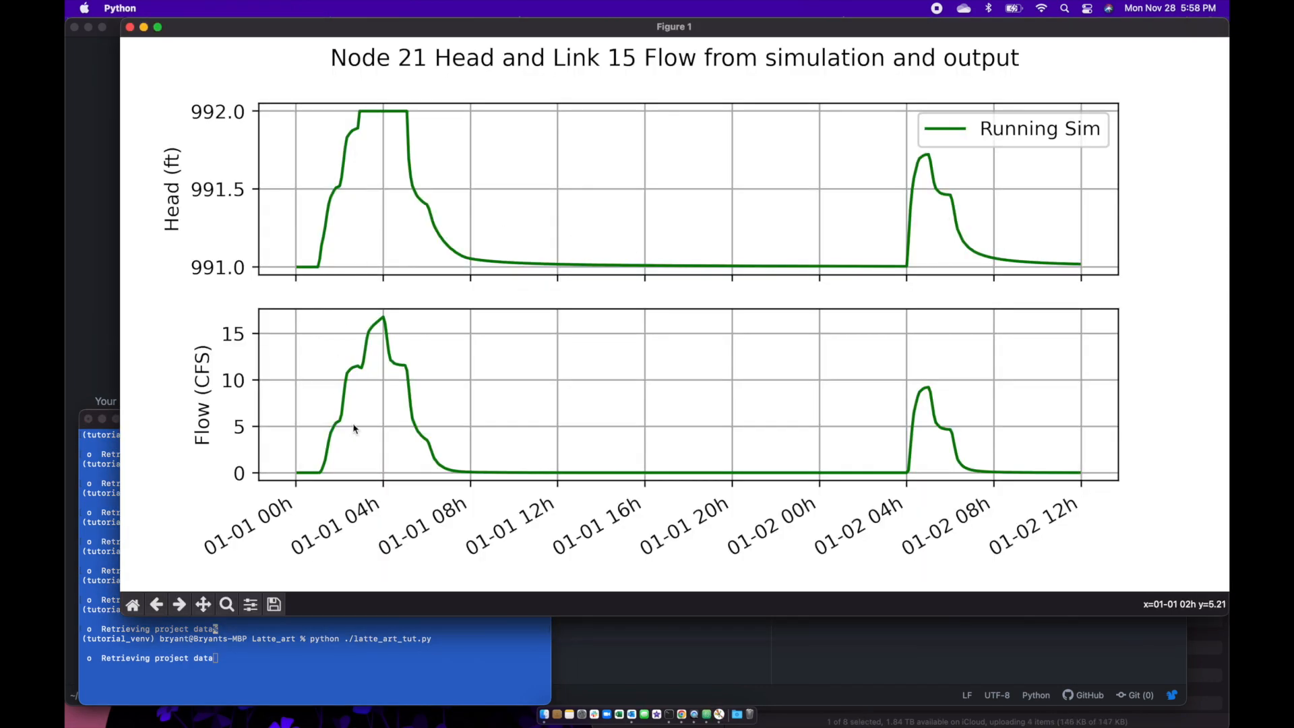
pyautogui.moveTo(299, 475)
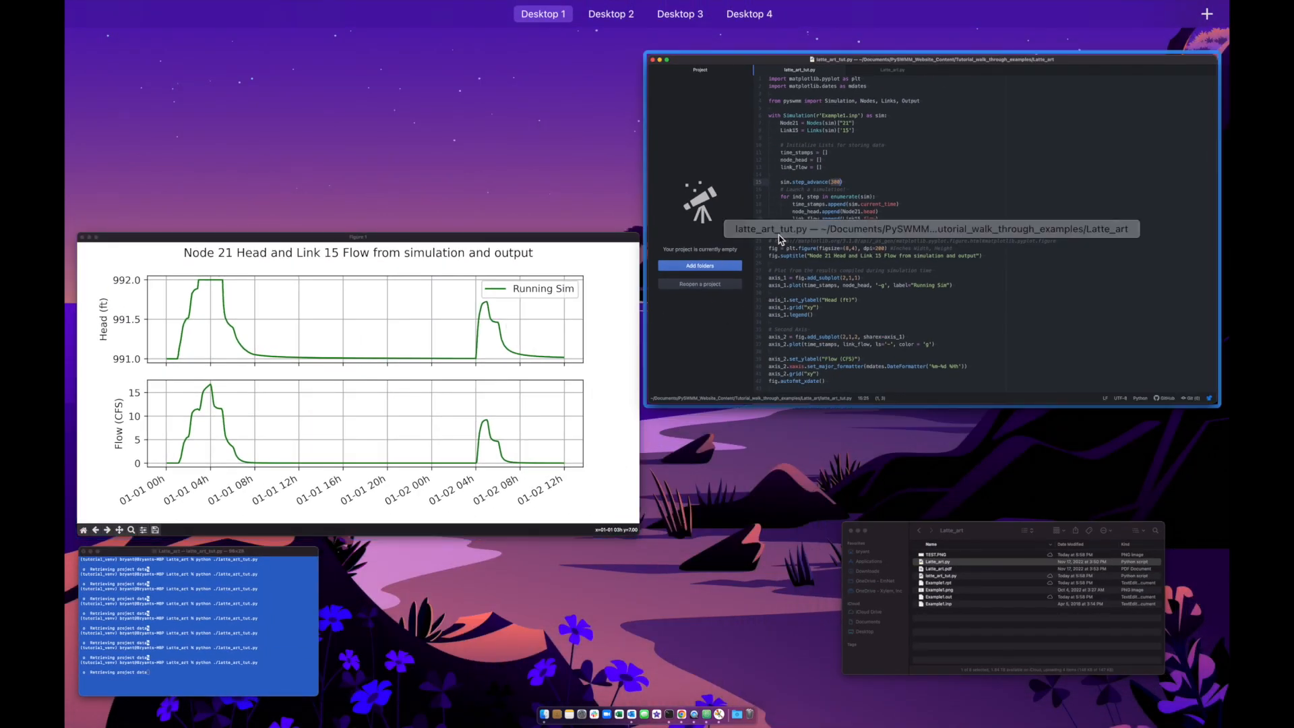
pyautogui.moveTo(843, 274)
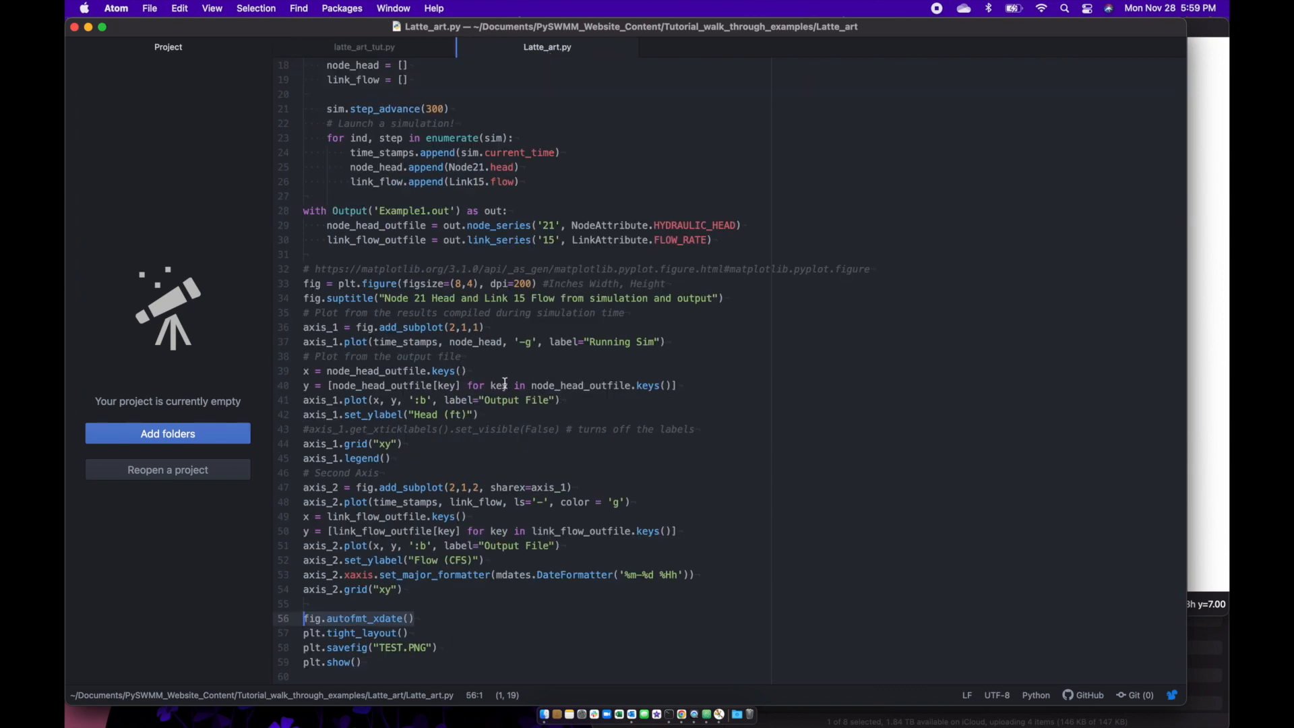
# - Paste the swmm.toolkit.shared_enum SubcatchAttribute, NodeAttribute, LinkAttribute import below the pyswmm import
pyautogui.scroll(3)
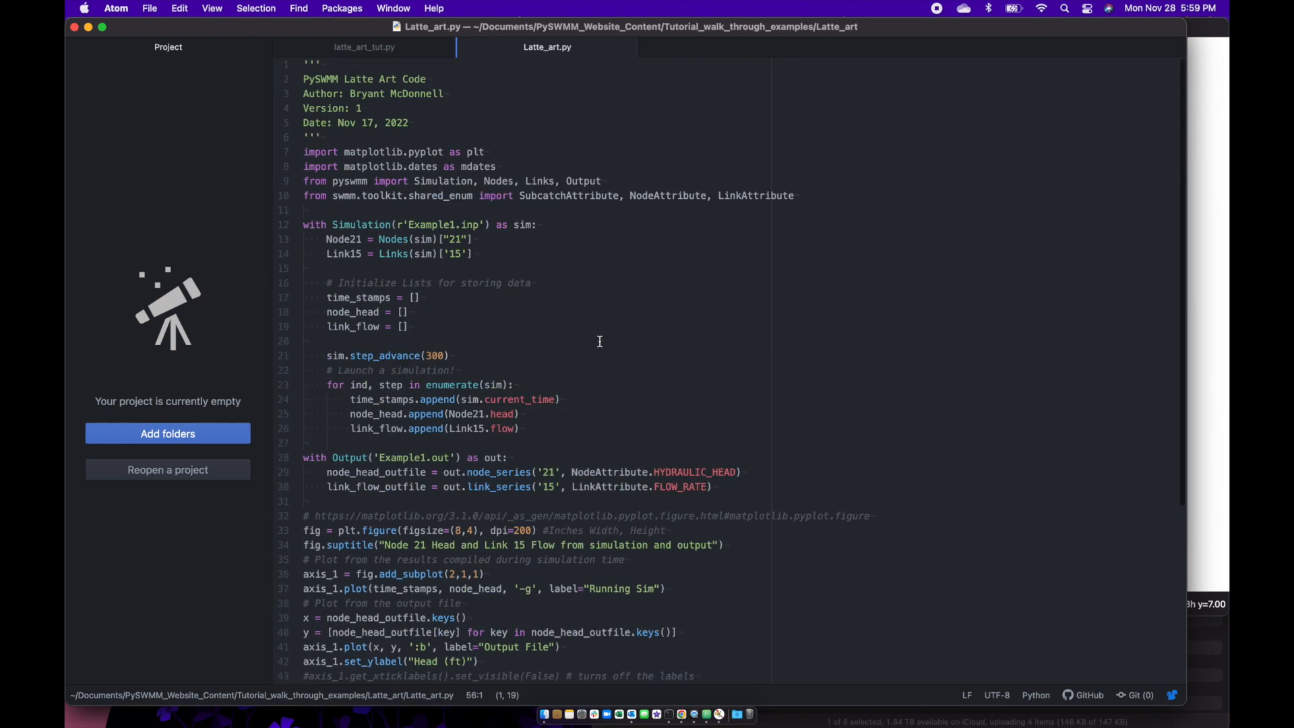
pyautogui.click(303, 196)
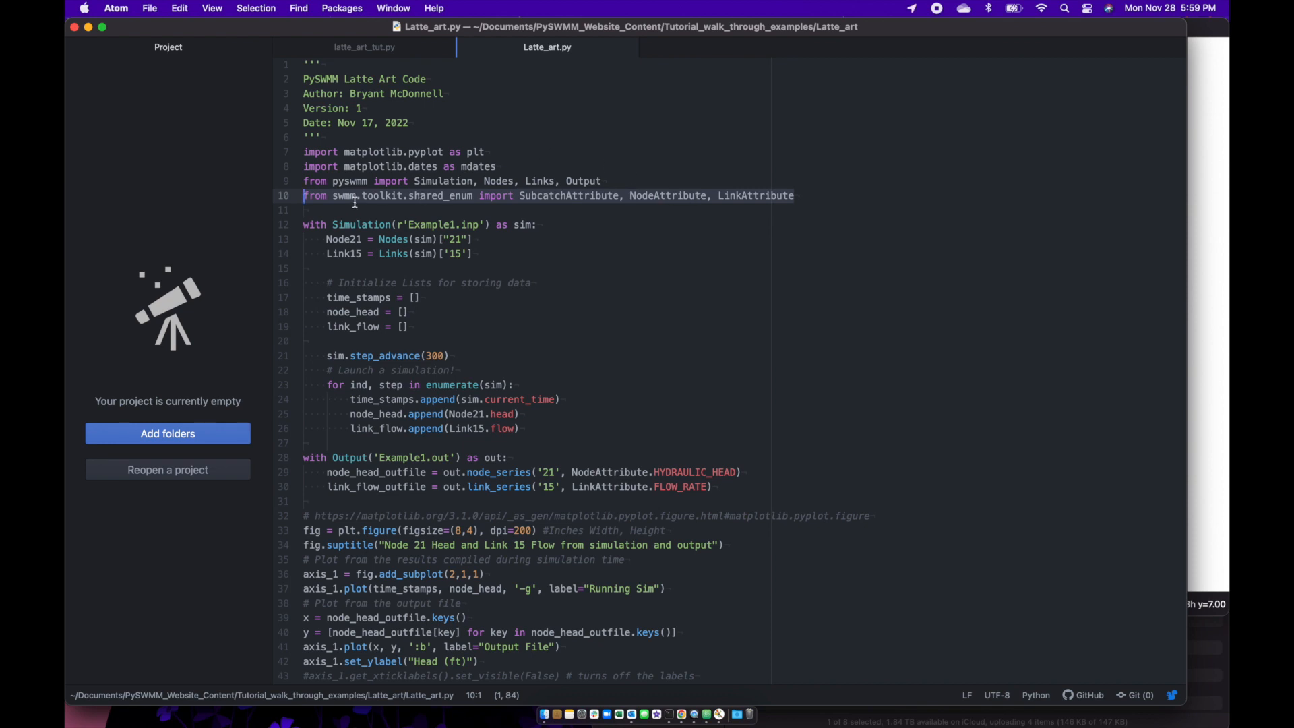
pyautogui.moveTo(554, 196)
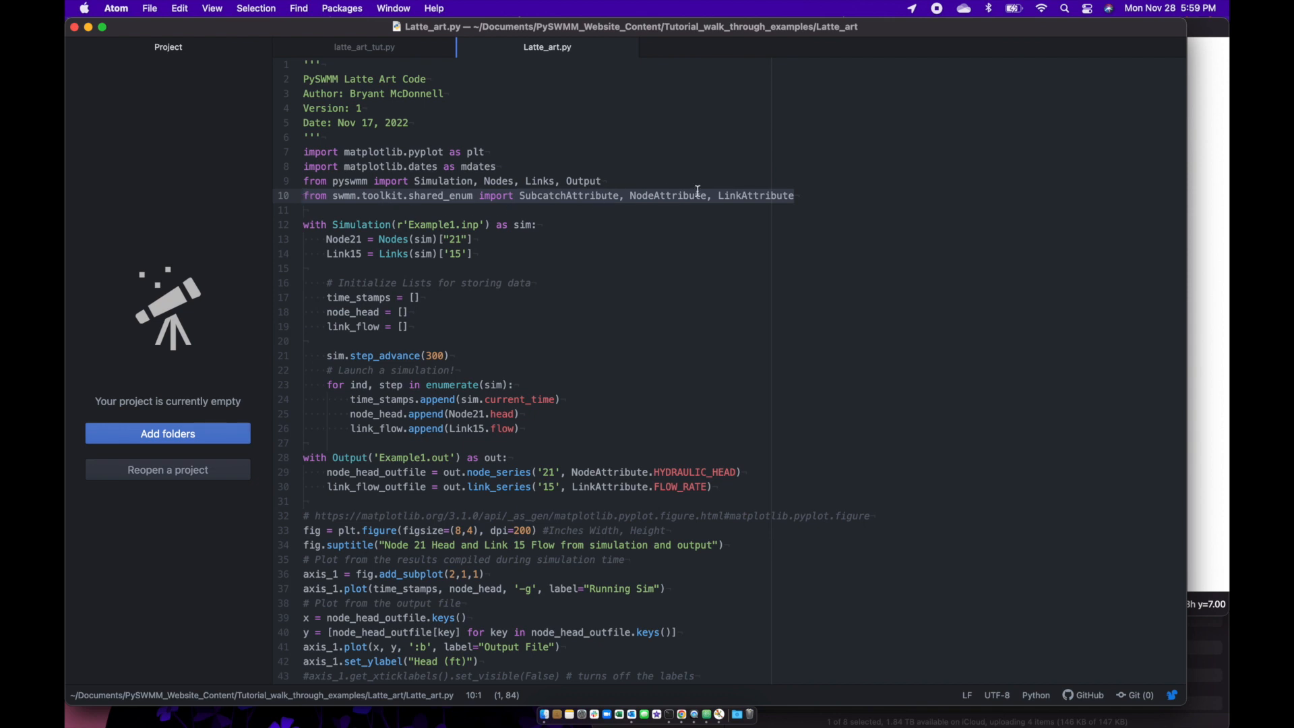
pyautogui.click(363, 47)
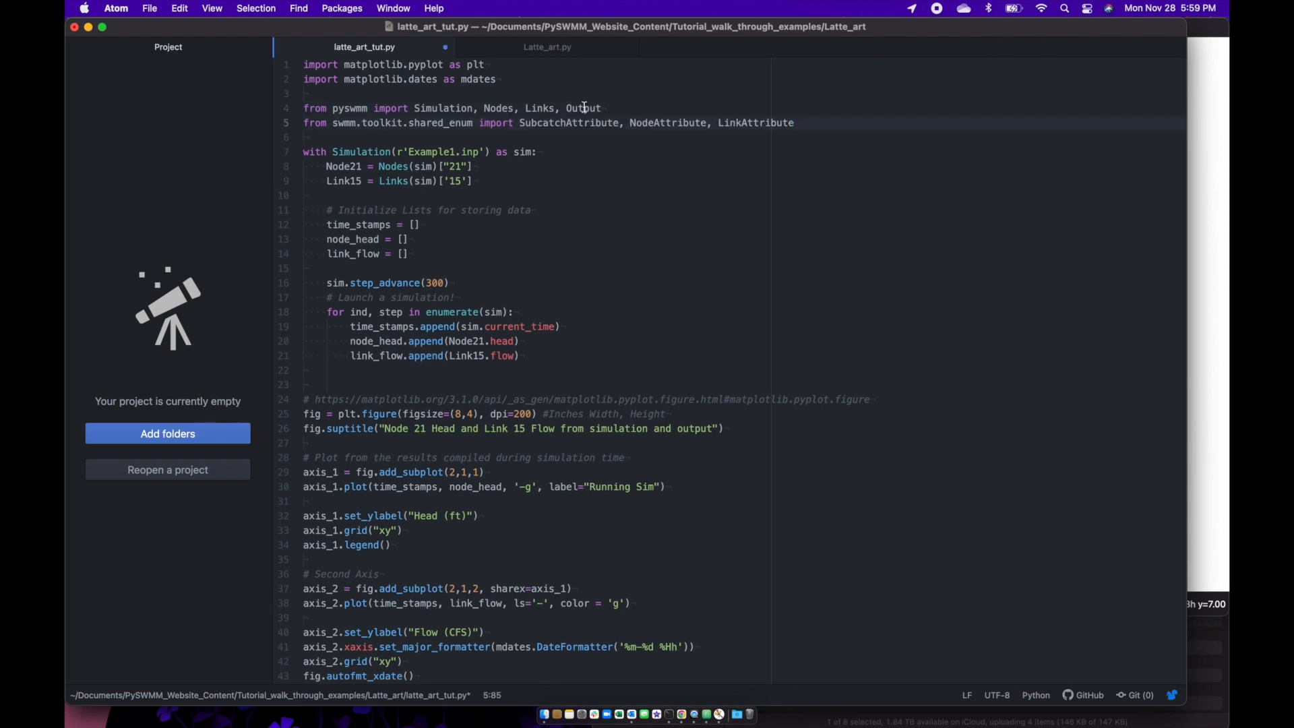
pyautogui.click(546, 47)
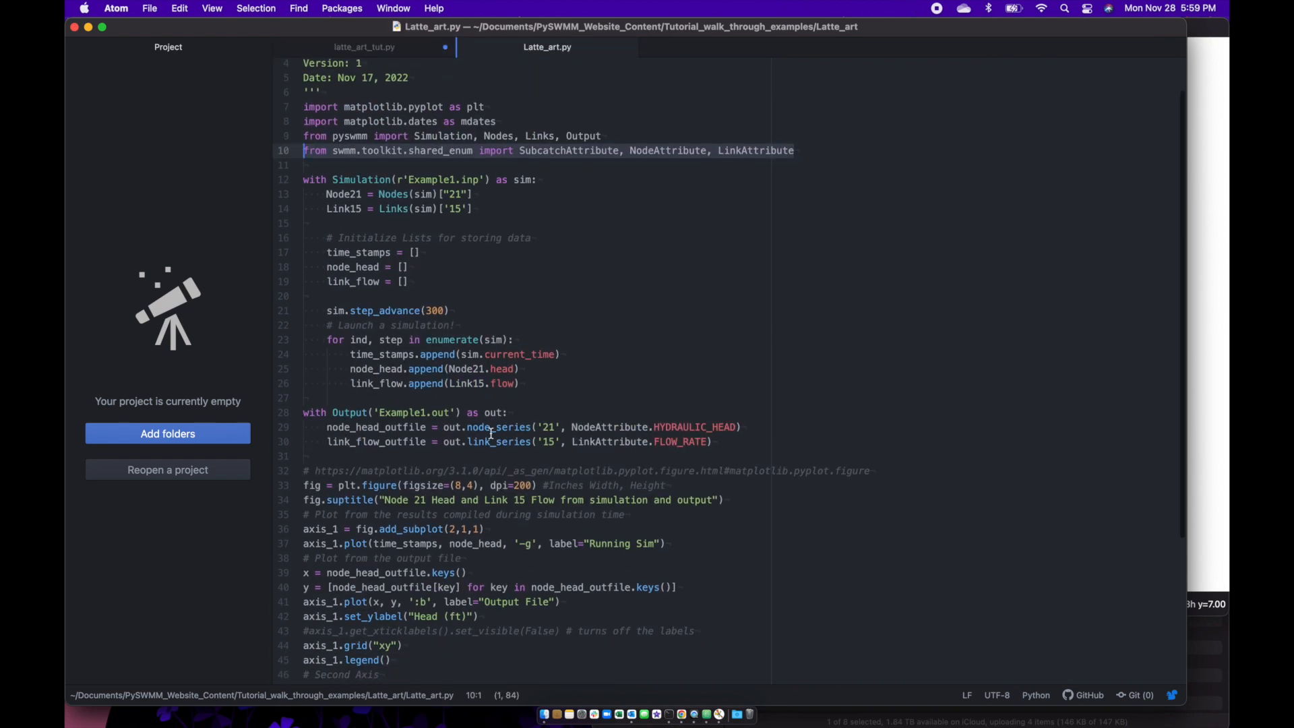
# - Paste the with Output('Example1.out') as out: block reading Node 21 head and Link 15 flow after the simulation loop
pyautogui.click(314, 412)
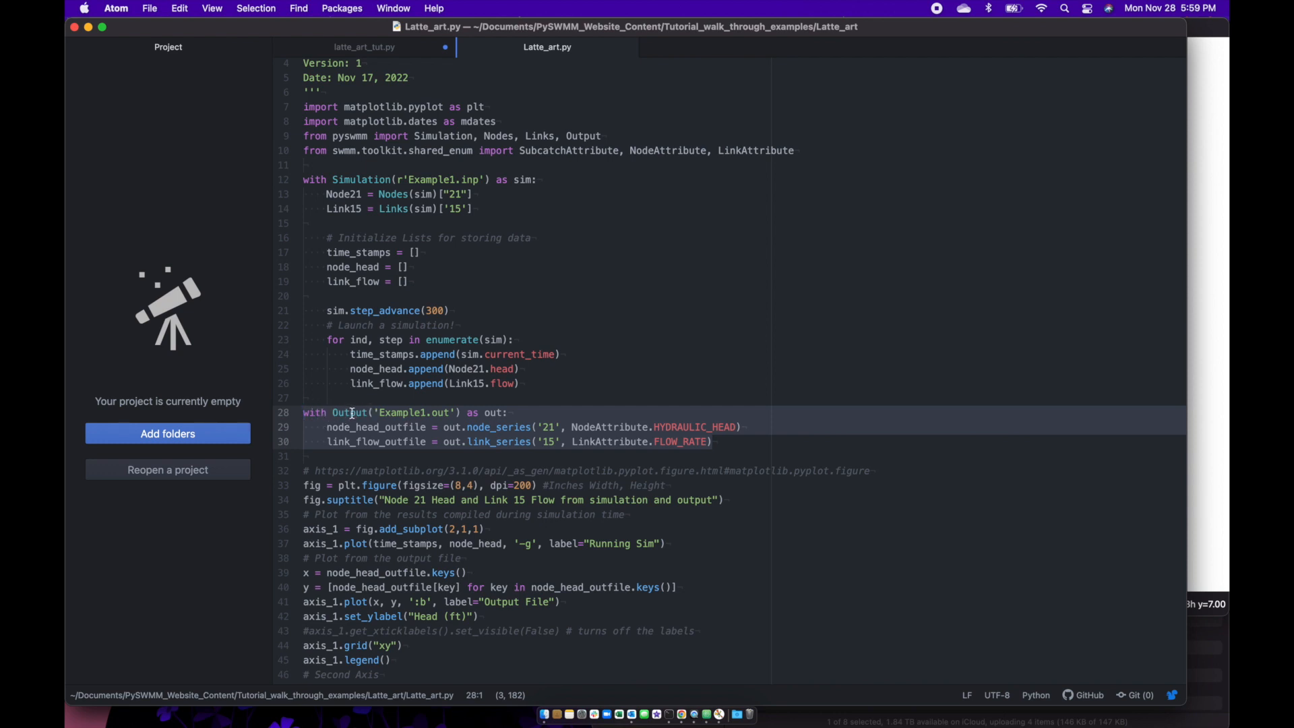
pyautogui.click(374, 413)
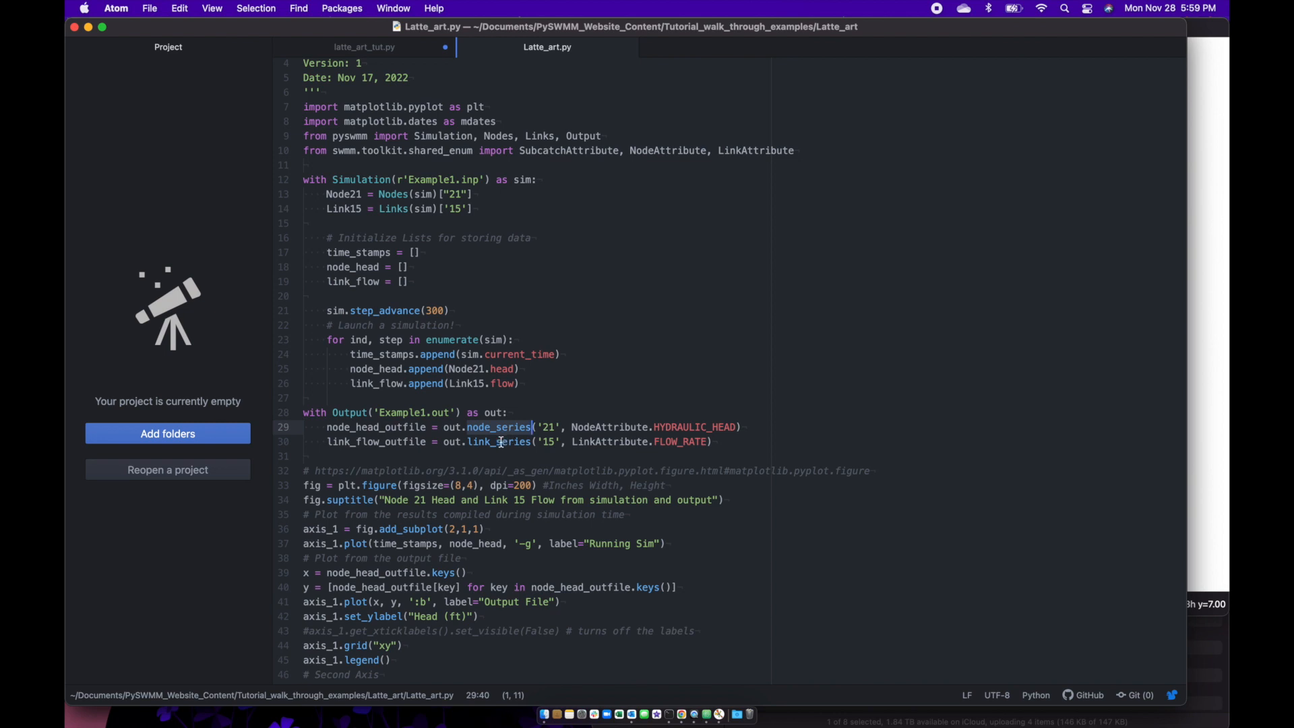
pyautogui.click(376, 427)
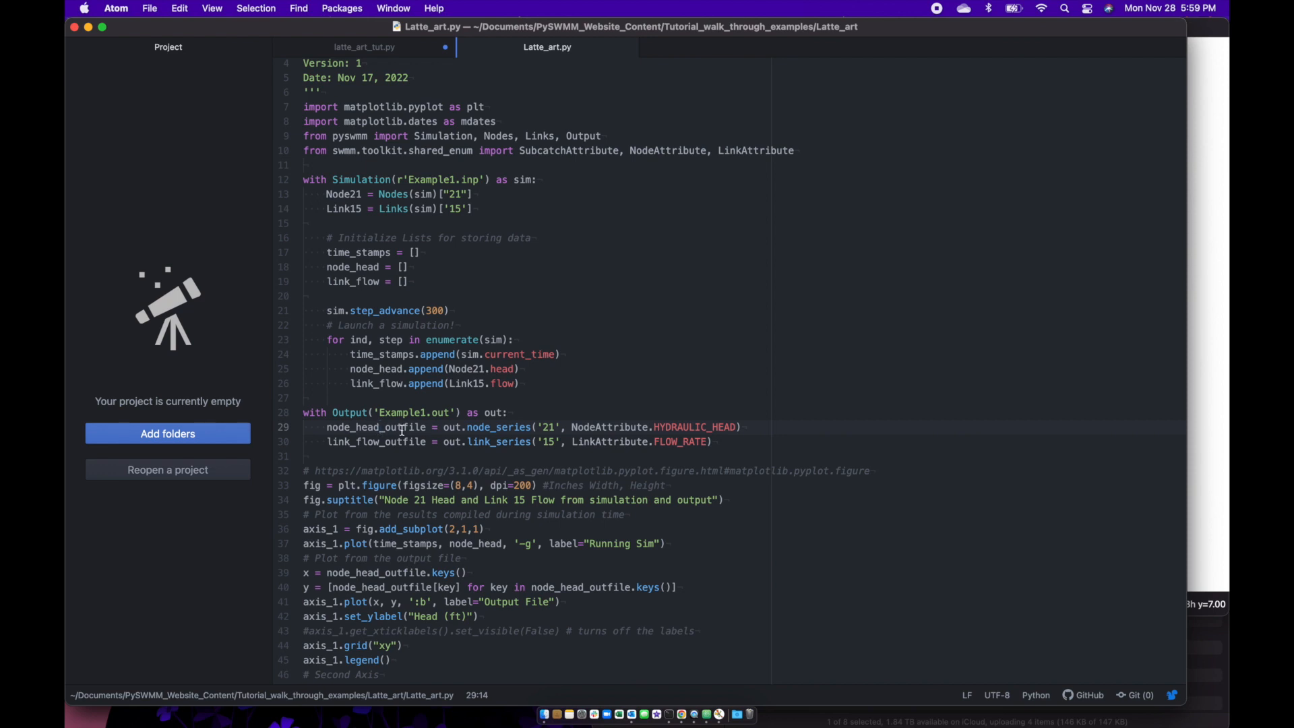
pyautogui.scroll(-3)
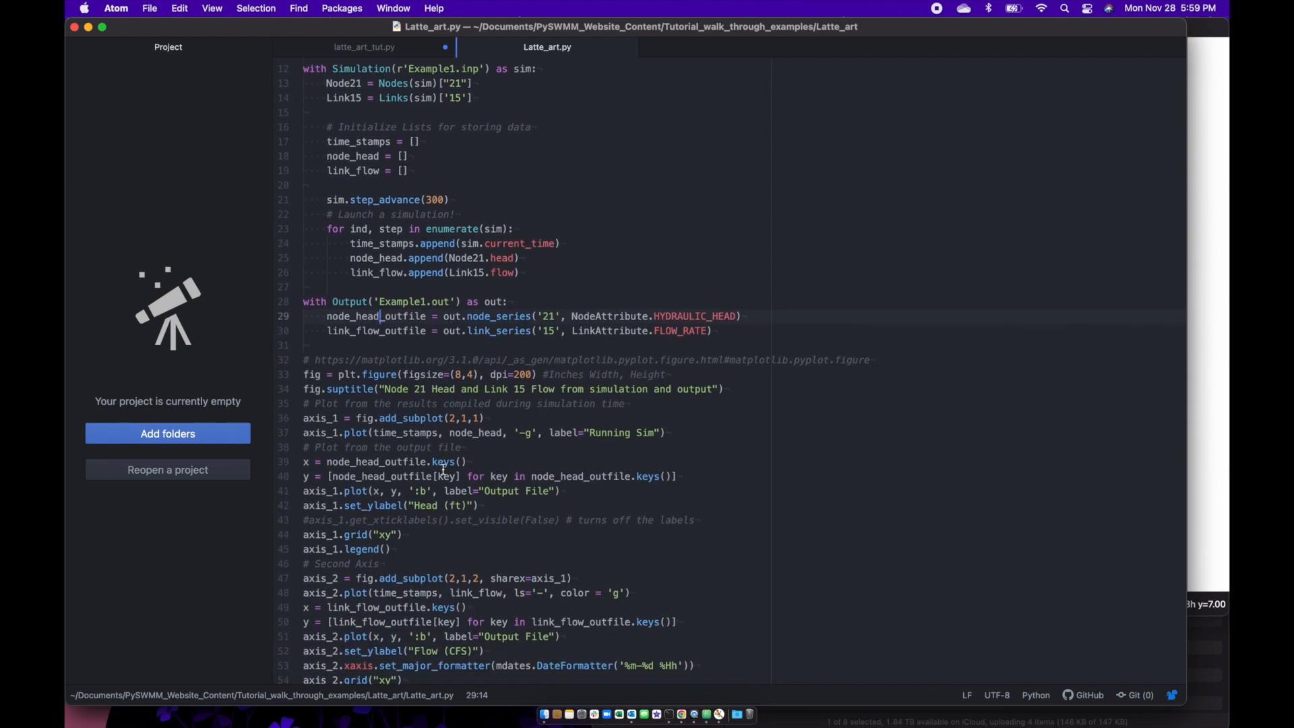
pyautogui.scroll(-3)
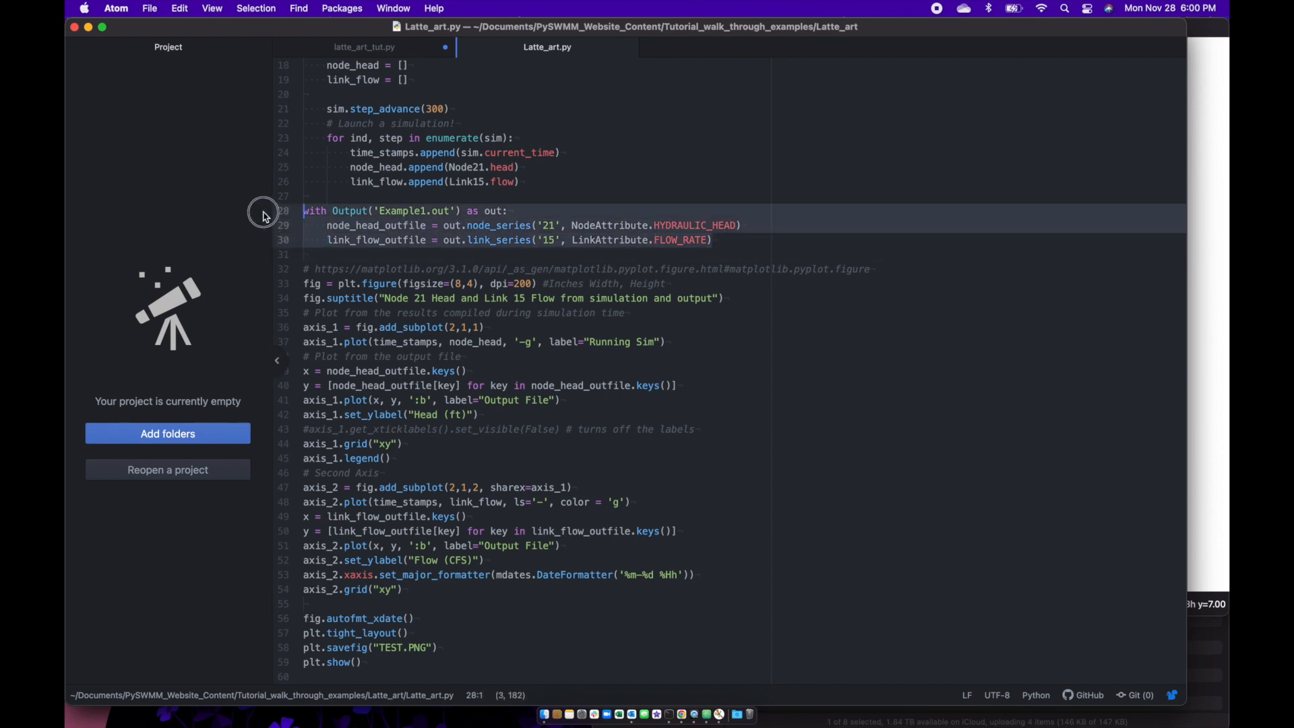
pyautogui.click(362, 48)
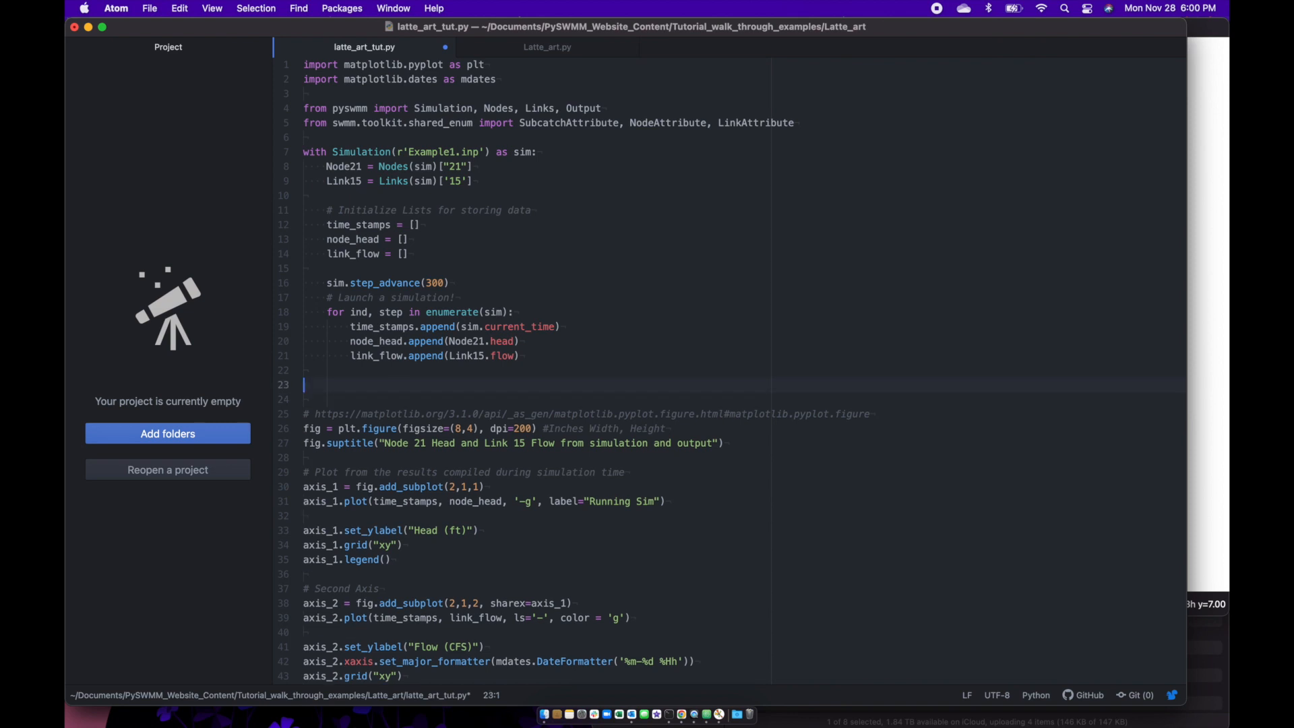
pyautogui.write("with Output('Example1.out') as out:")
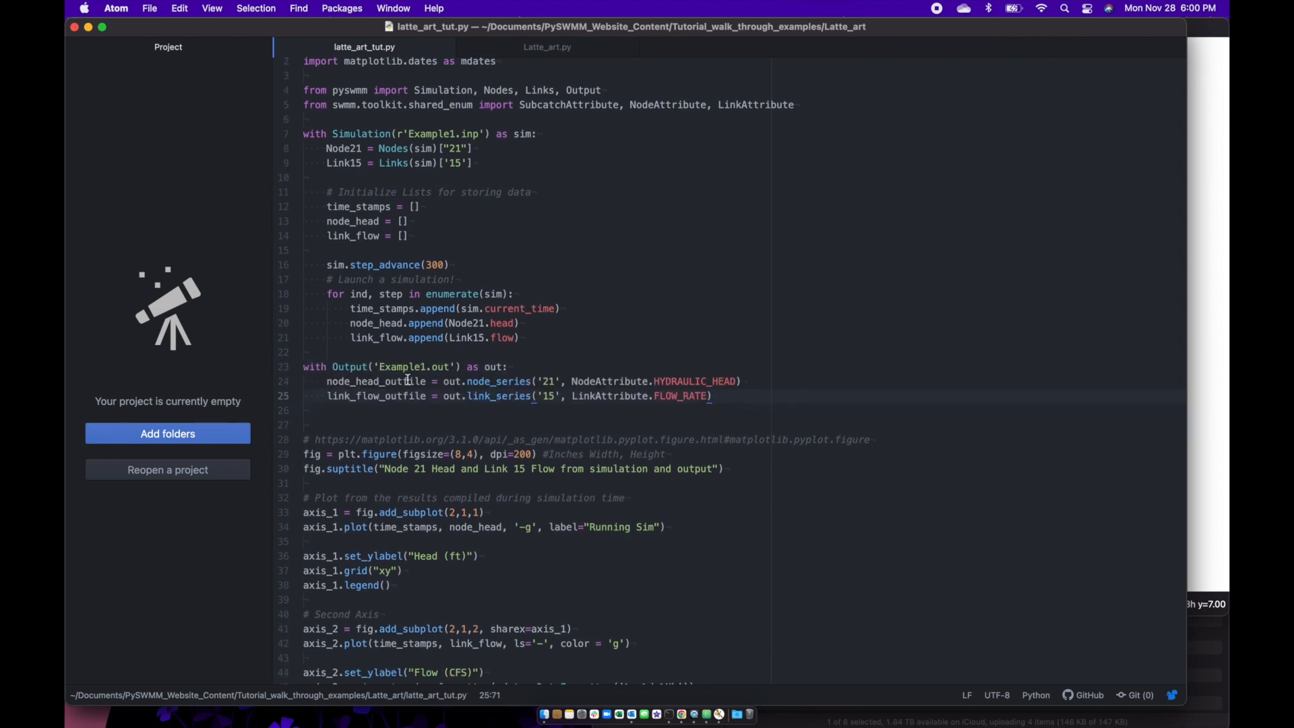
# - Add x = node_head_outfile.keys(), the y list comprehension and axis_1.plot(x, y, ':b', label="Output File")
pyautogui.click(547, 47)
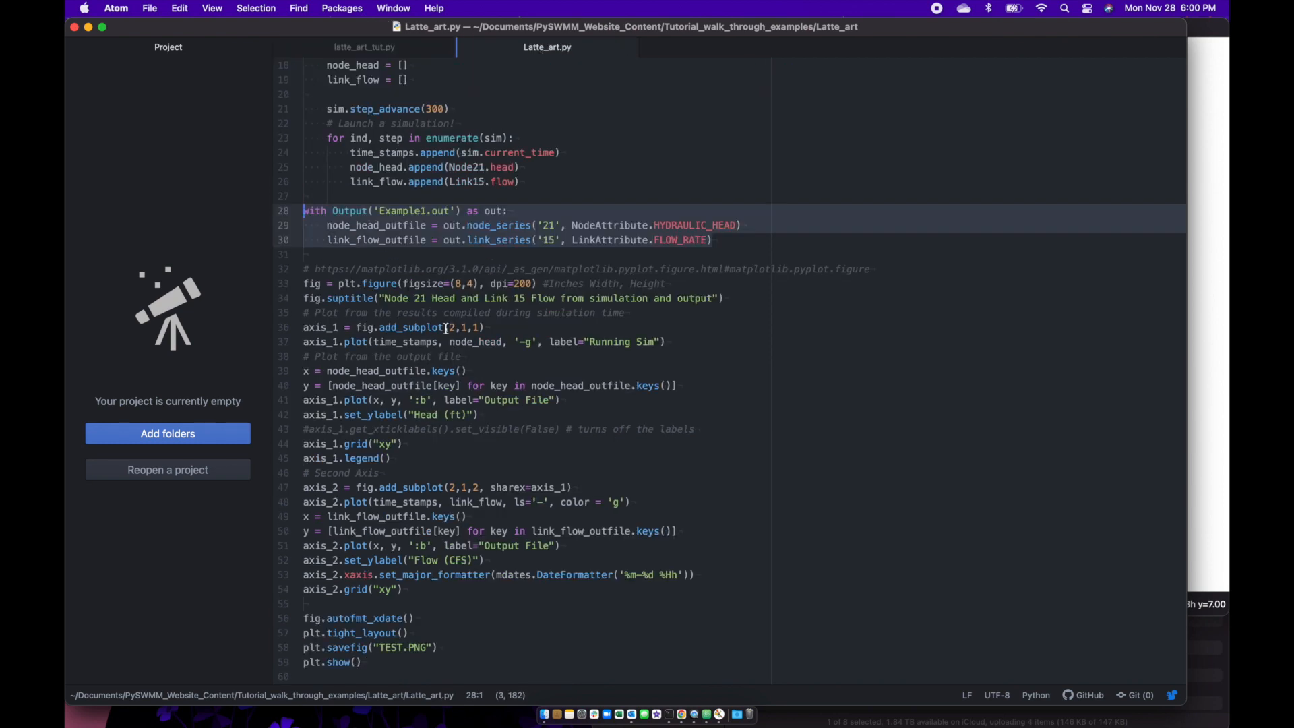
pyautogui.click(303, 356)
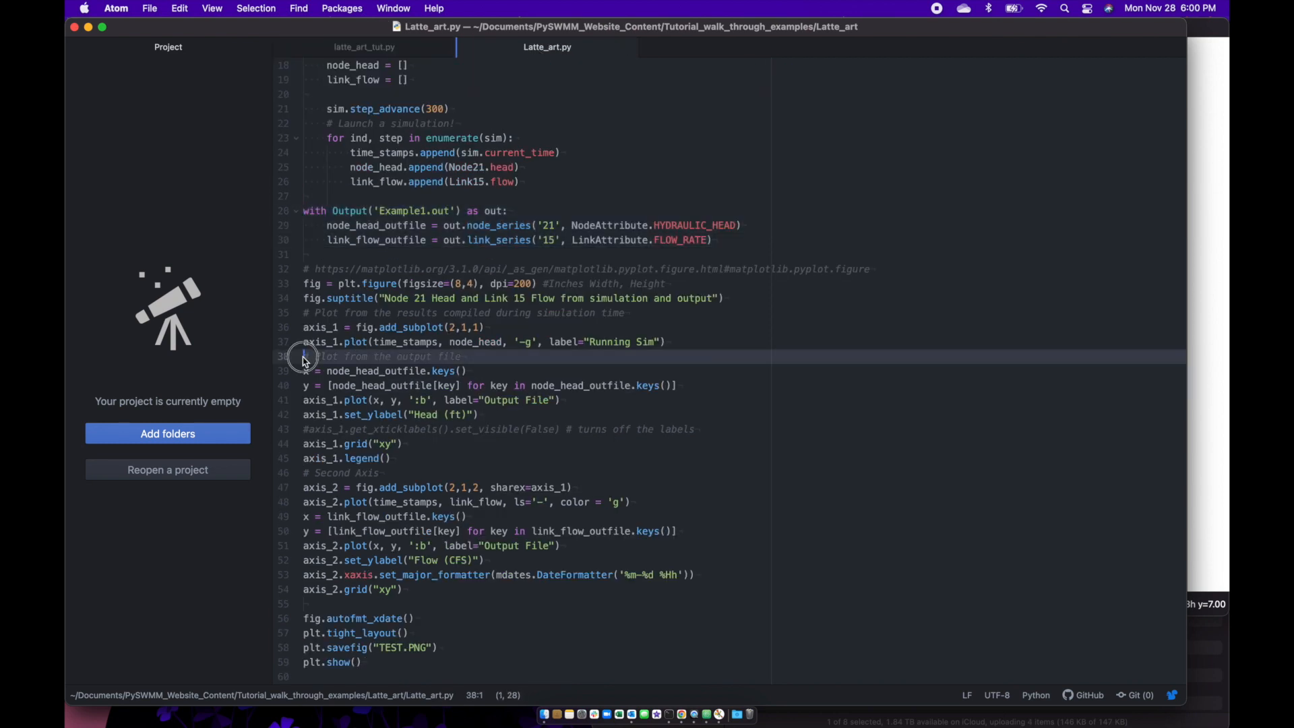
pyautogui.click(568, 402)
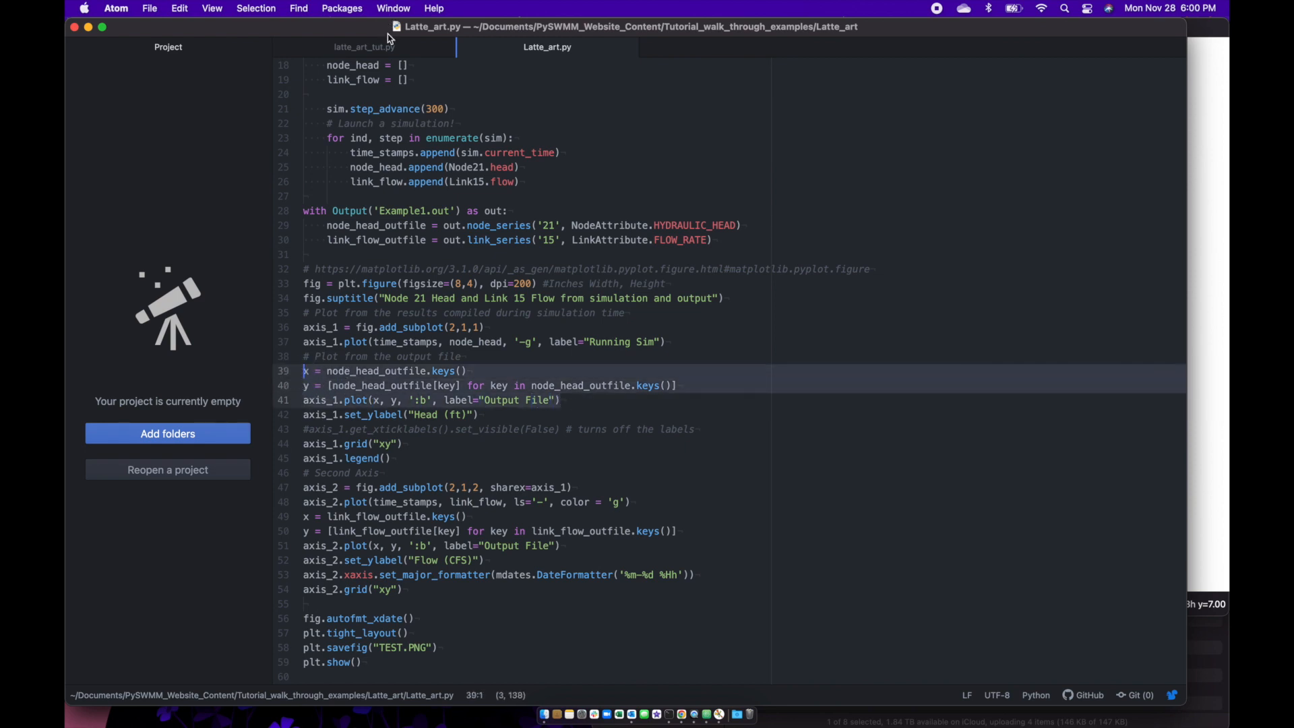
pyautogui.click(363, 47)
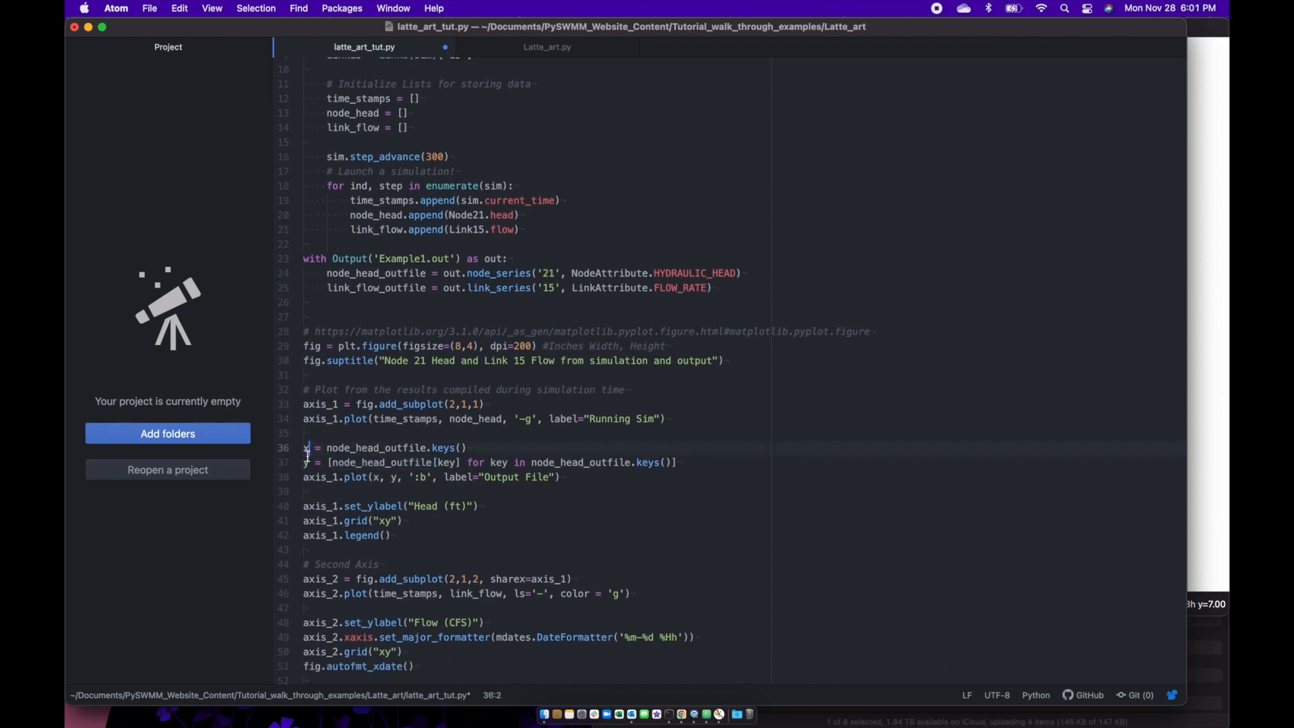
pyautogui.click(306, 462)
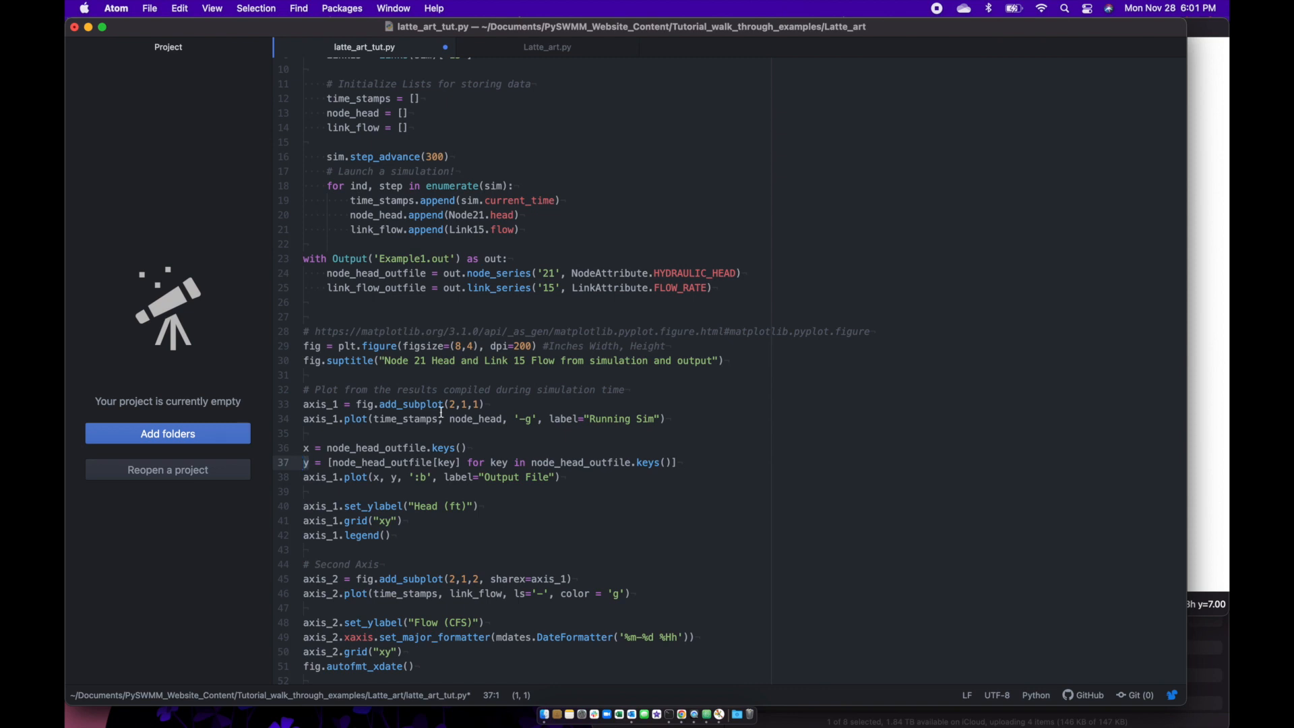
pyautogui.scroll(3)
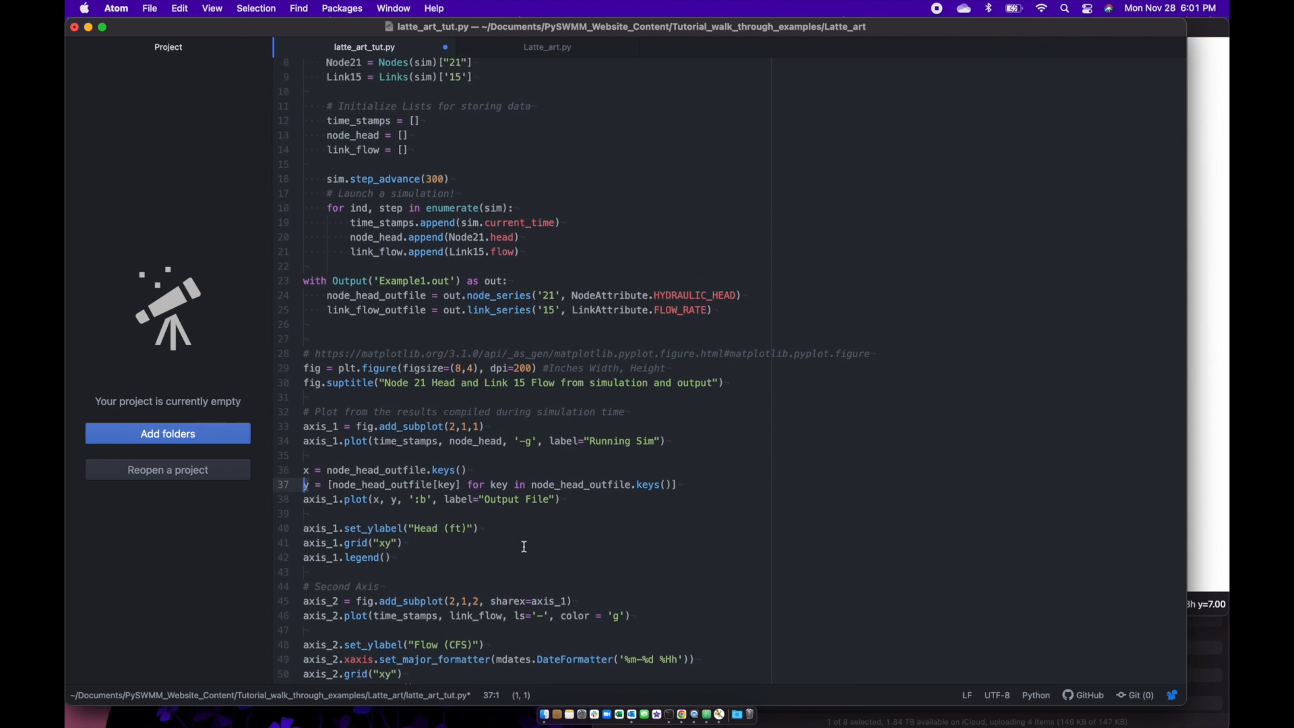
pyautogui.scroll(-3)
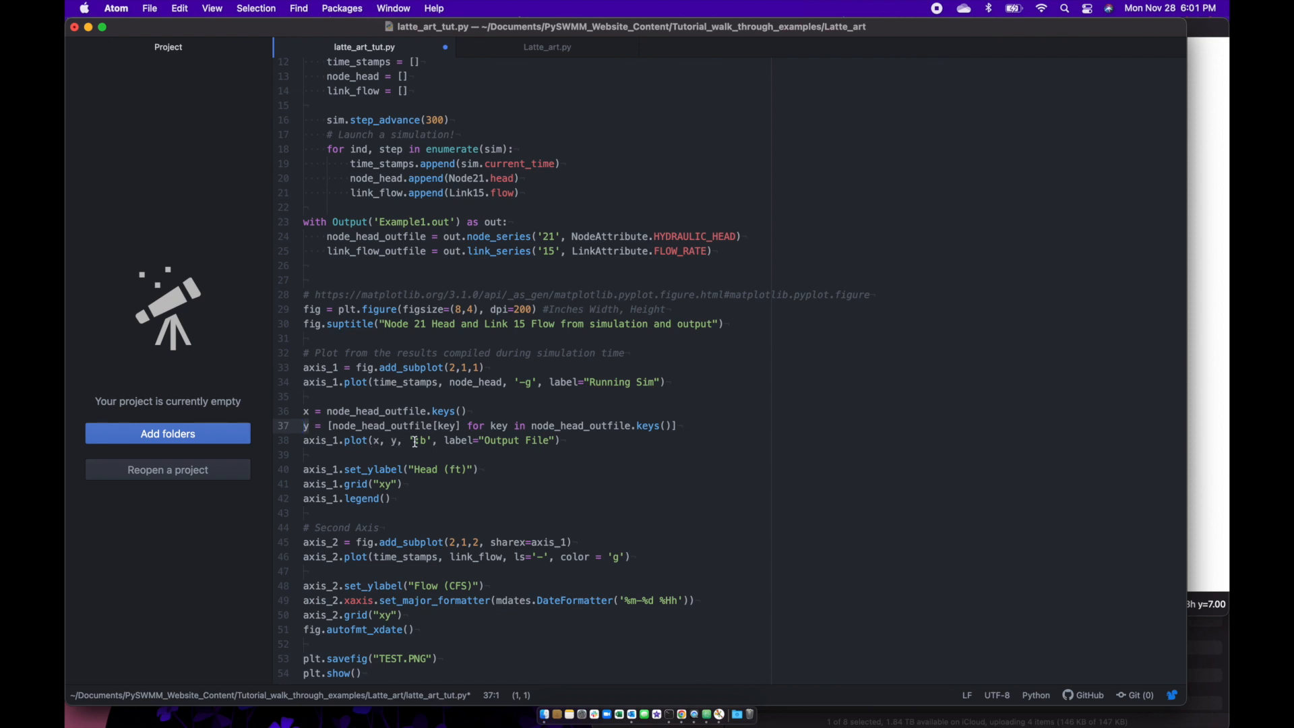
pyautogui.click(415, 439)
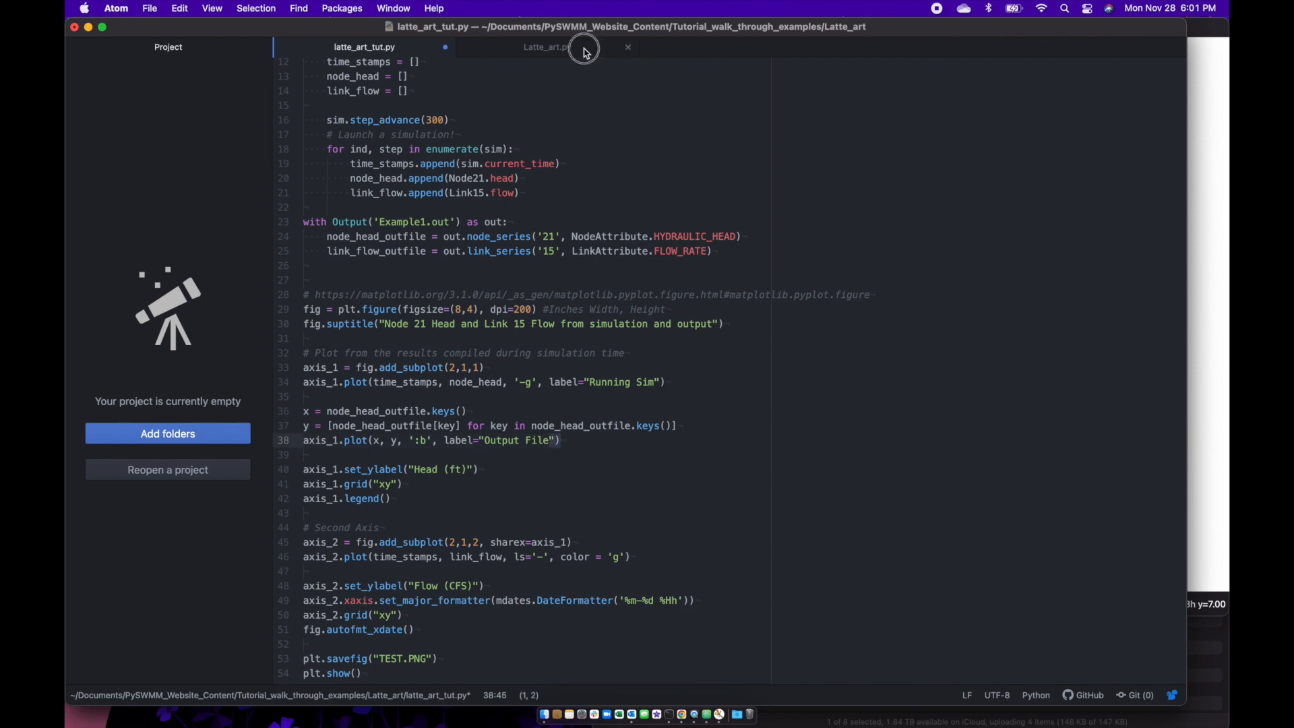
# - Add link_flow_outfile keys/values and axis_2.plot(x, y, ':b', label="Output File") for Link 15 flow
pyautogui.click(547, 47)
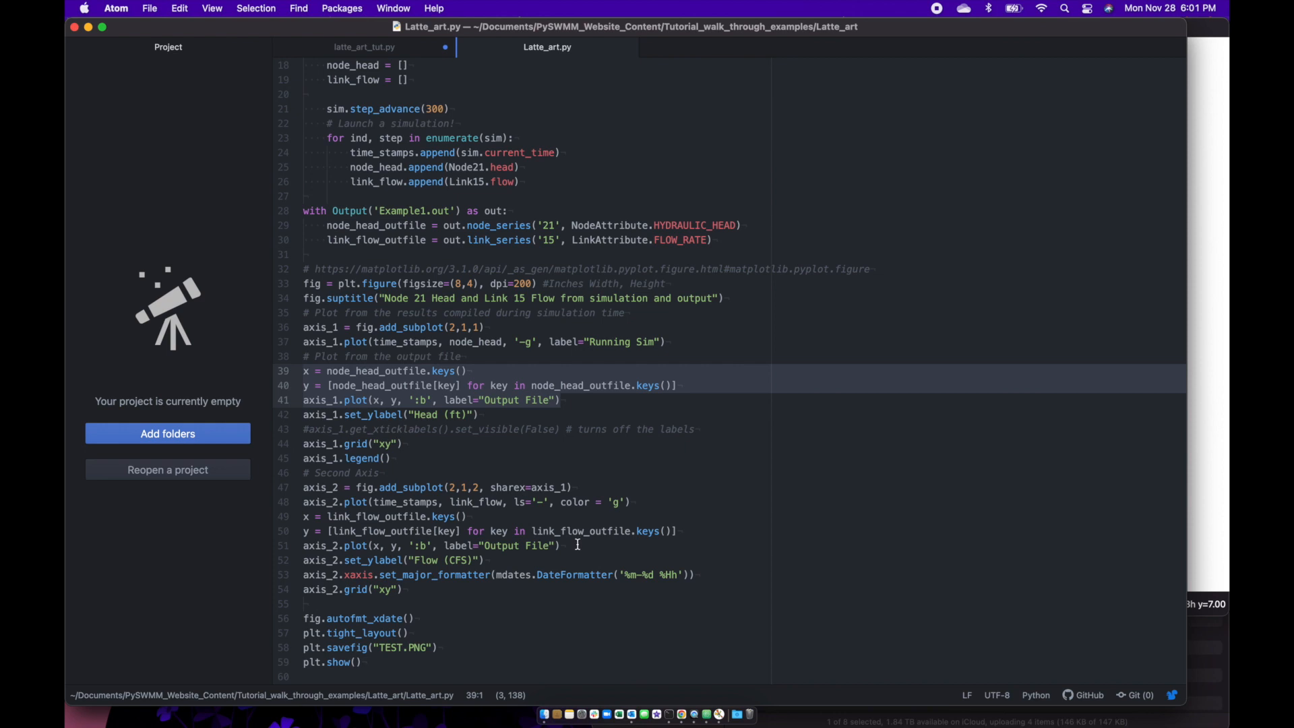
pyautogui.click(306, 516)
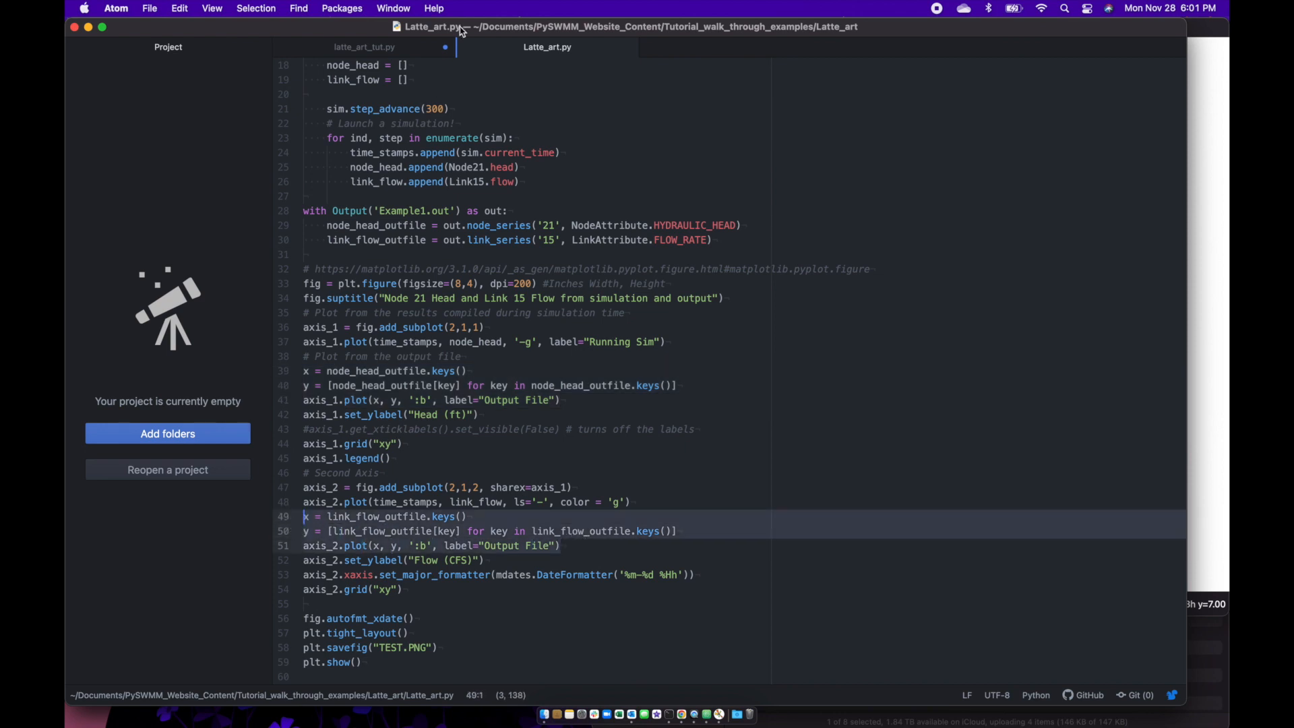
pyautogui.click(363, 47)
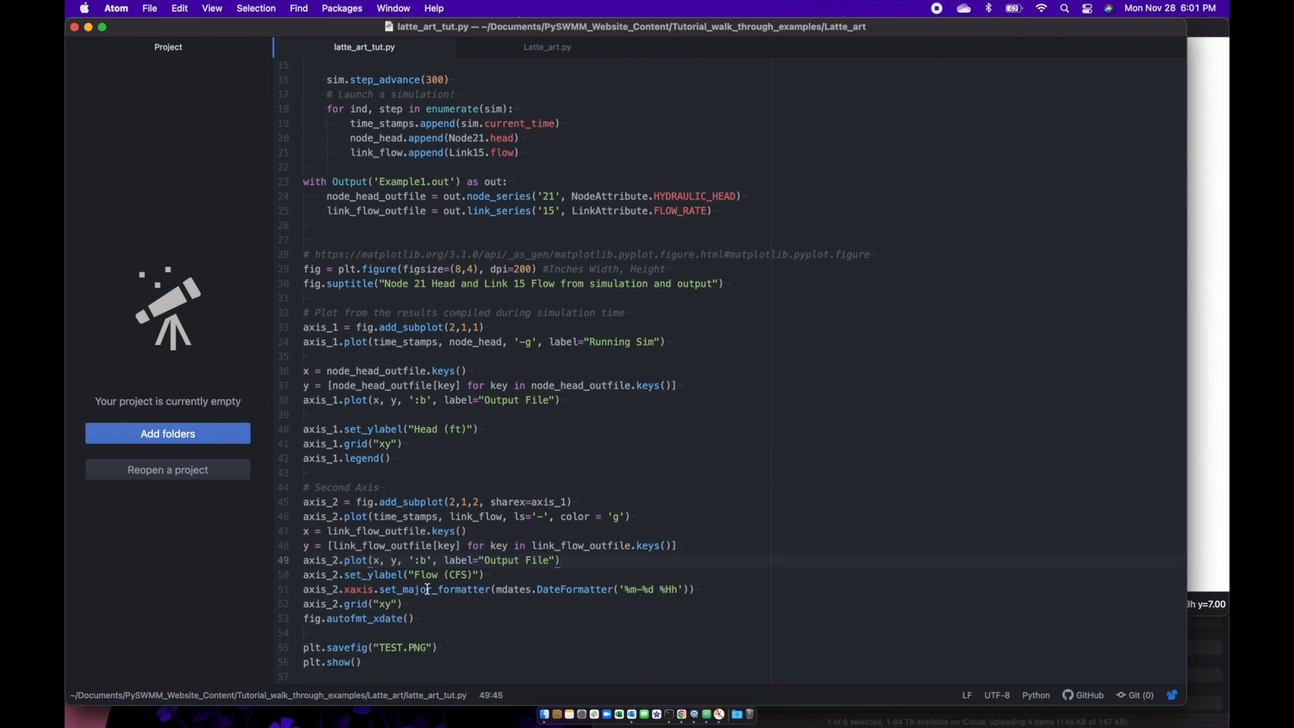
pyautogui.click(547, 48)
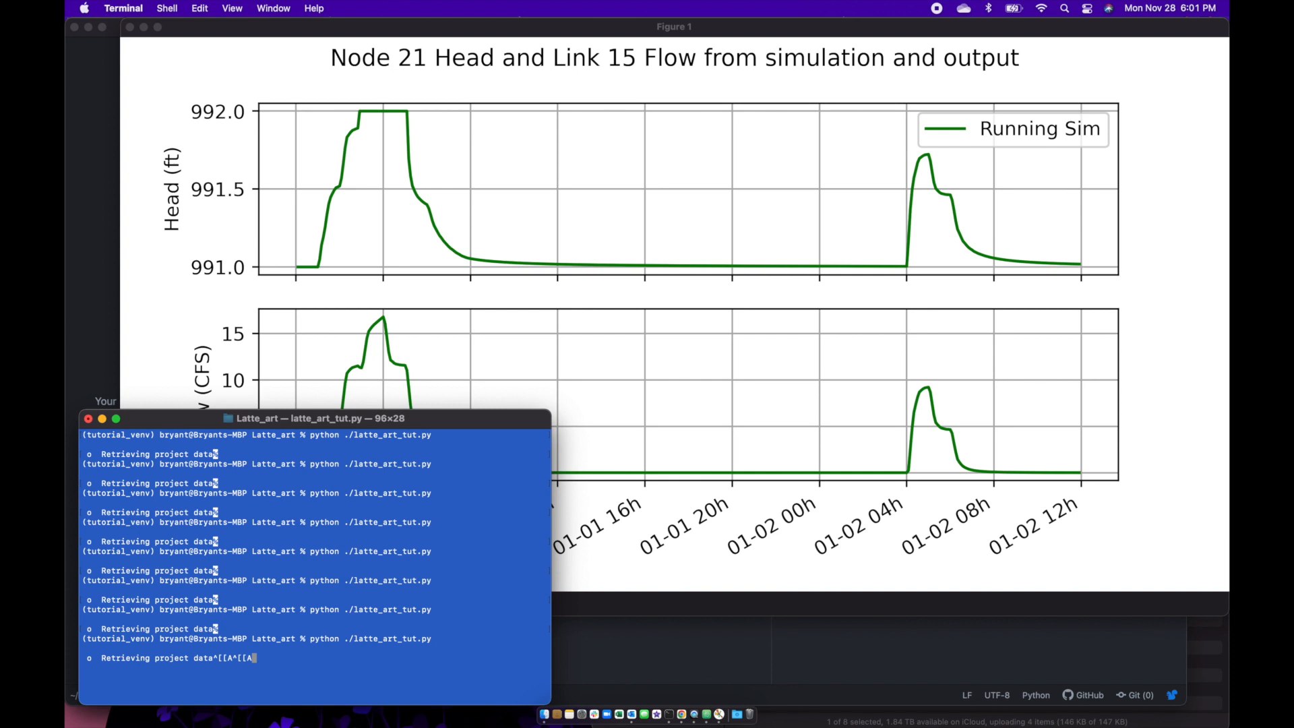
pyautogui.moveTo(130, 27)
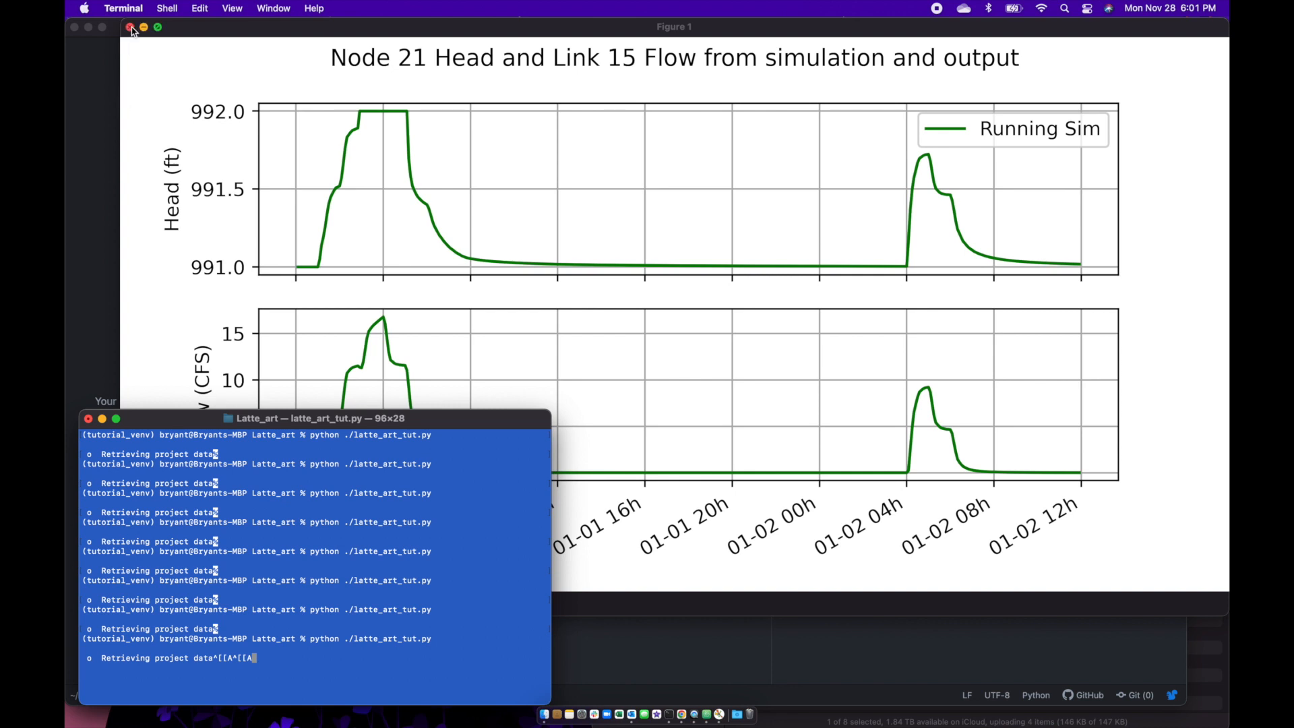
# - Close the outdated Figure 1 window to view the rerun plot overlaying Output File curves
pyautogui.click(131, 27)
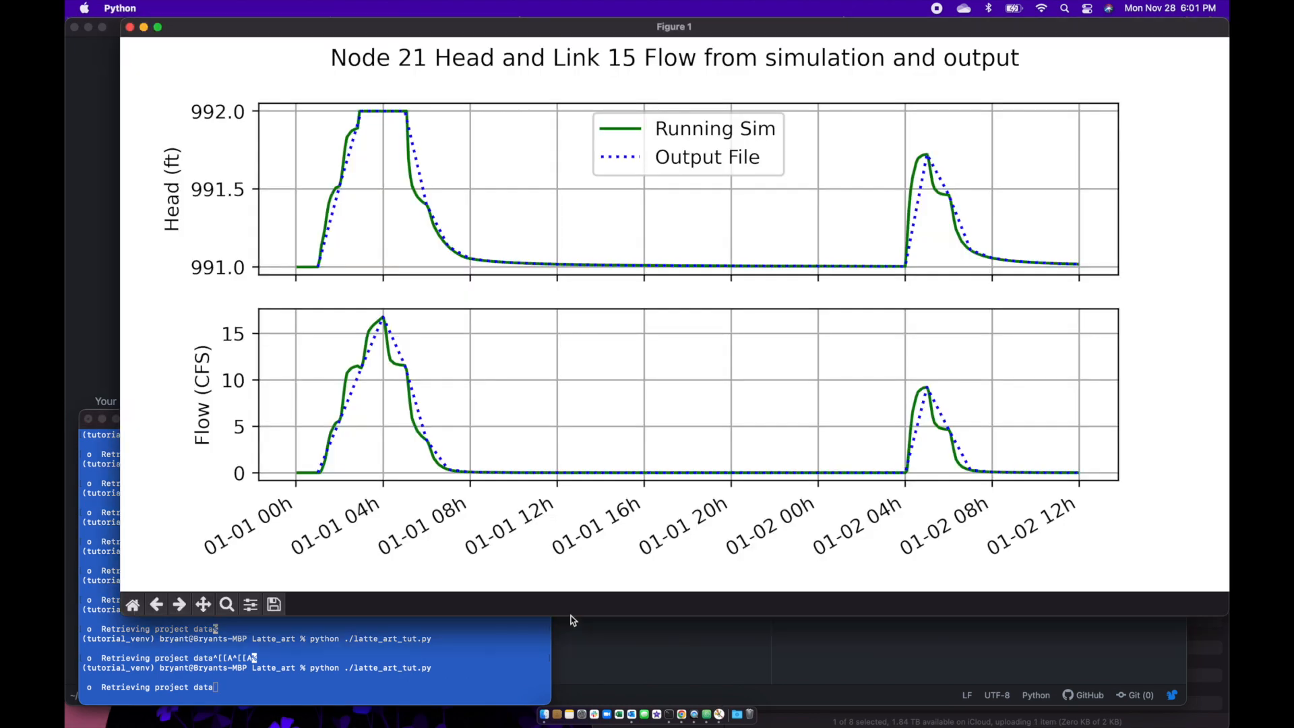
pyautogui.moveTo(725, 144)
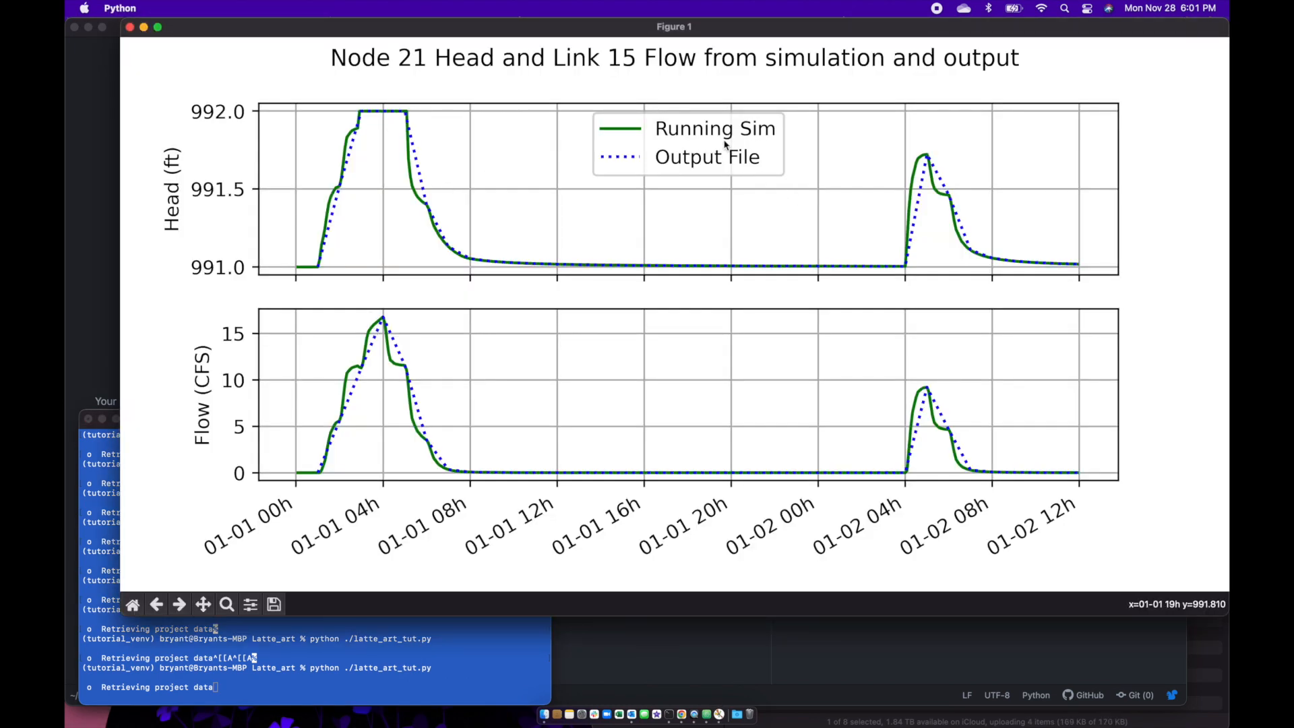
pyautogui.moveTo(443, 250)
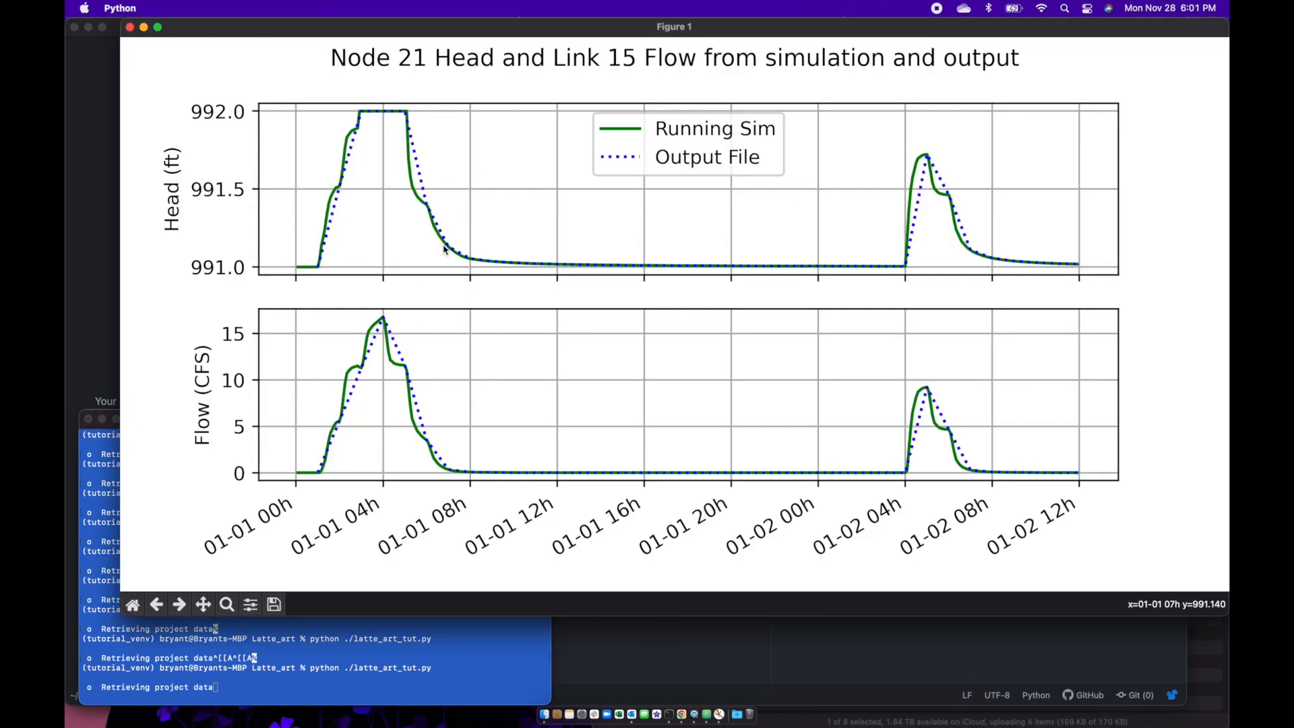
pyautogui.moveTo(594, 231)
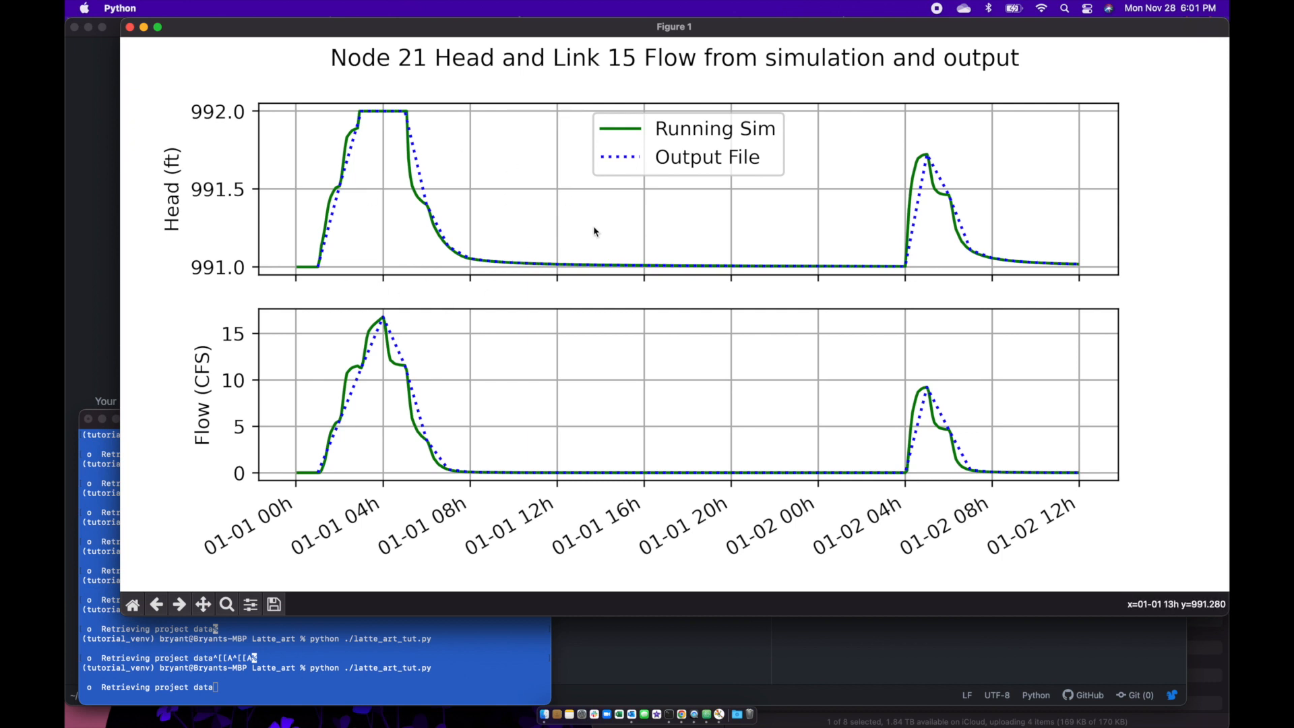
pyautogui.moveTo(294, 386)
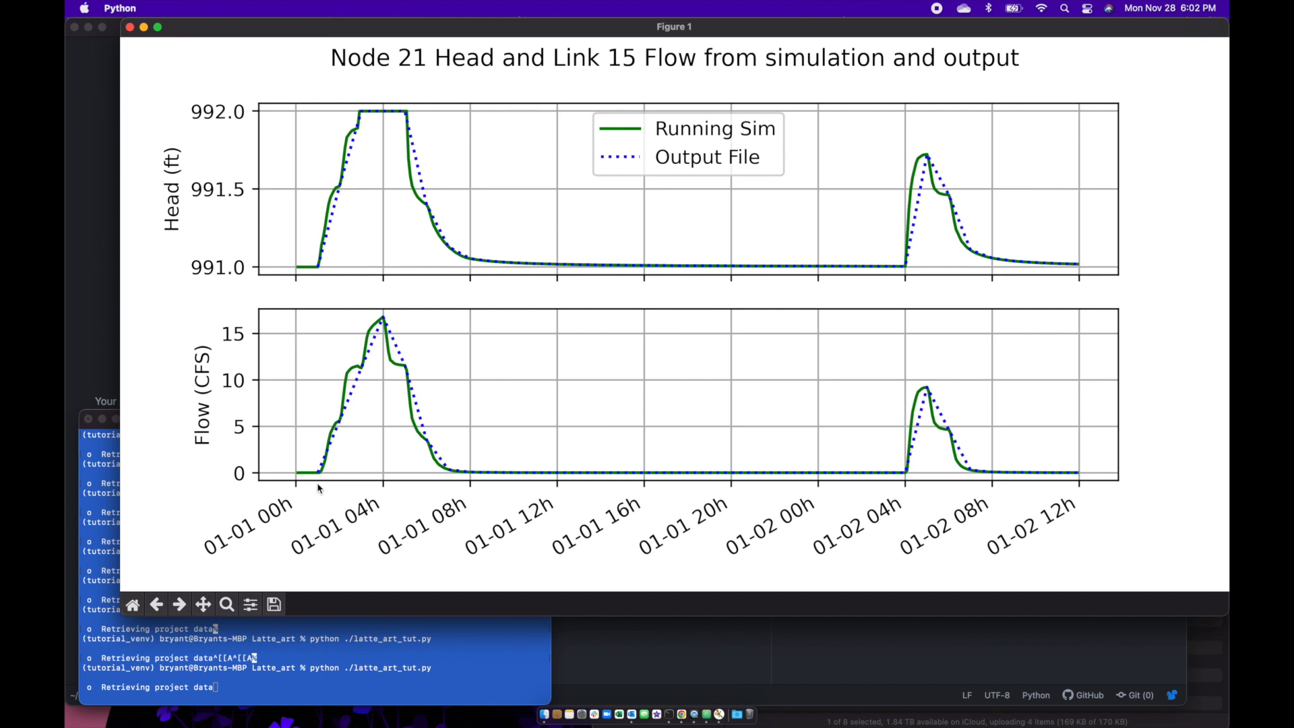
pyautogui.moveTo(266, 542)
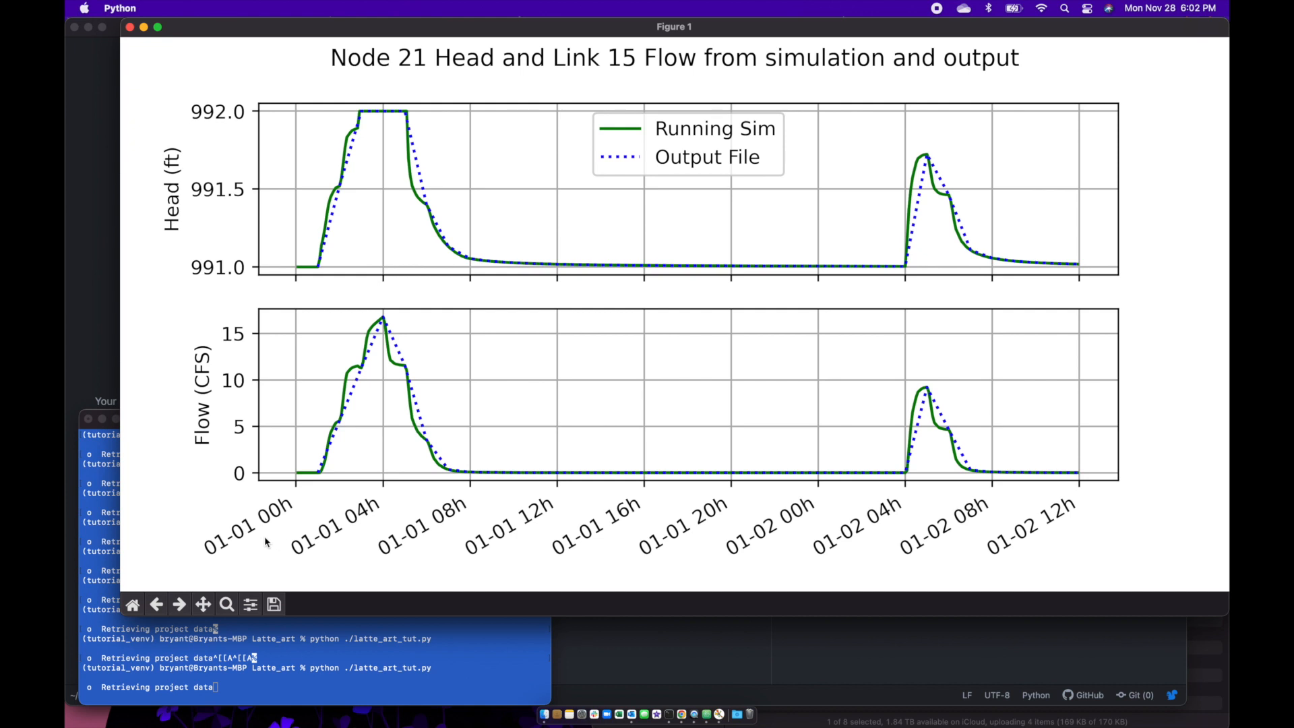
pyautogui.moveTo(310, 406)
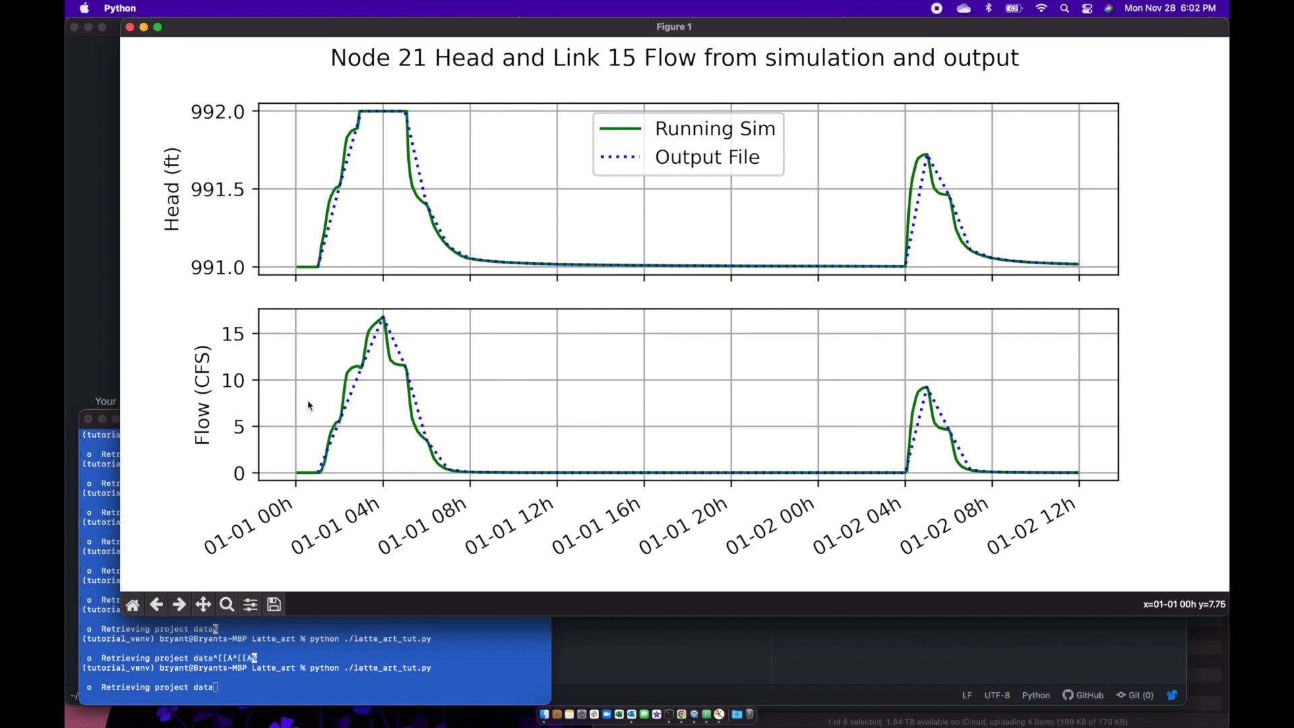
pyautogui.moveTo(610, 171)
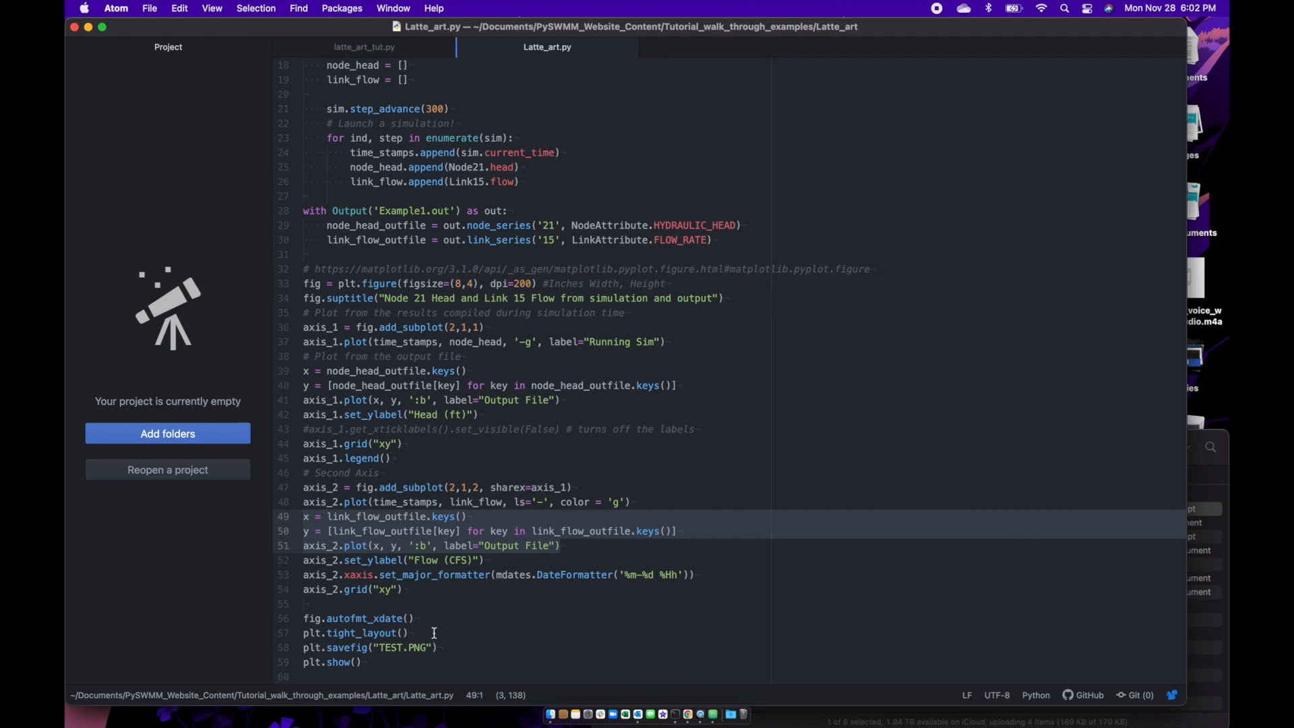
# - Select the plt.tight_layout() line in Latte_art.py for copying
pyautogui.click(288, 634)
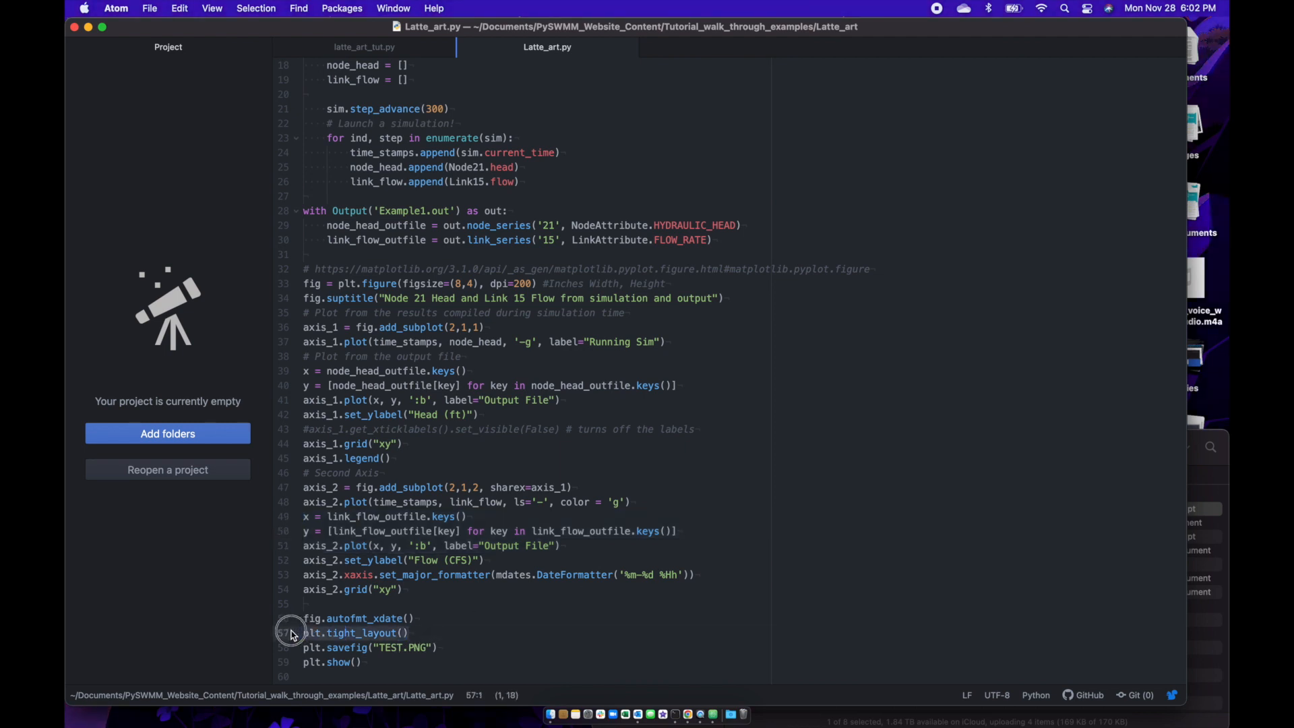
pyautogui.click(363, 46)
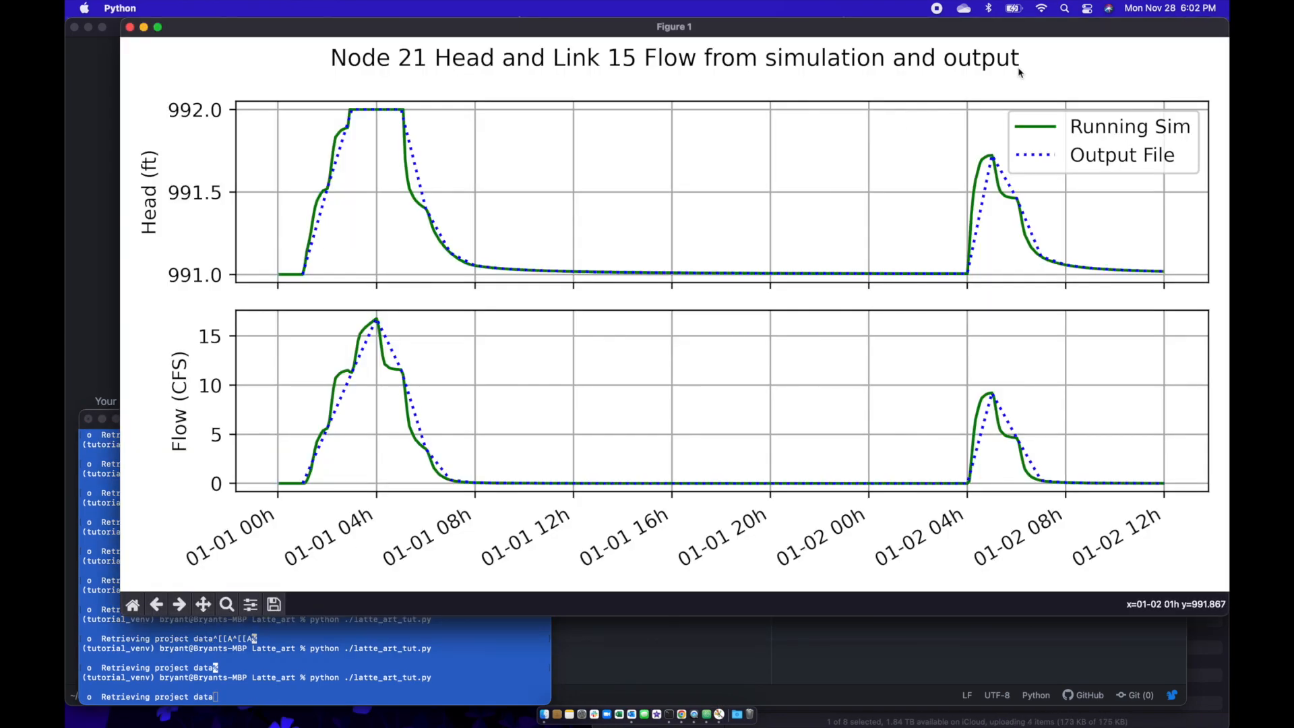
pyautogui.moveTo(1042, 148)
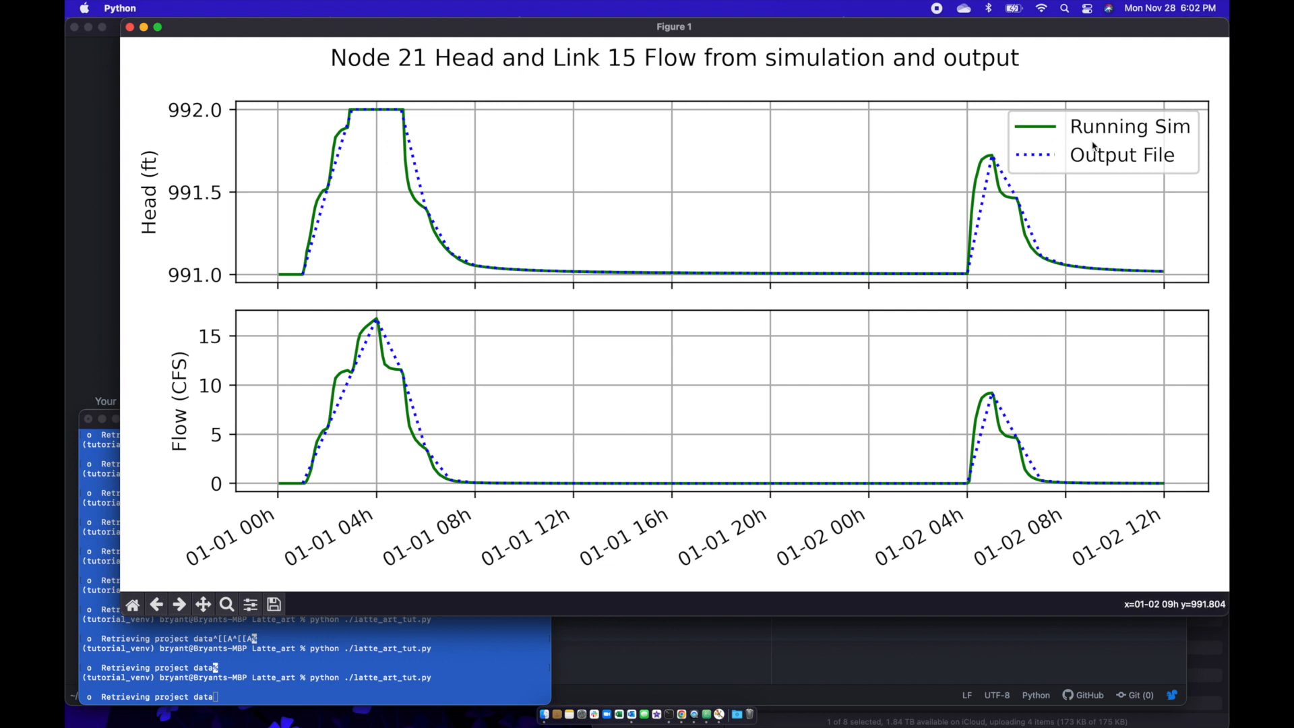
pyautogui.moveTo(1115, 159)
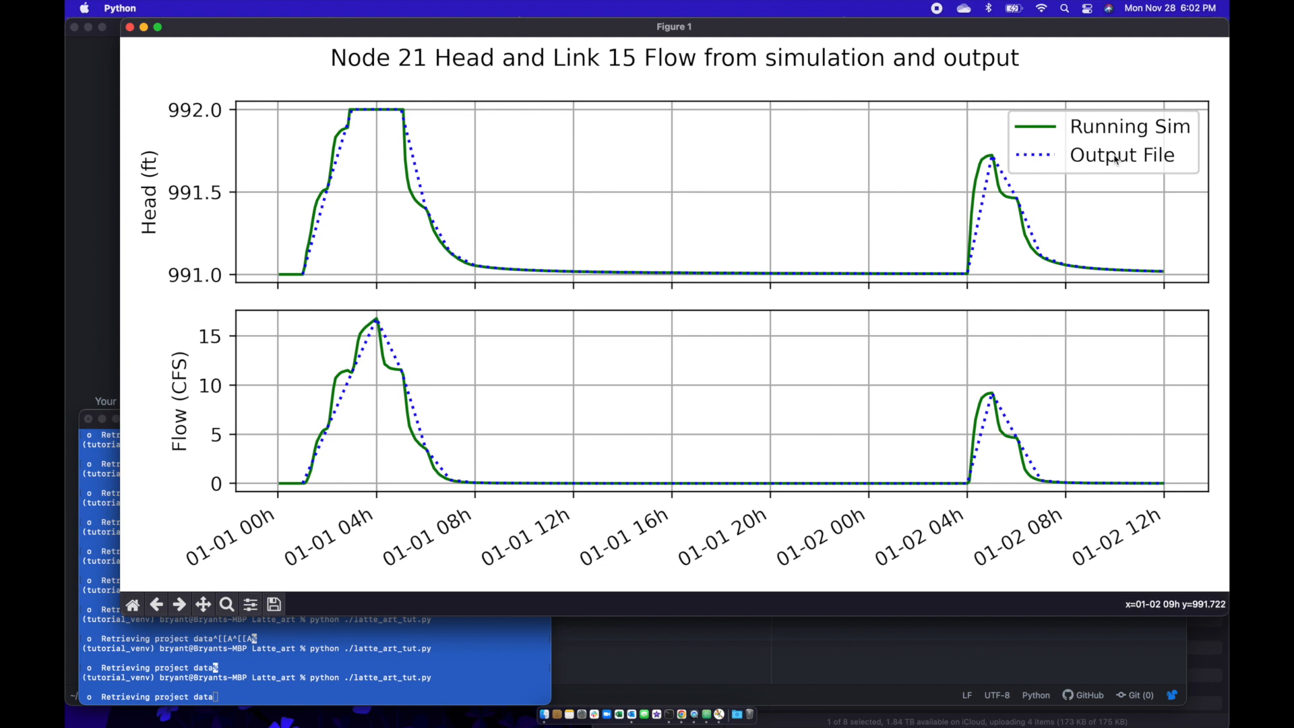
pyautogui.moveTo(1038, 105)
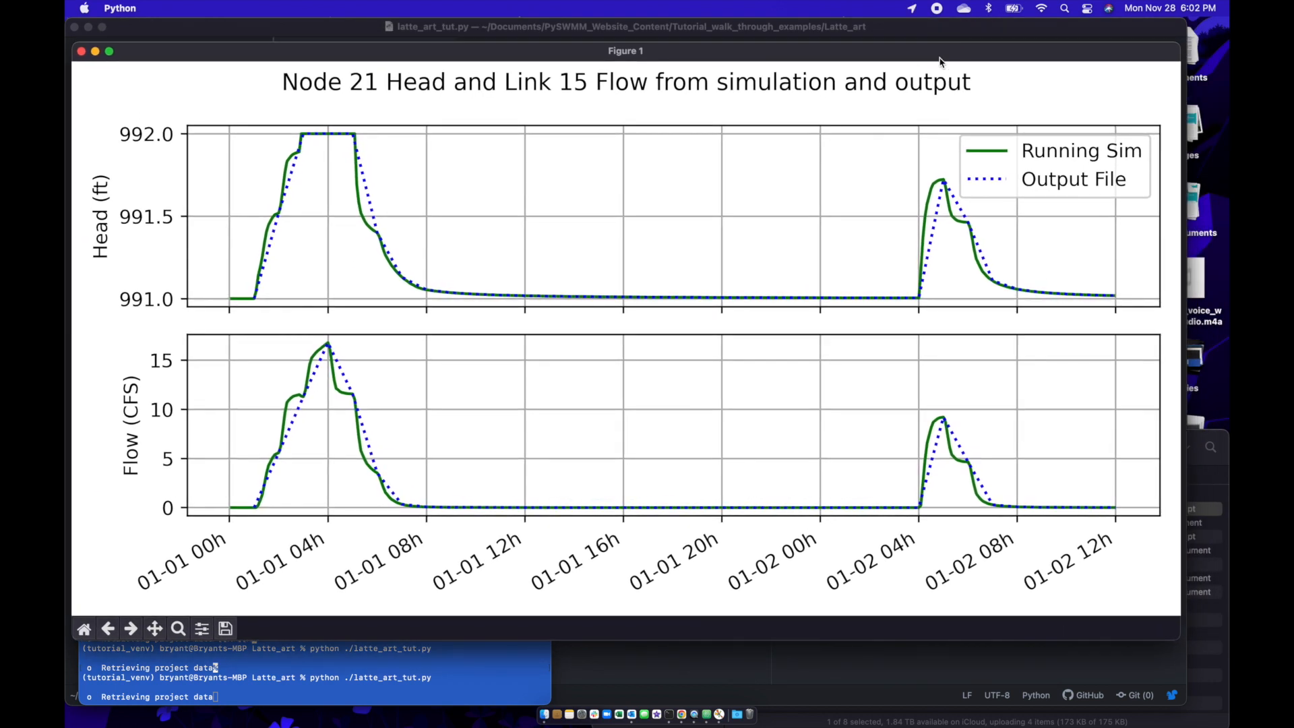
pyautogui.moveTo(351, 311)
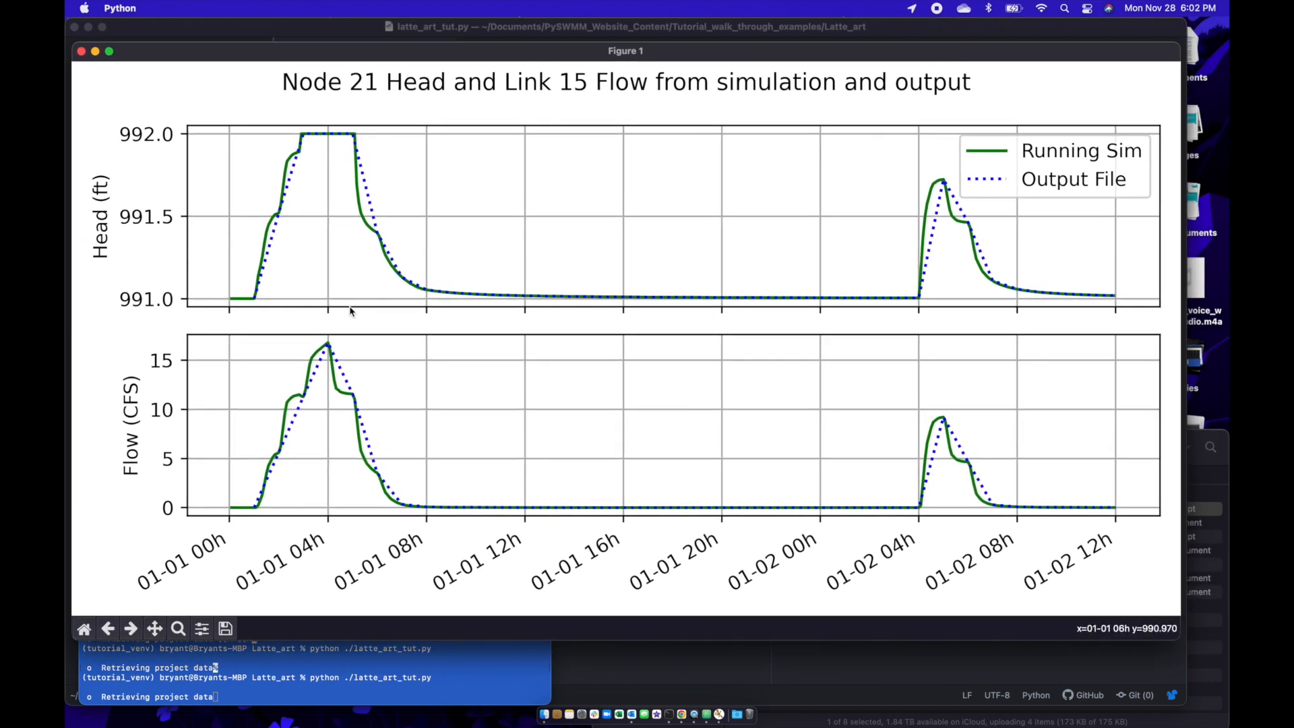
pyautogui.moveTo(329, 114)
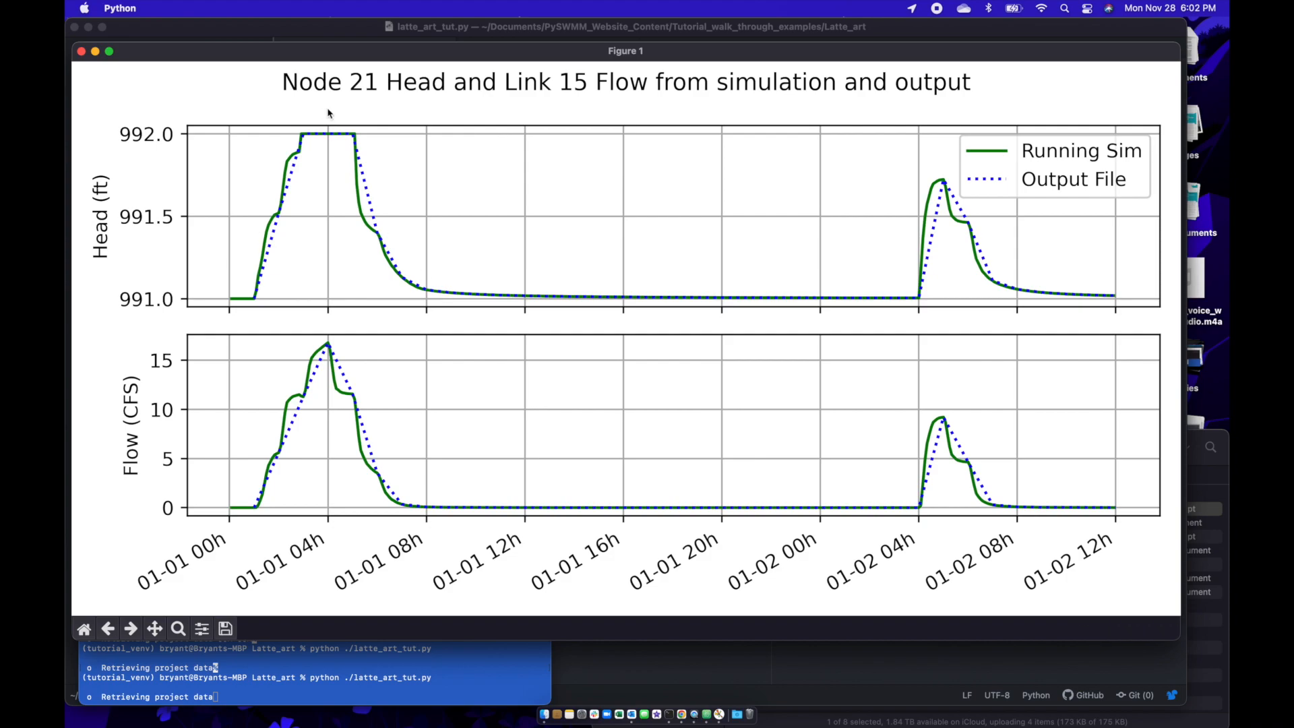